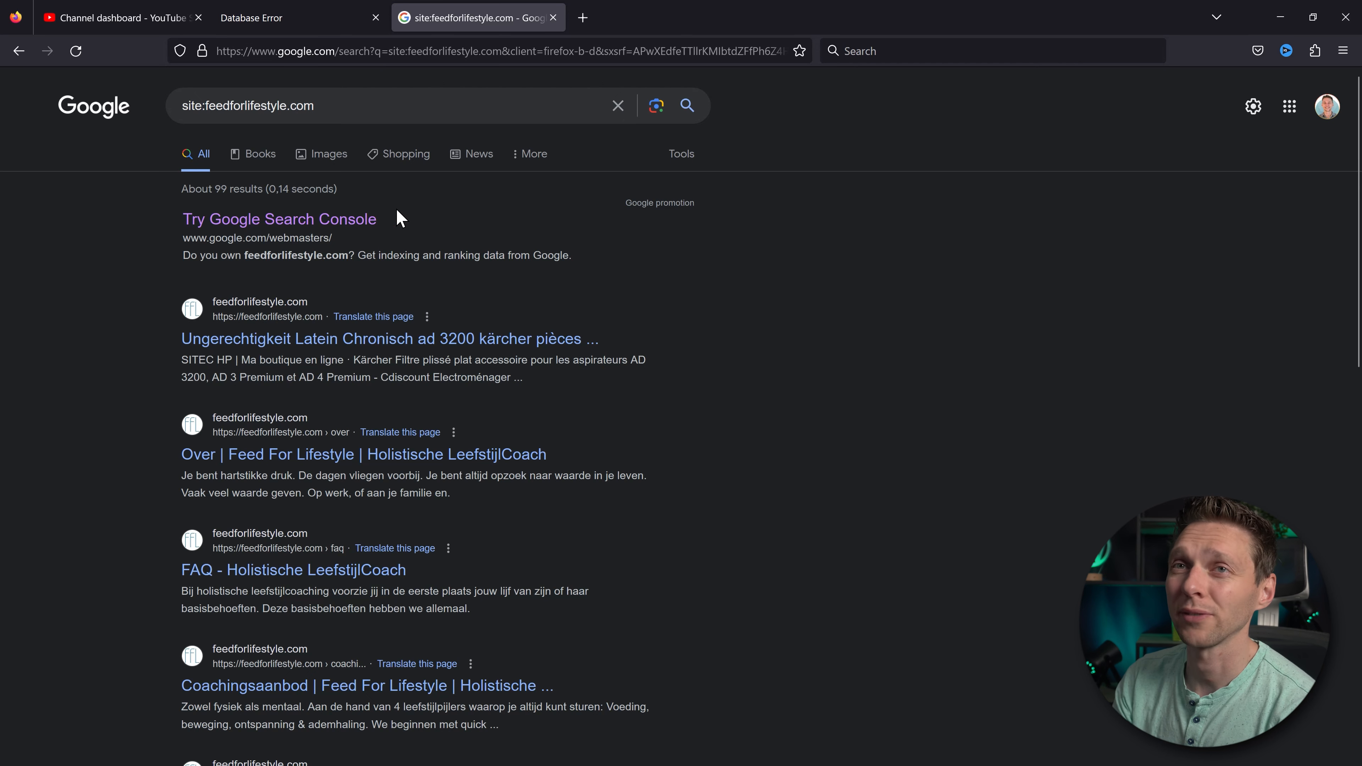
# - Search Google for site:feedforlifestyle.com and scroll through the indexed results to spot spammy pages
pyautogui.click(278, 17)
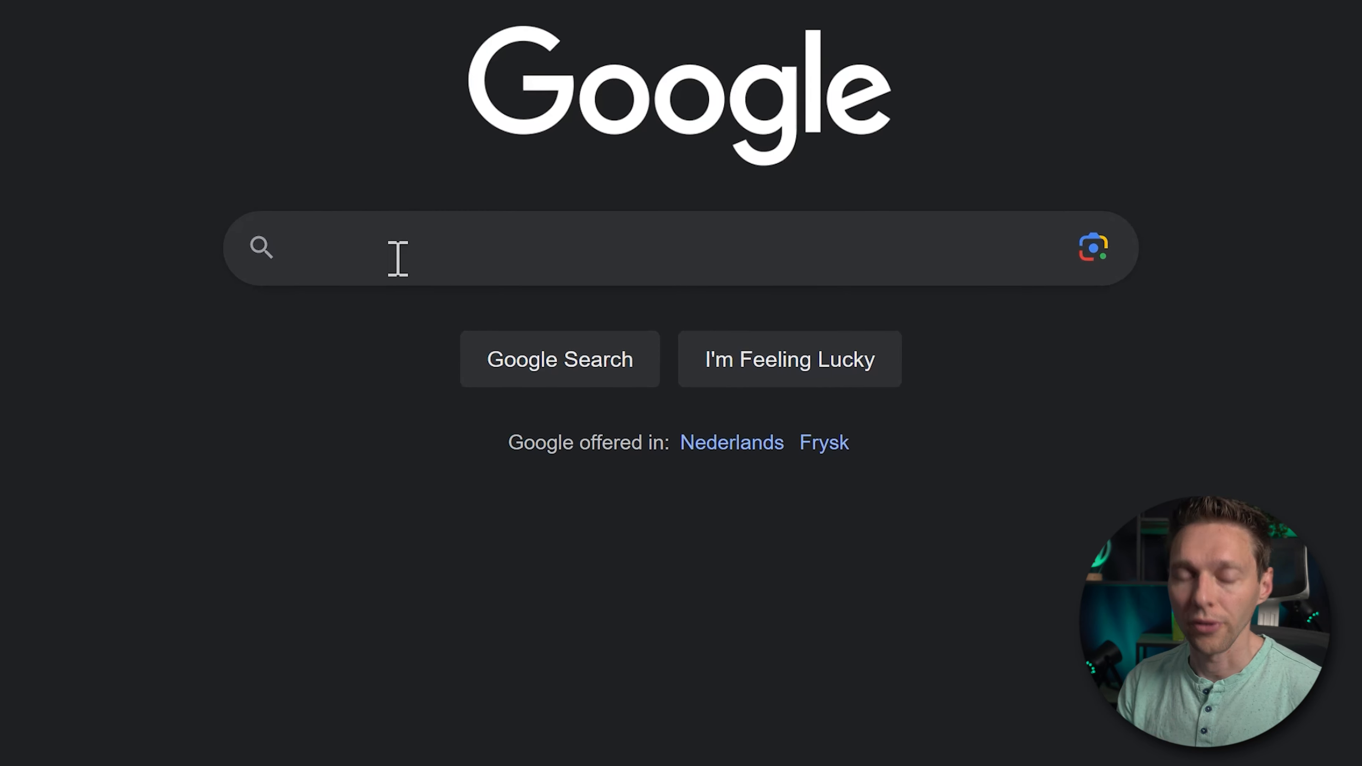
pyautogui.write('site:feedforlifestyle.com')
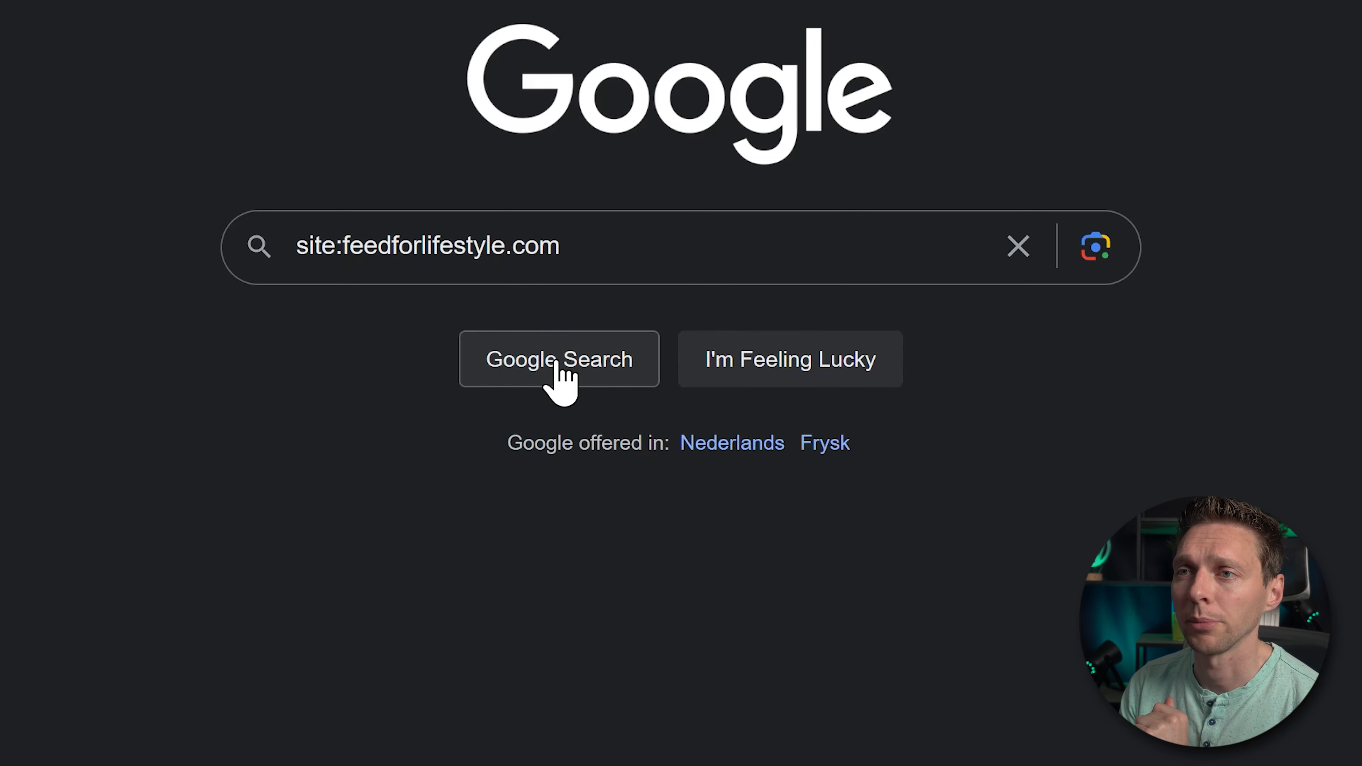
pyautogui.click(558, 359)
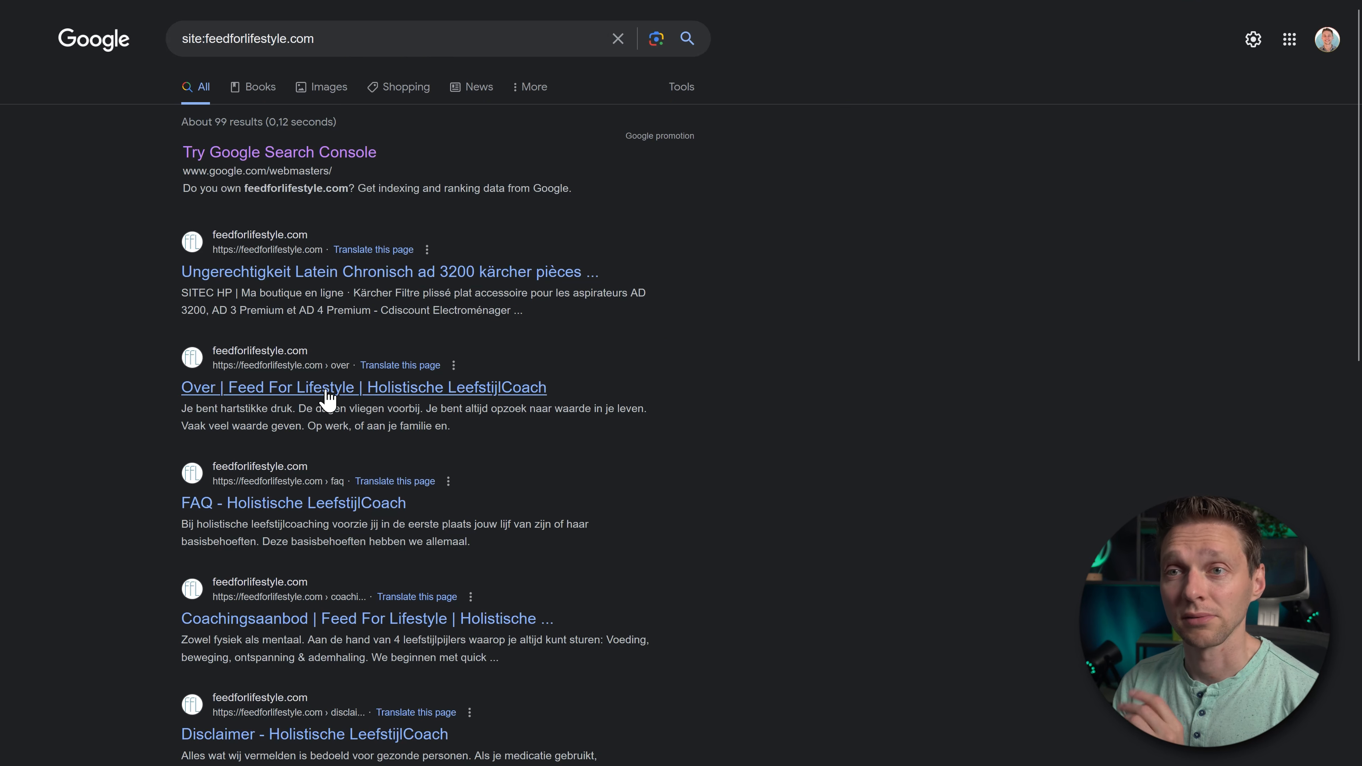
pyautogui.scroll(-3)
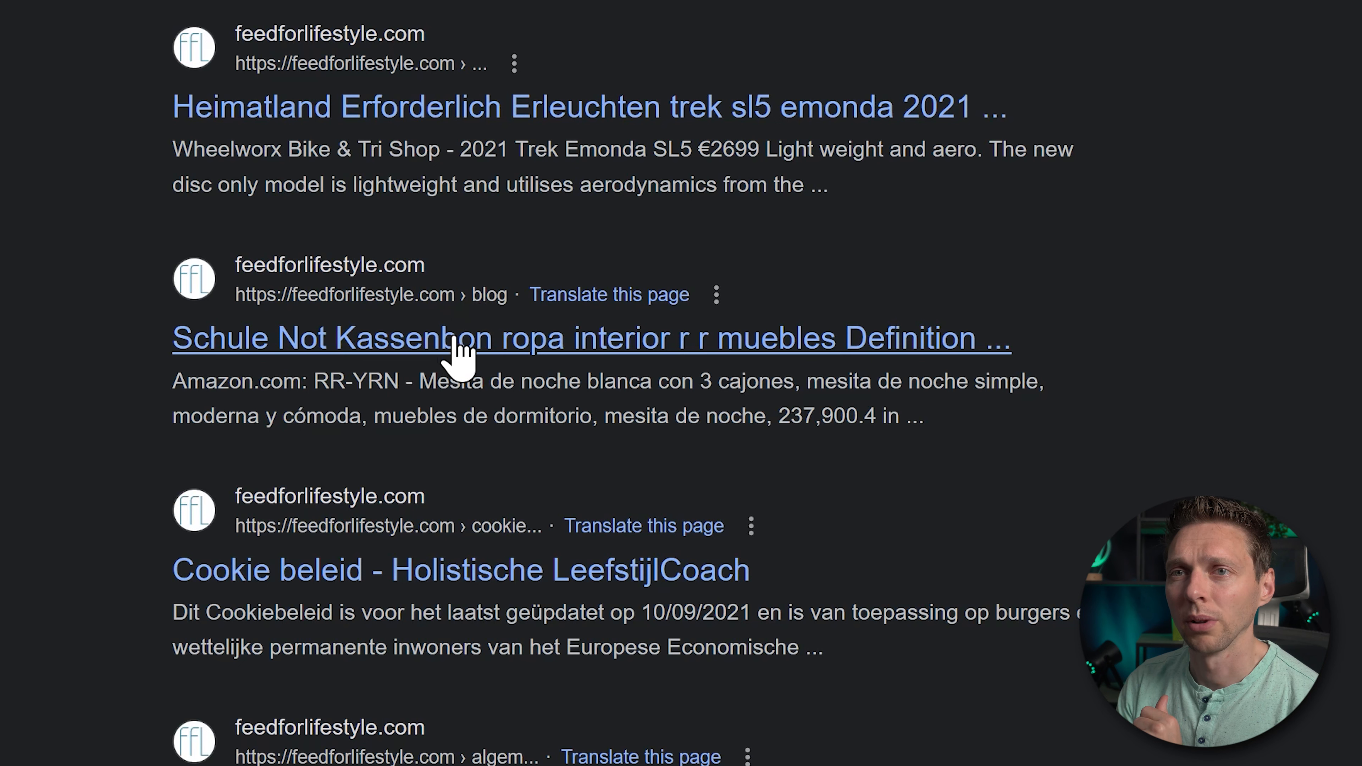
pyautogui.scroll(-3)
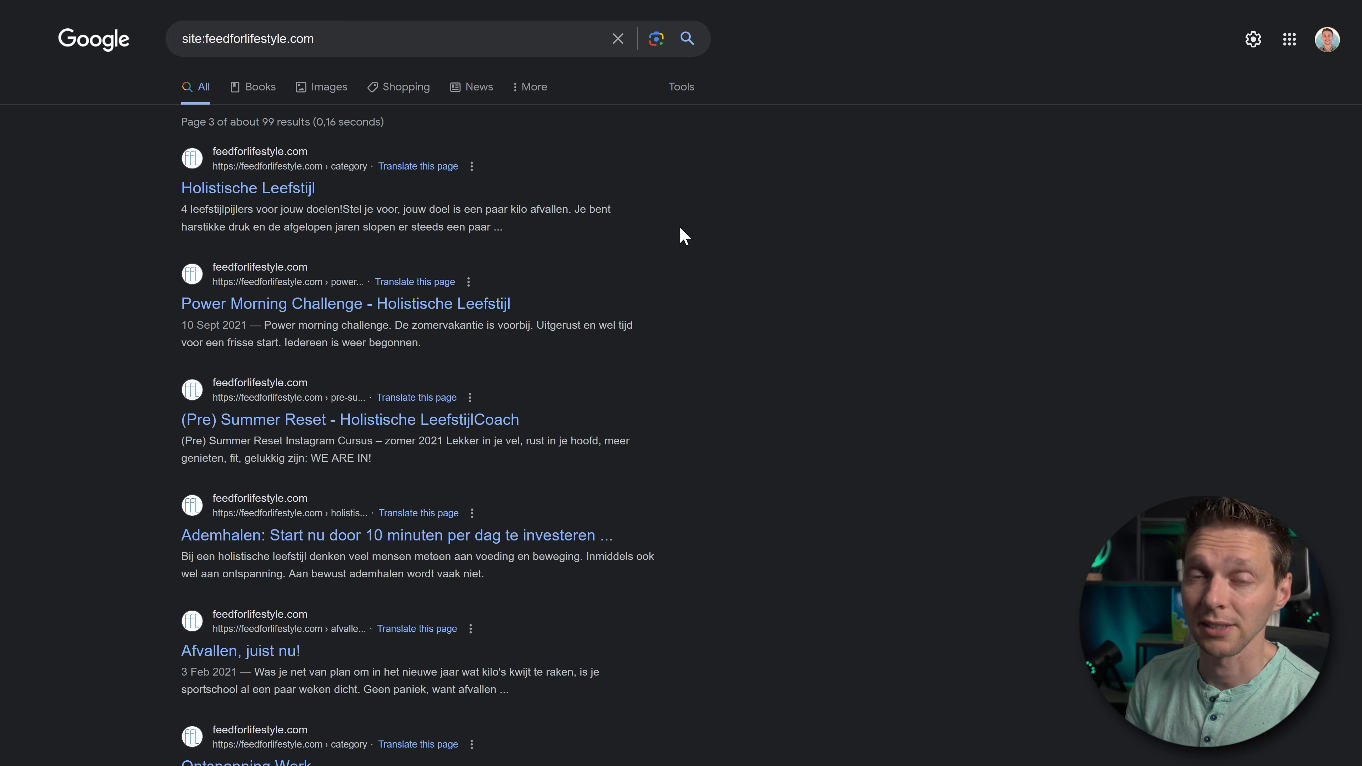
pyautogui.moveTo(605, 247)
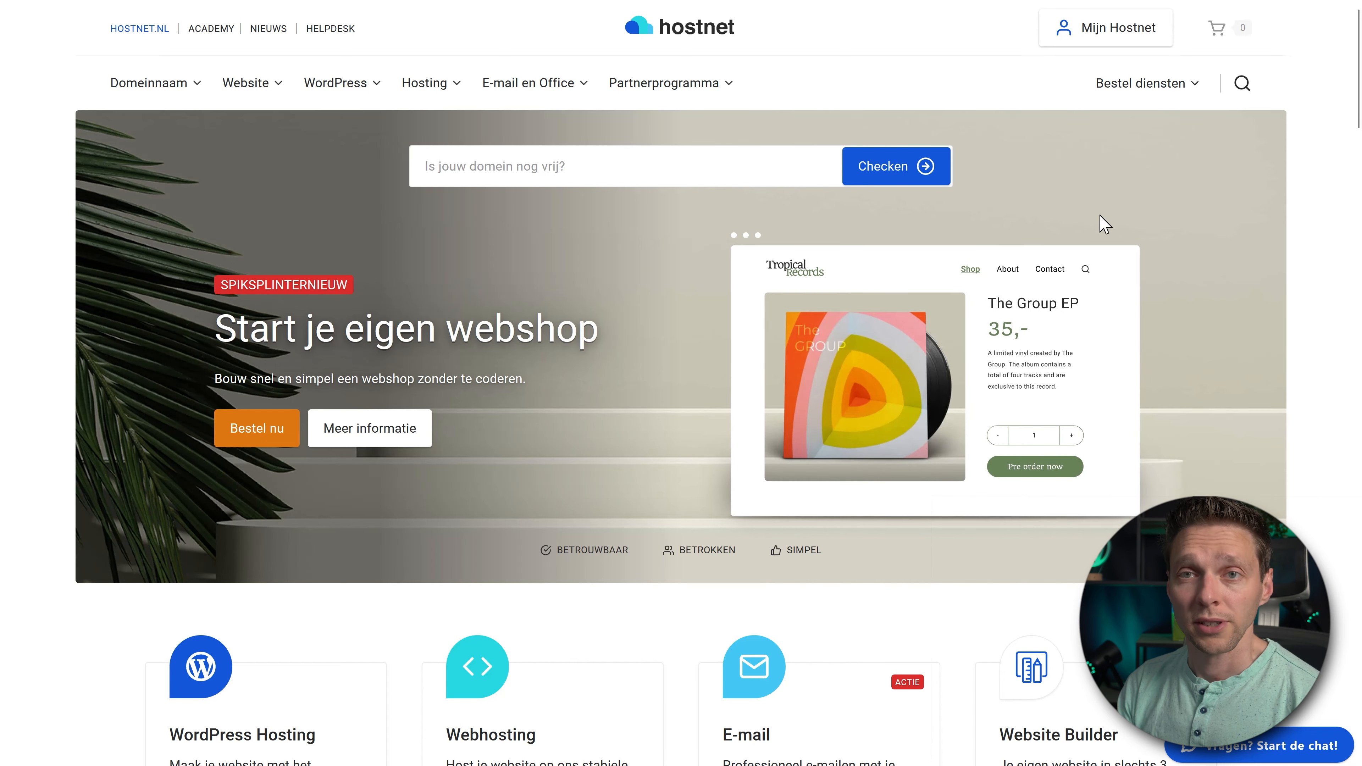
# - Open the Mijn Hostnet account area and the FTP access details for the feedforlifestyle.com WordPress hosting
pyautogui.click(1115, 28)
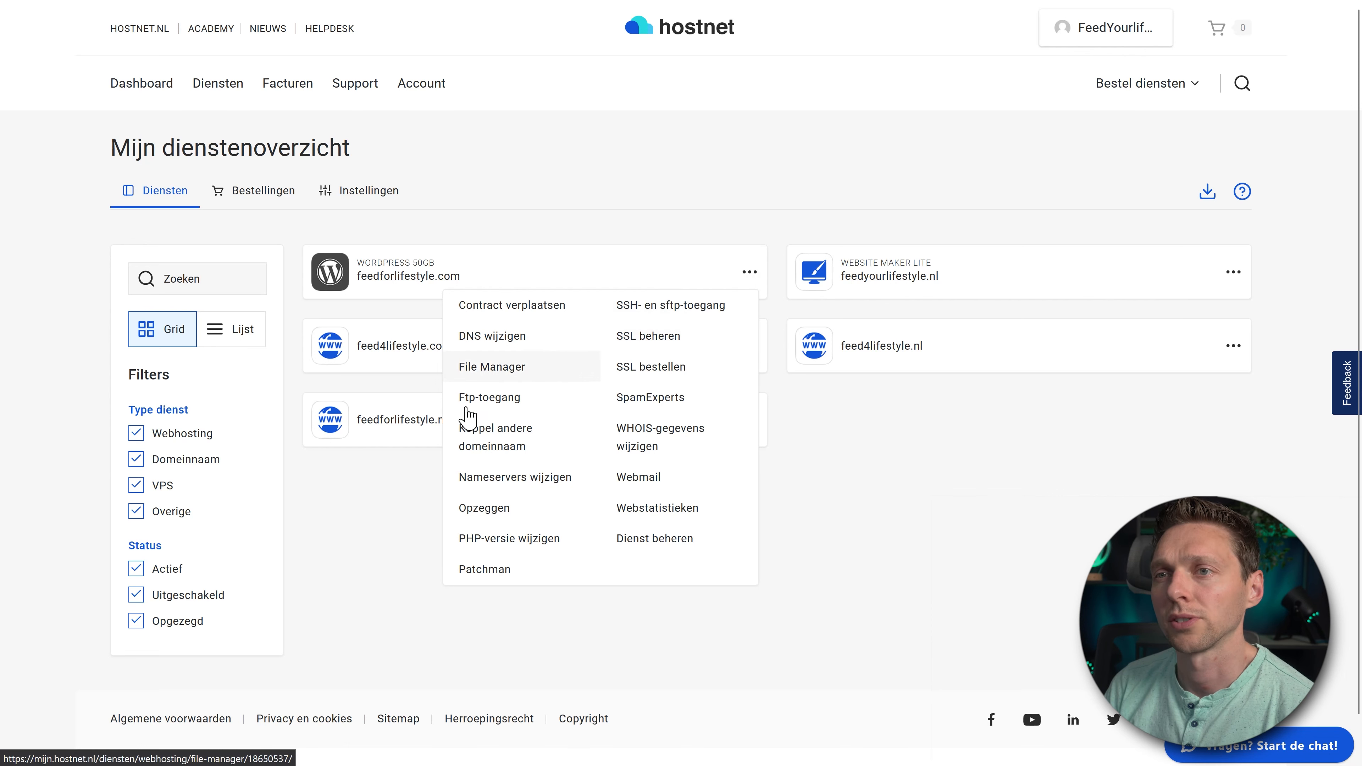
pyautogui.moveTo(507, 409)
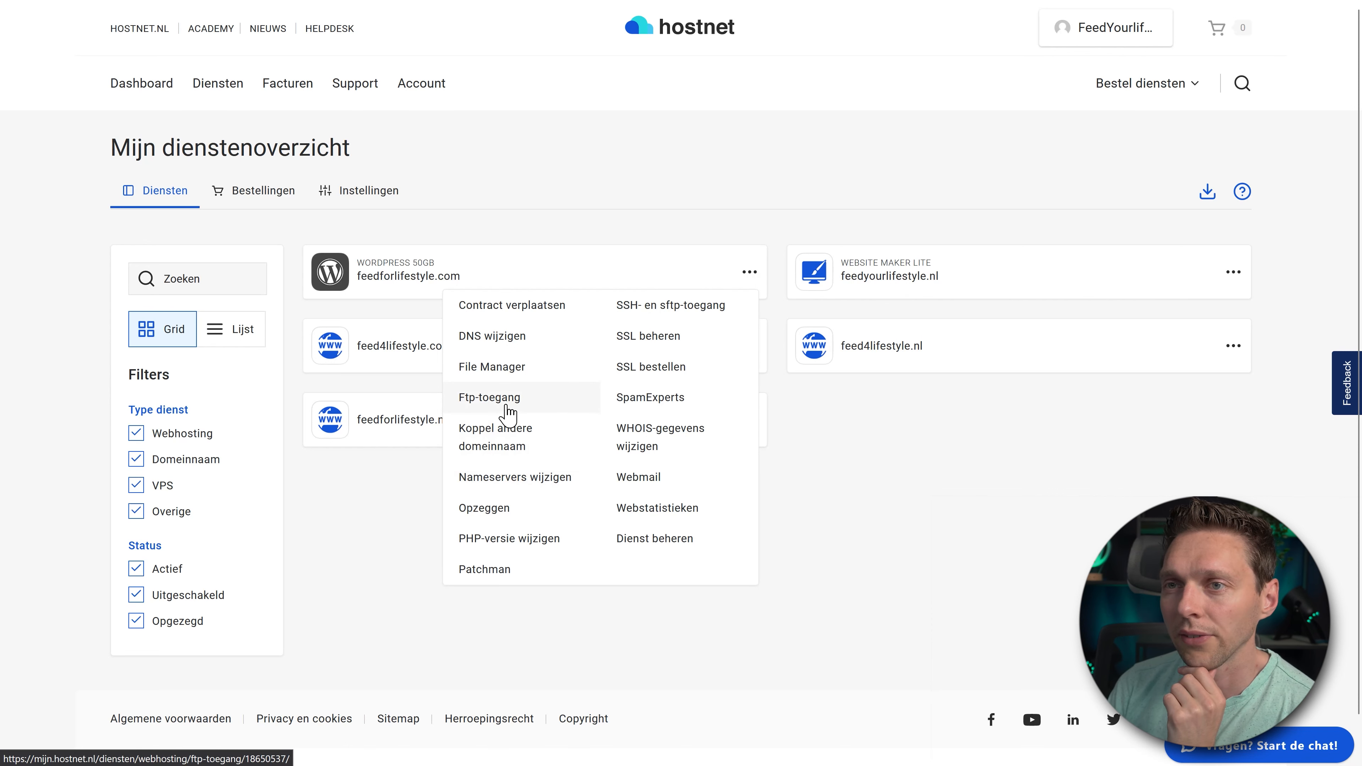
pyautogui.click(488, 397)
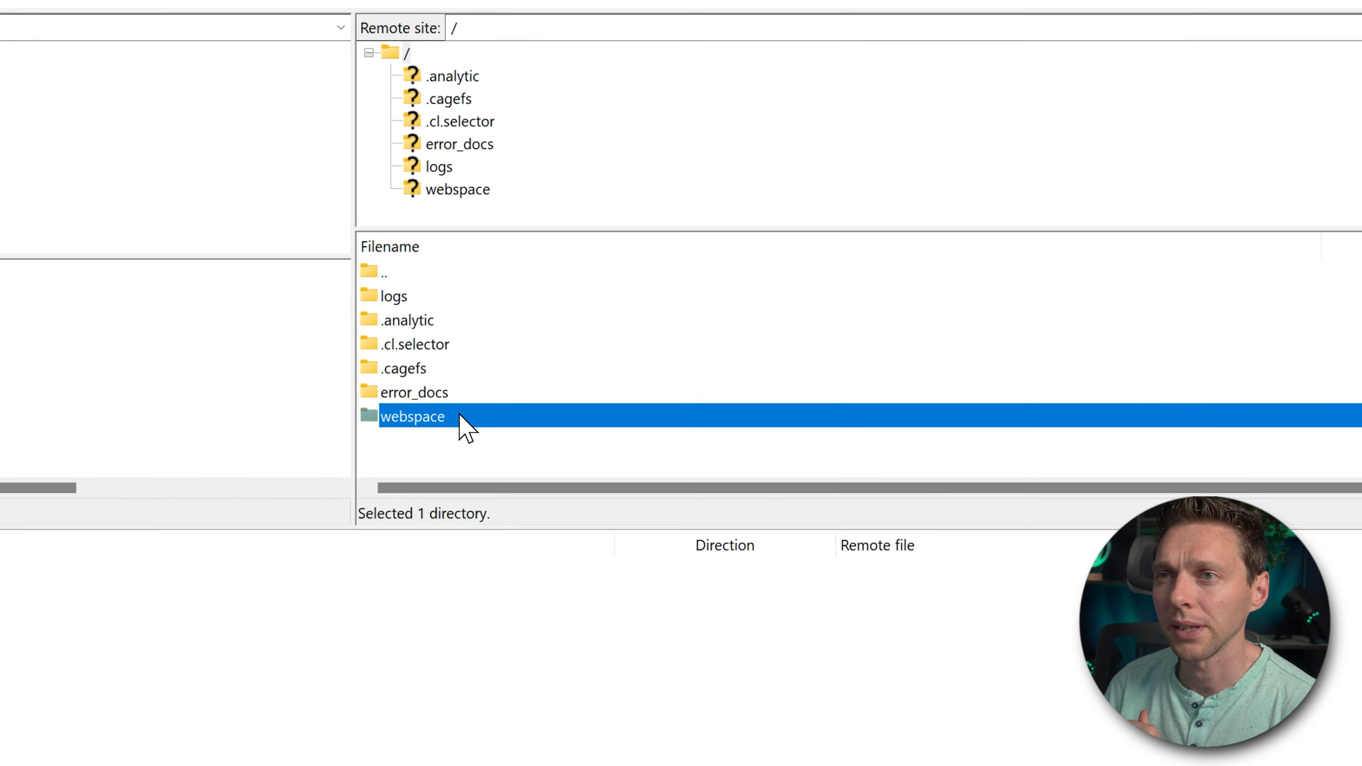
# - Navigate into webspace/httpdocs/feedforlifestyle.com-wordpress and review the wp-admin and wp-includes folders
pyautogui.doubleClick(413, 416)
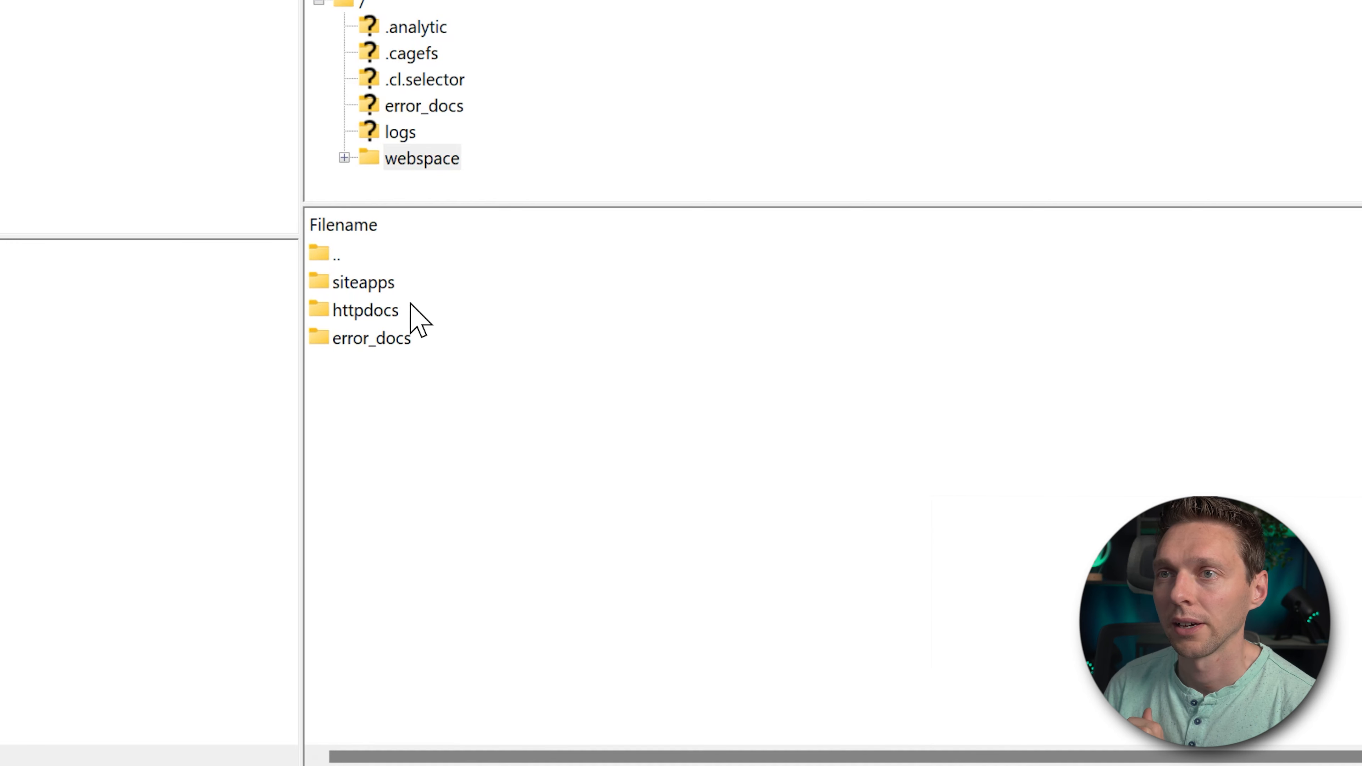
pyautogui.click(365, 310)
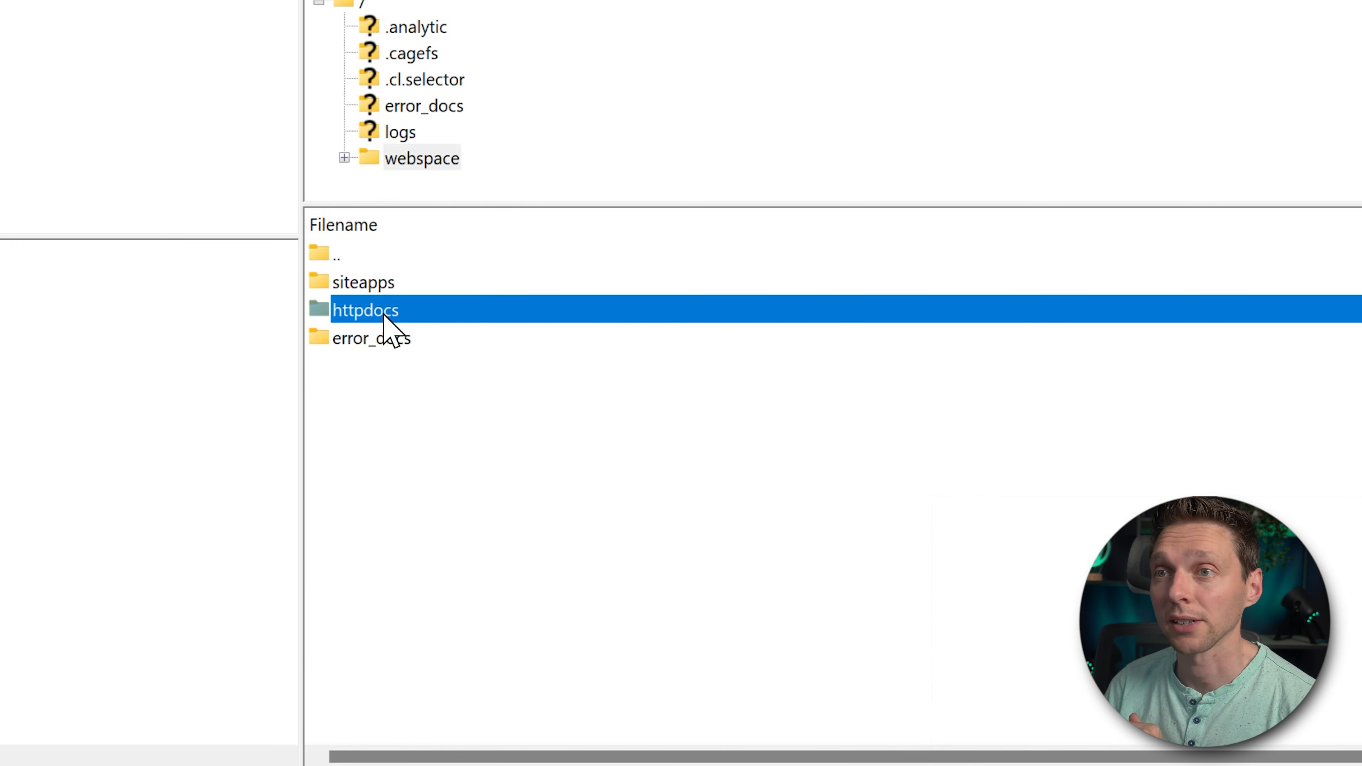
pyautogui.doubleClick(365, 310)
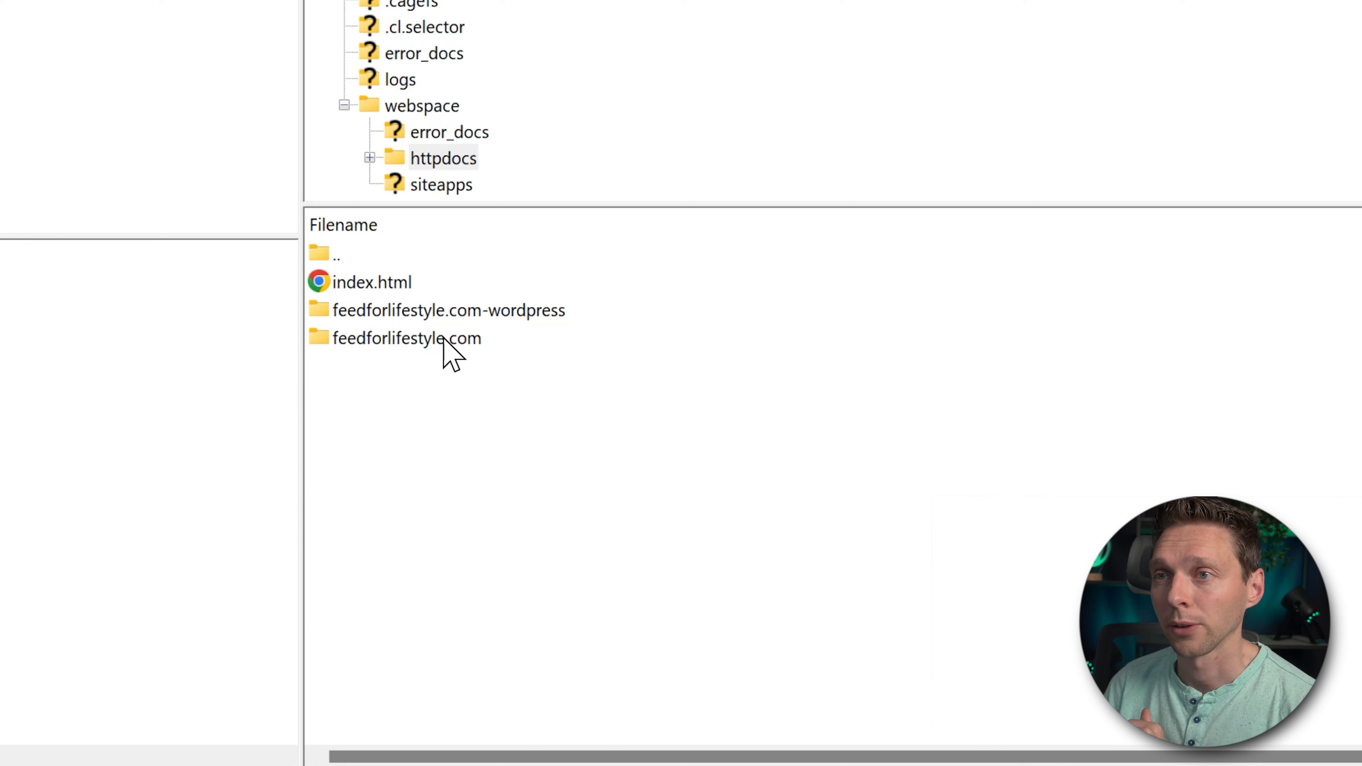
pyautogui.click(448, 310)
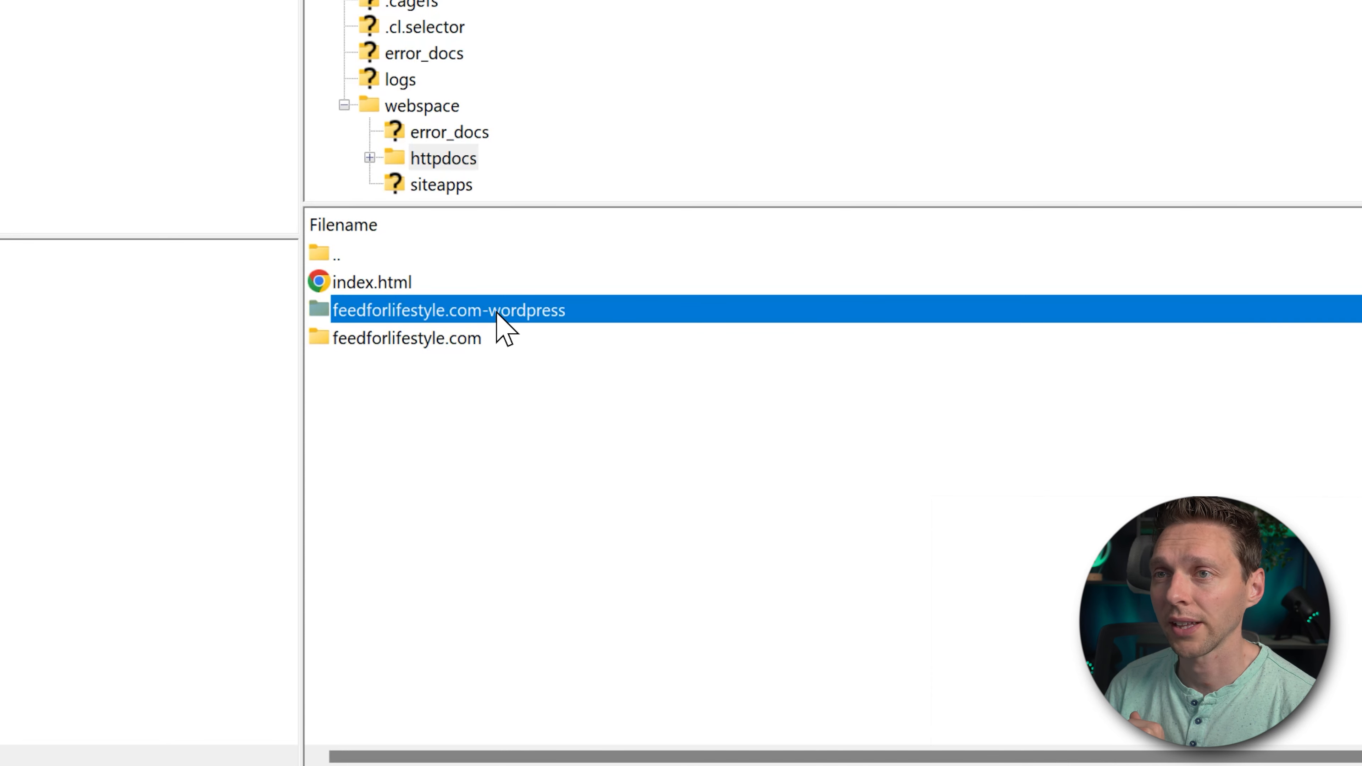
pyautogui.doubleClick(448, 310)
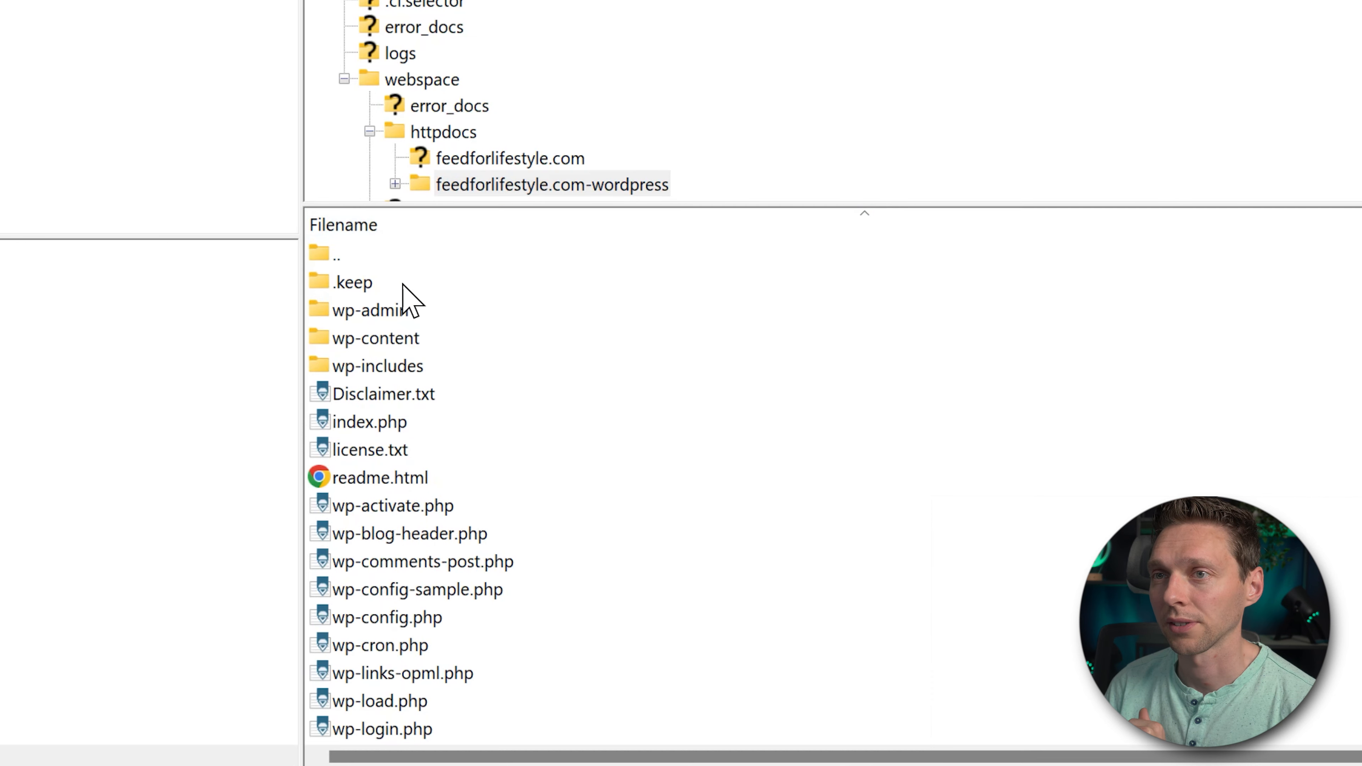
pyautogui.click(371, 310)
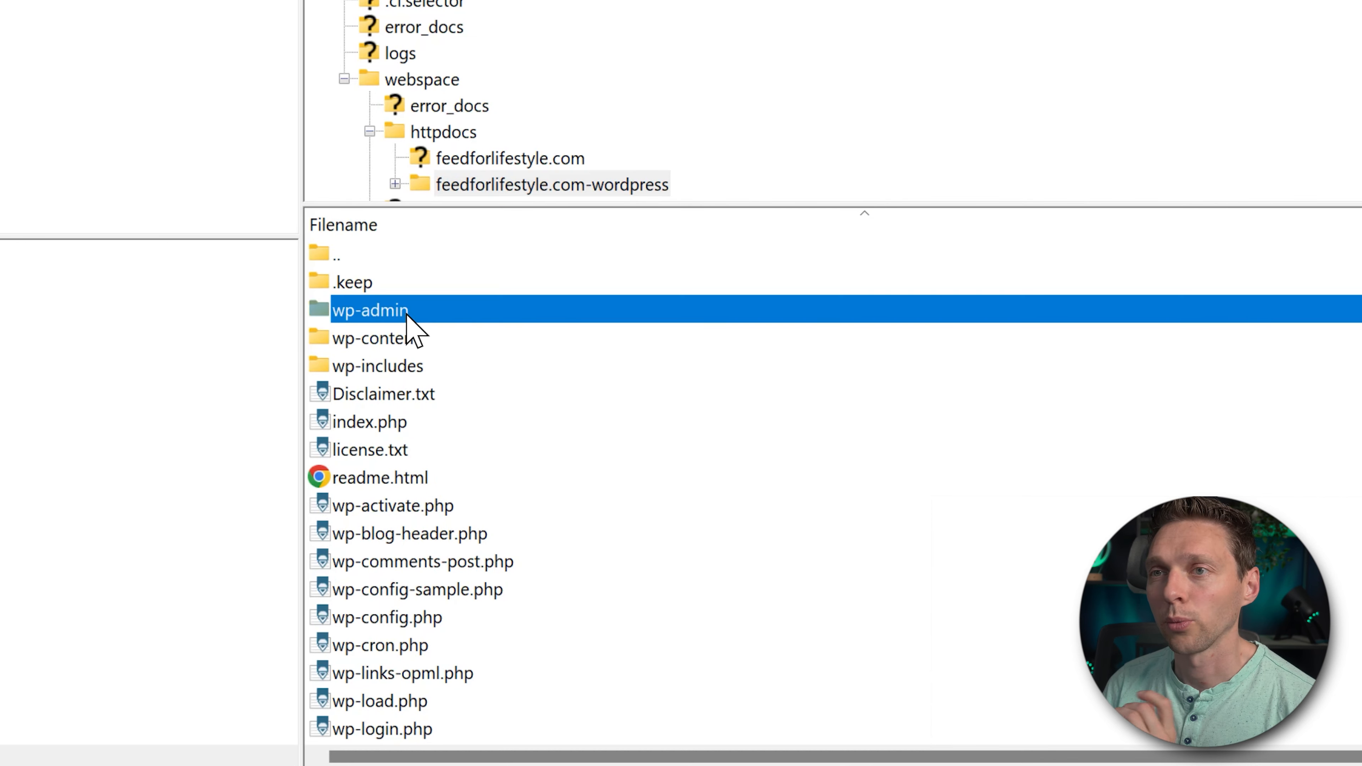
pyautogui.click(378, 366)
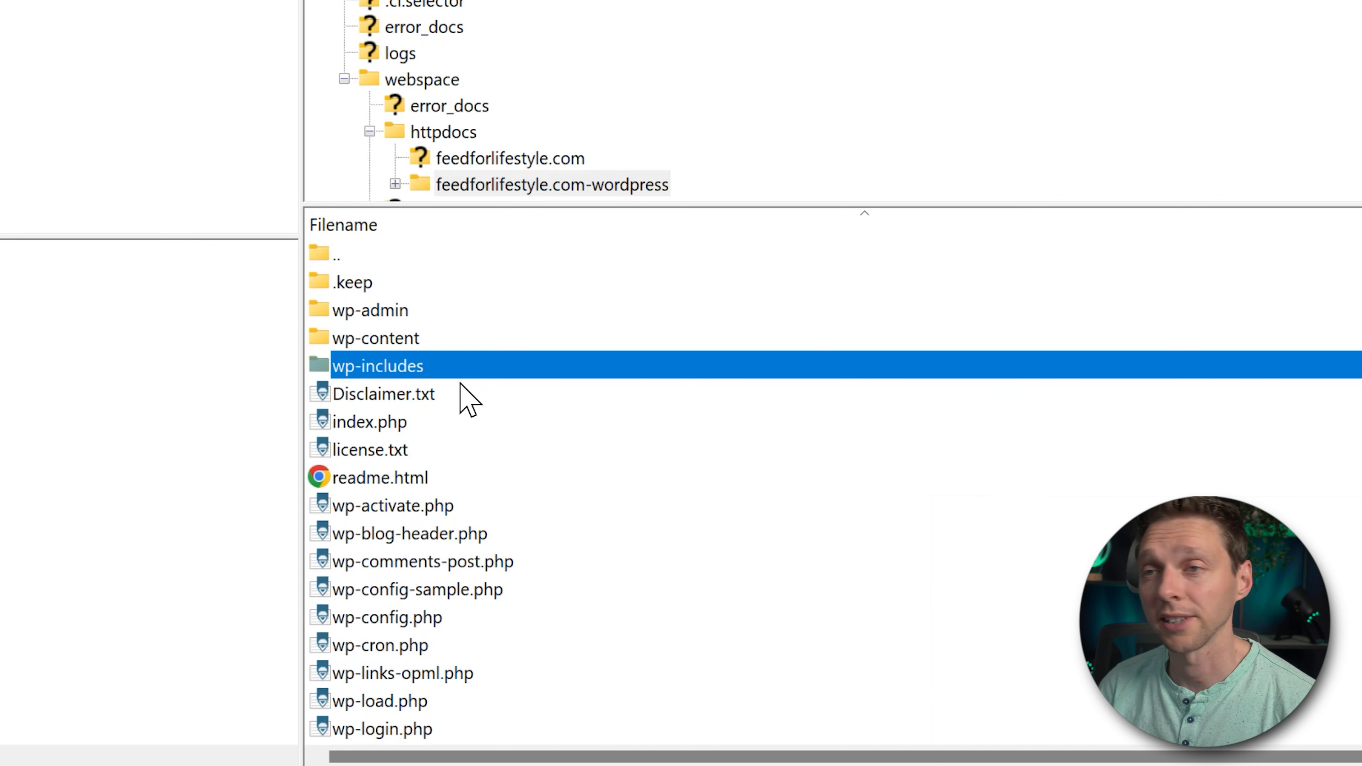
pyautogui.moveTo(569, 439)
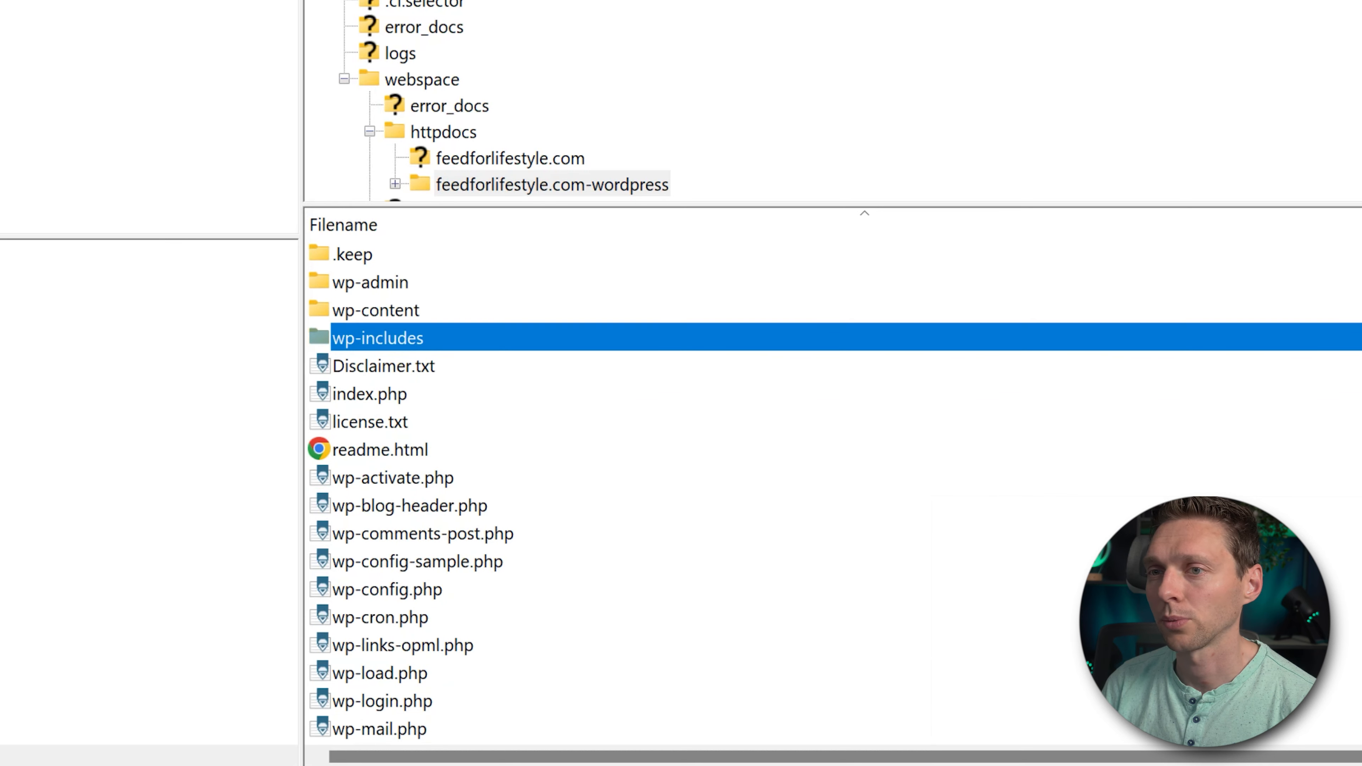
pyautogui.scroll(-3)
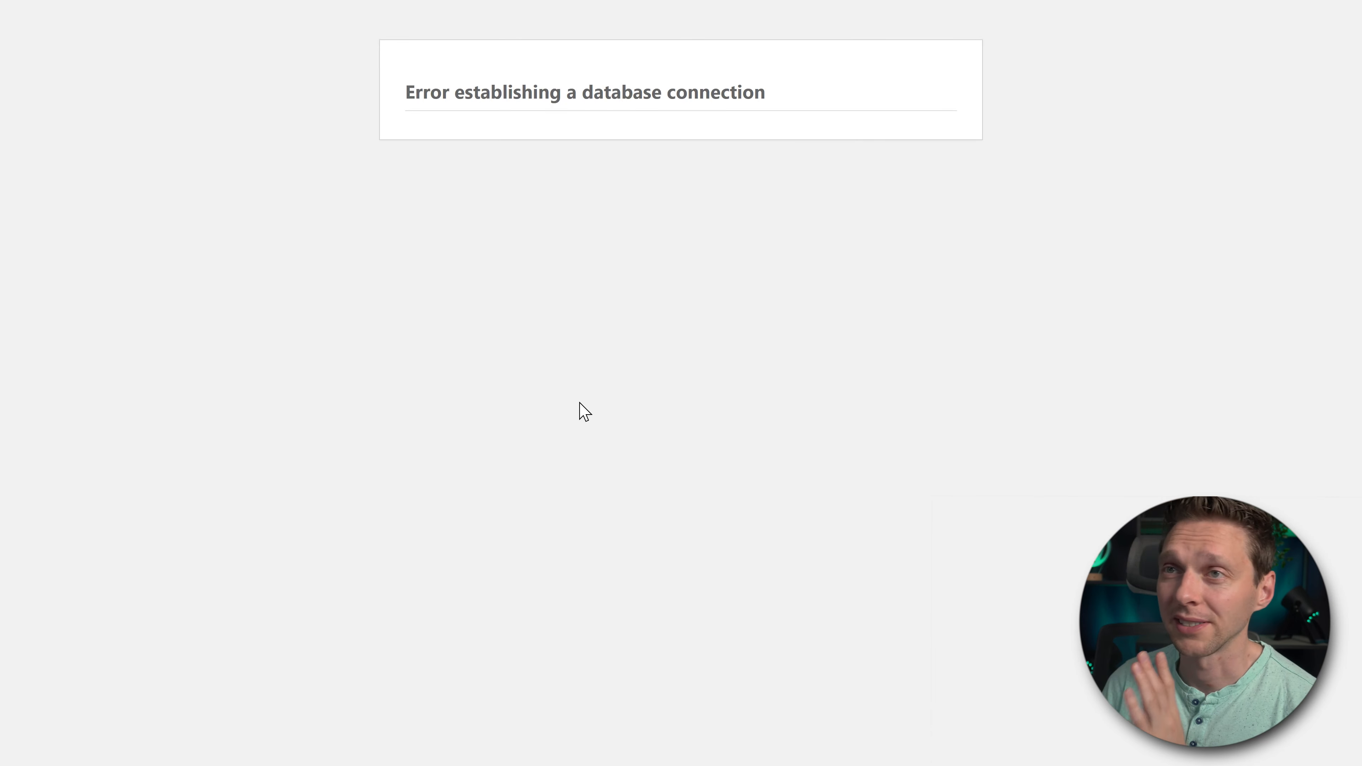
pyautogui.moveTo(630, 287)
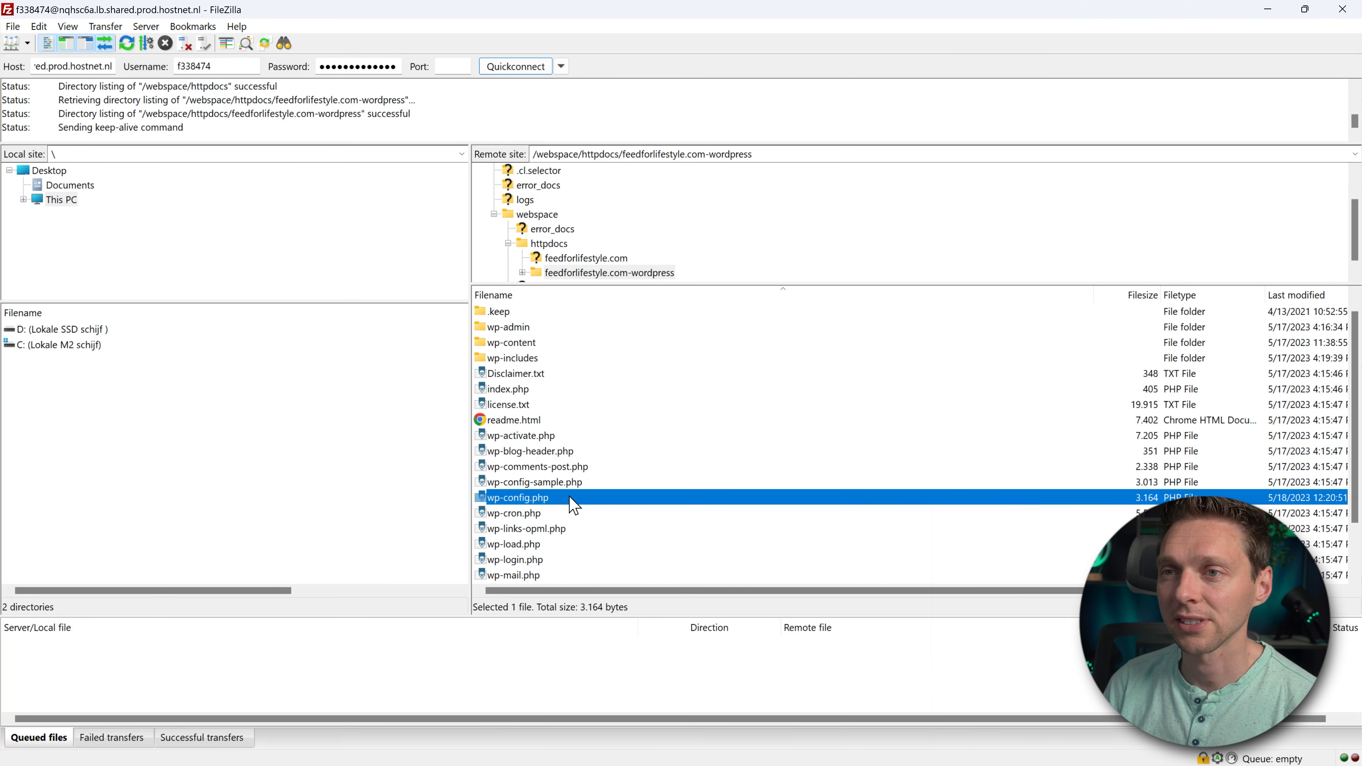
# - Download wp-config.php from the server for viewing and editing
pyautogui.rightClick(517, 498)
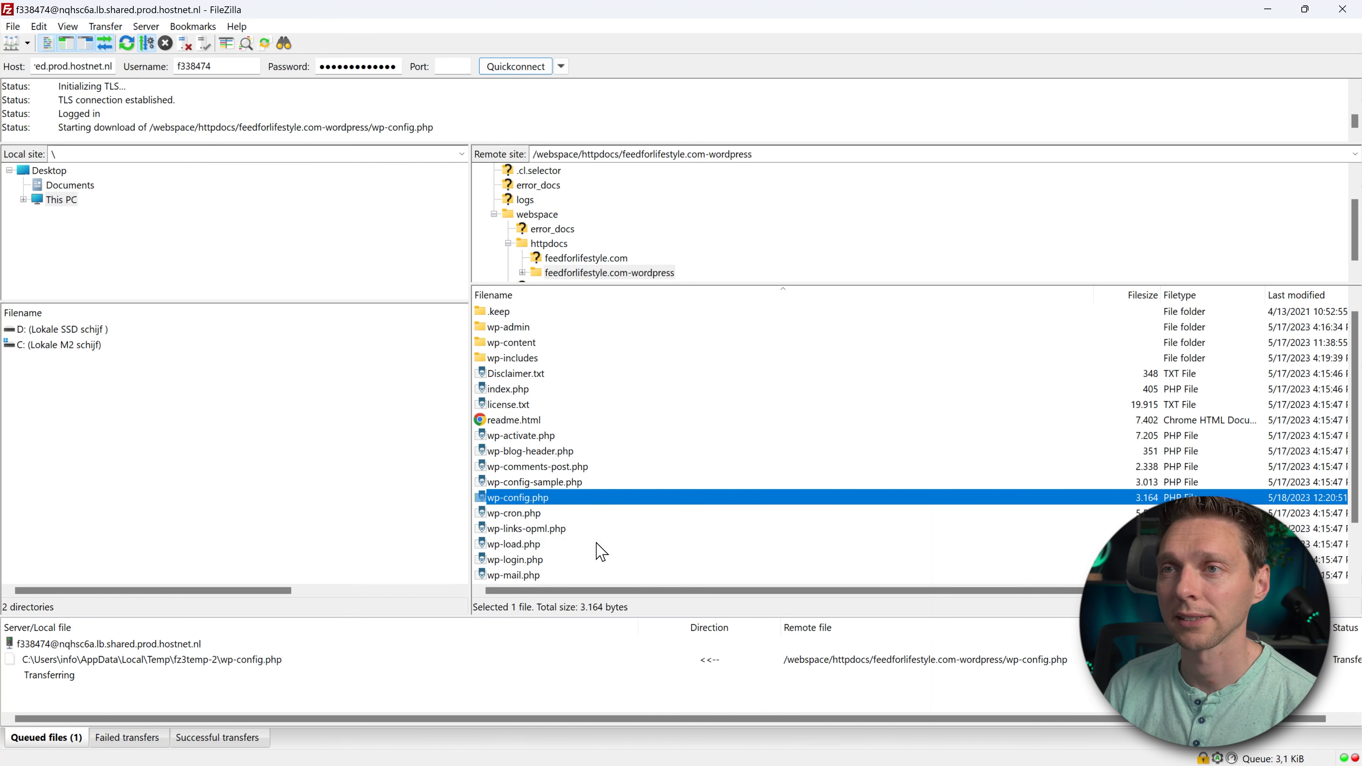
pyautogui.doubleClick(517, 497)
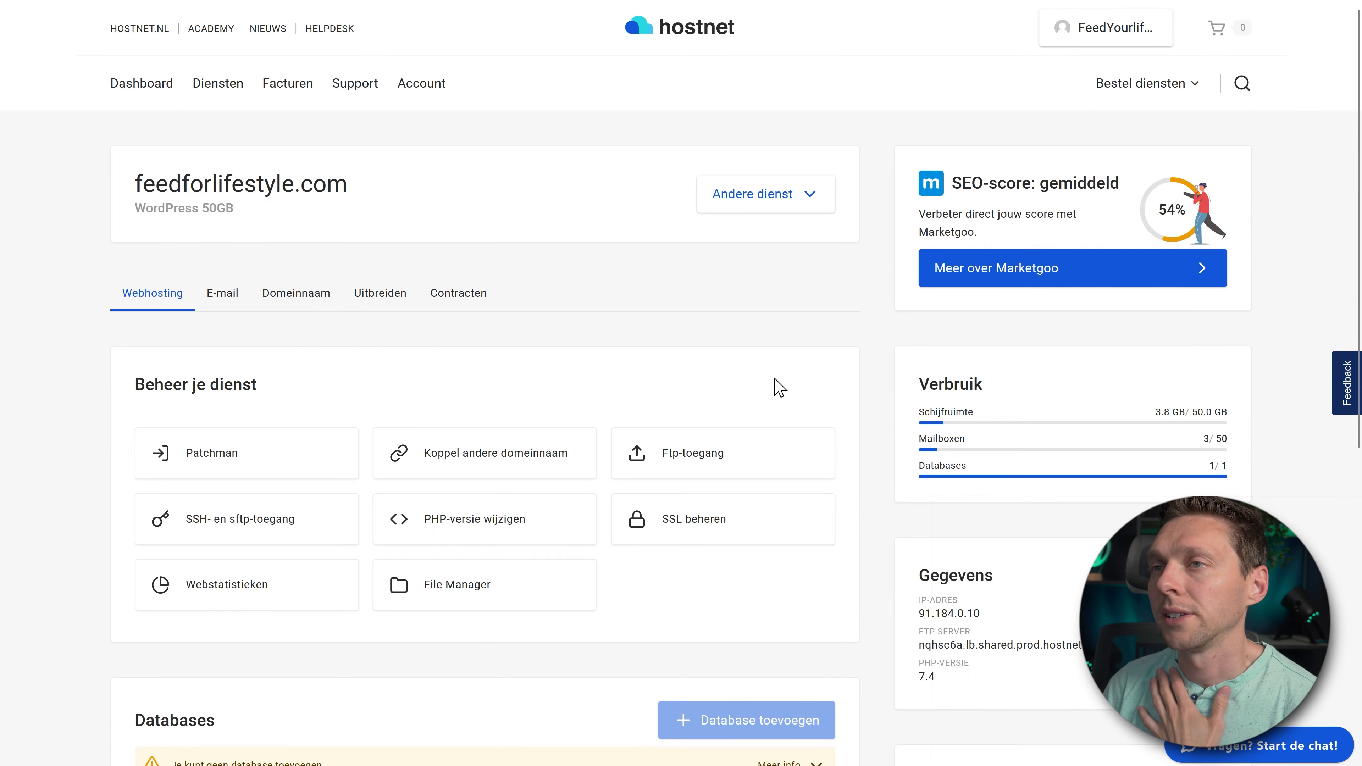
pyautogui.moveTo(429, 225)
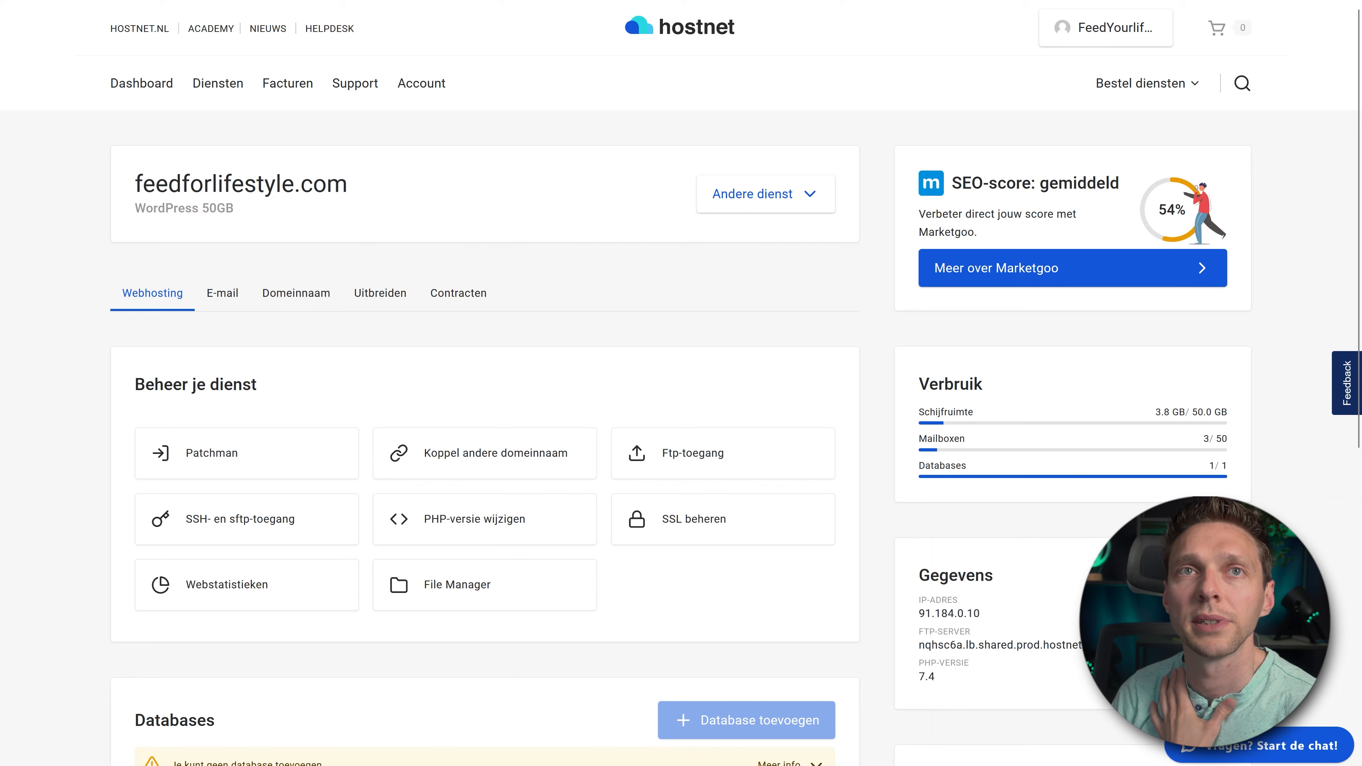
# - Locate the site's database in Hostnet and view its connection information
pyautogui.click(295, 293)
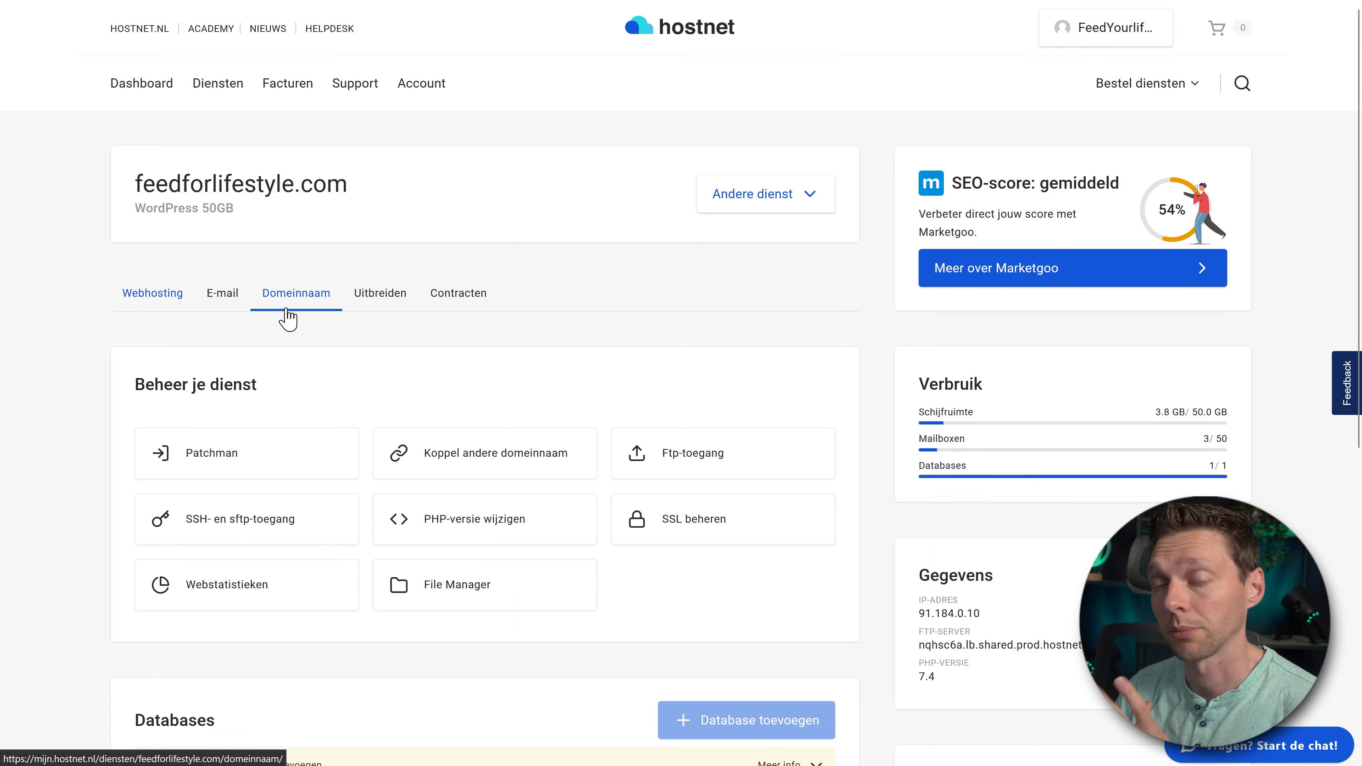
pyautogui.scroll(-3)
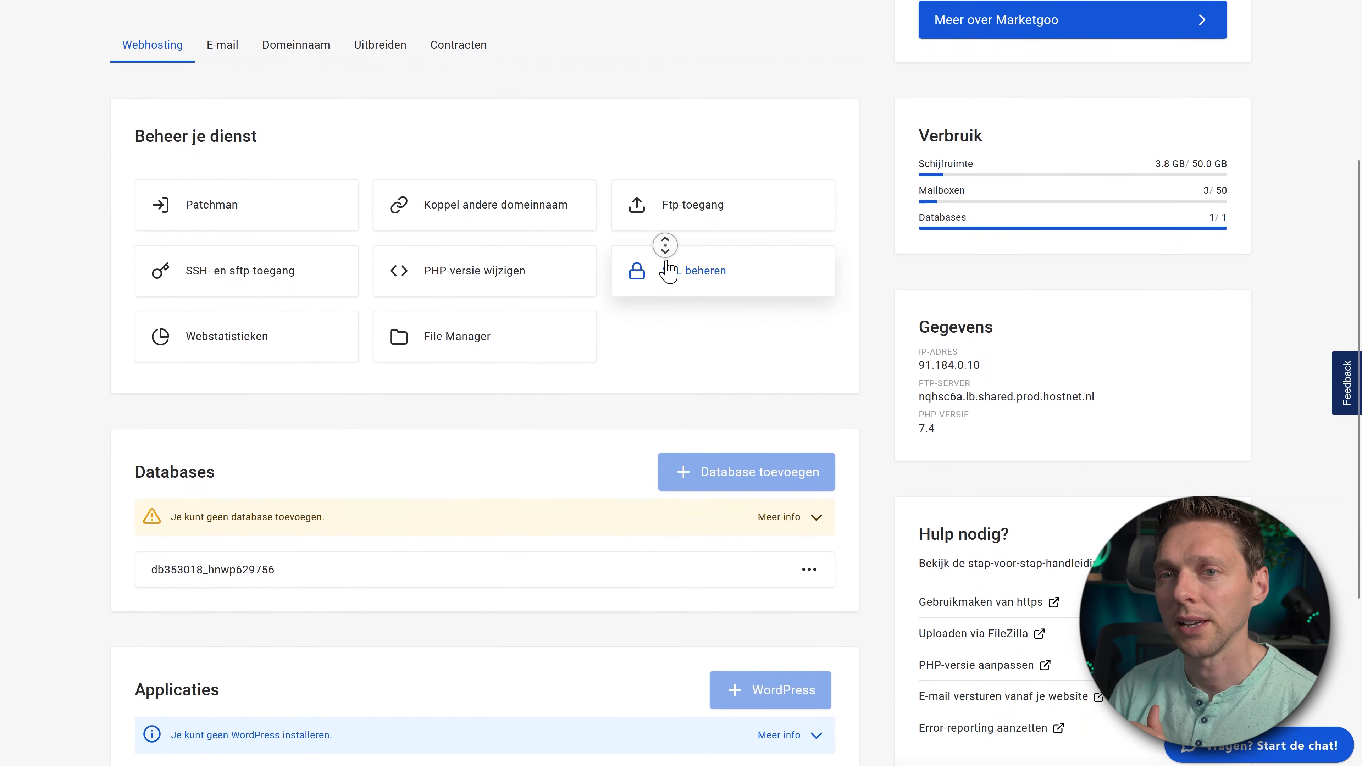
pyautogui.scroll(-3)
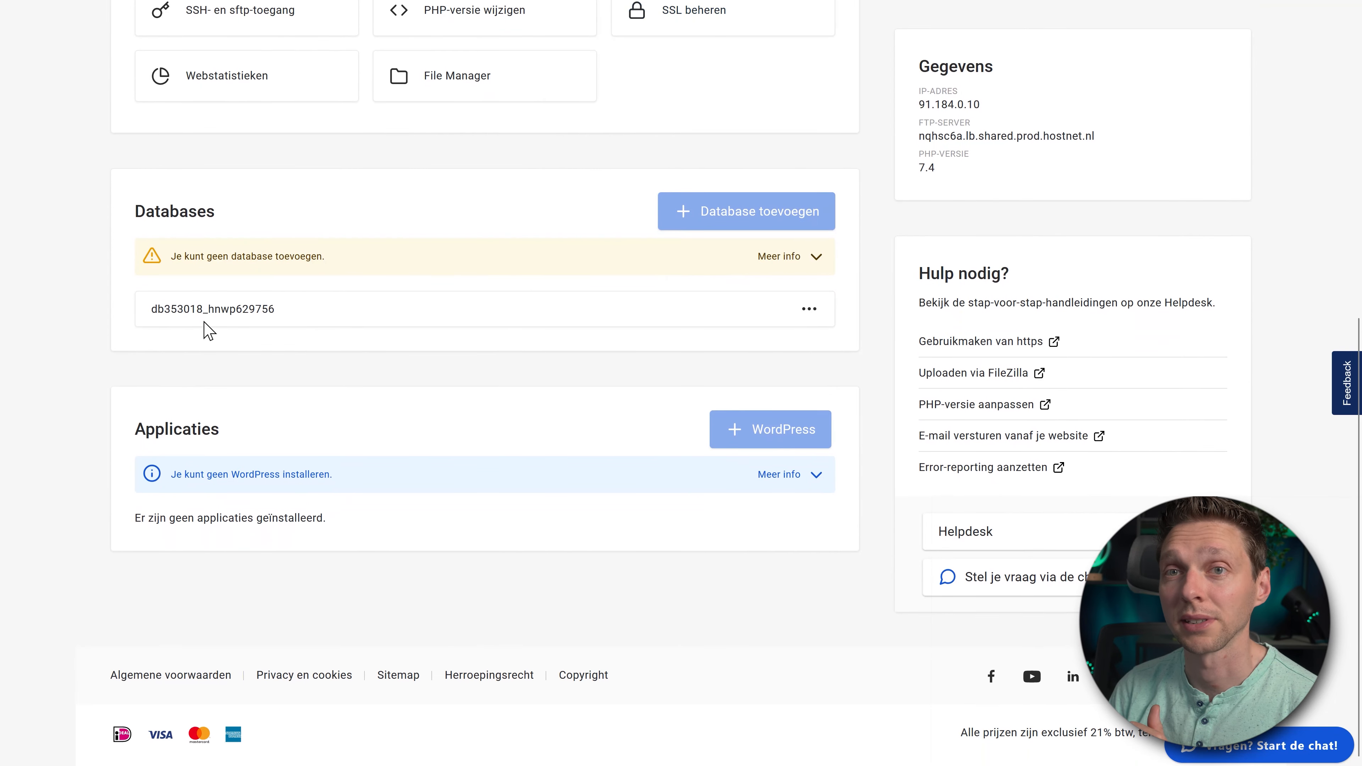
pyautogui.rightClick(213, 308)
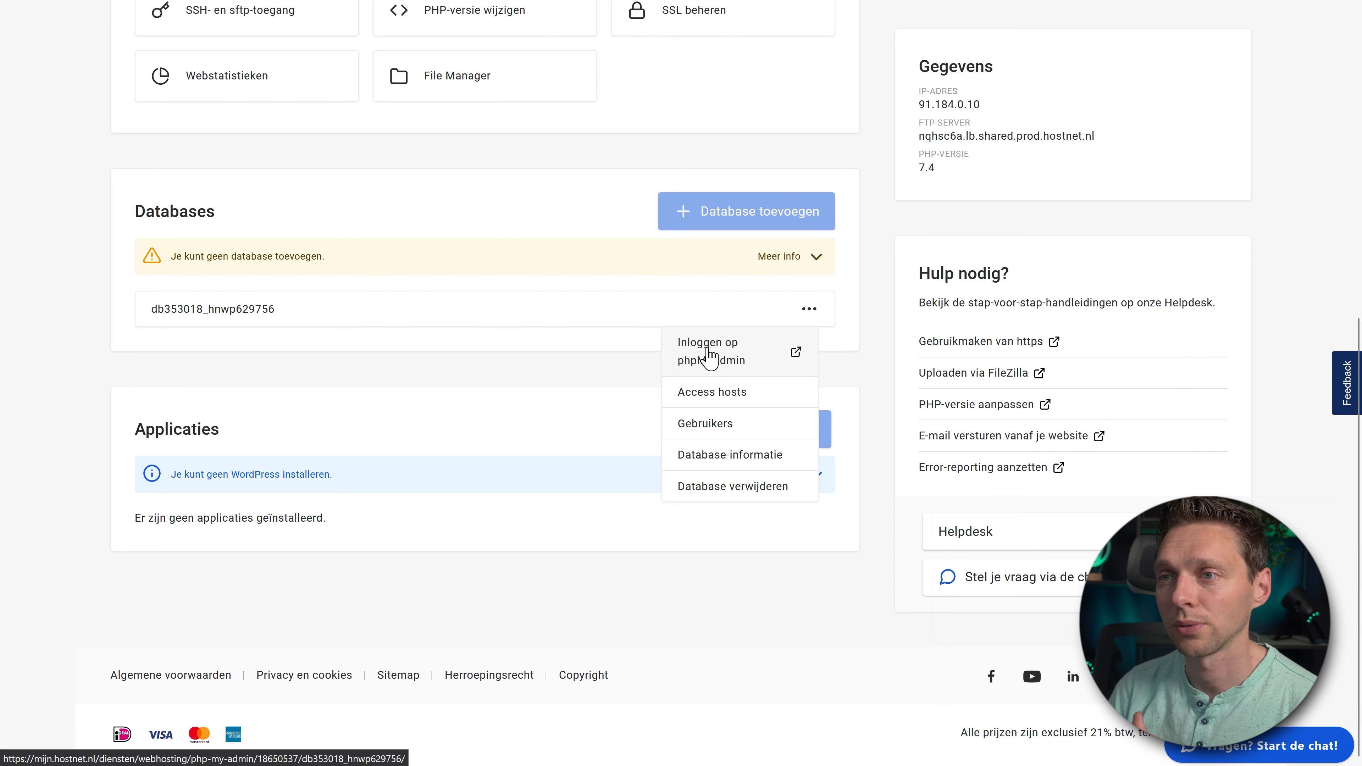
pyautogui.click(732, 454)
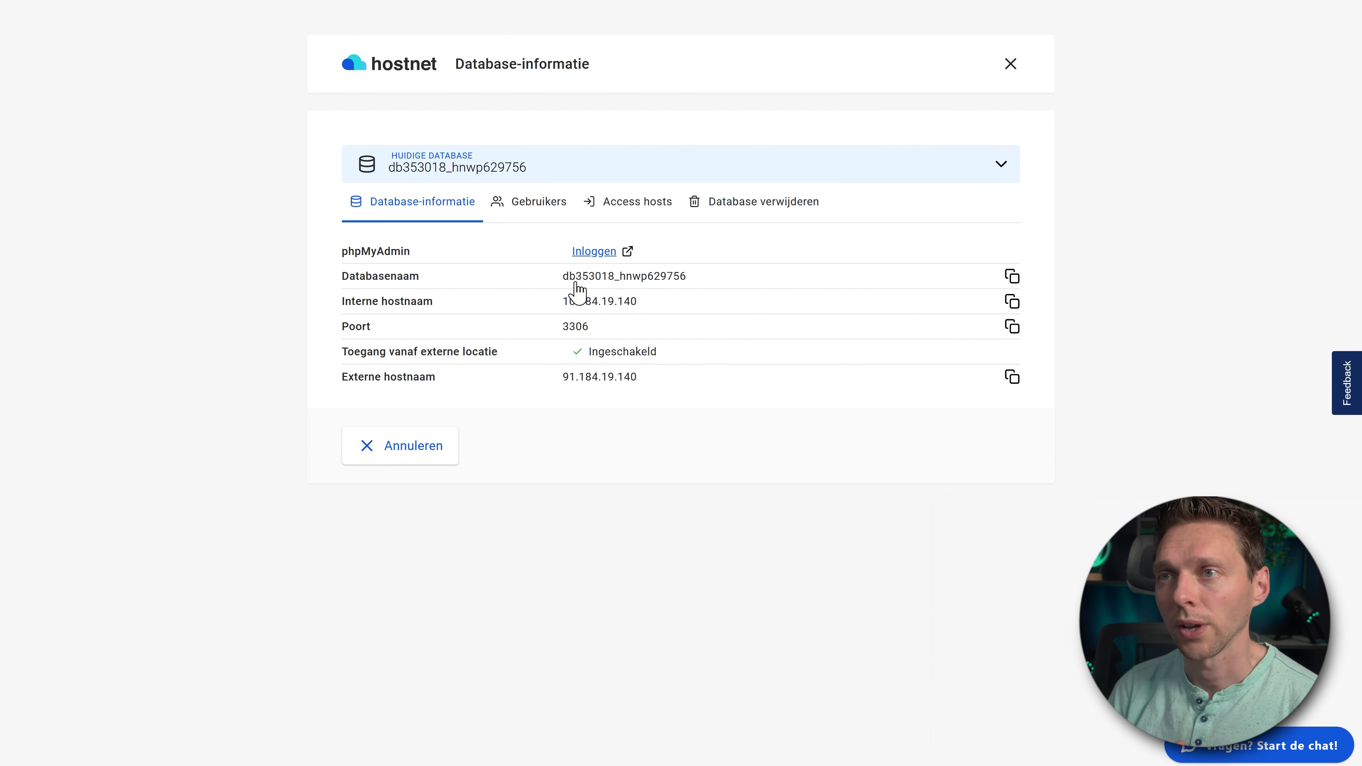
# - In Databasegebruikers, give the database user a new password and save it with Opslaan
pyautogui.click(537, 201)
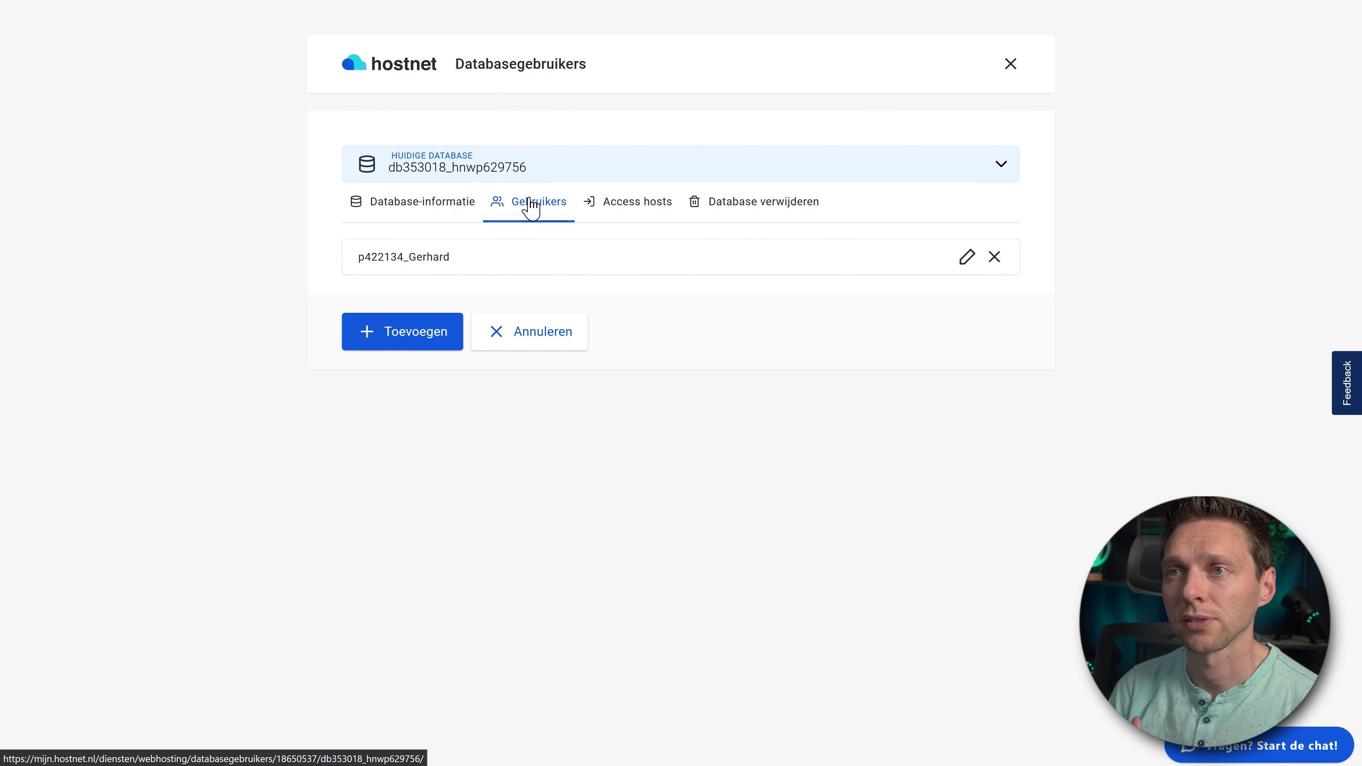
pyautogui.rightClick(403, 256)
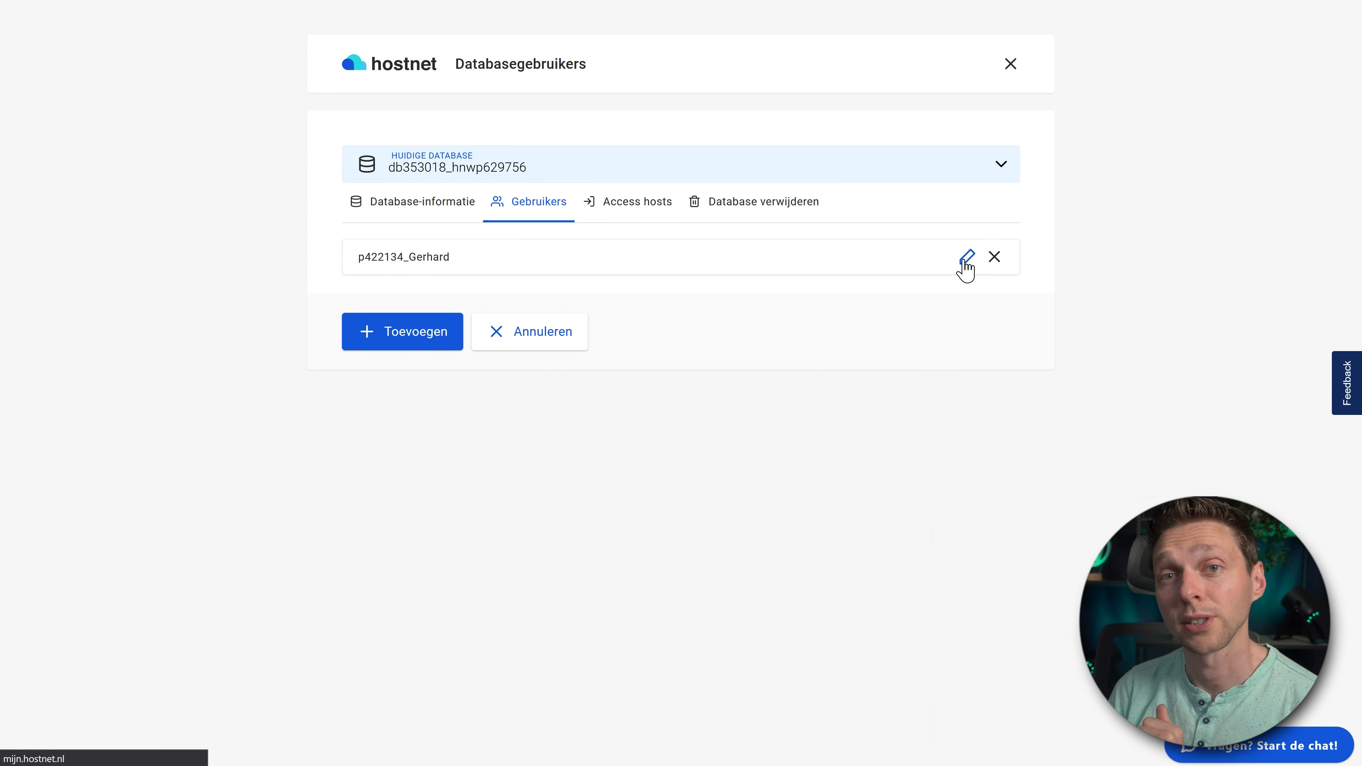
pyautogui.click(966, 257)
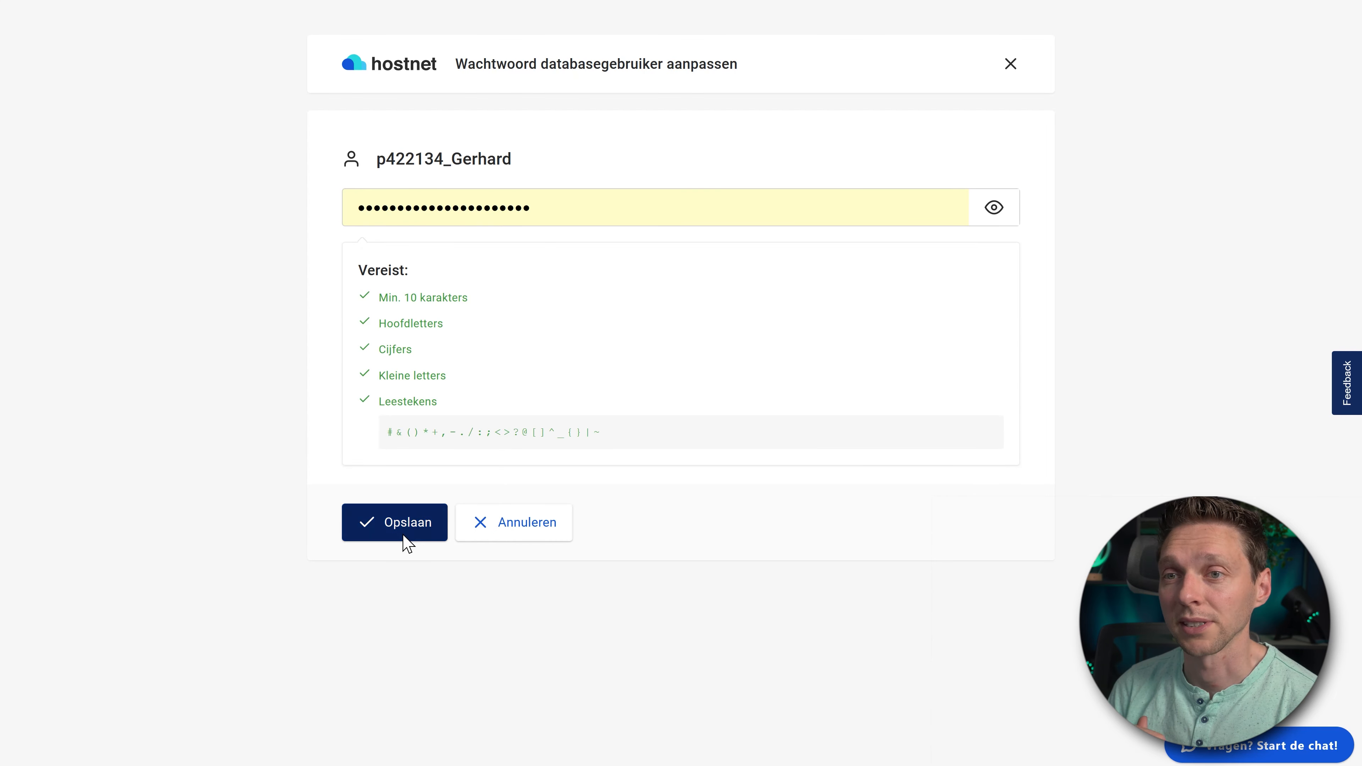
pyautogui.click(394, 522)
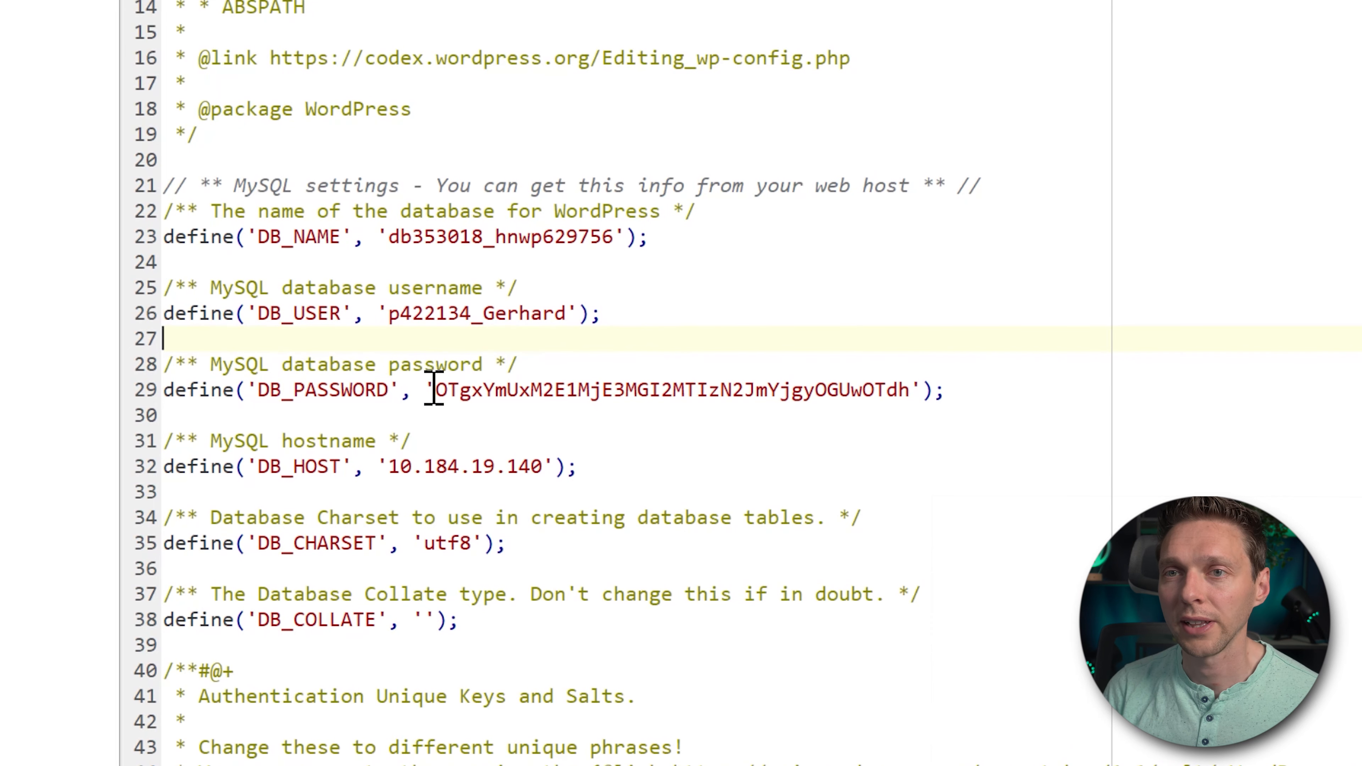
# - Select the old DB_PASSWORD value in wp-config.php so the new password can replace it
pyautogui.moveTo(438, 390); pyautogui.dragTo(903, 390)
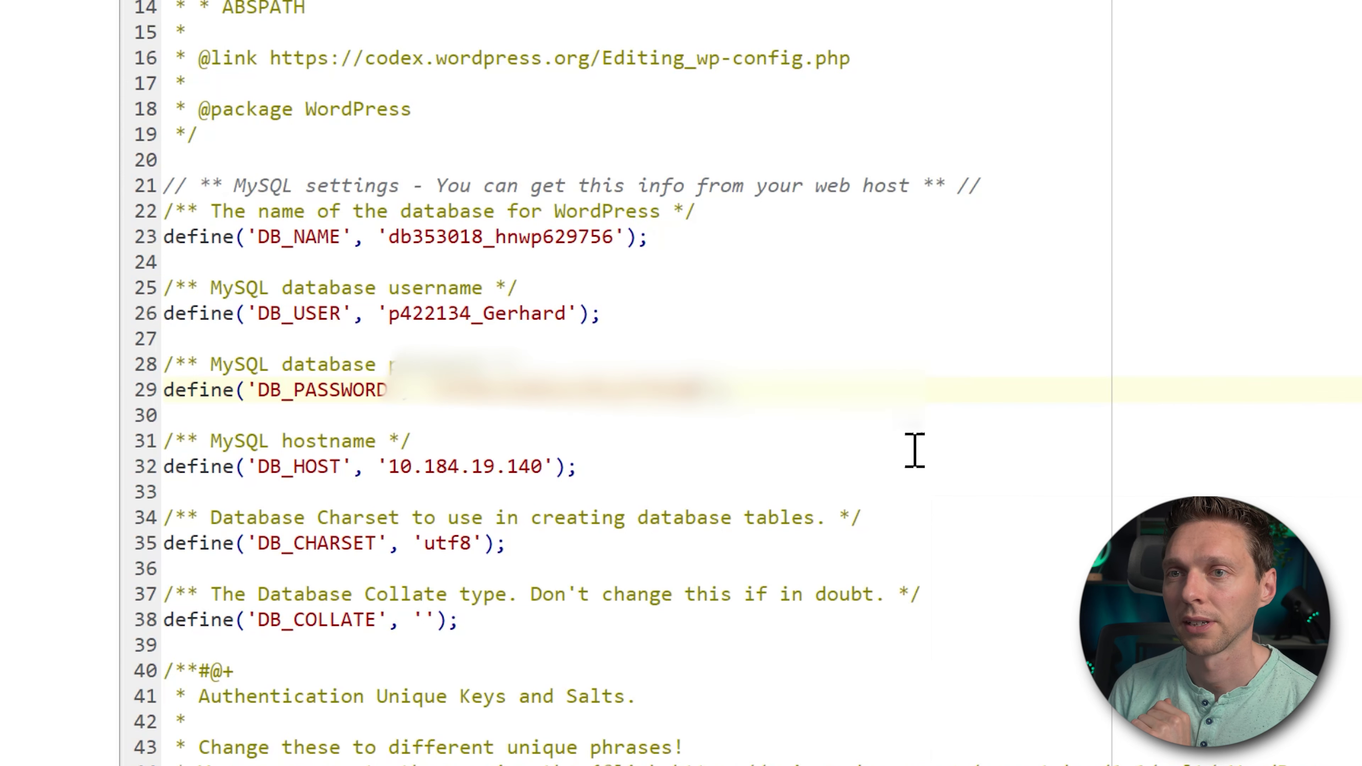
pyautogui.moveTo(1003, 390)
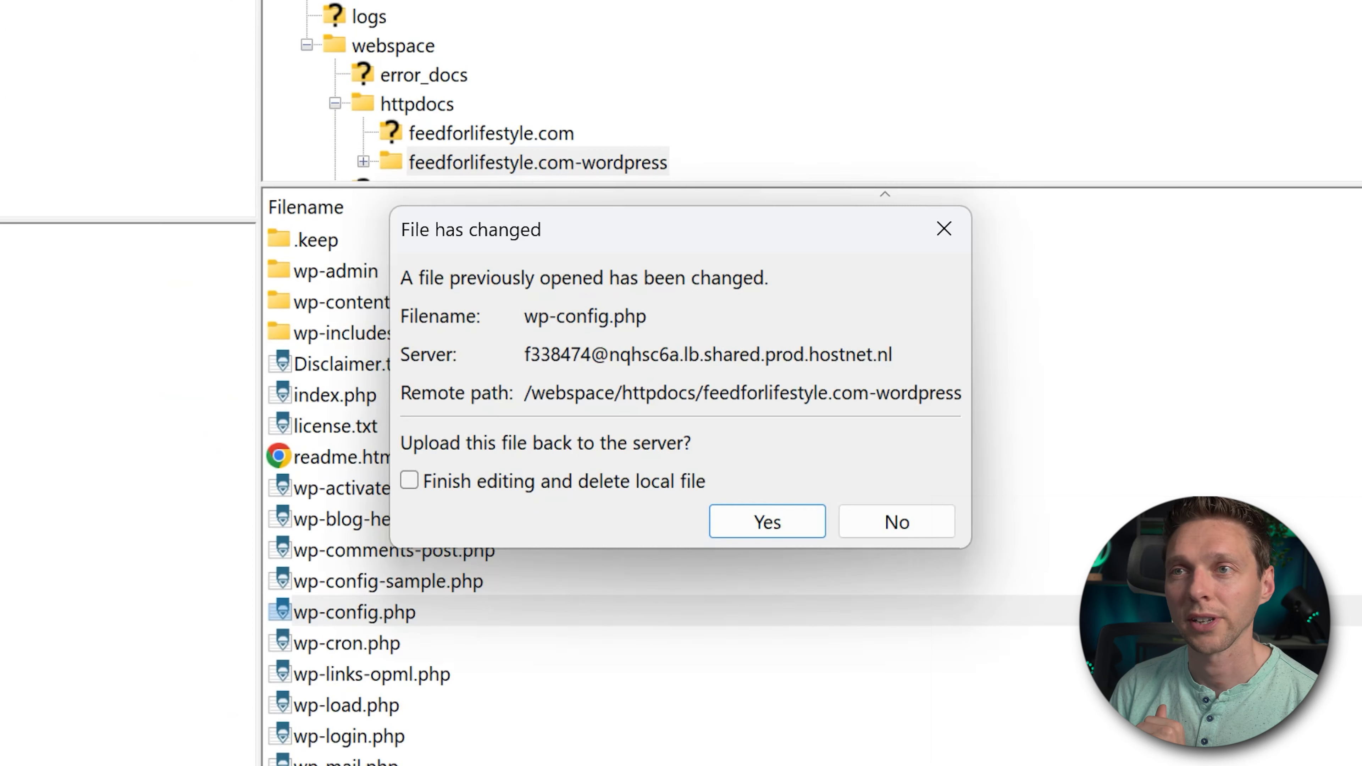
pyautogui.moveTo(599, 355)
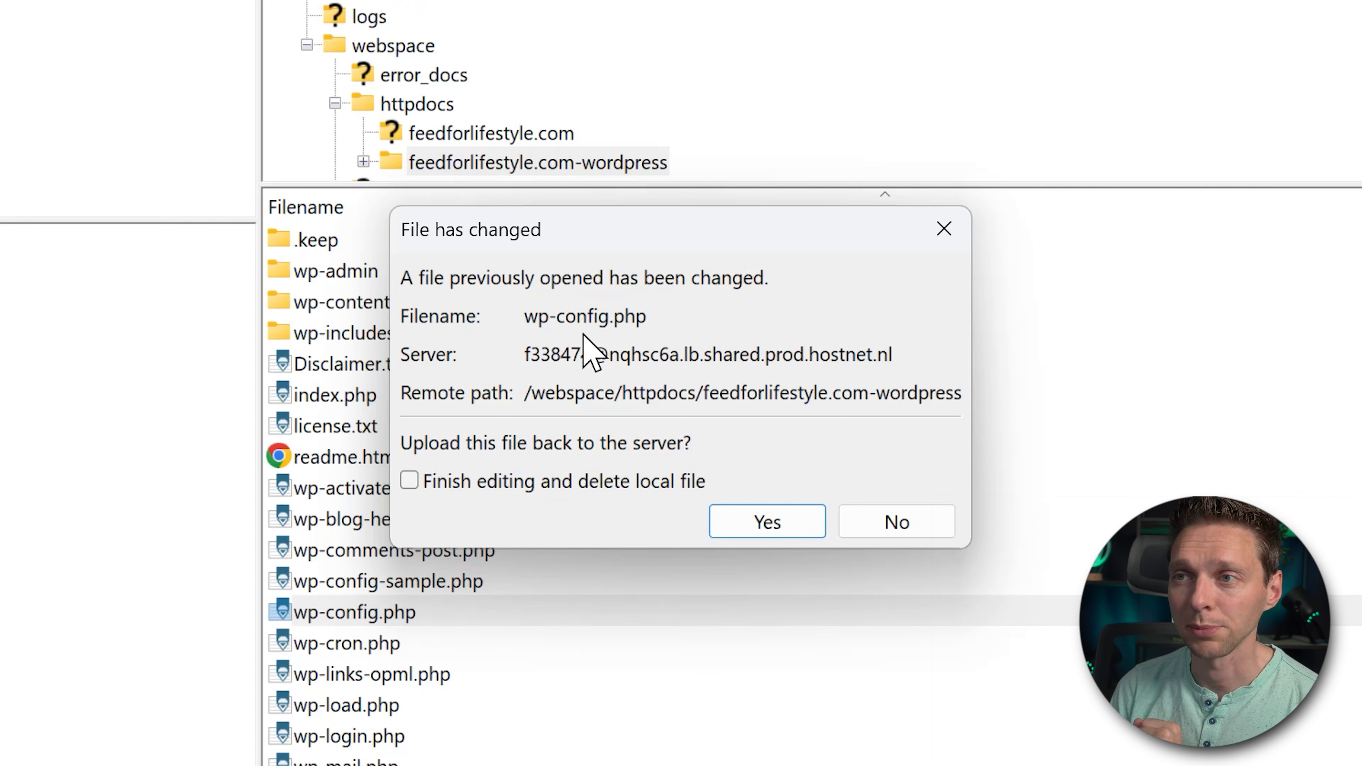
pyautogui.moveTo(646, 334)
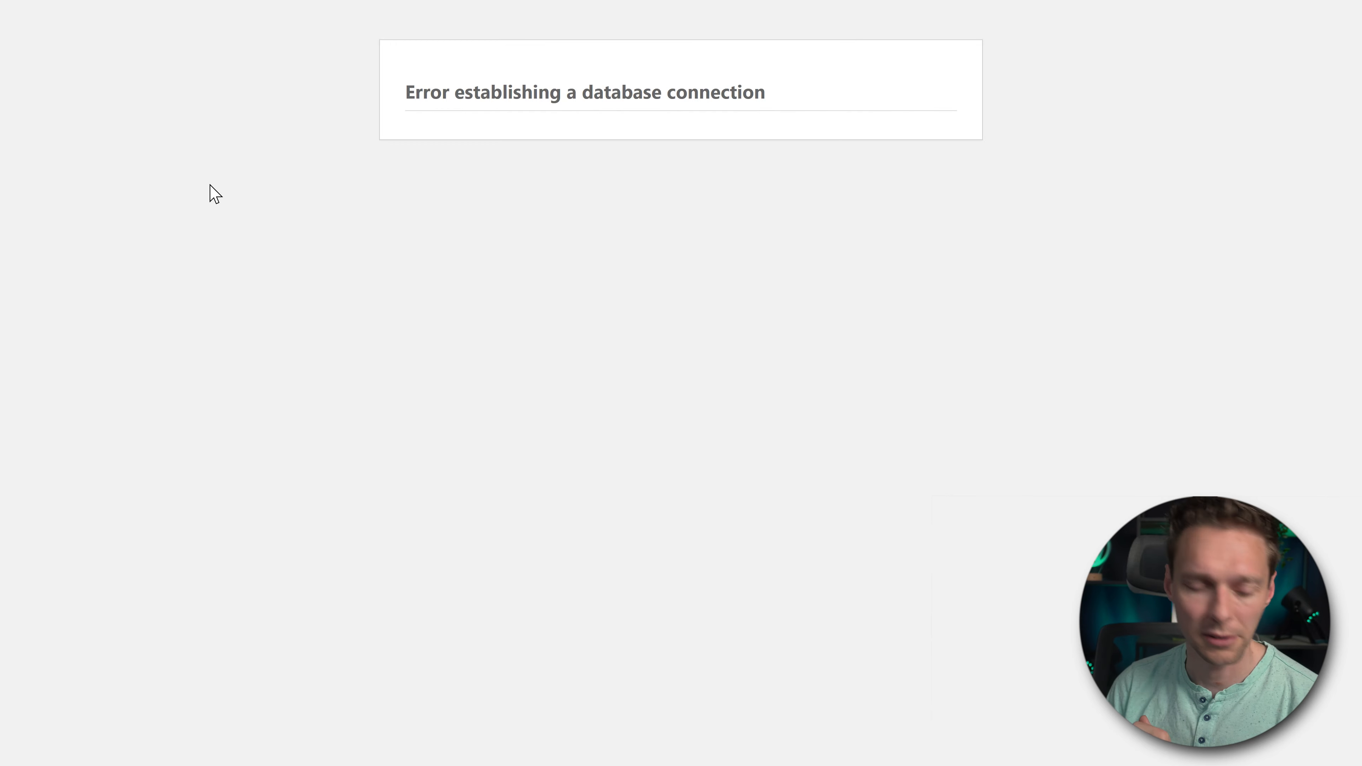
pyautogui.moveTo(441, 320)
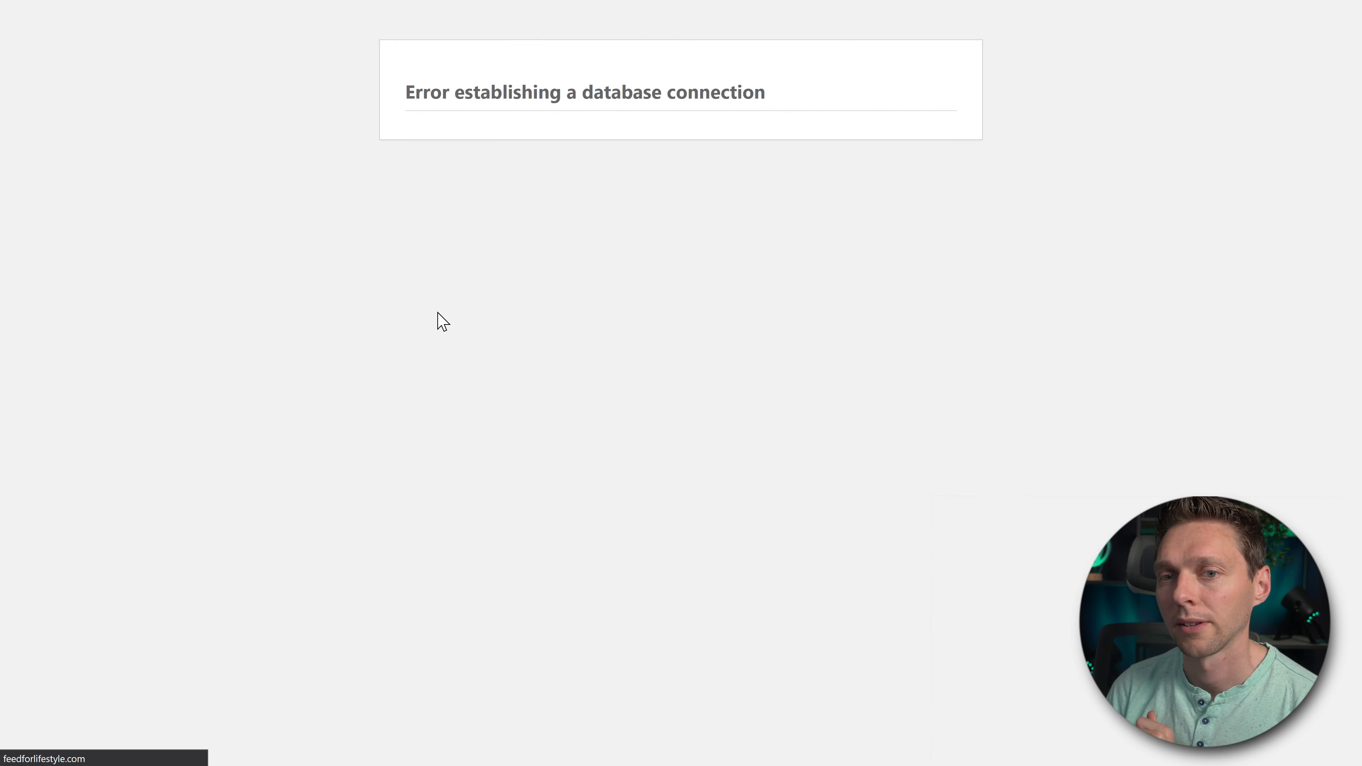
pyautogui.moveTo(467, 148)
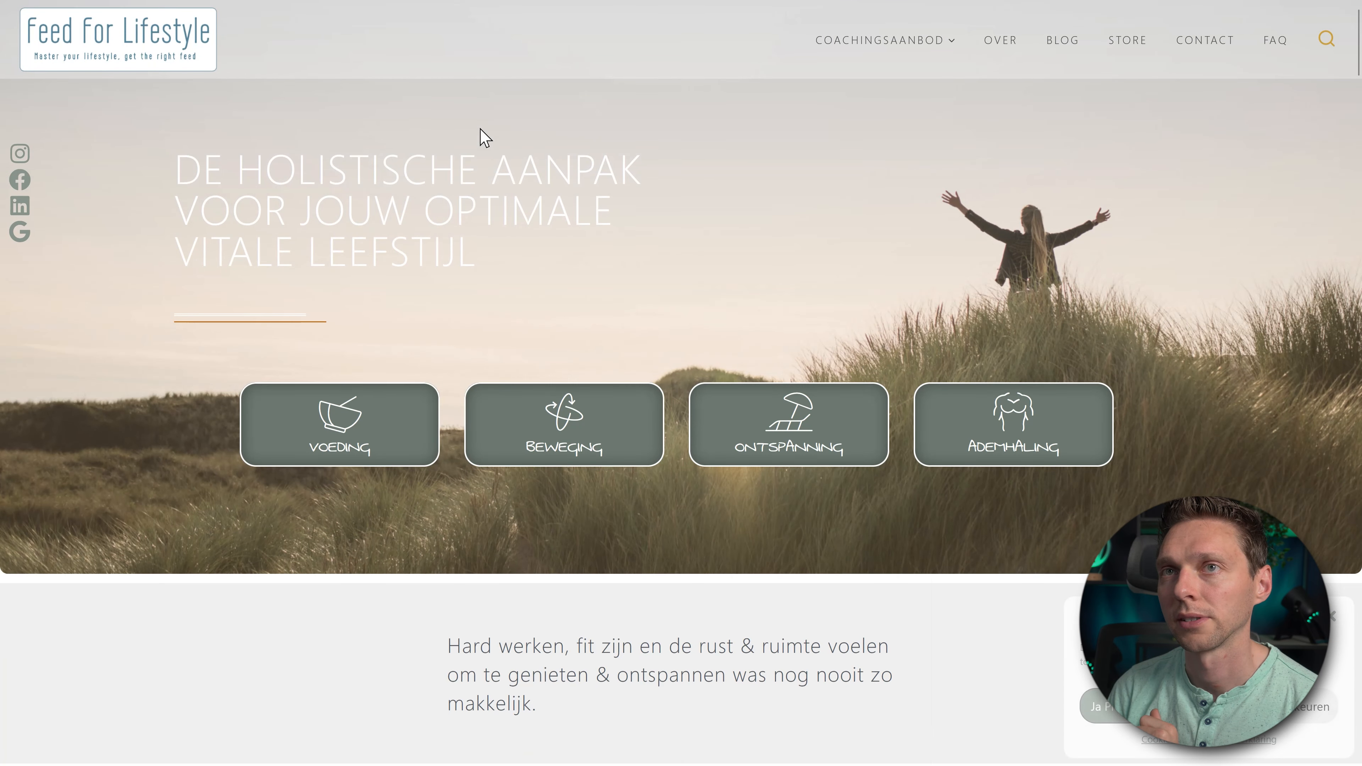
pyautogui.moveTo(875, 252)
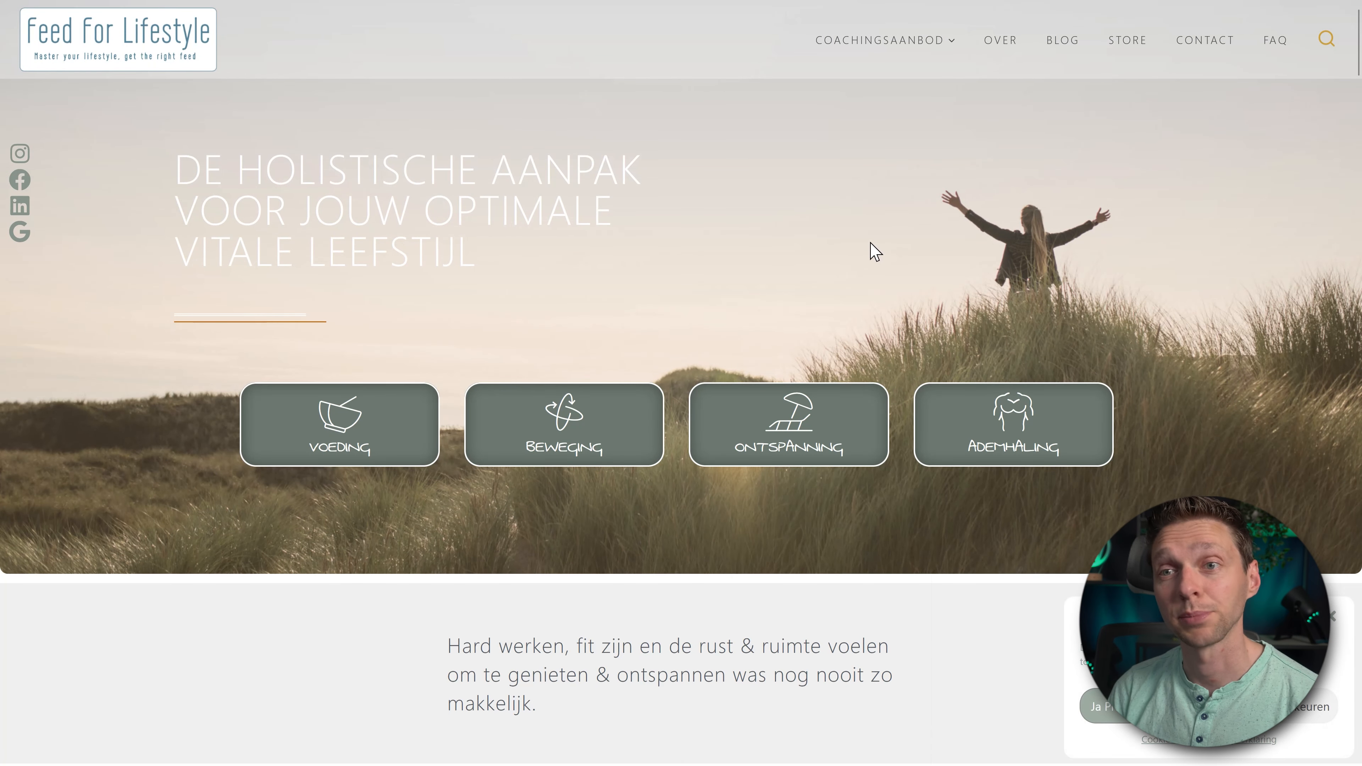
# - Scroll through the Feed For Lifestyle homepage to confirm all sections load without the database error
pyautogui.scroll(-3)
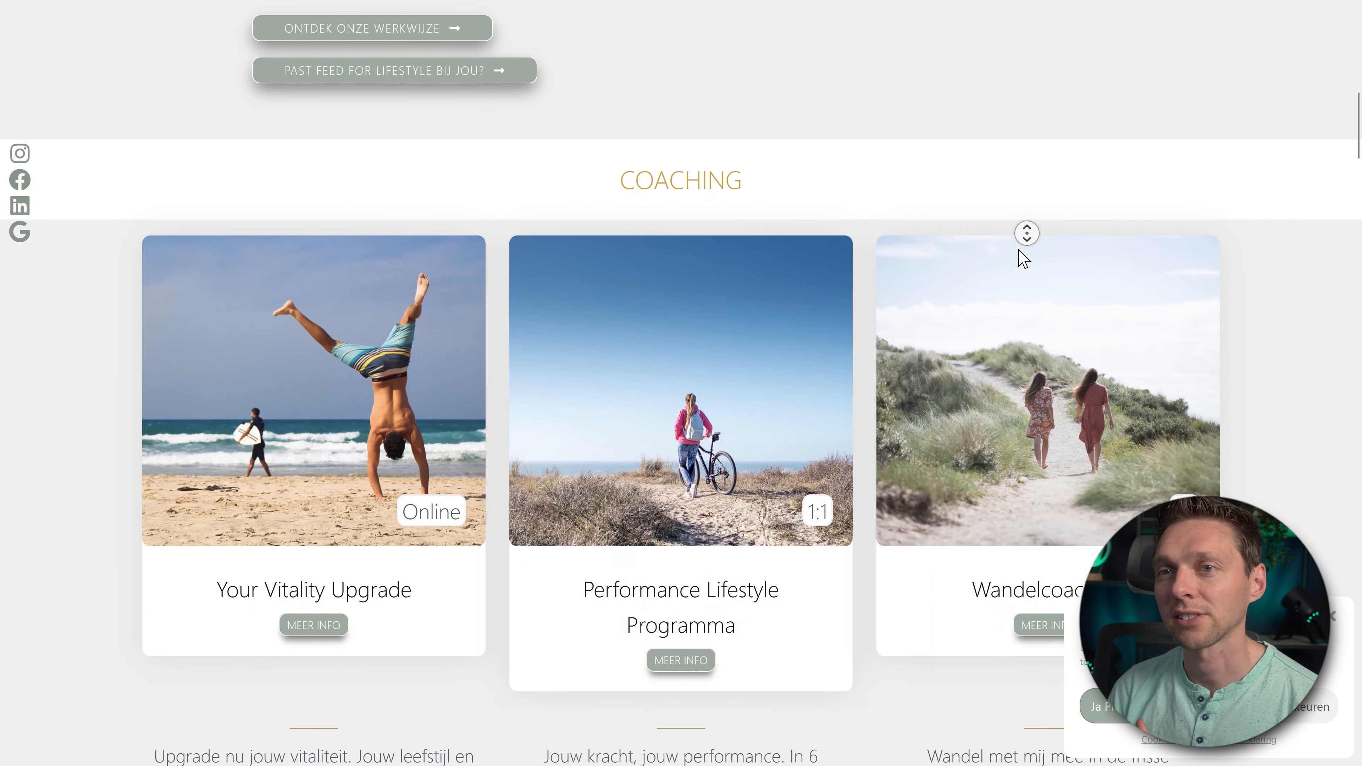
pyautogui.scroll(-3)
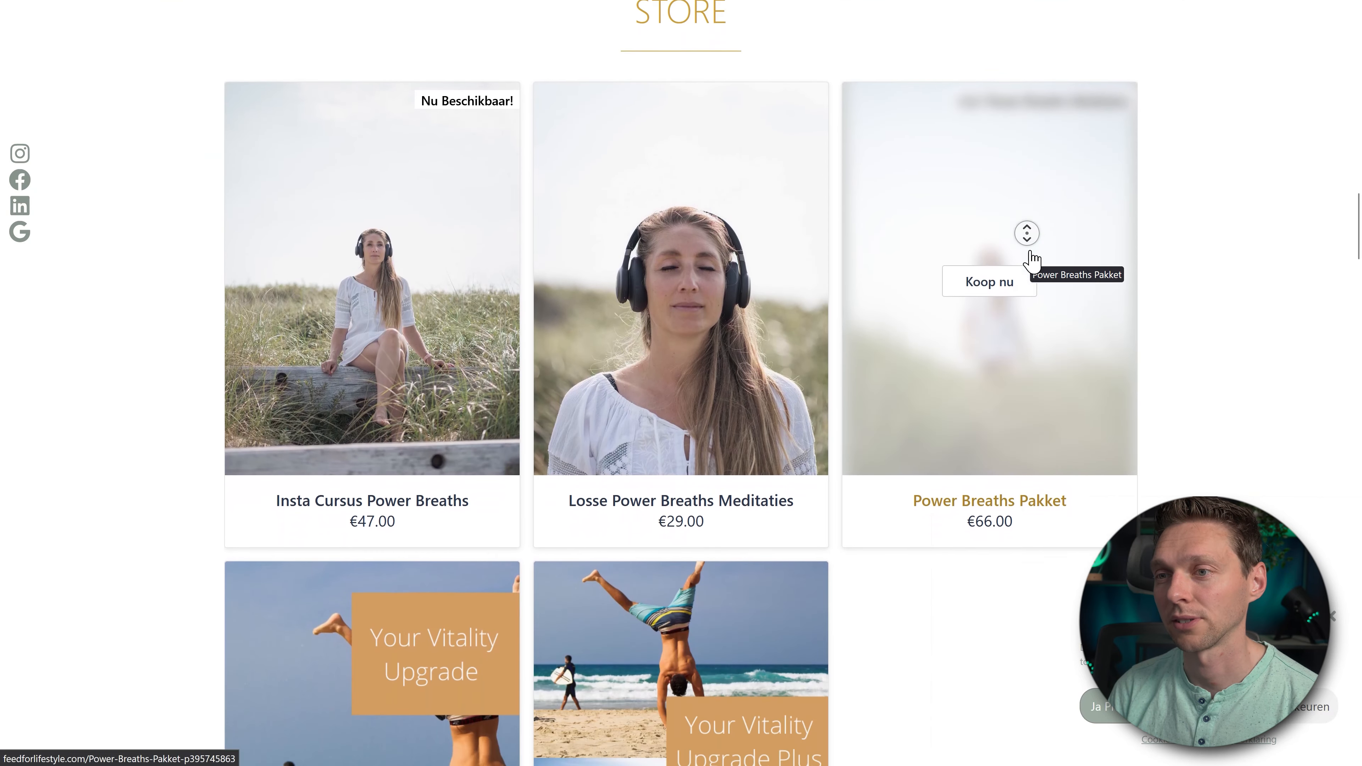
pyautogui.scroll(-3)
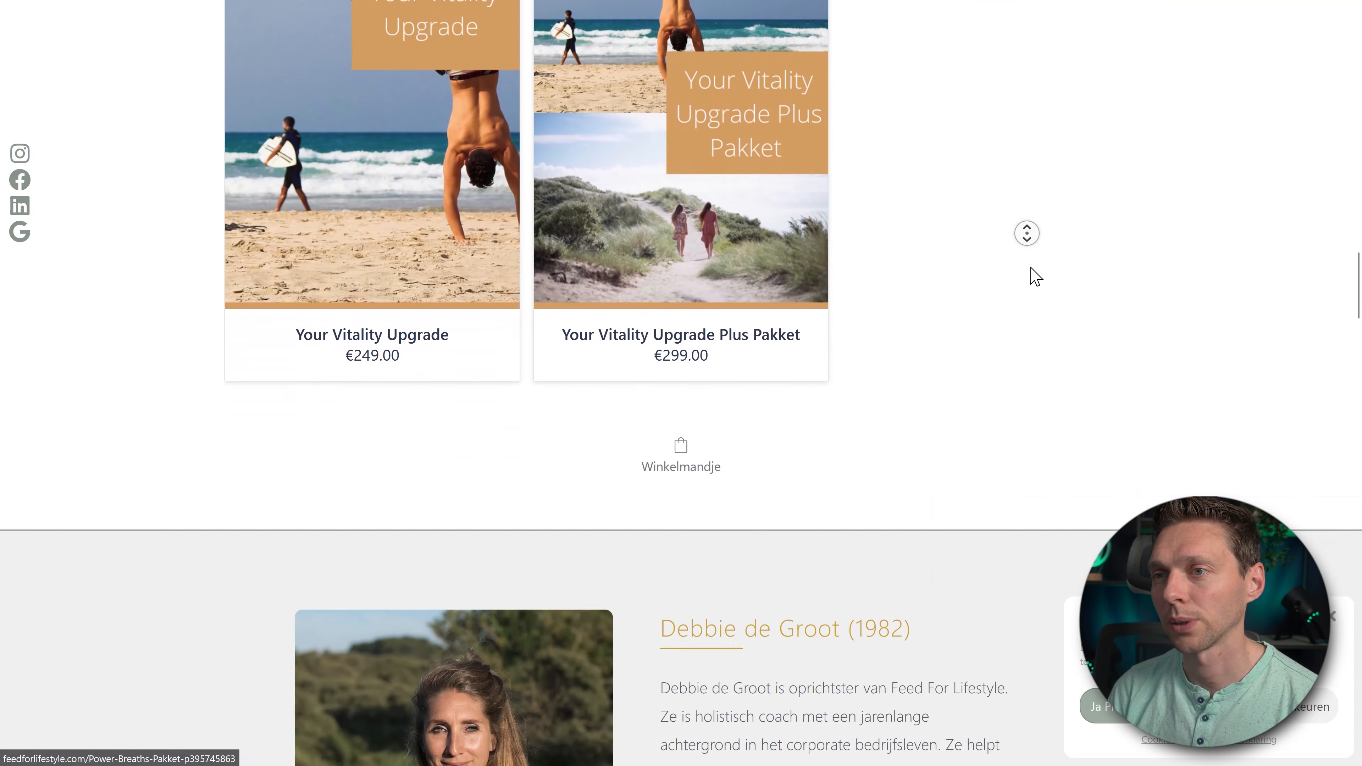
pyautogui.scroll(-3)
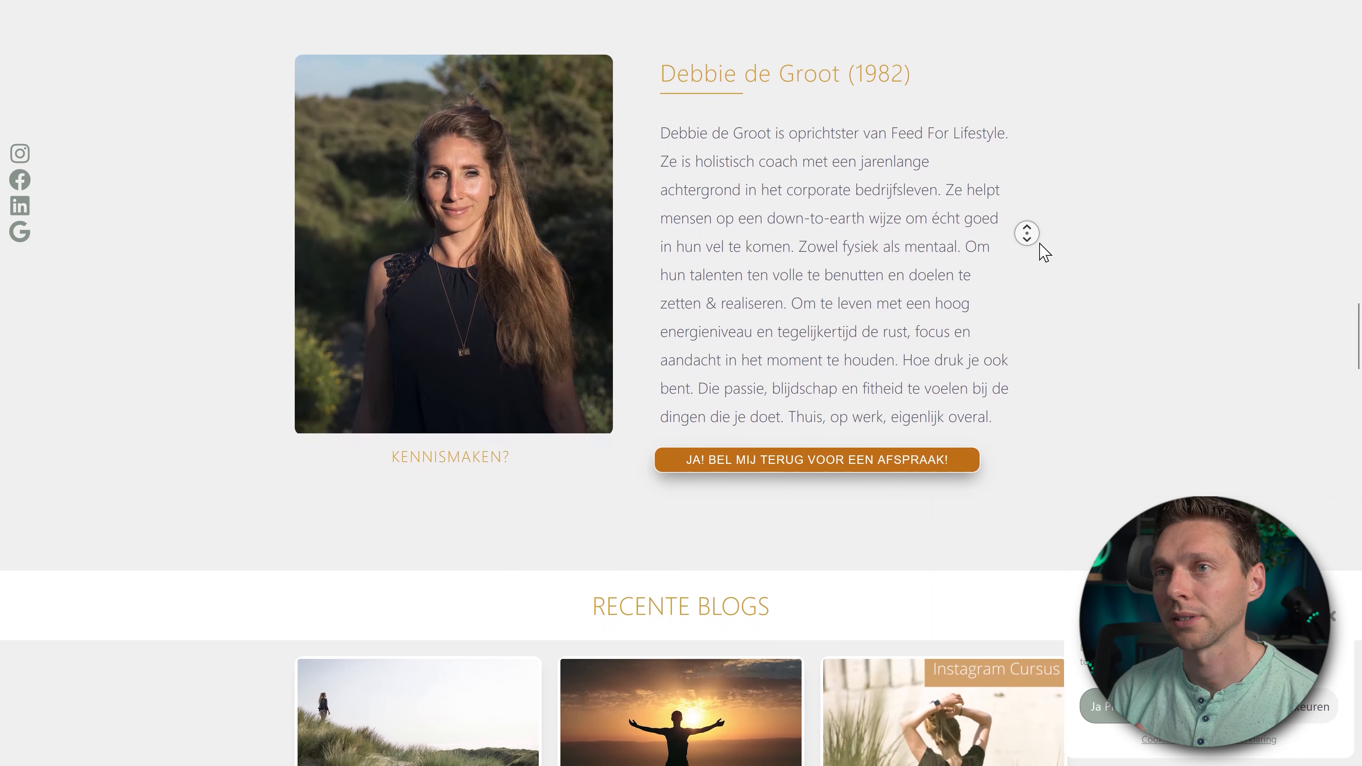
pyautogui.scroll(-3)
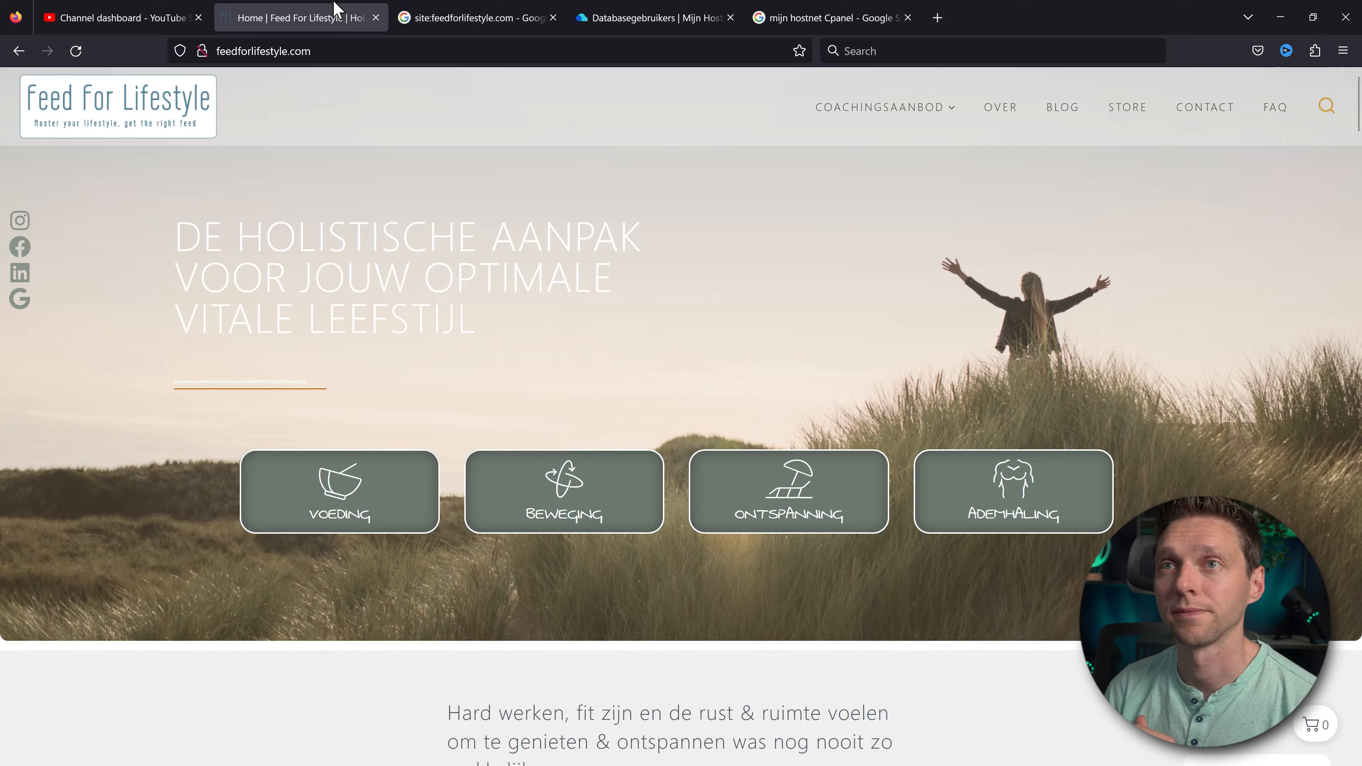
pyautogui.scroll(-3)
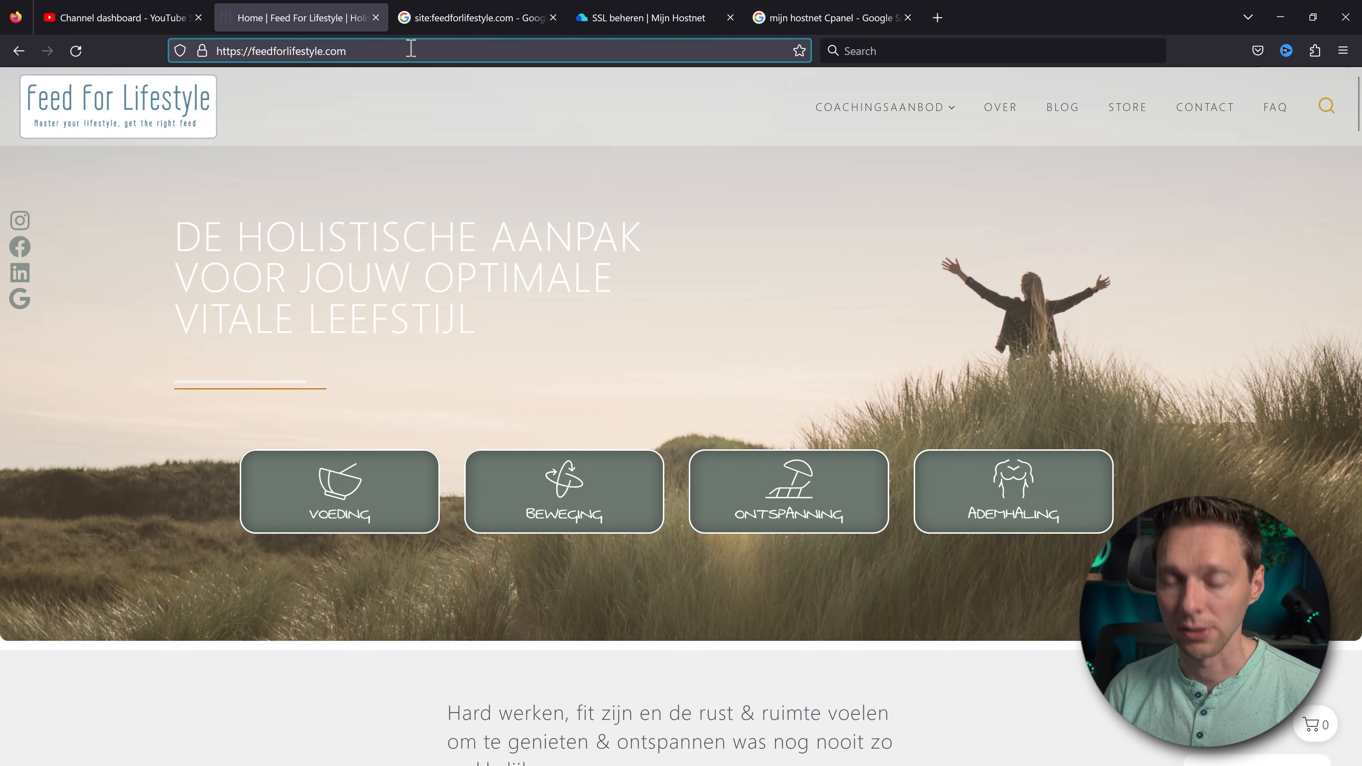
# - Go to the site's /wp-admin/ login page and sign in with the admin username and password
pyautogui.write('/wp-admin/')
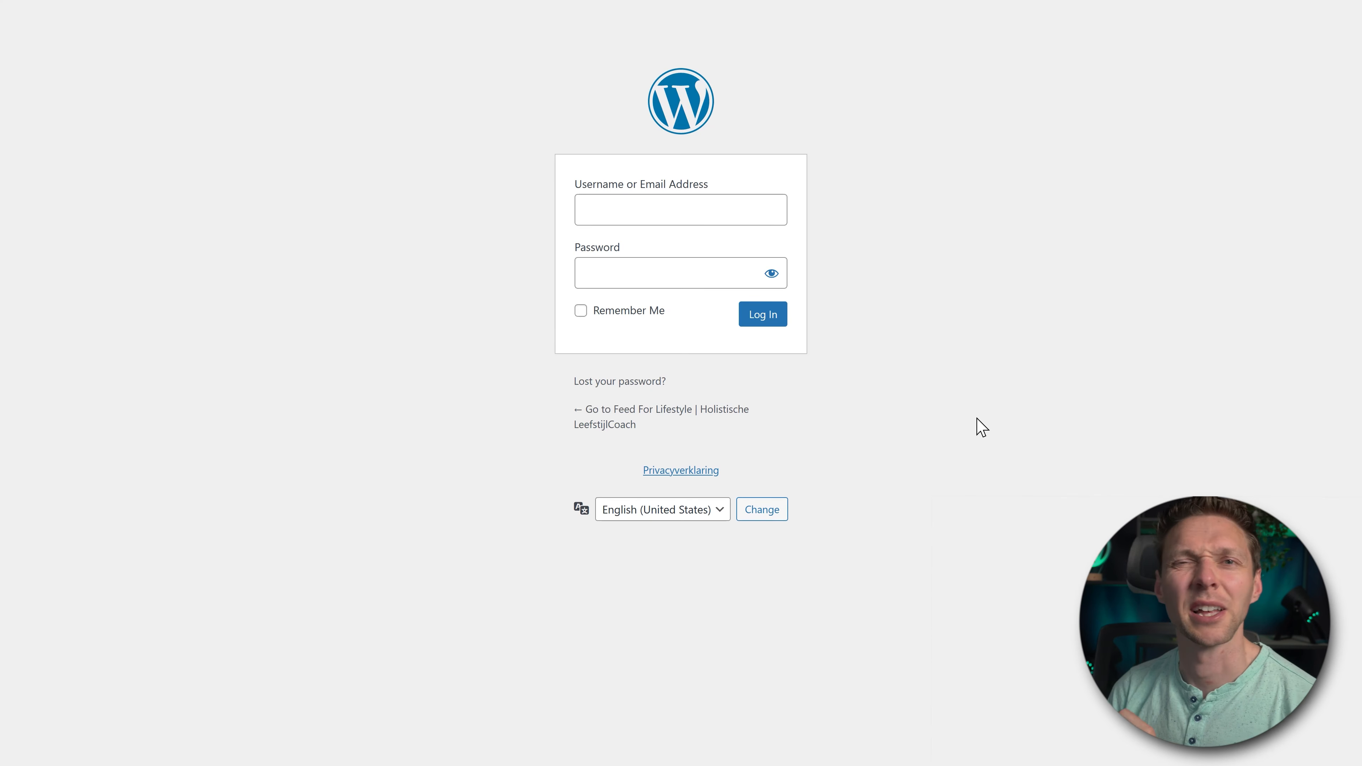
pyautogui.moveTo(974, 403)
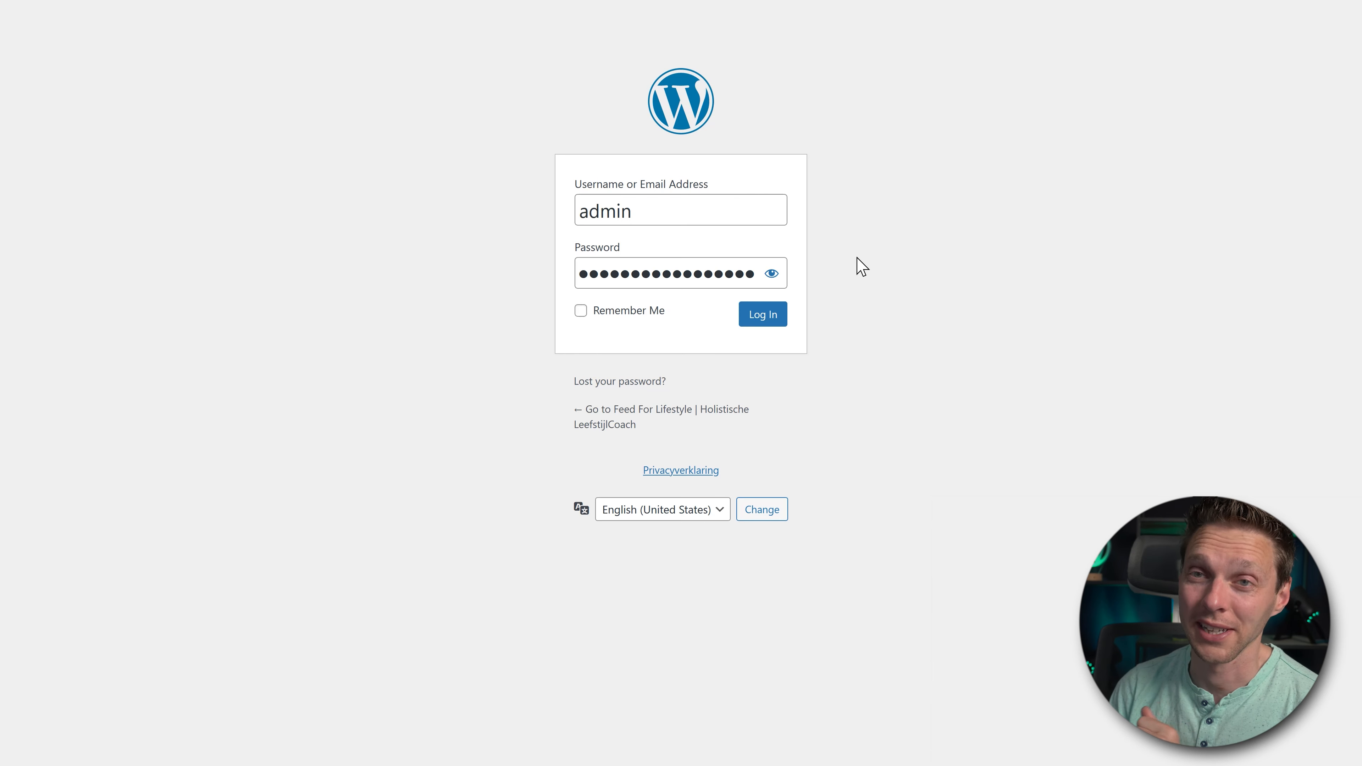
pyautogui.click(762, 313)
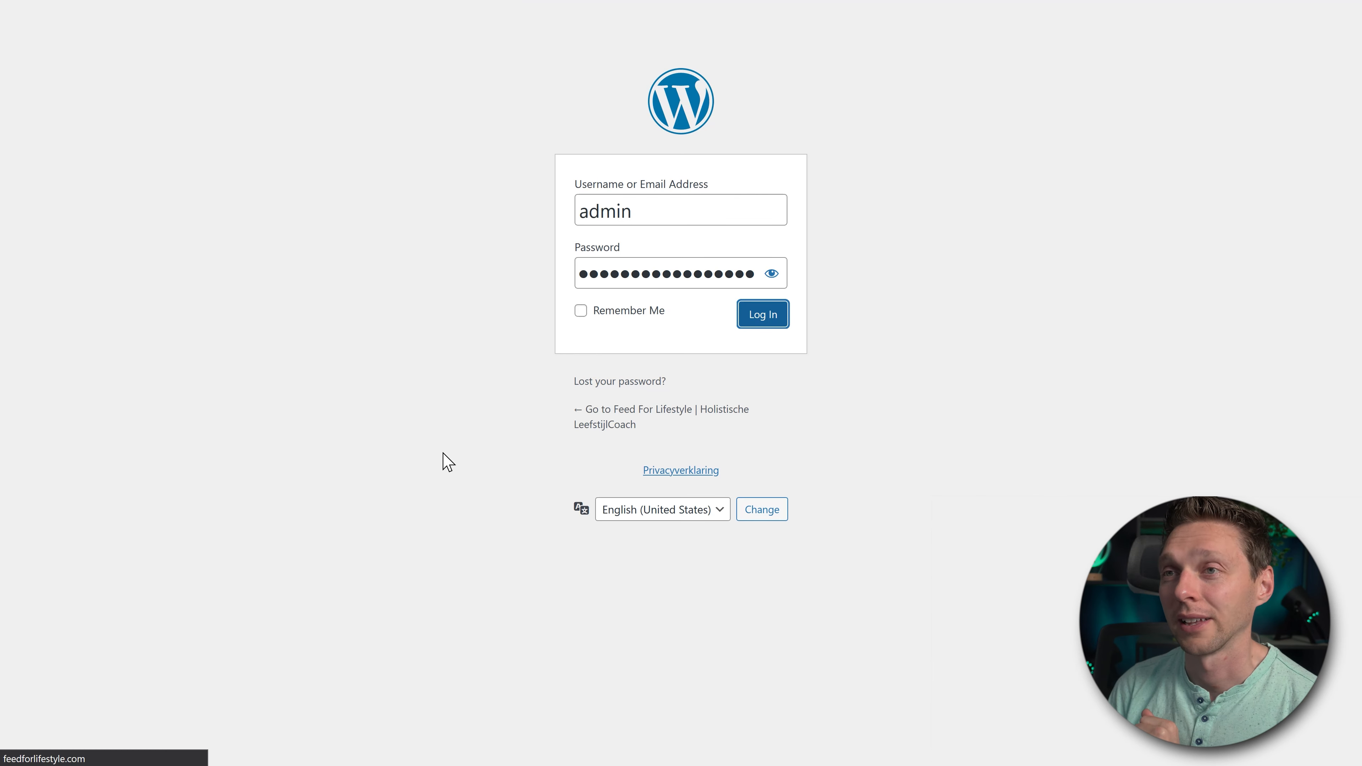
# - Enter the admin dashboard, review the two administrator accounts under All Users, and return to the Dashboard
pyautogui.click(762, 314)
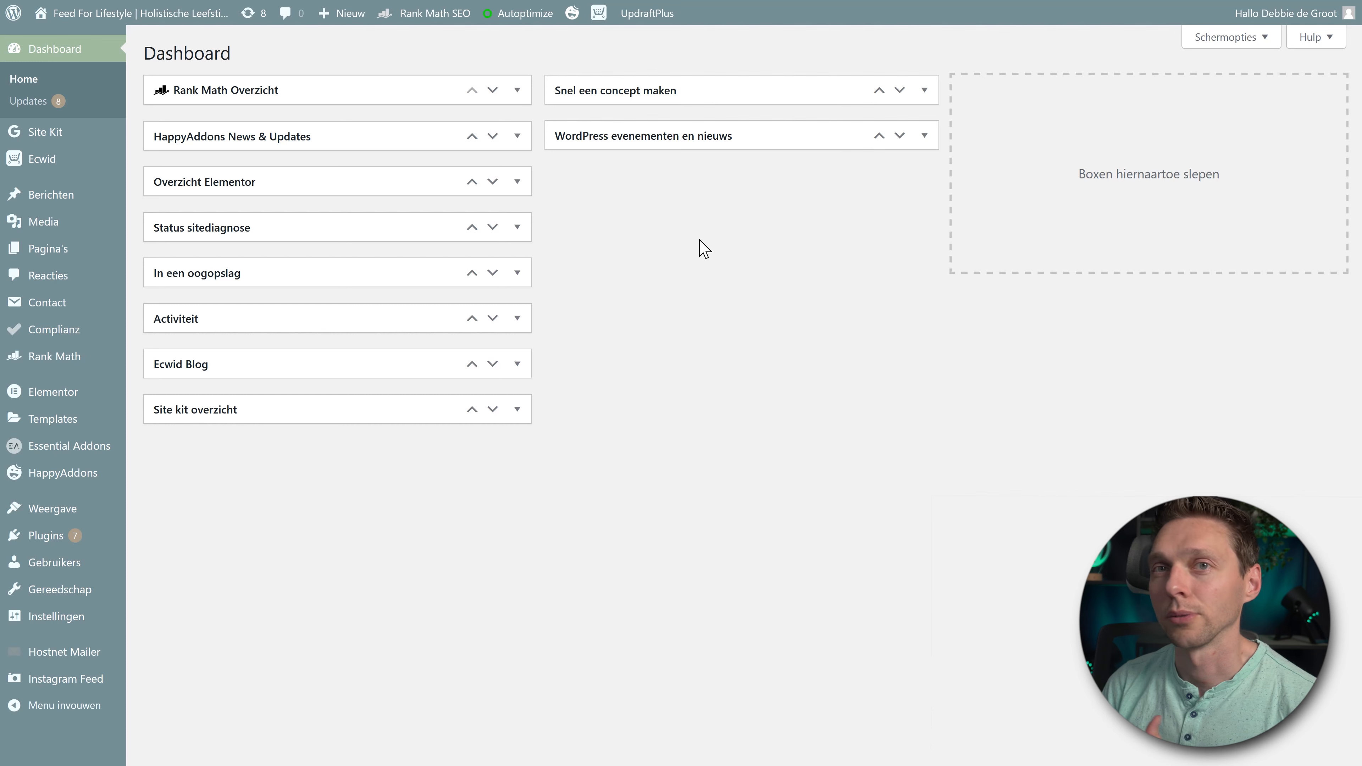
pyautogui.moveTo(494, 532)
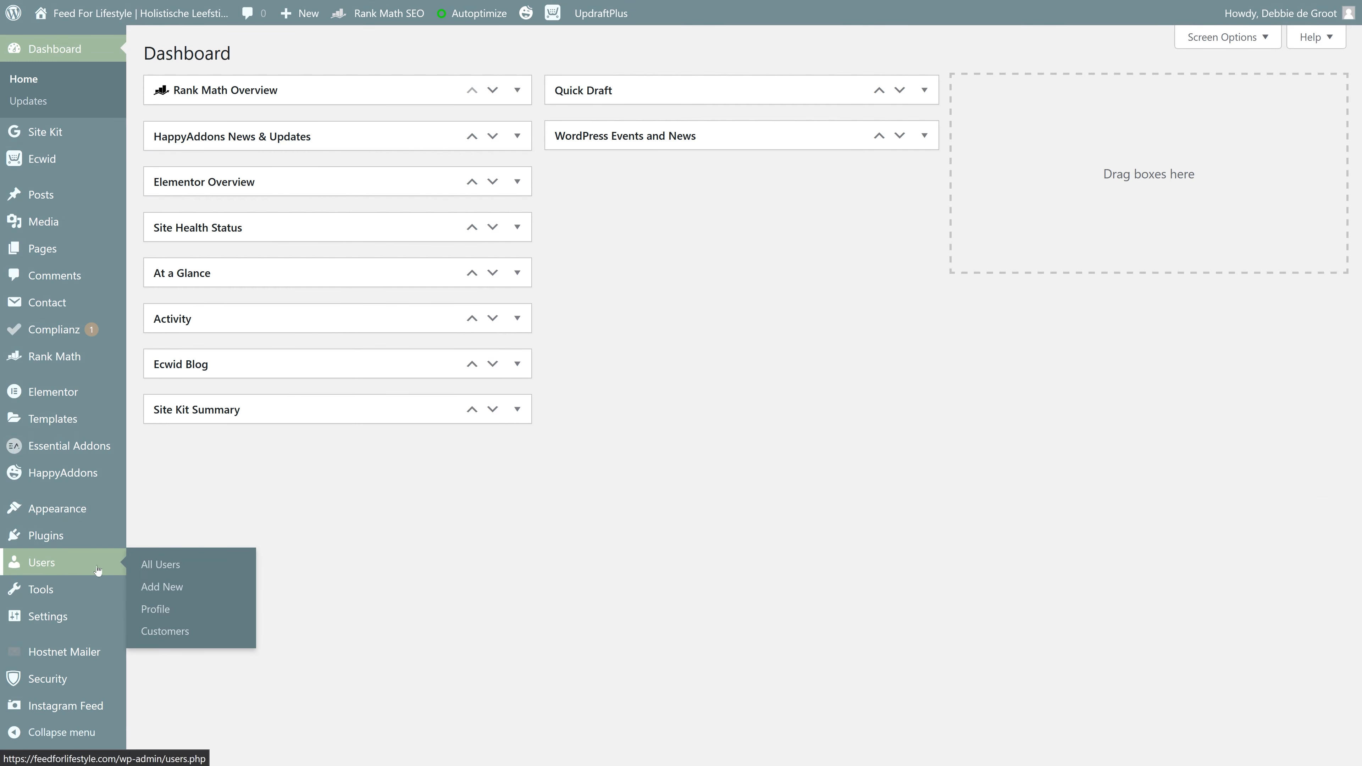
pyautogui.click(161, 564)
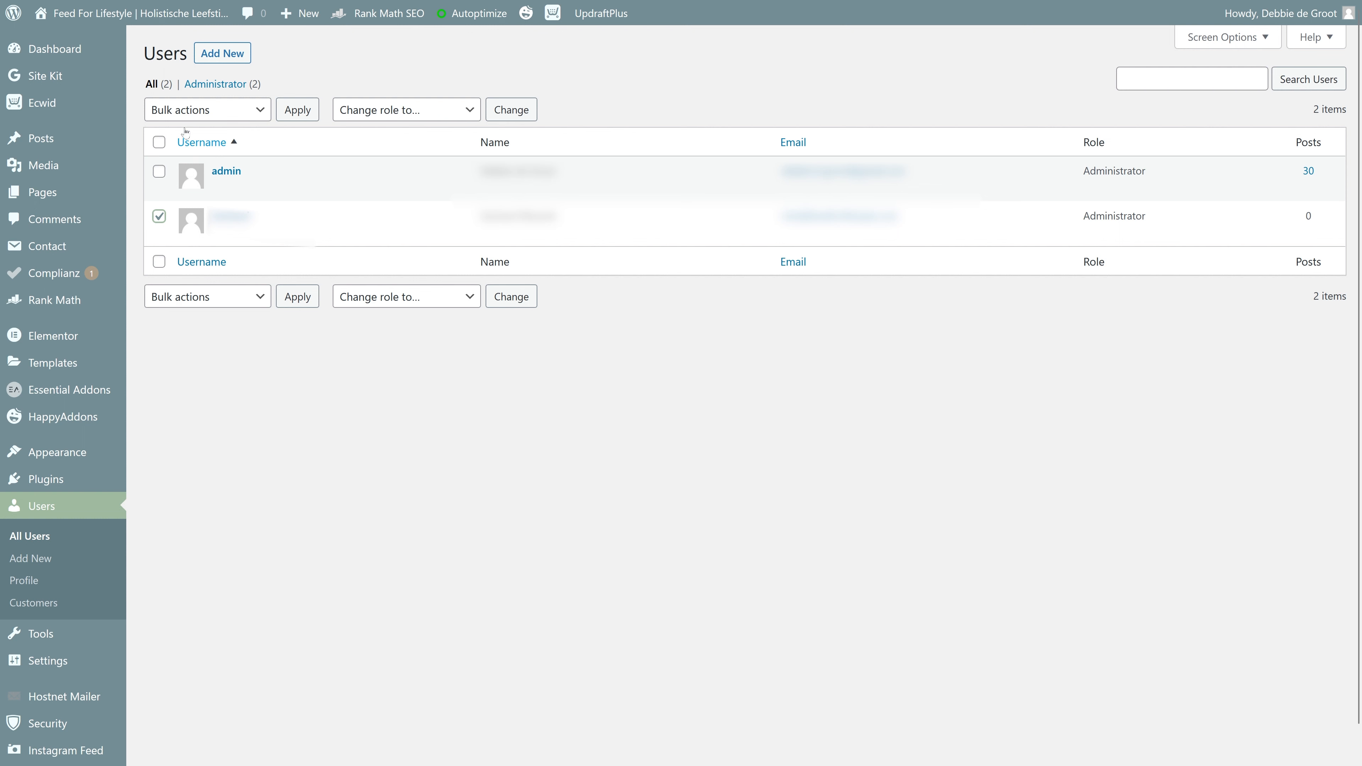
pyautogui.click(206, 109)
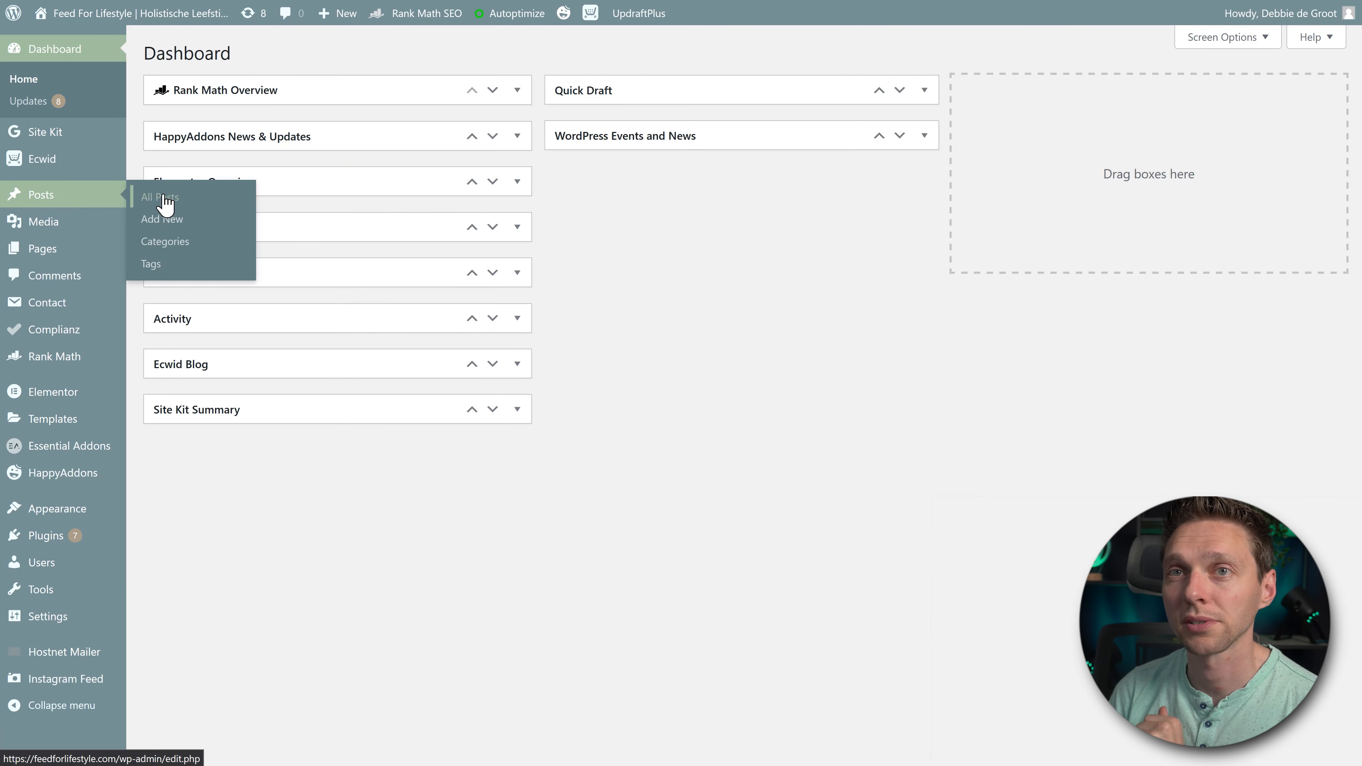
# - Review the Posts list with its column settings, scrolling through all posts
pyautogui.click(158, 197)
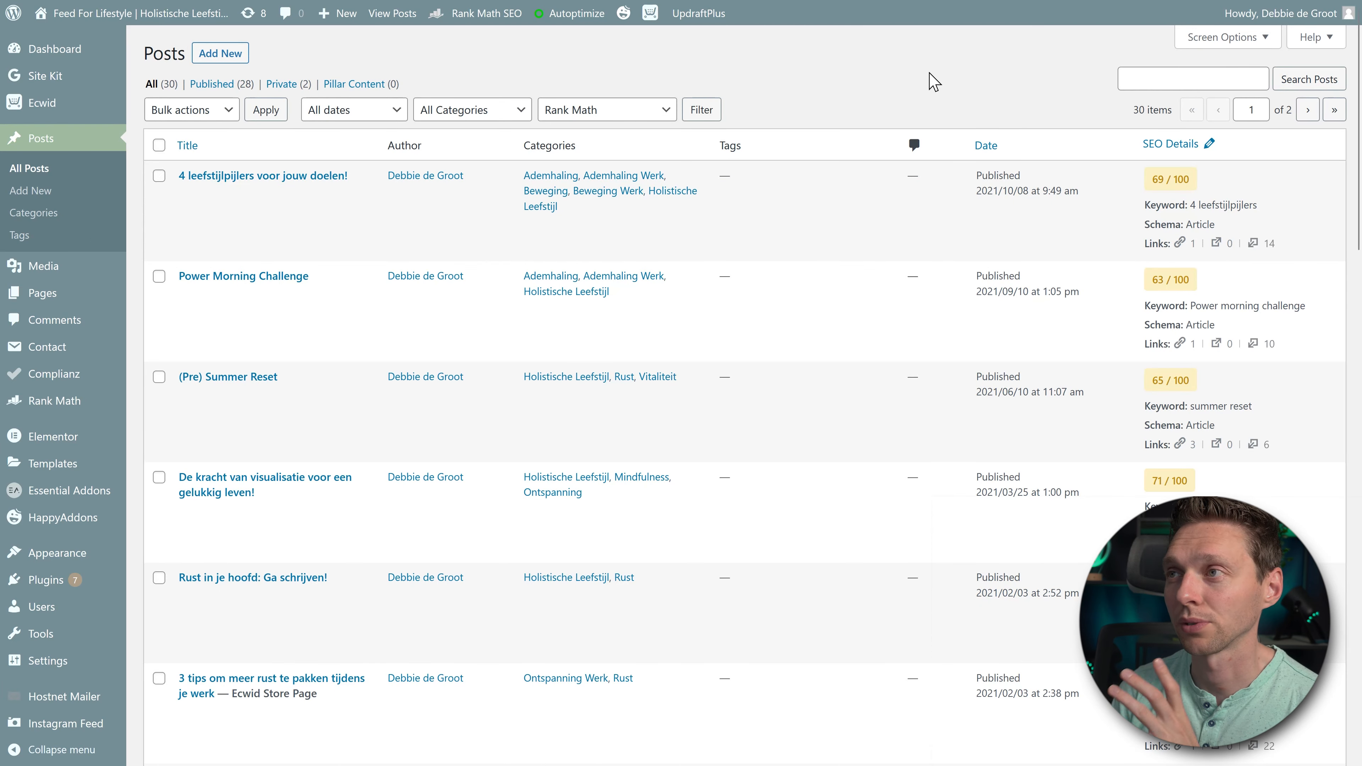
pyautogui.click(1222, 37)
pyautogui.write('35')
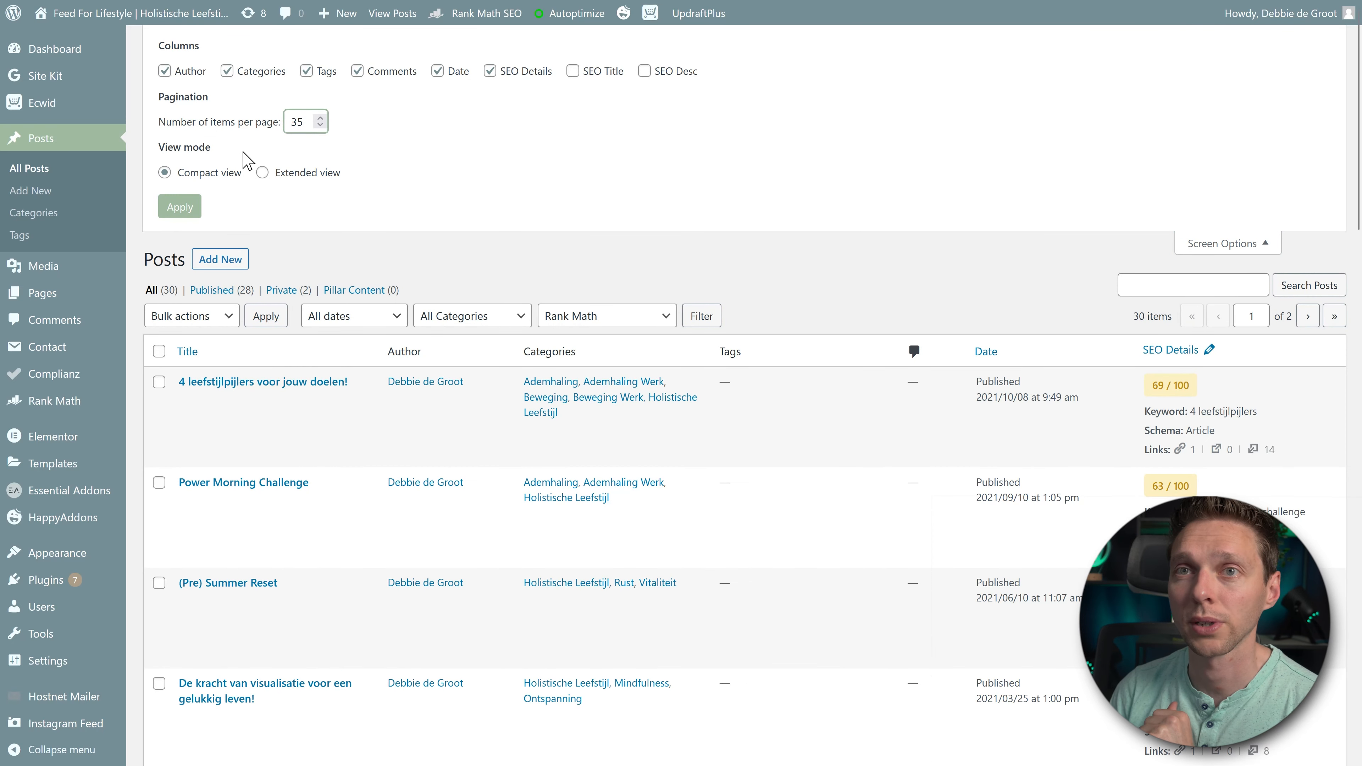
pyautogui.scroll(-3)
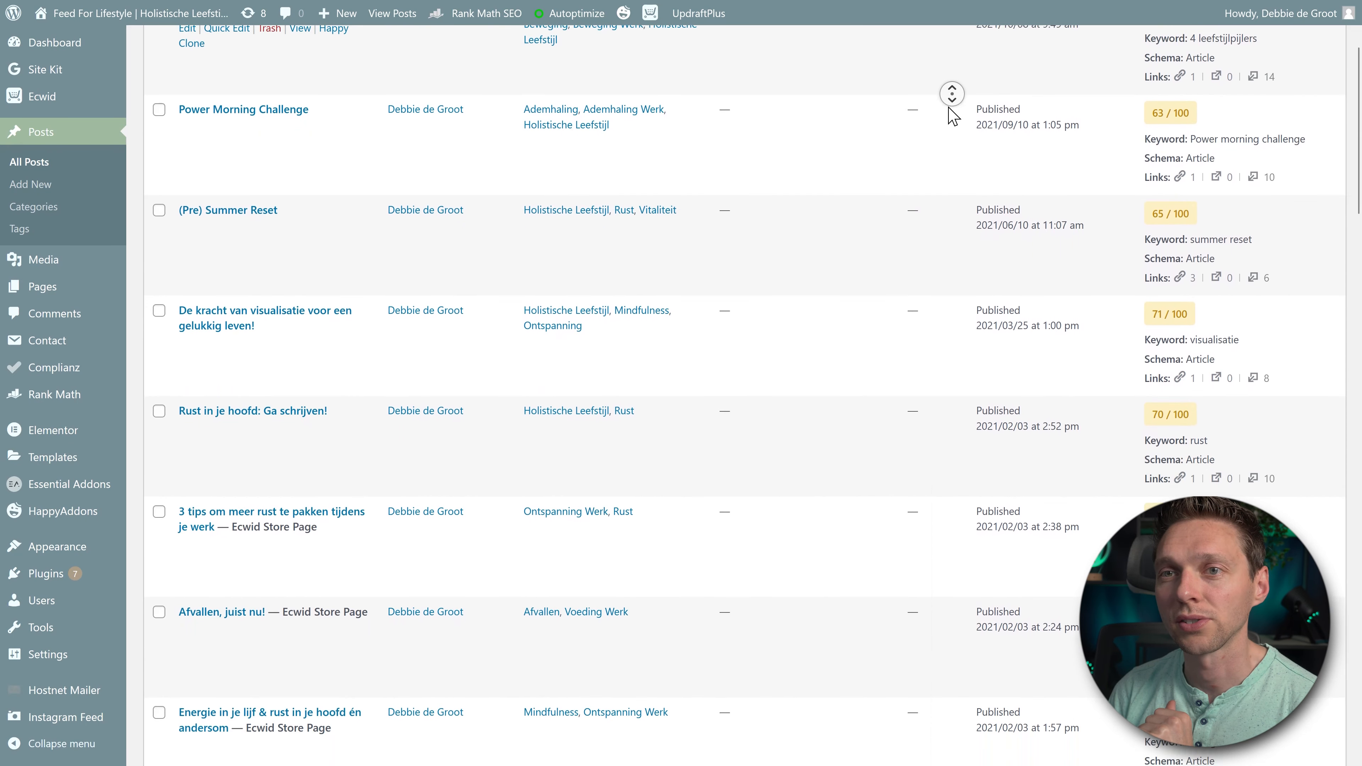
pyautogui.scroll(-3)
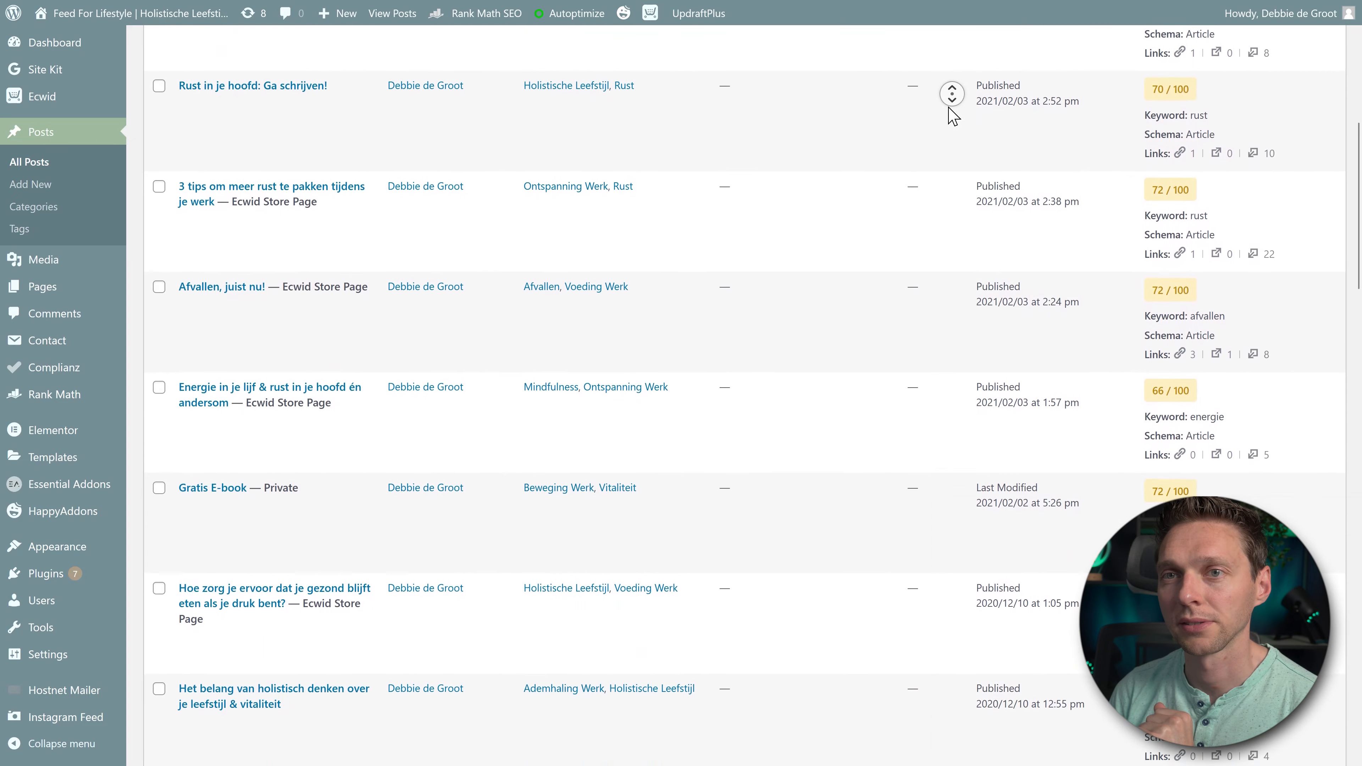
pyautogui.scroll(-3)
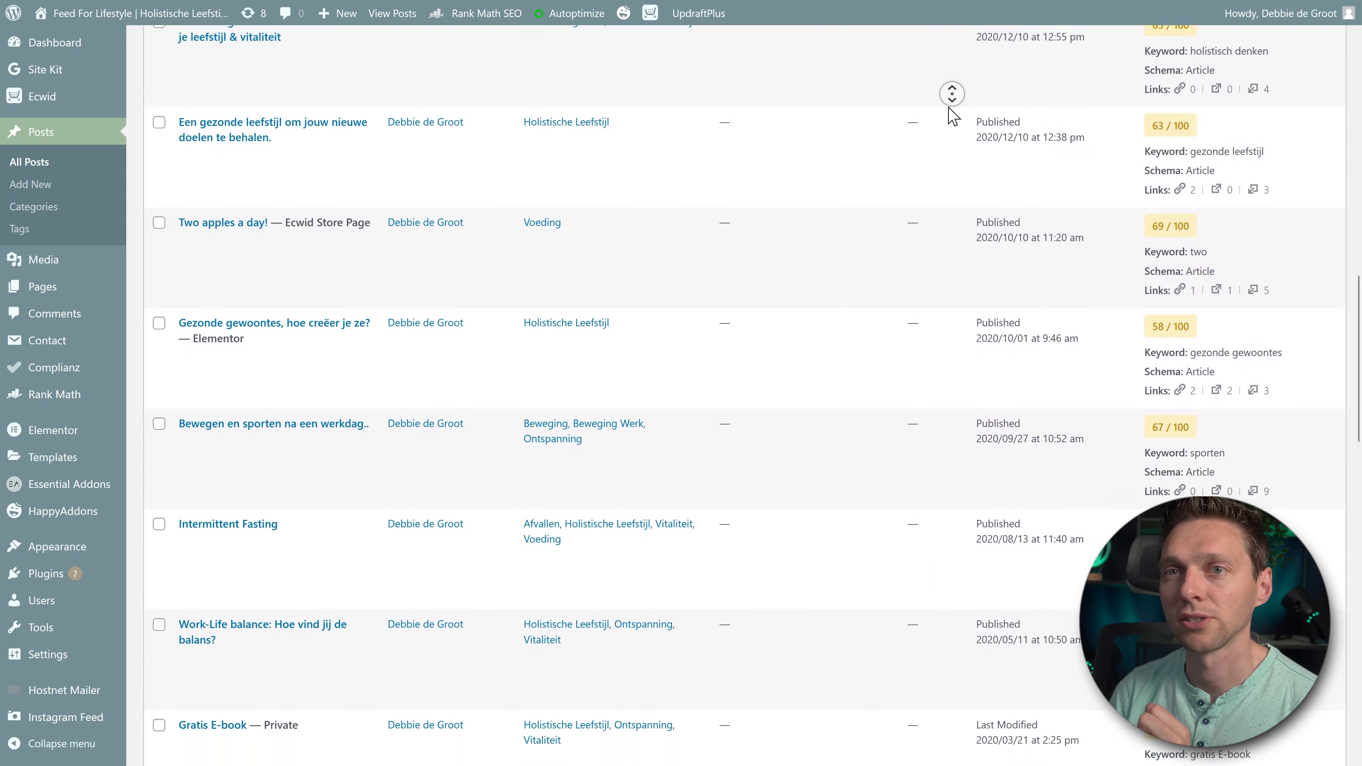
pyautogui.scroll(-3)
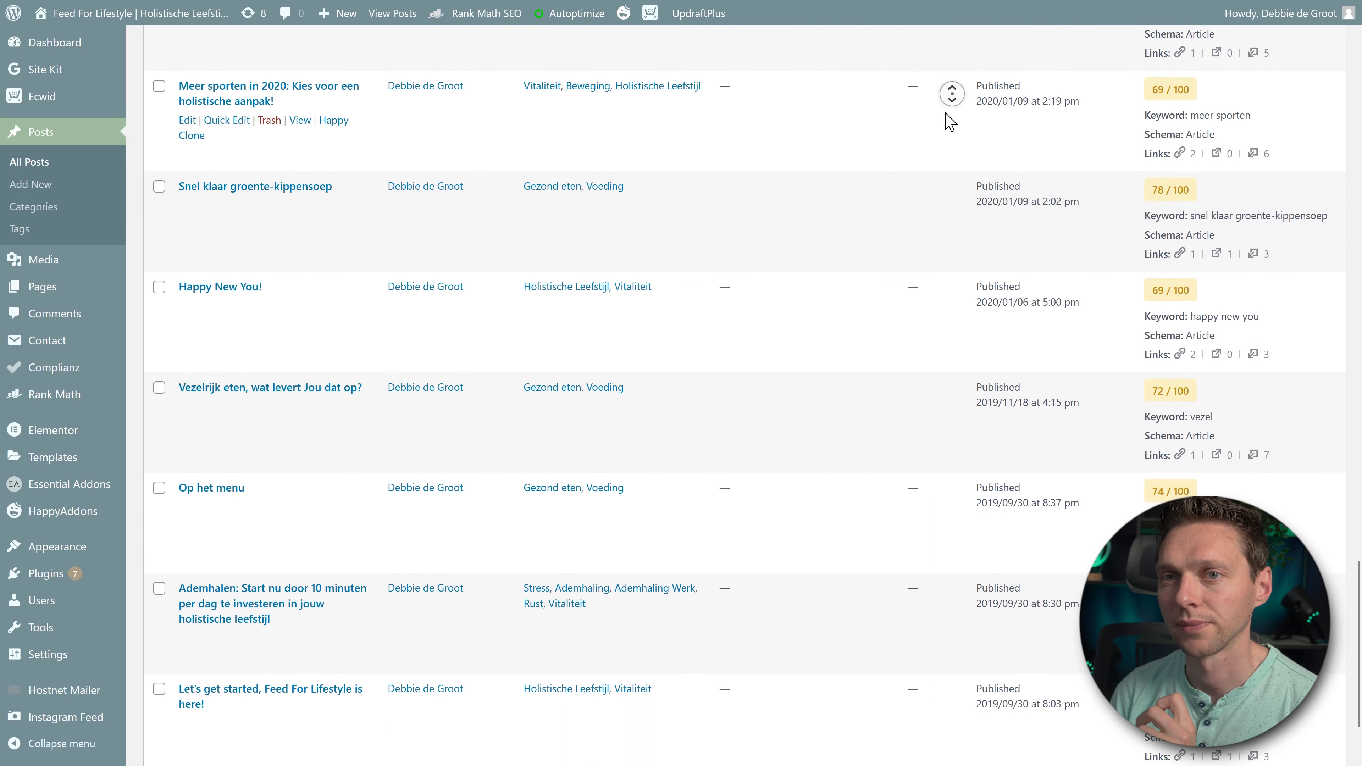
pyautogui.scroll(-3)
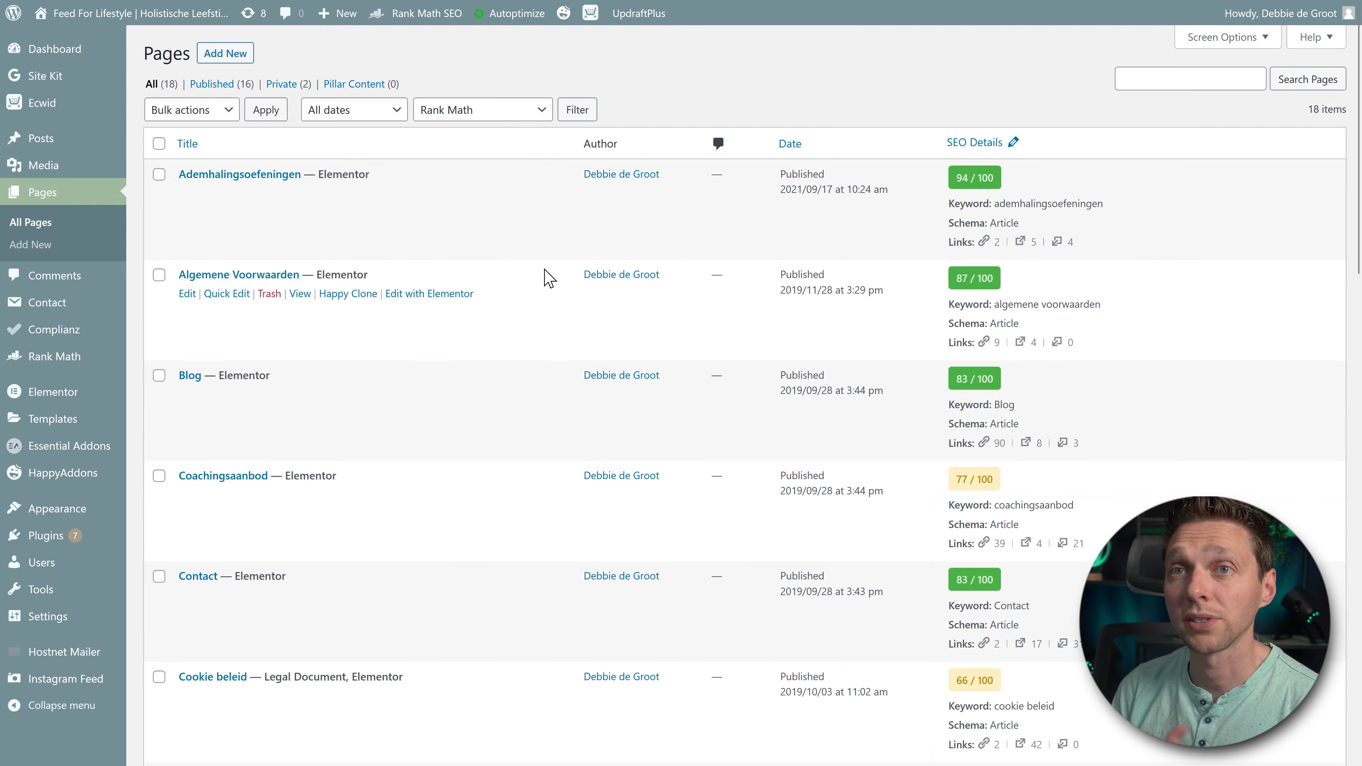
pyautogui.moveTo(1118, 144)
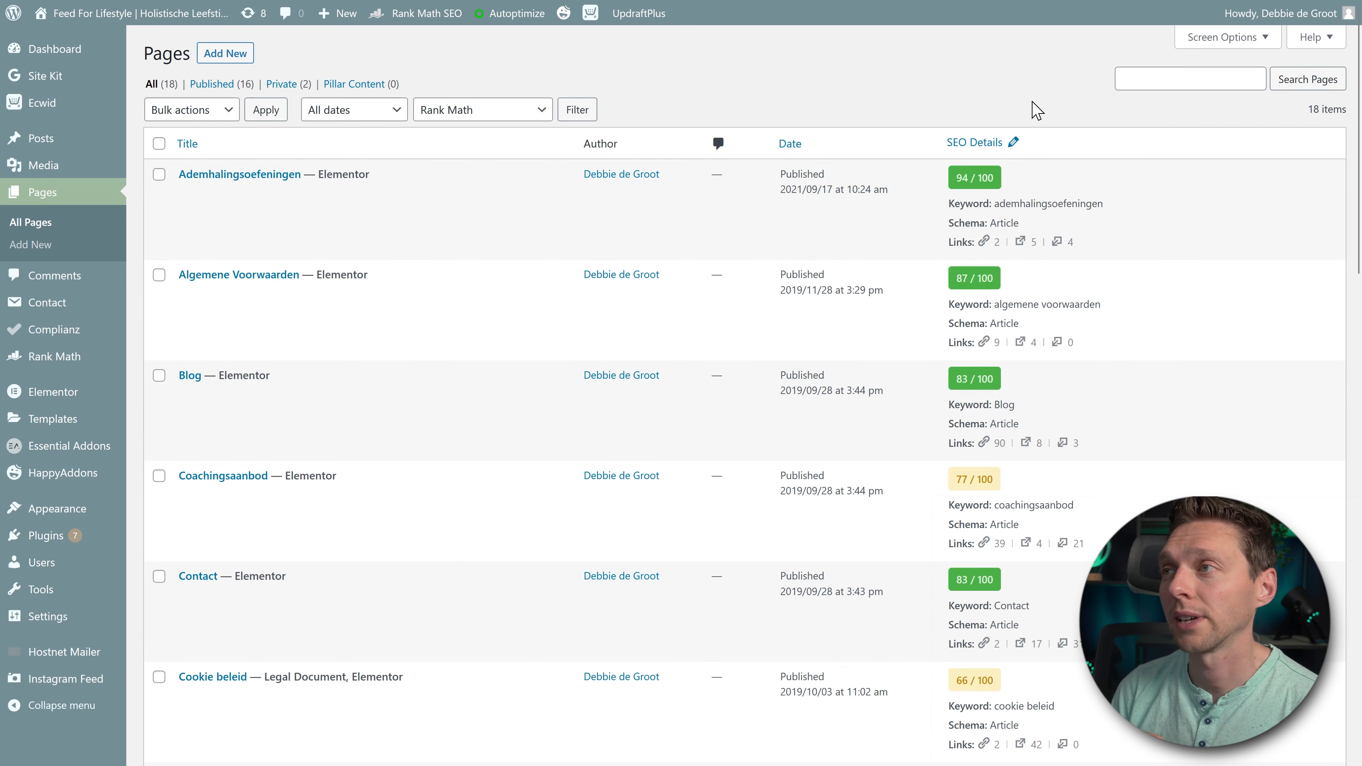
# - Scroll the Pages list of 18 items down to the last page, Your vitality upgrade
pyautogui.scroll(-3)
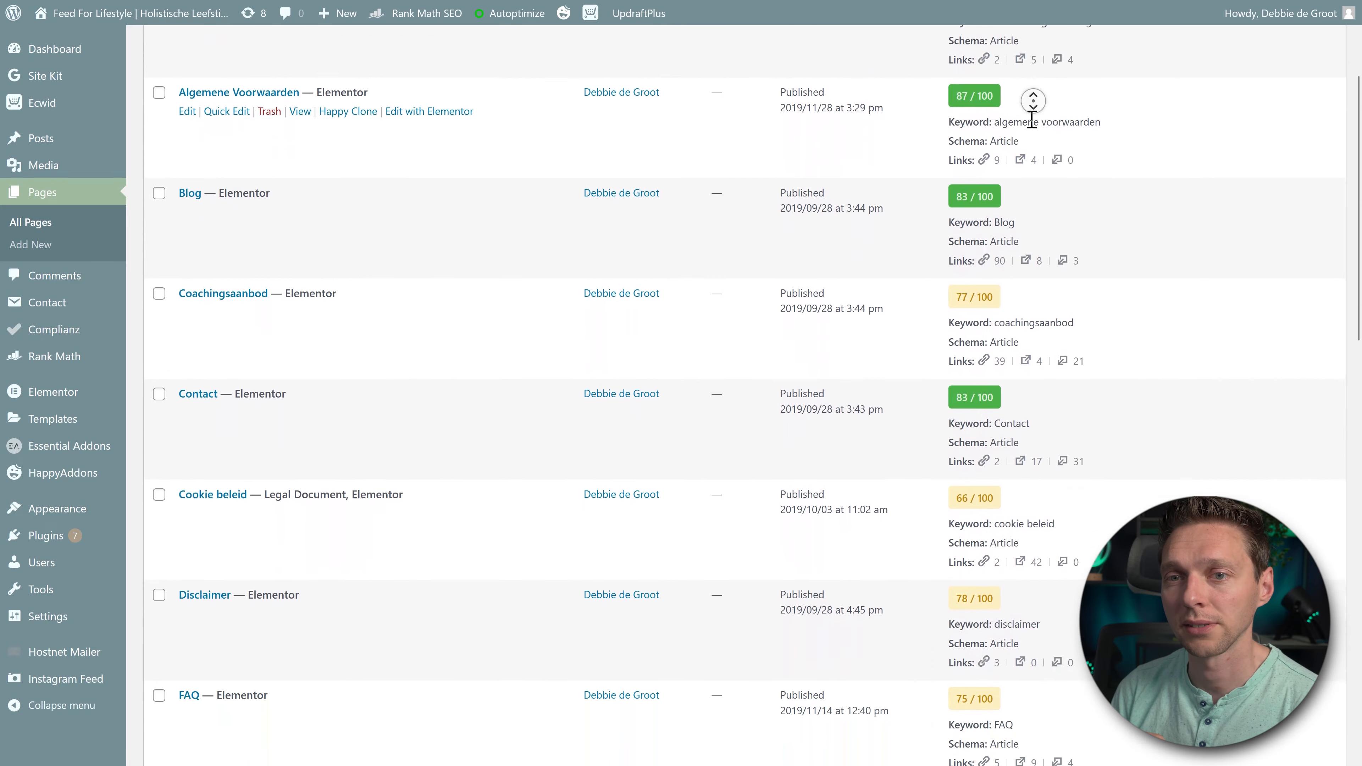
pyautogui.scroll(-3)
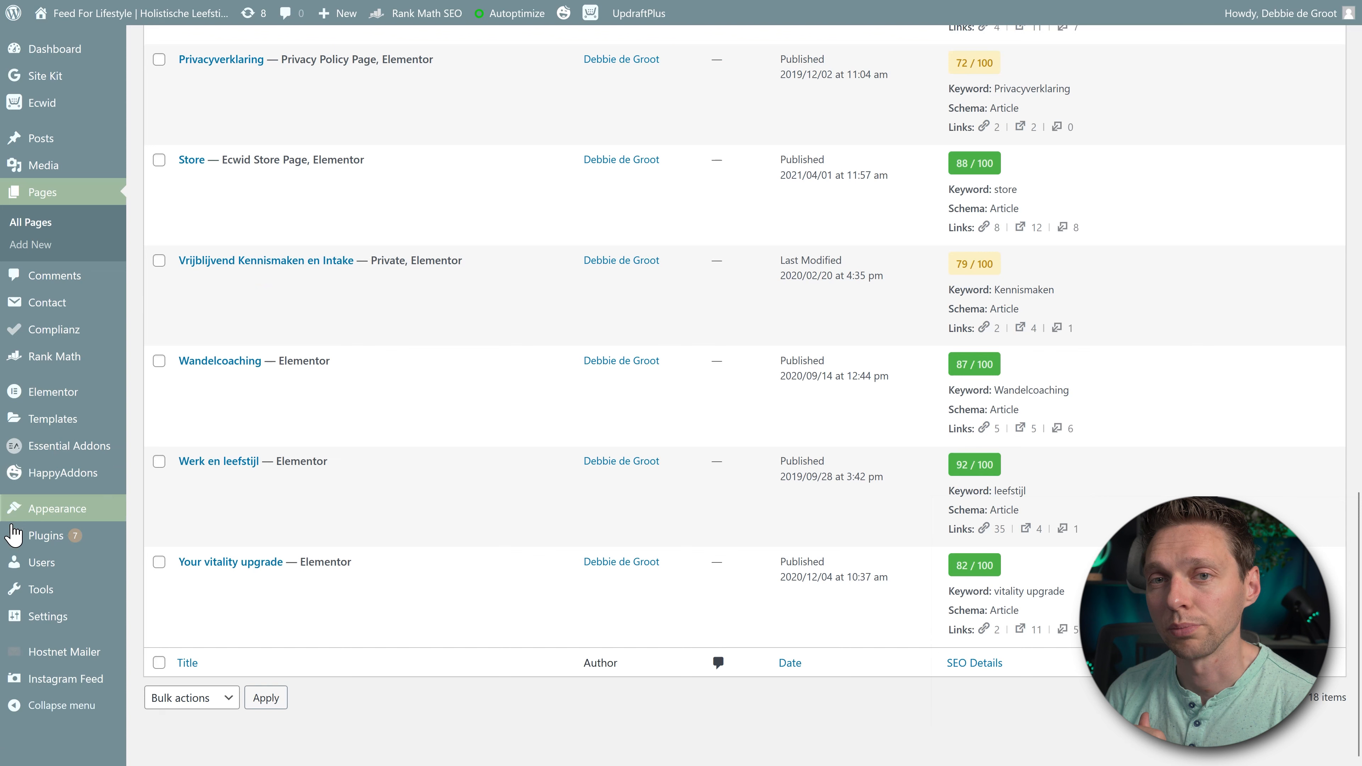
pyautogui.moveTo(46, 535)
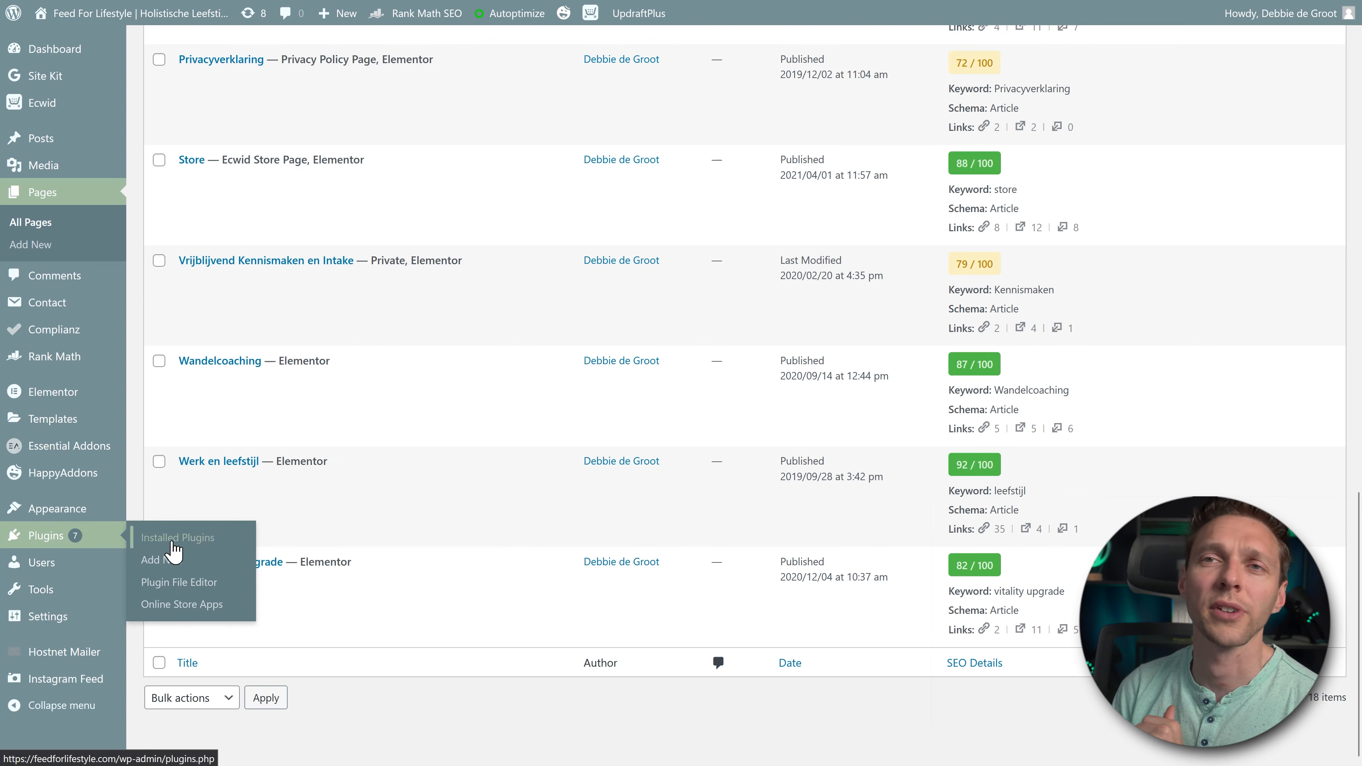
# - Review the 15 installed plugins and start updating the seven outdated ones from the Updates page
pyautogui.click(177, 537)
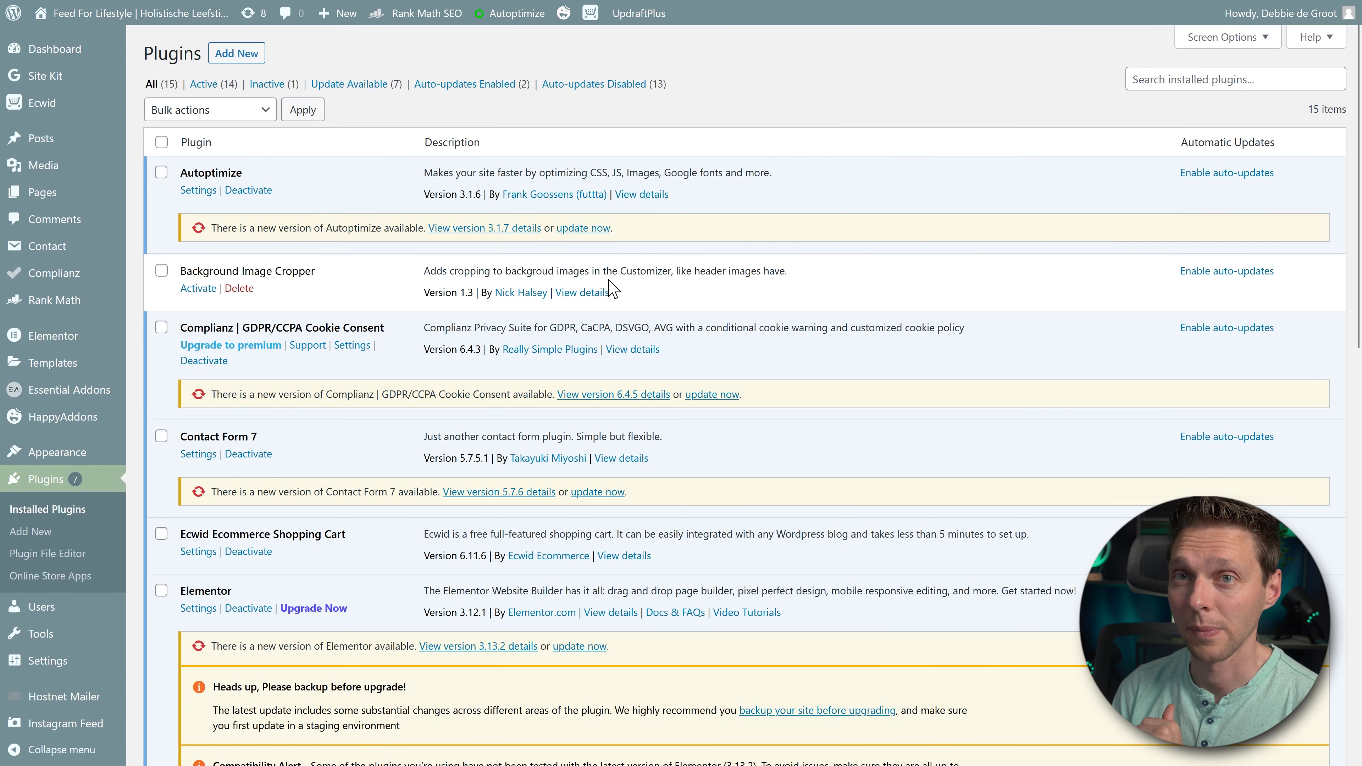
pyautogui.scroll(-3)
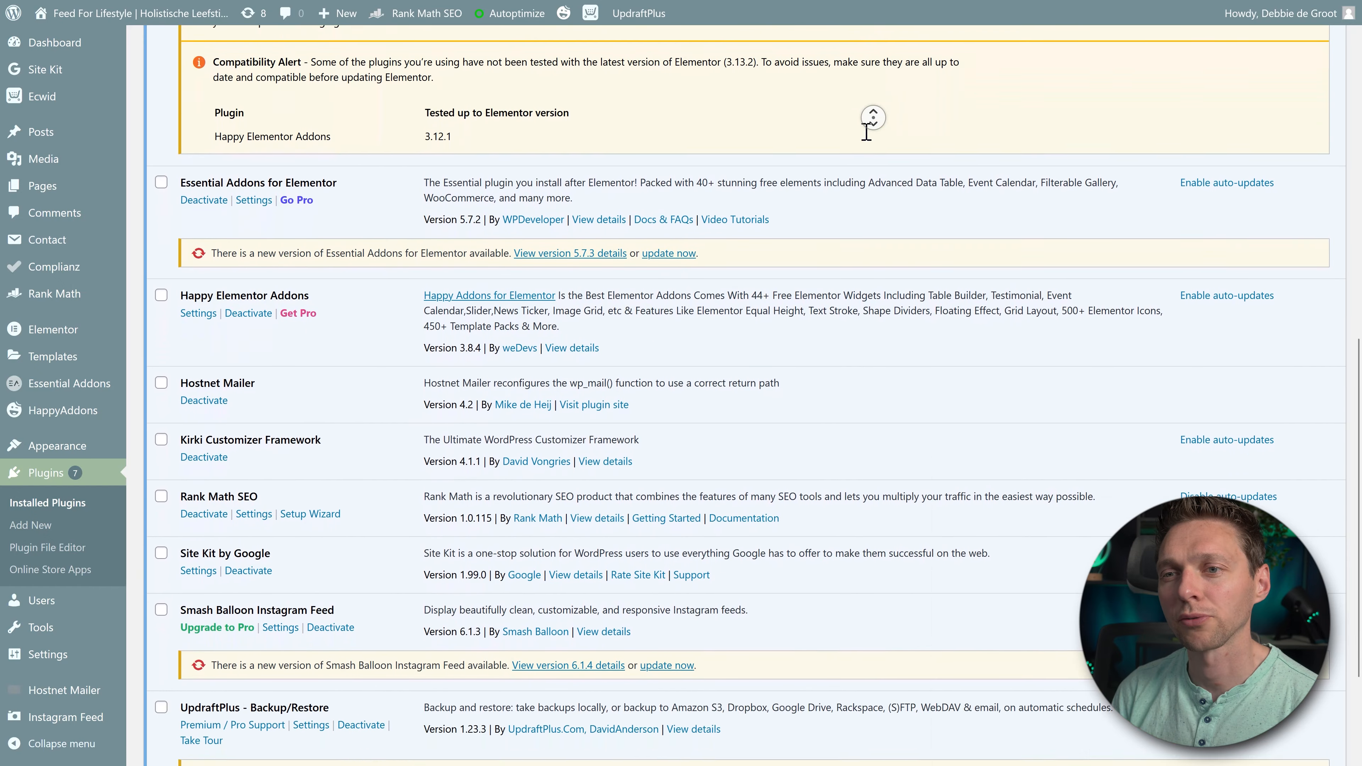
pyautogui.scroll(-3)
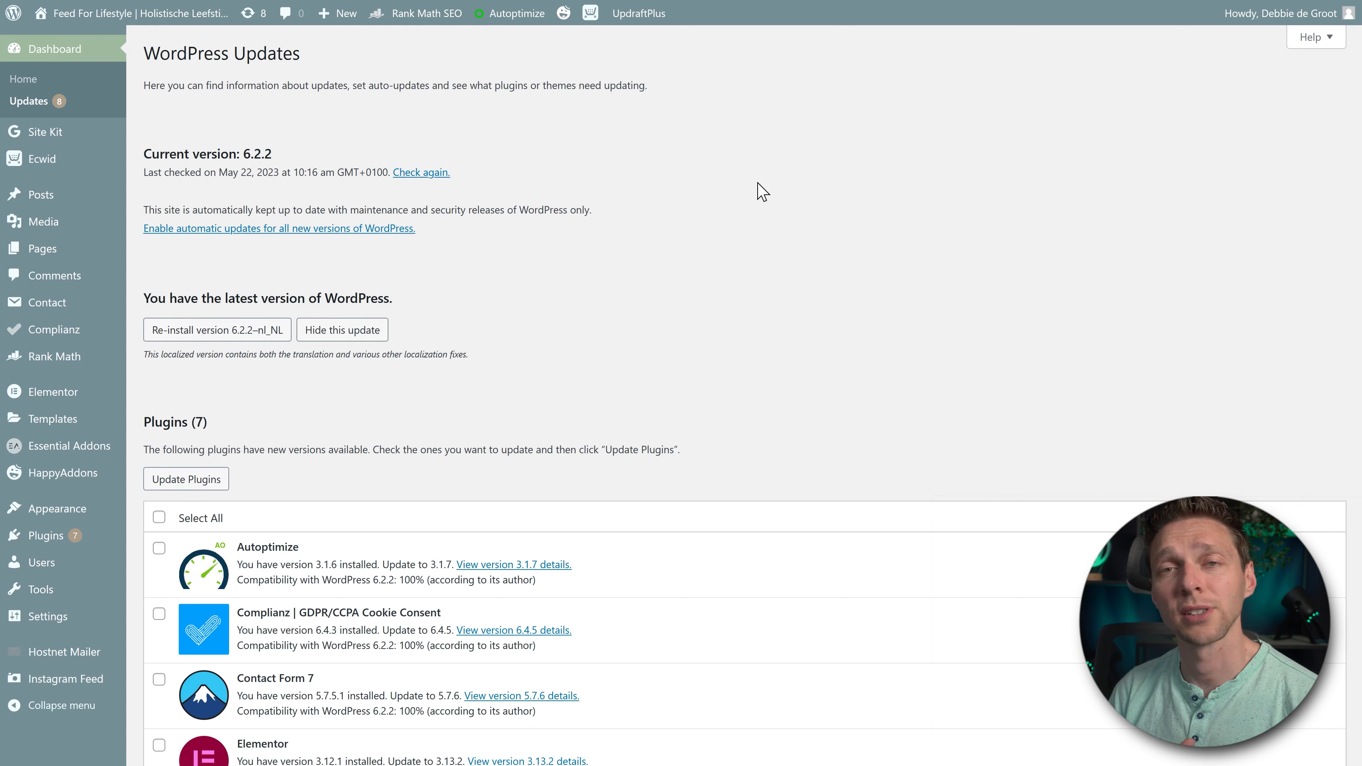
pyautogui.scroll(-3)
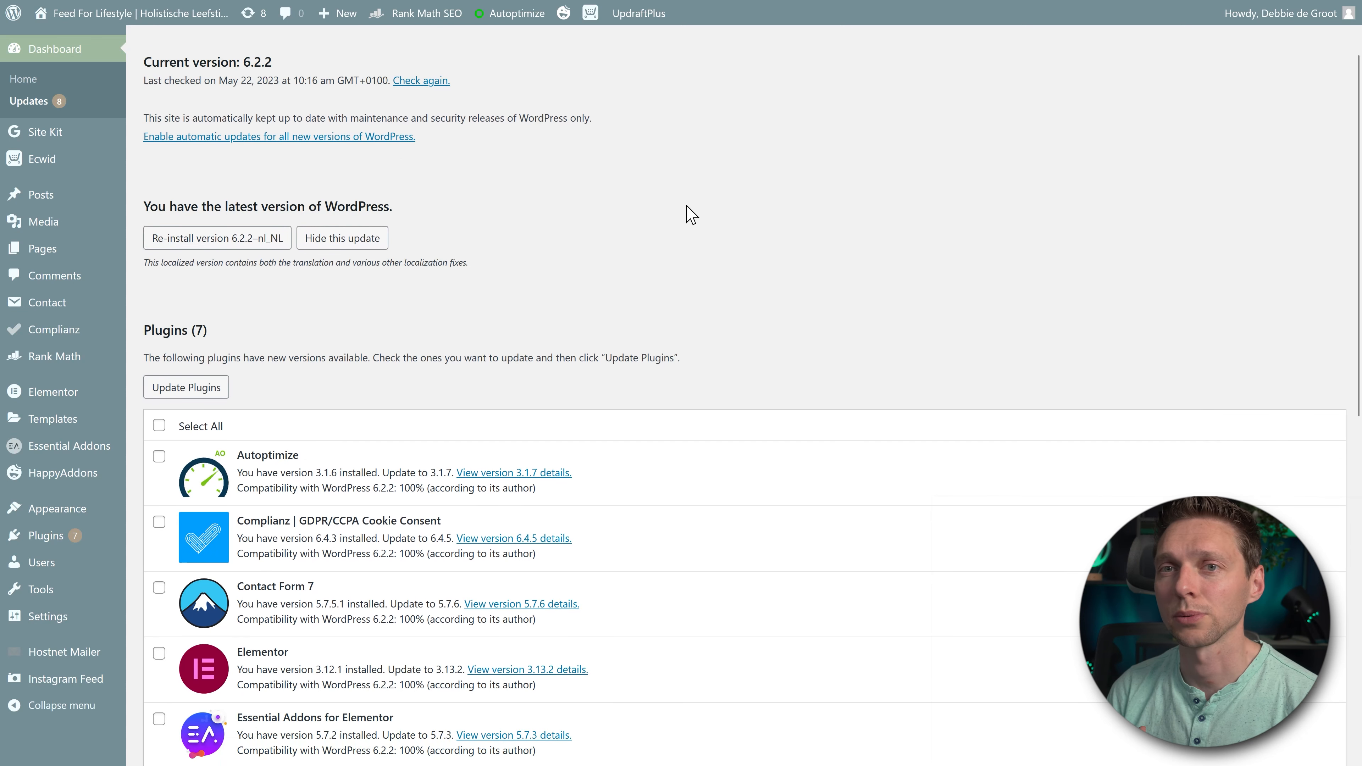
pyautogui.click(159, 425)
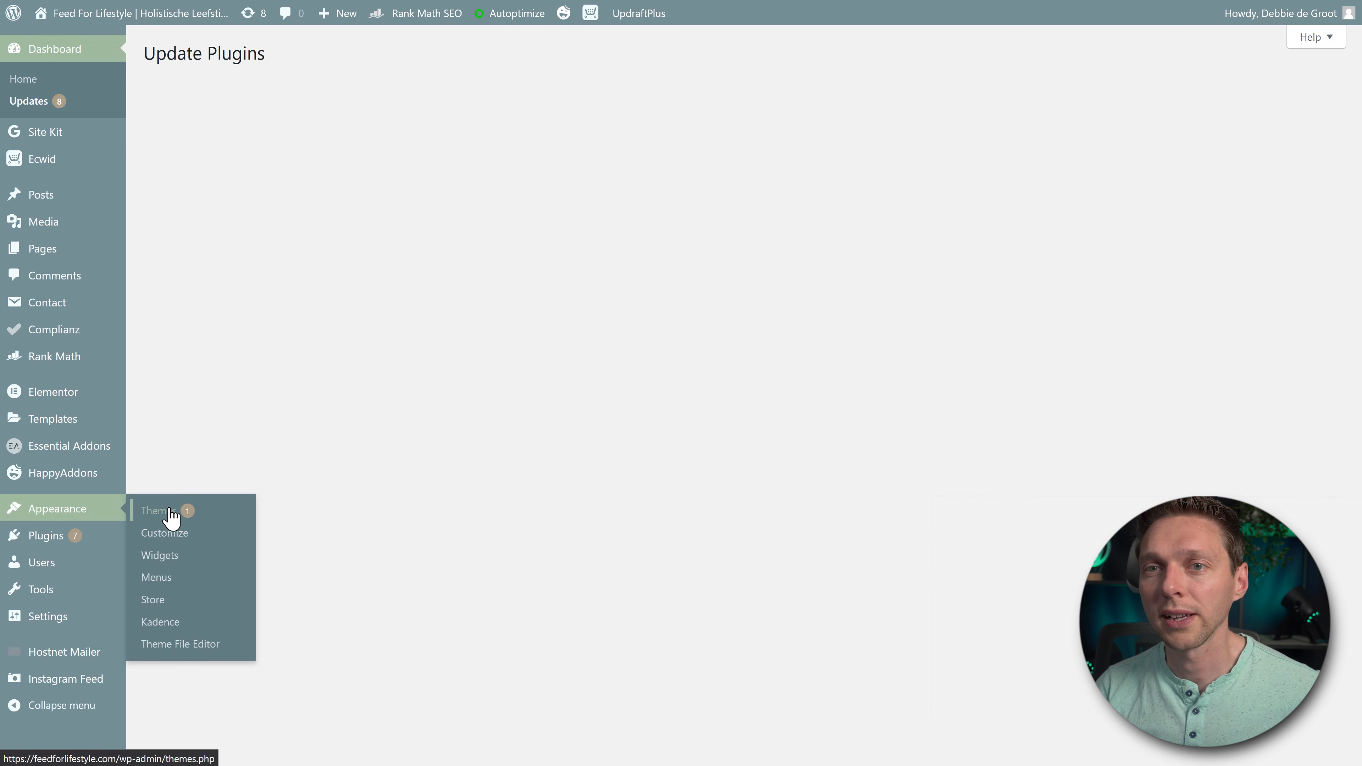
pyautogui.moveTo(179, 643)
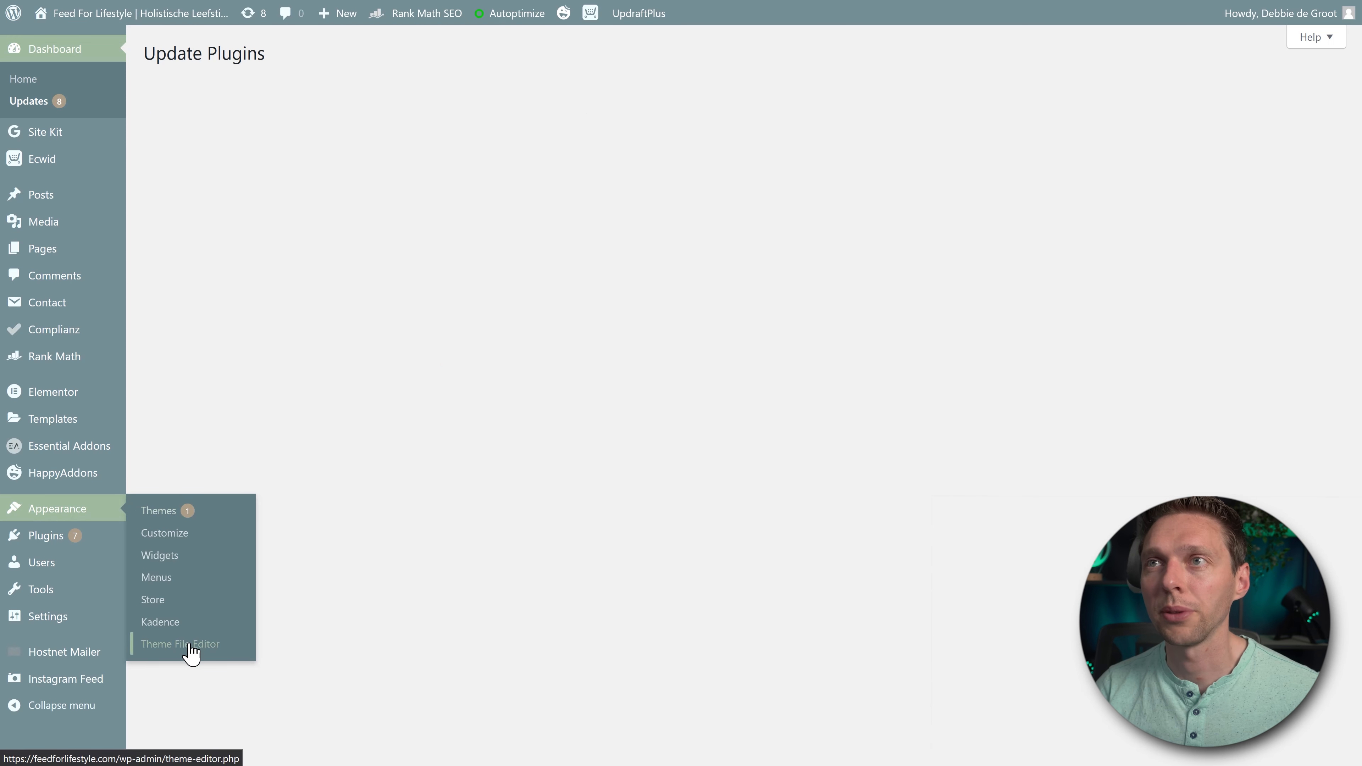
# - Inspect the Kadence footer.php code, including its footer hook, in the Theme File Editor
pyautogui.click(180, 643)
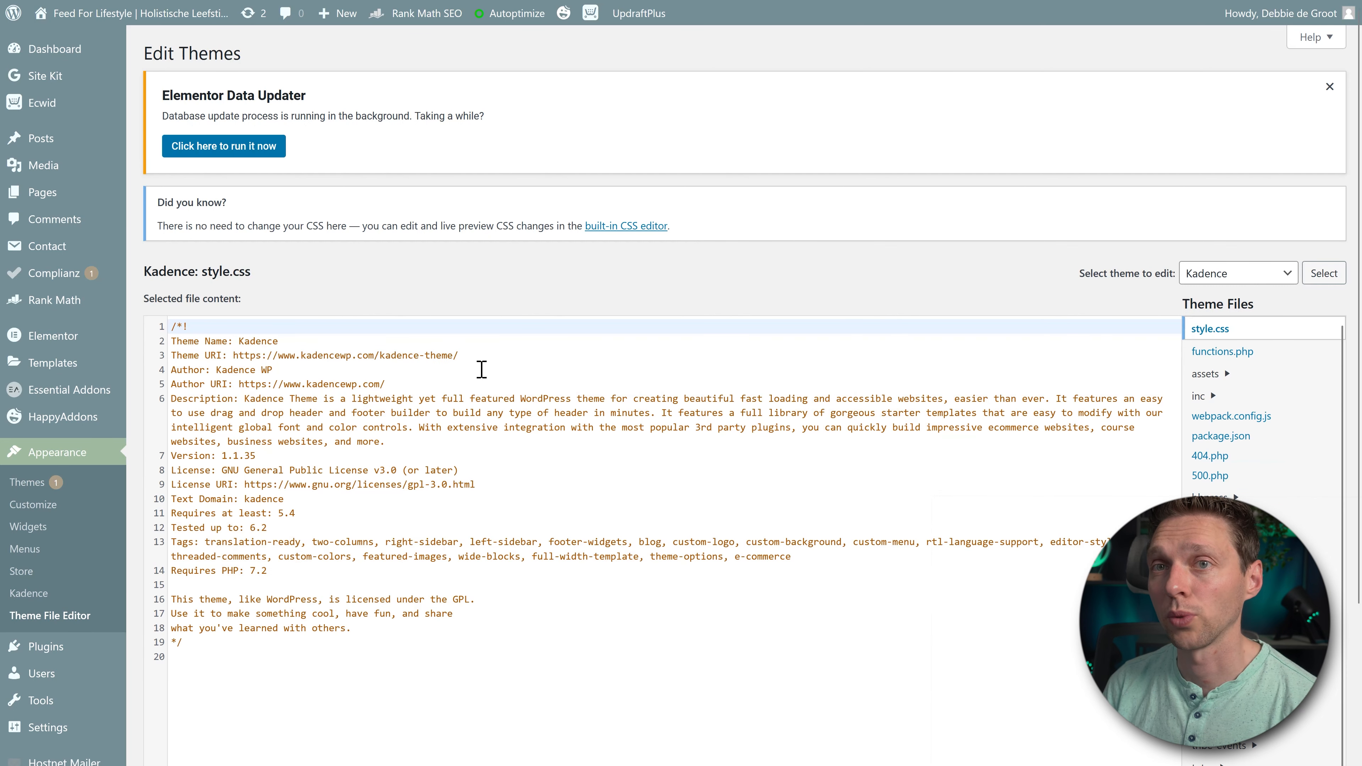
pyautogui.moveTo(510, 103)
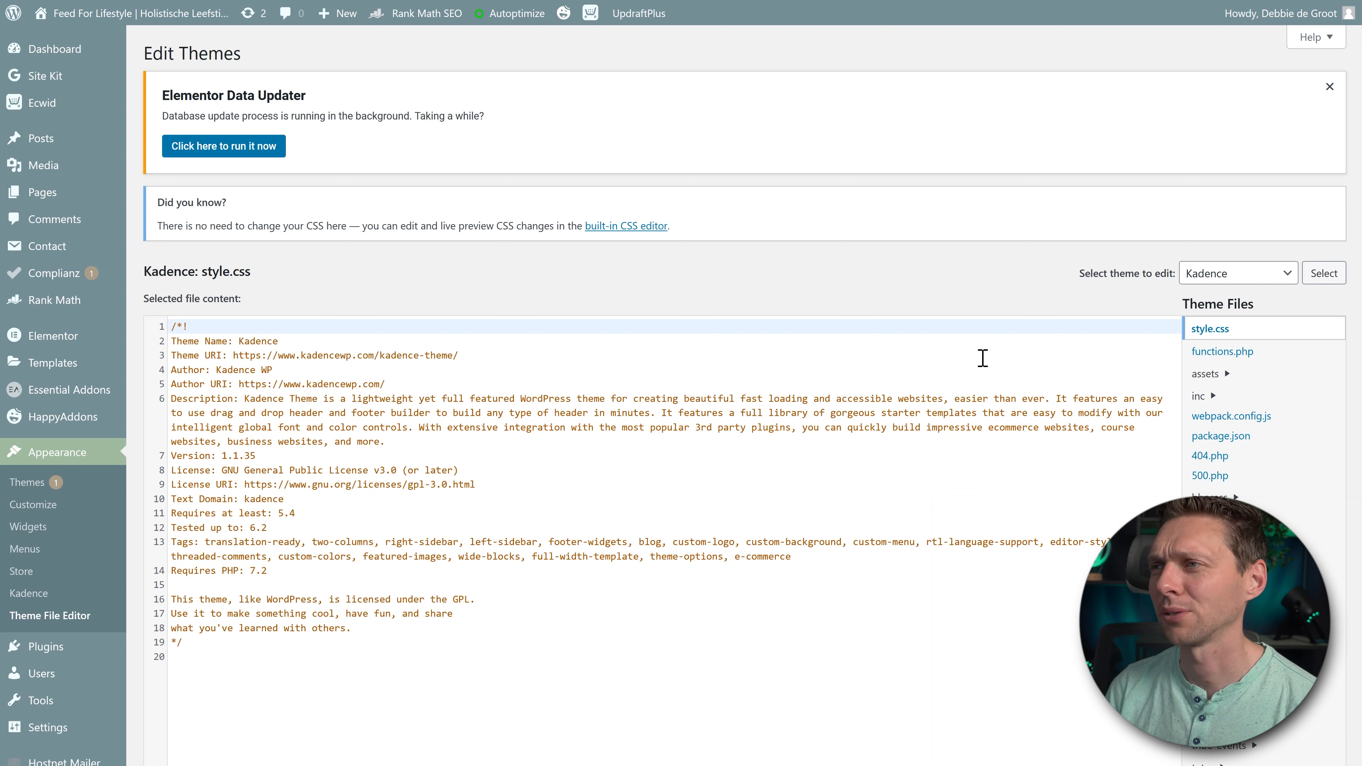
pyautogui.click(1215, 467)
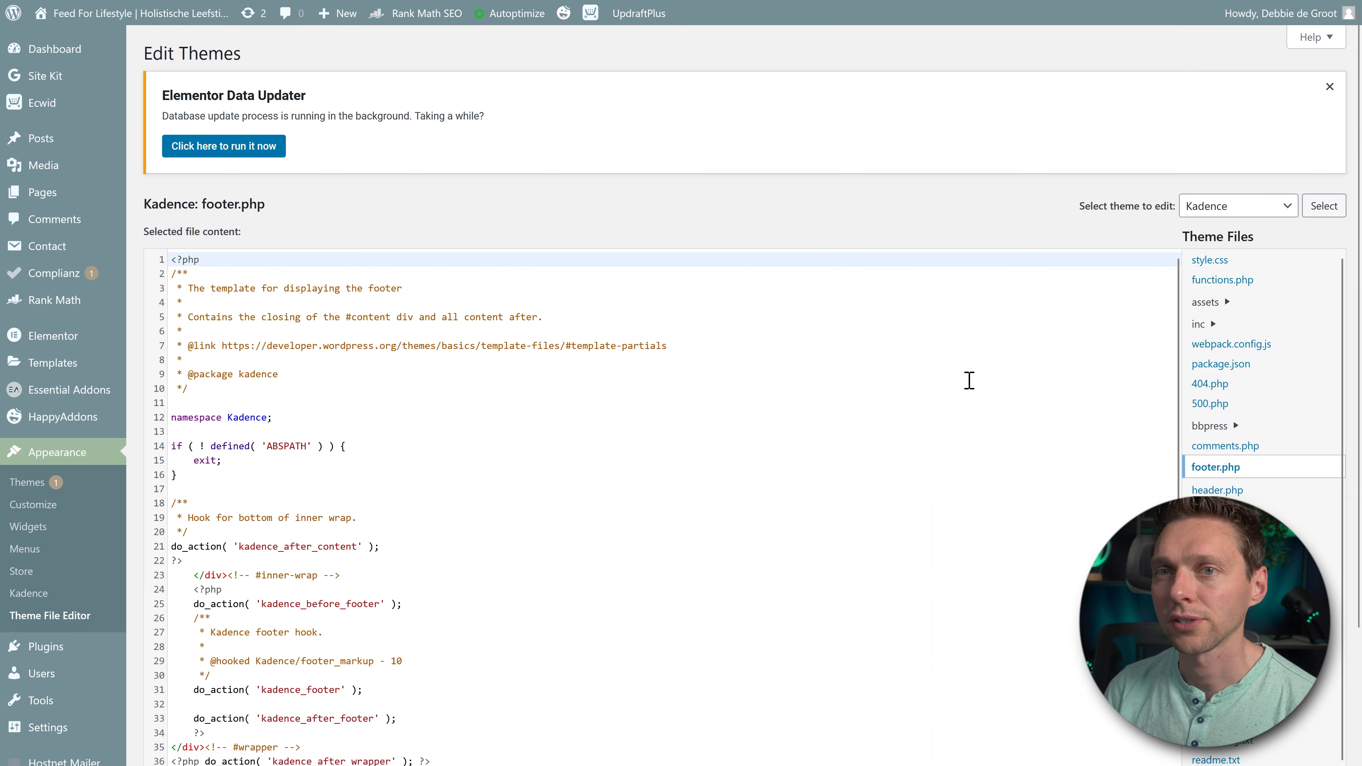
pyautogui.scroll(-3)
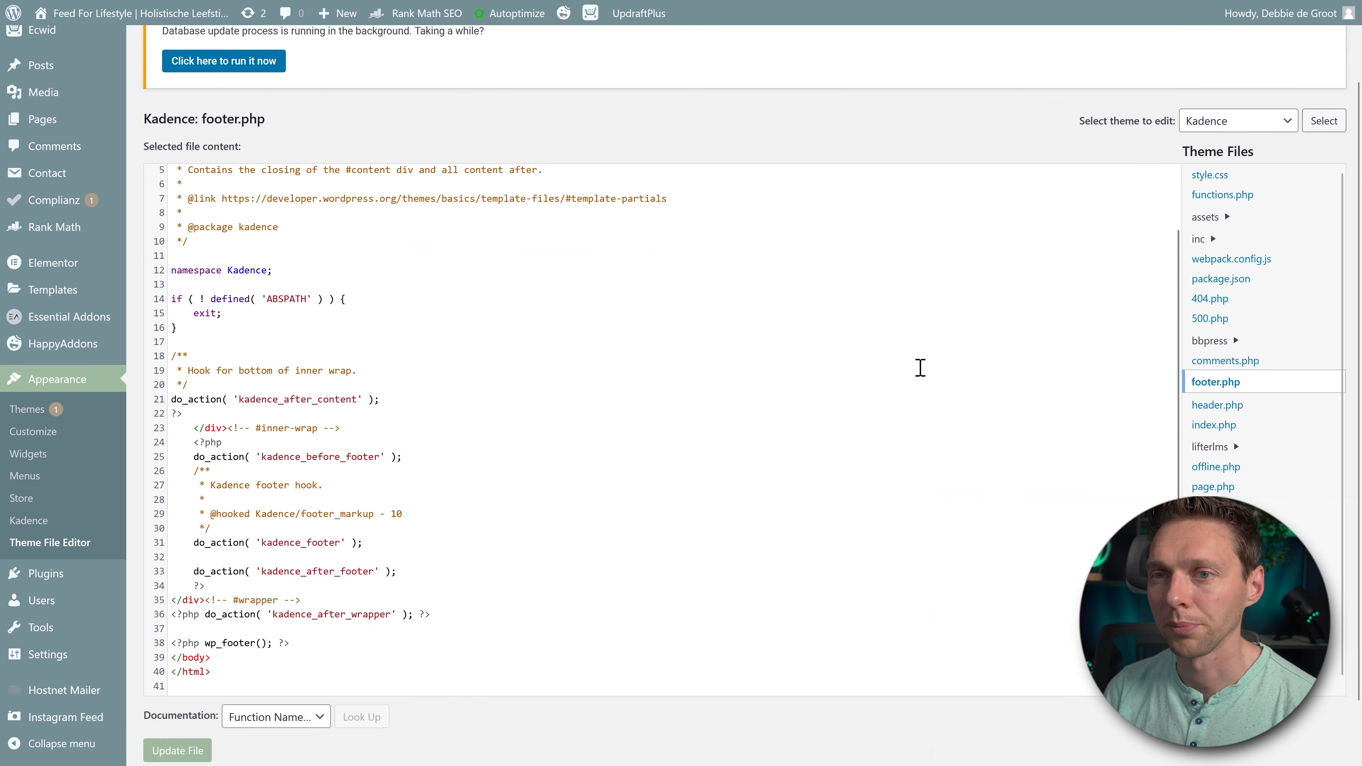
pyautogui.click(717, 527)
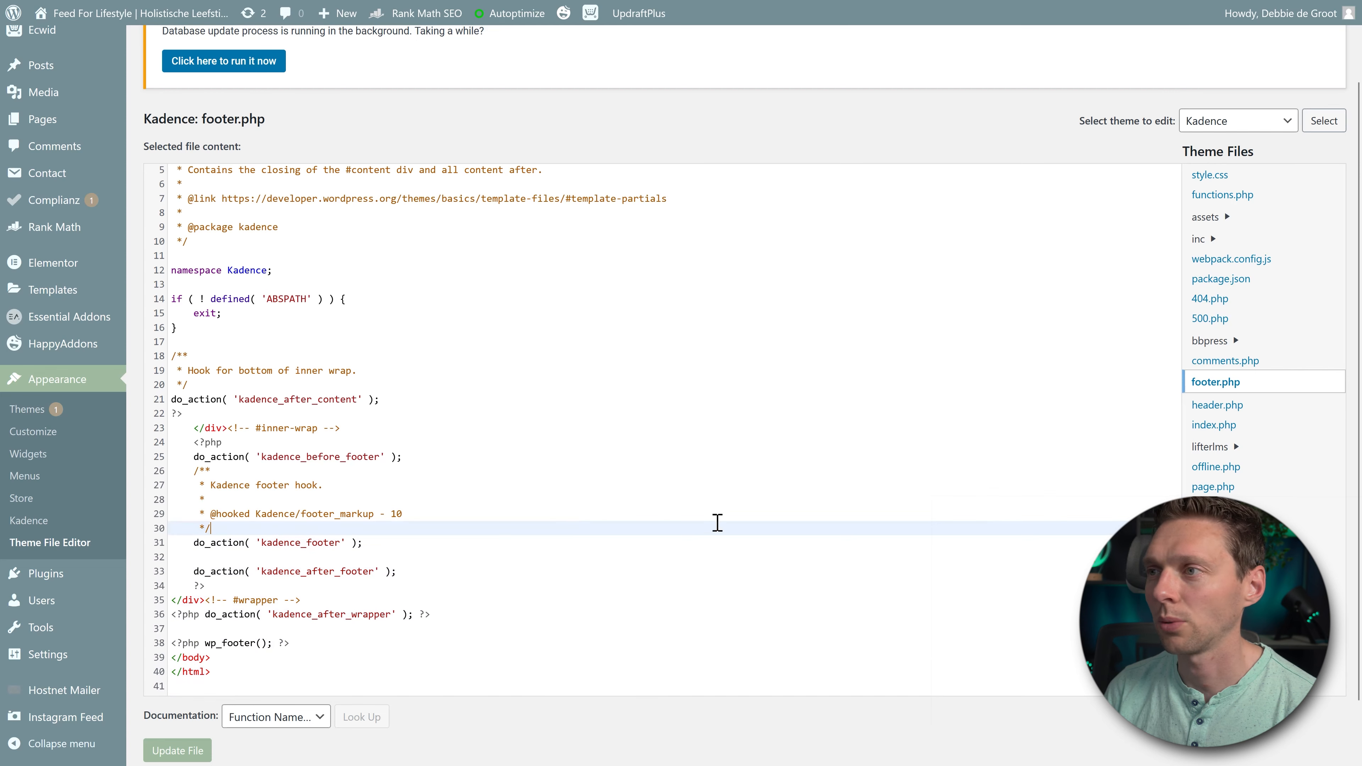
pyautogui.click(1218, 486)
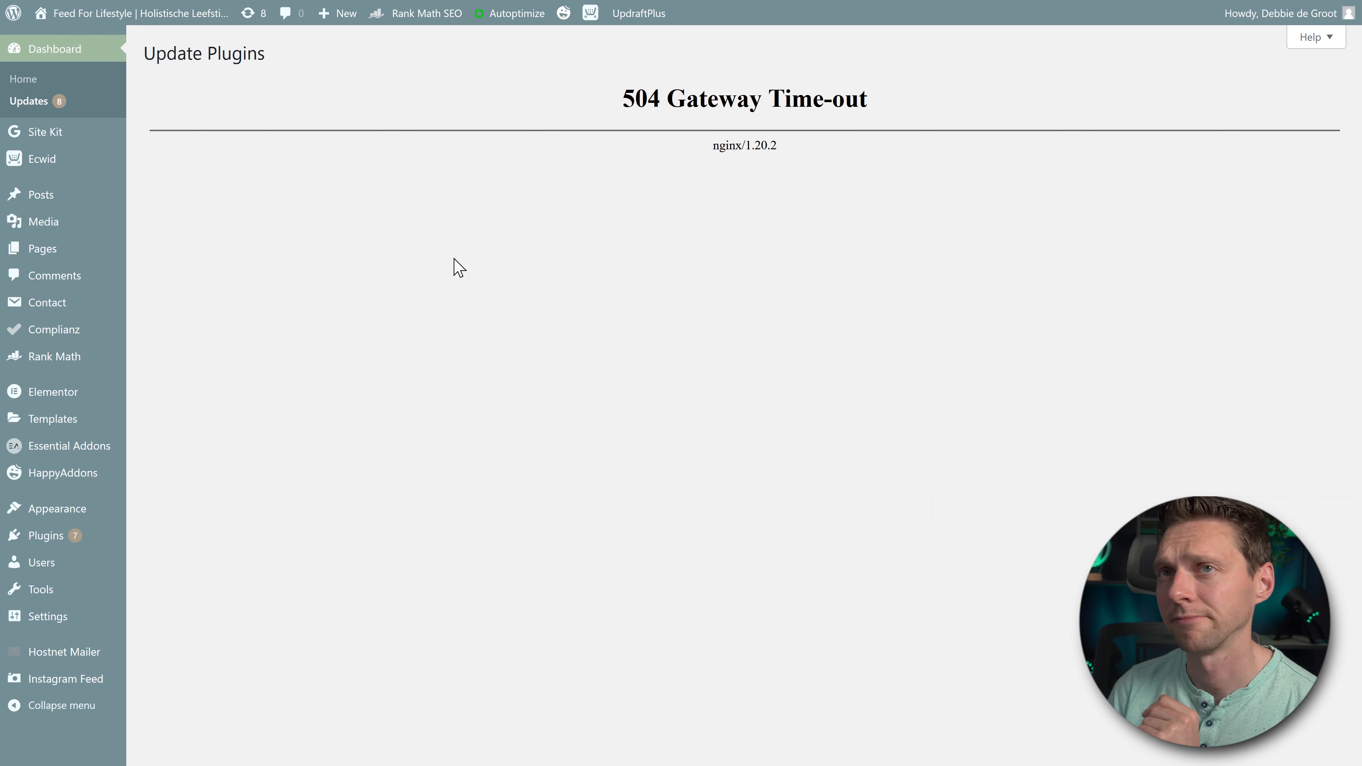
pyautogui.moveTo(385, 225)
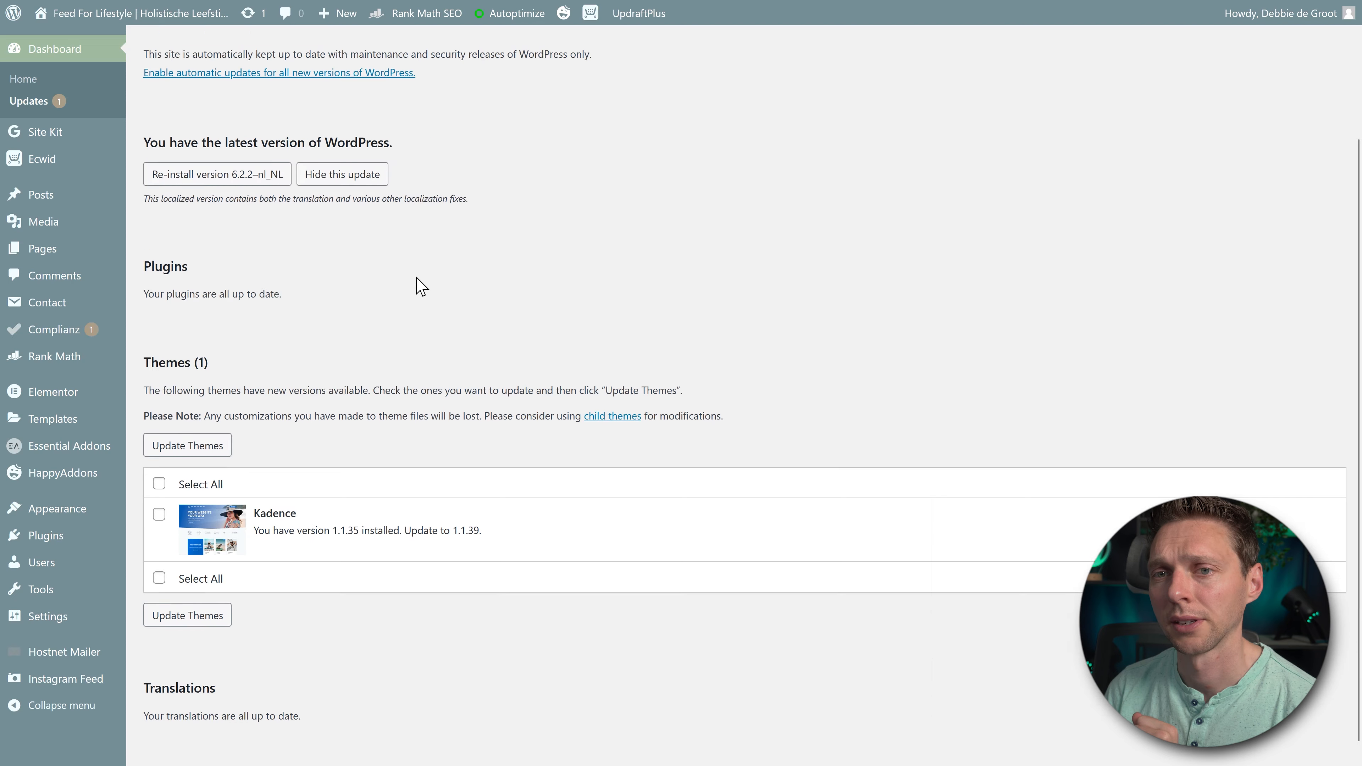
# - Update the Kadence theme via Select All and Update Themes, then view the installed themes
pyautogui.click(159, 484)
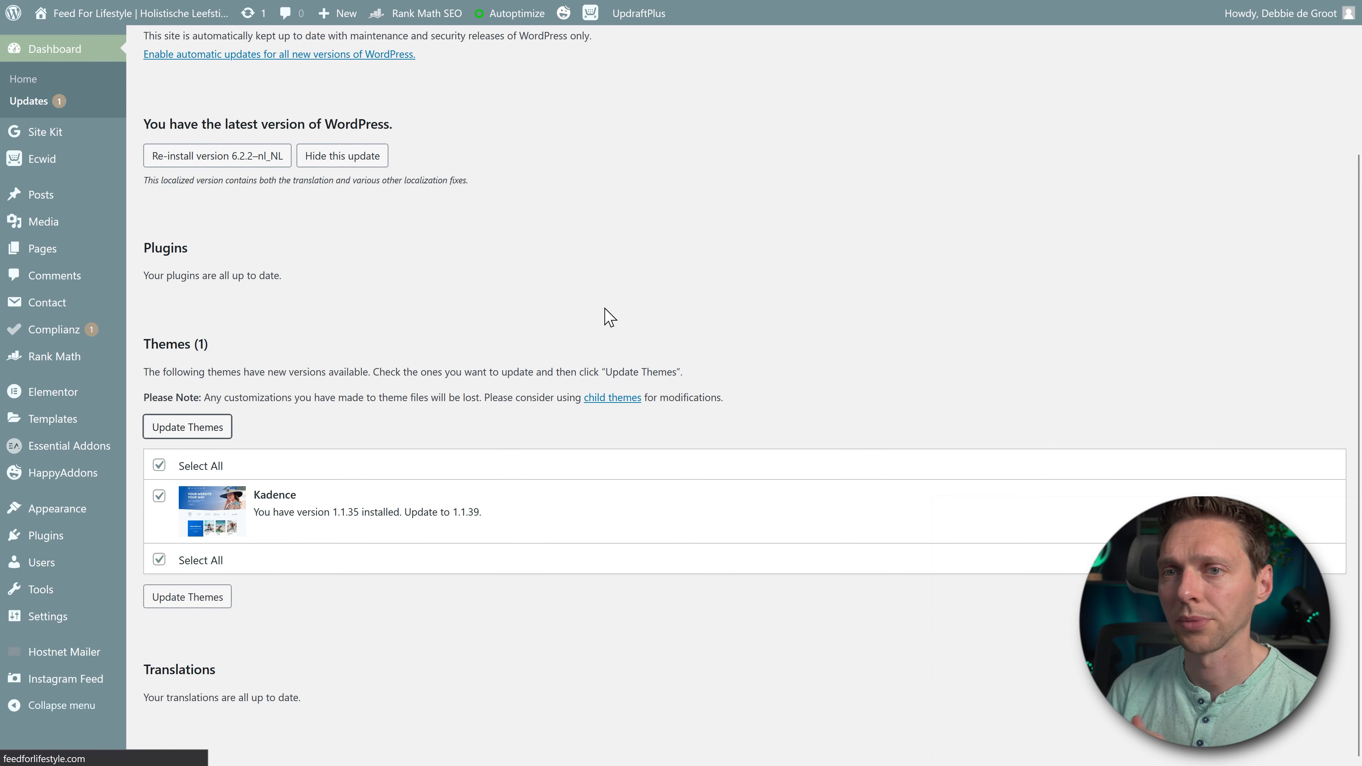
pyautogui.click(187, 426)
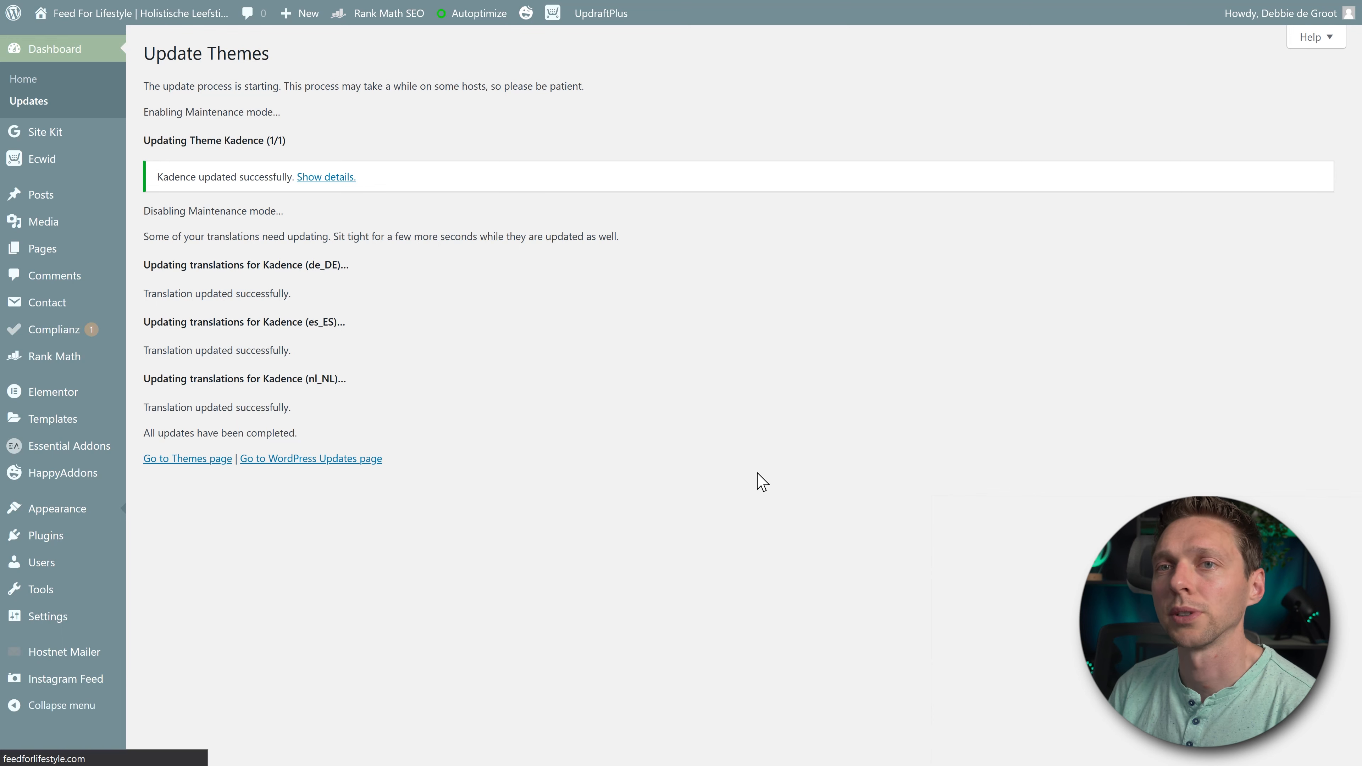
pyautogui.click(186, 457)
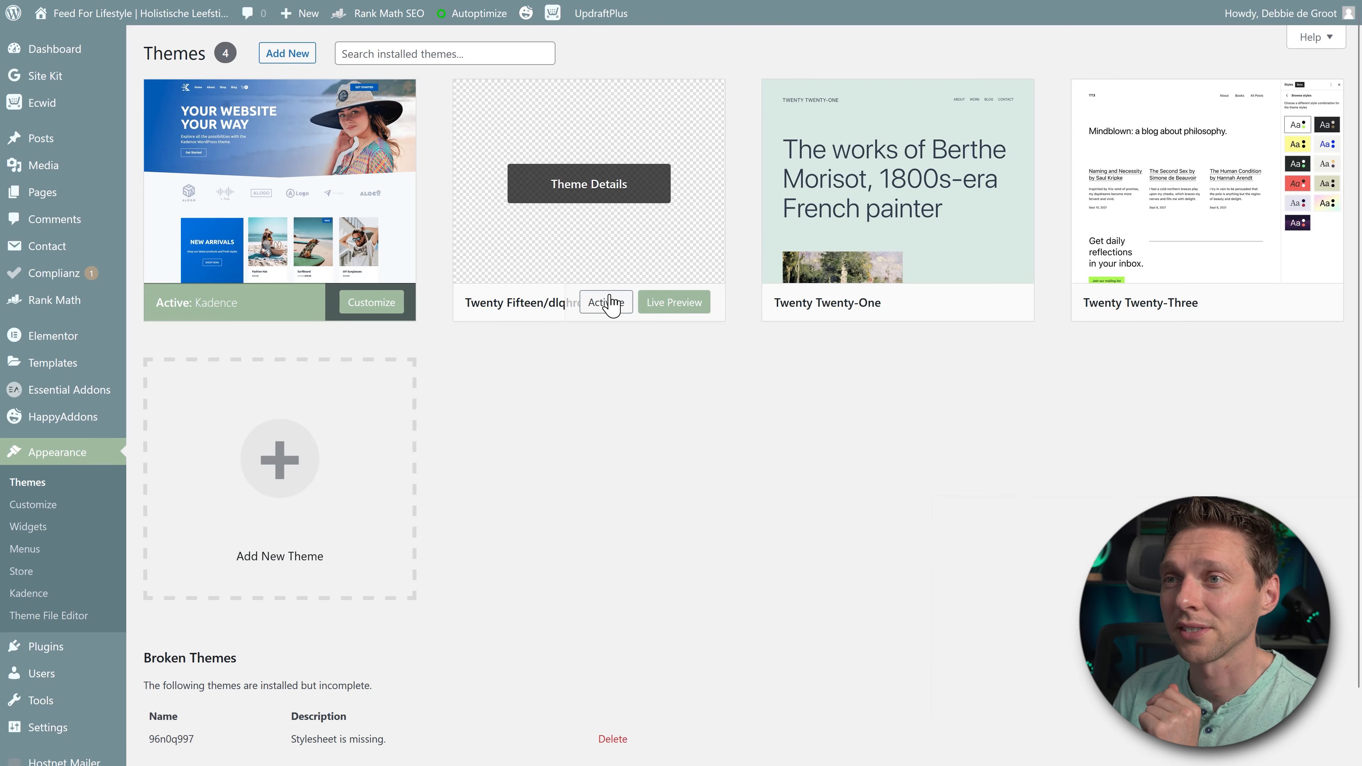
# - View the details of the suspicious Twenty Fifteen/dlqhrofiws theme credited to Anonymous
pyautogui.click(588, 183)
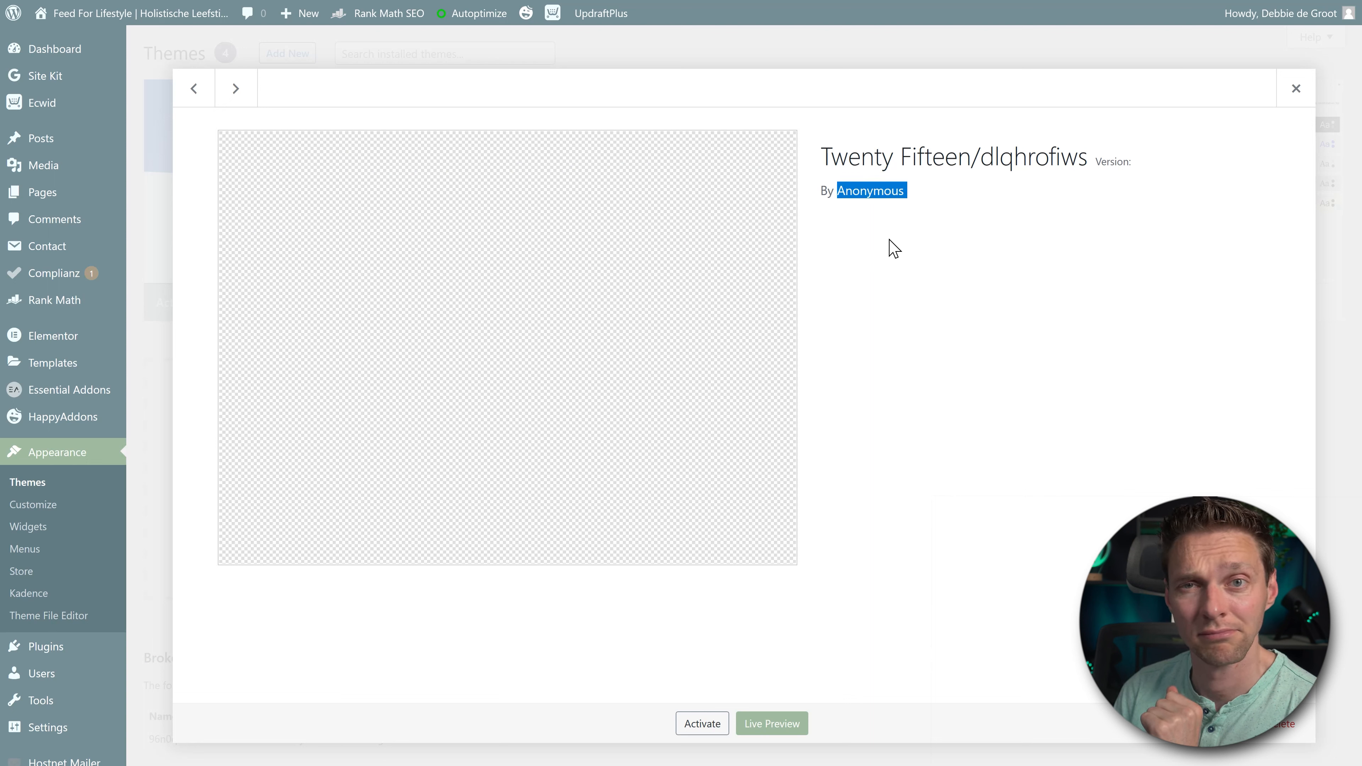
pyautogui.moveTo(508, 530)
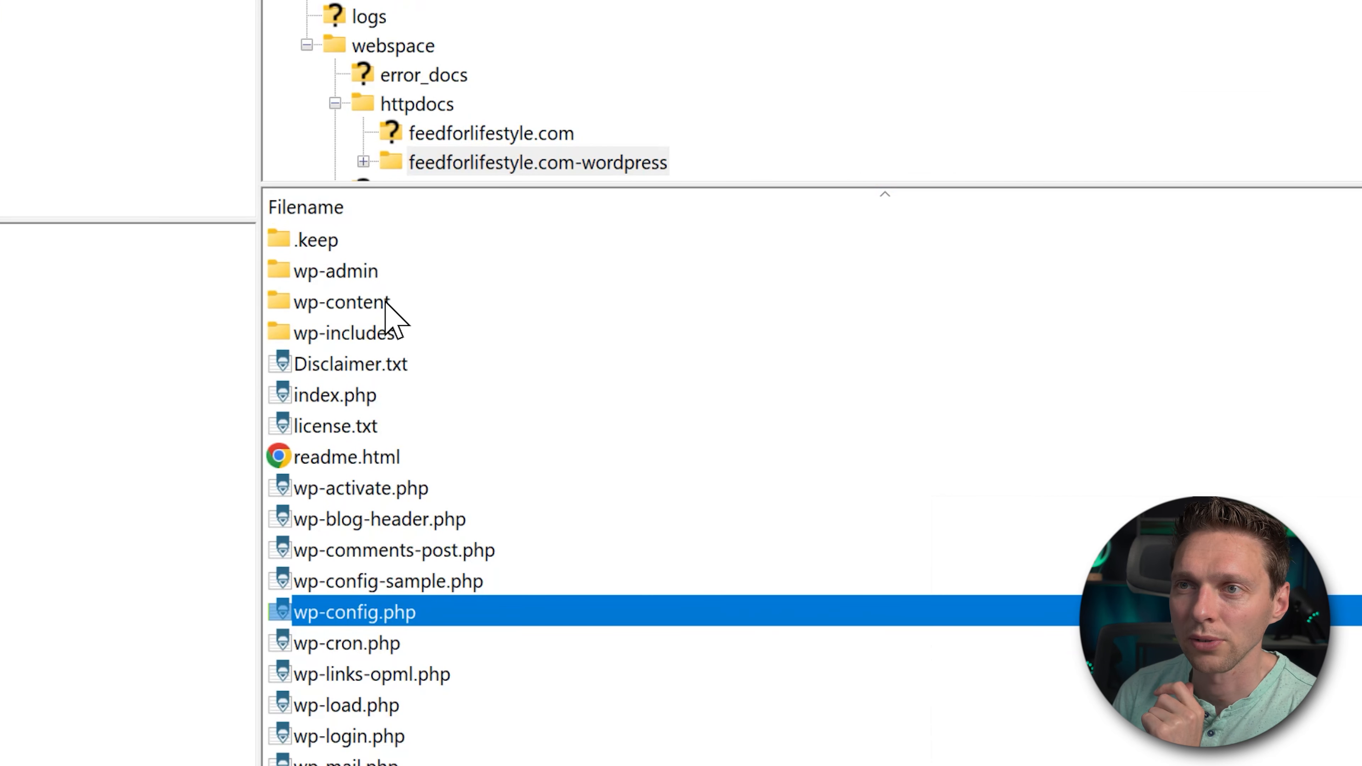
# - Browse to wp-content/themes/96n0q997 and bring up the actions menu for FwS.js.php
pyautogui.click(341, 302)
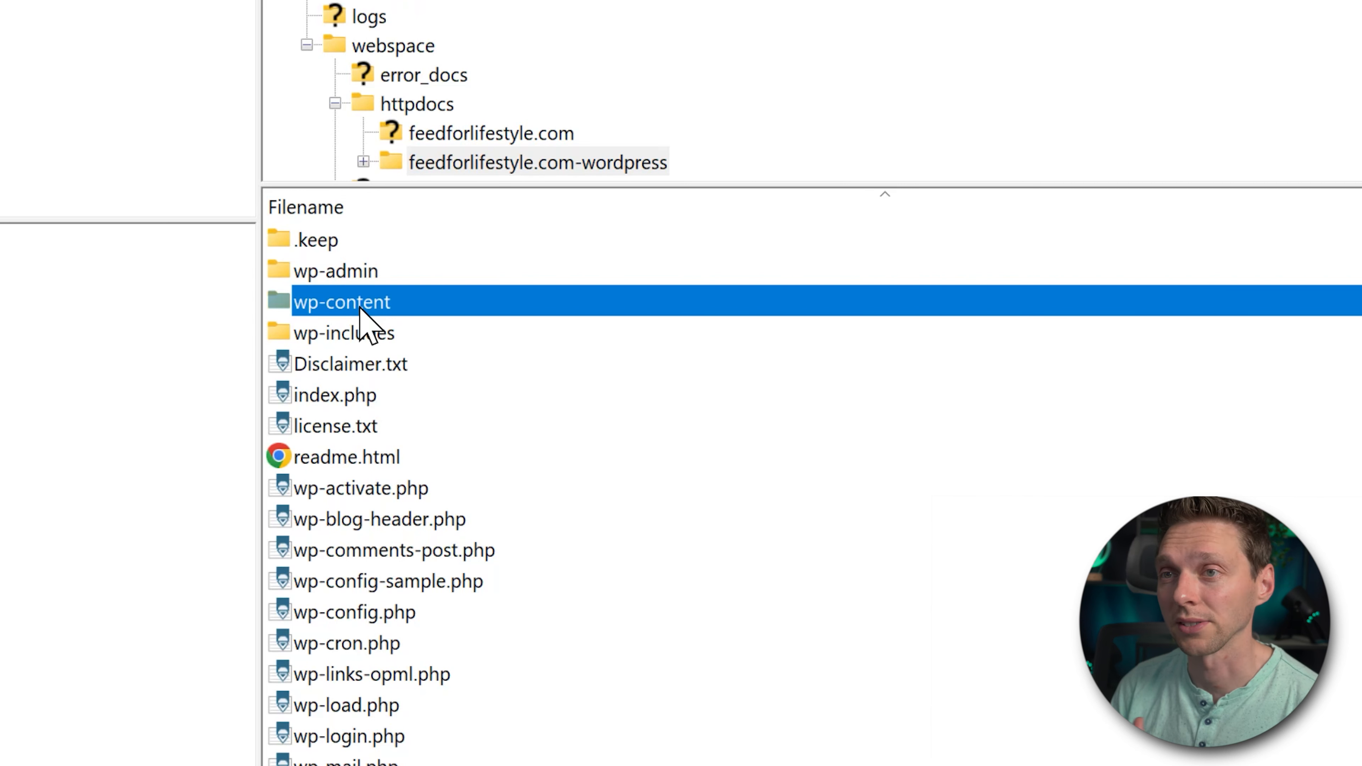
pyautogui.doubleClick(341, 301)
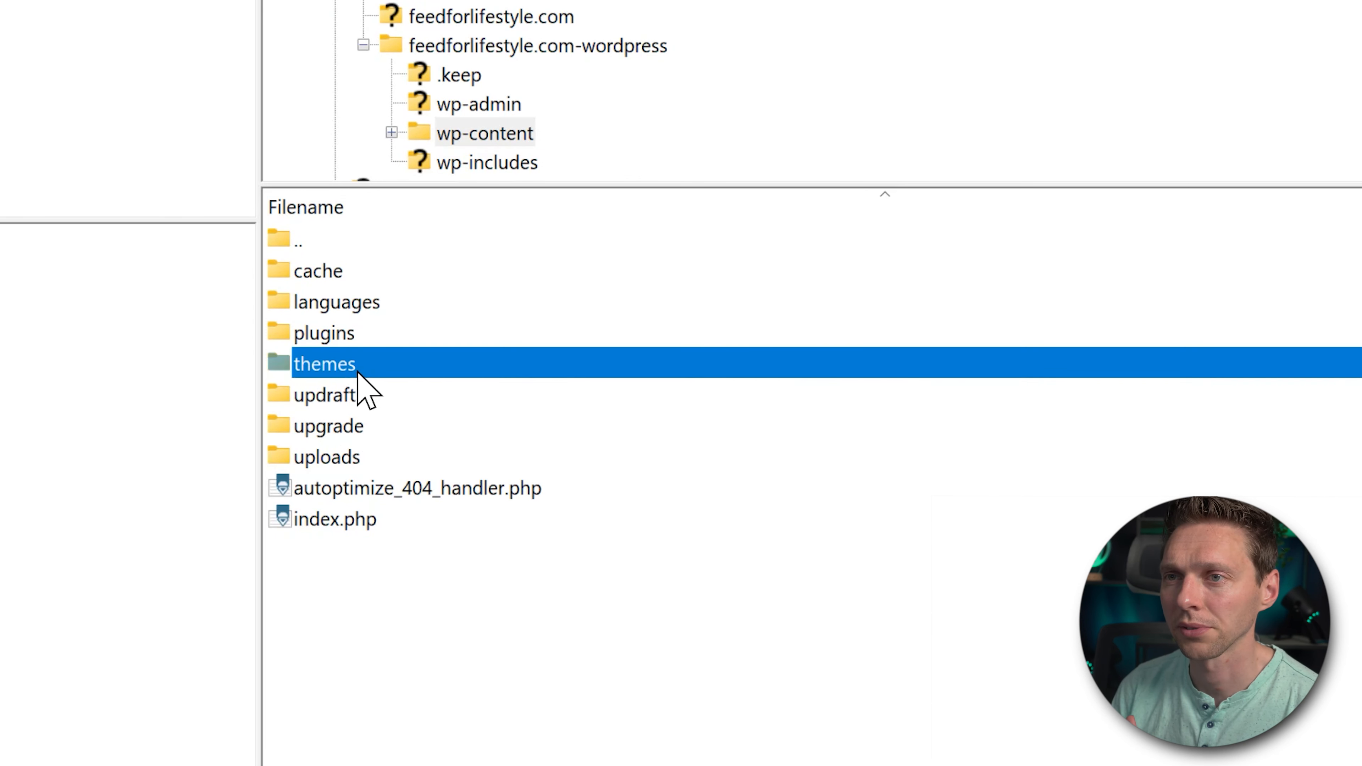
pyautogui.doubleClick(324, 364)
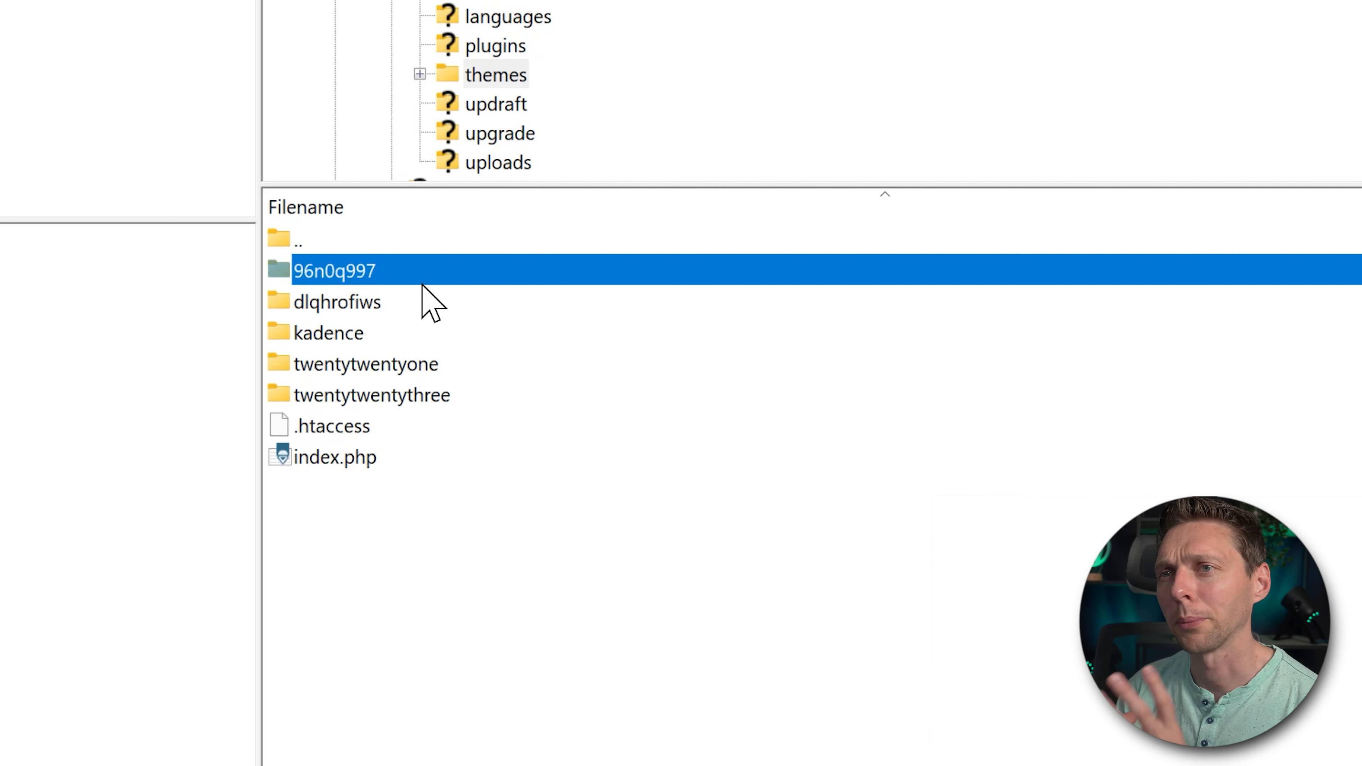
pyautogui.moveTo(356, 283)
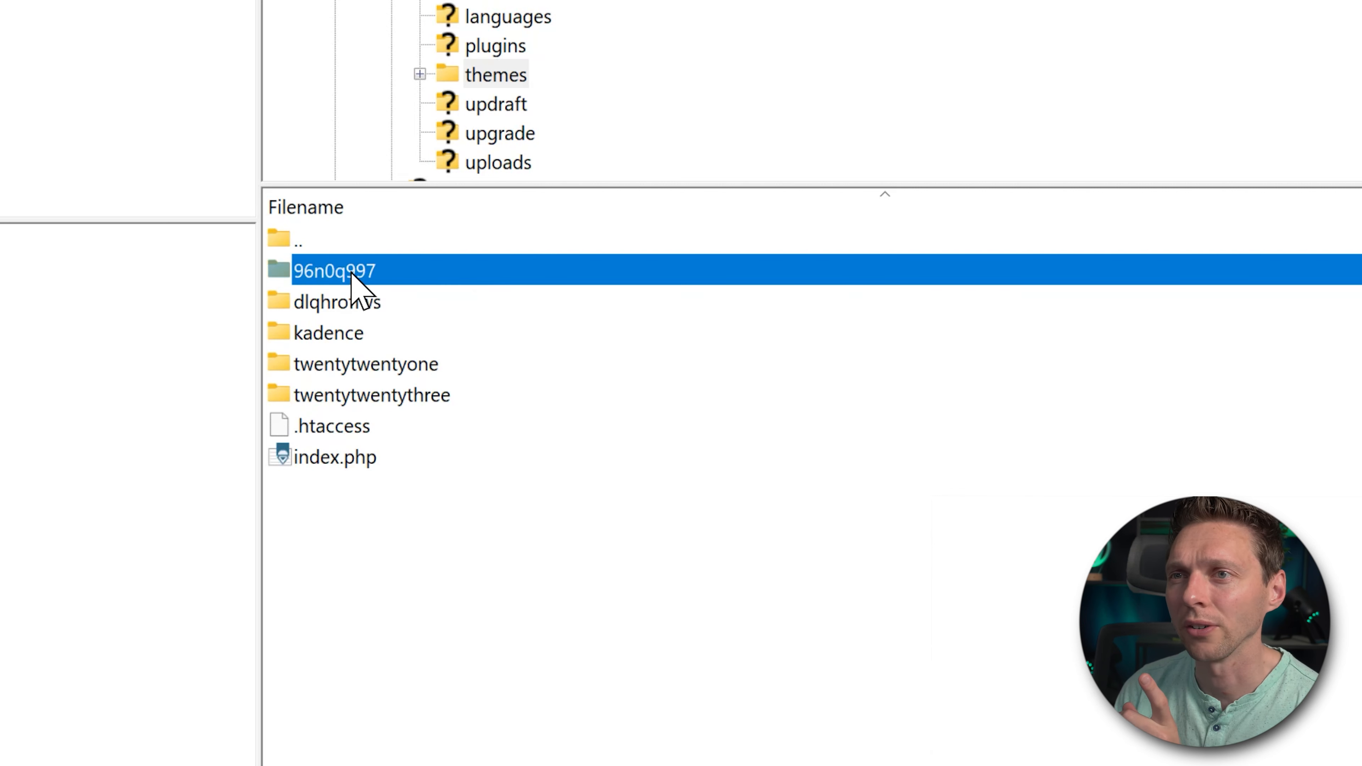
pyautogui.doubleClick(335, 270)
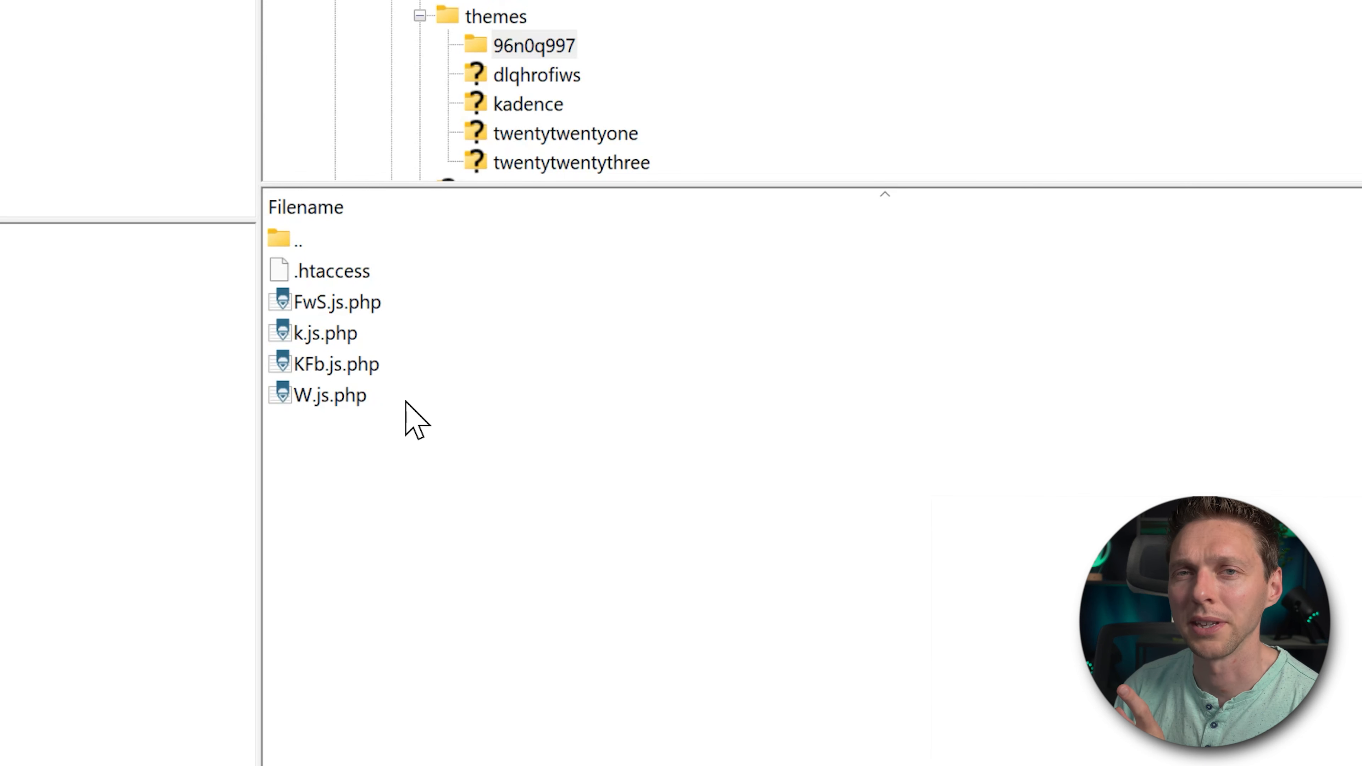
pyautogui.click(337, 302)
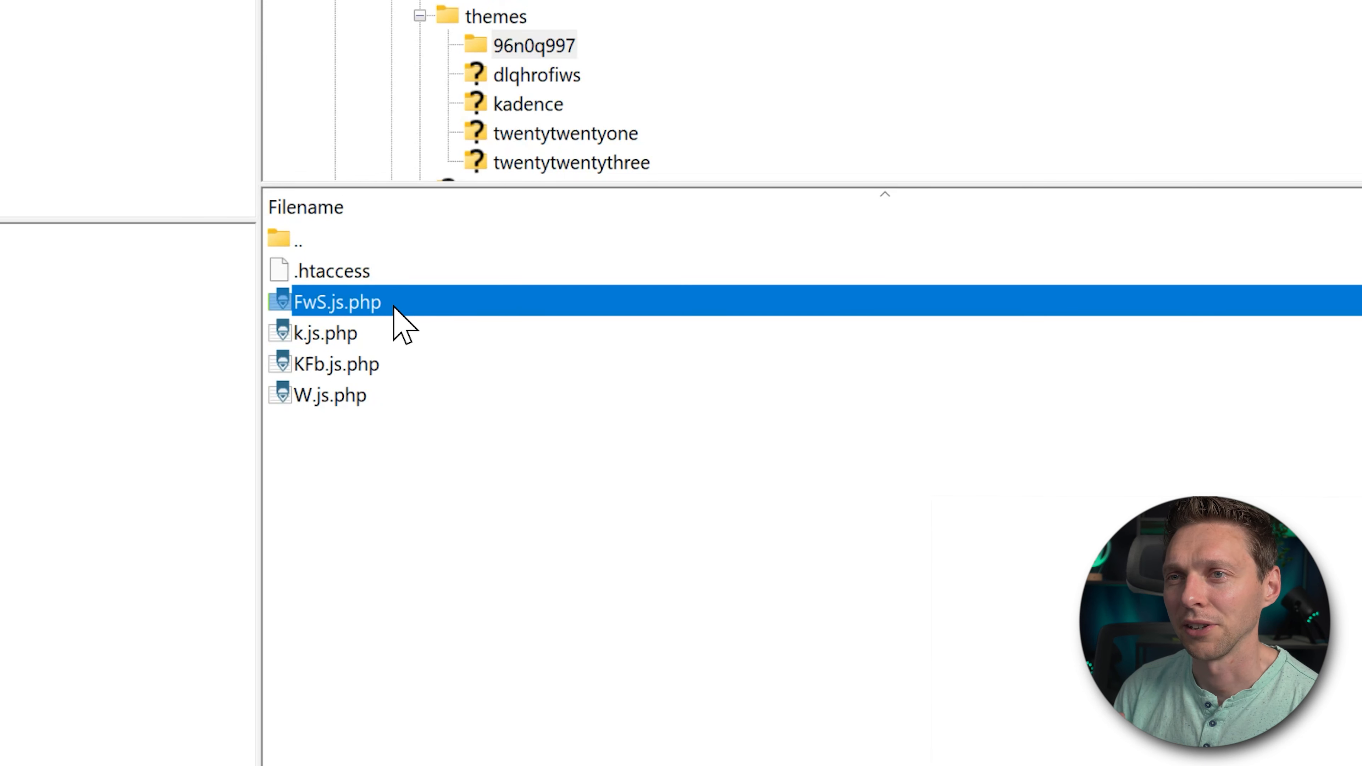
pyautogui.rightClick(336, 302)
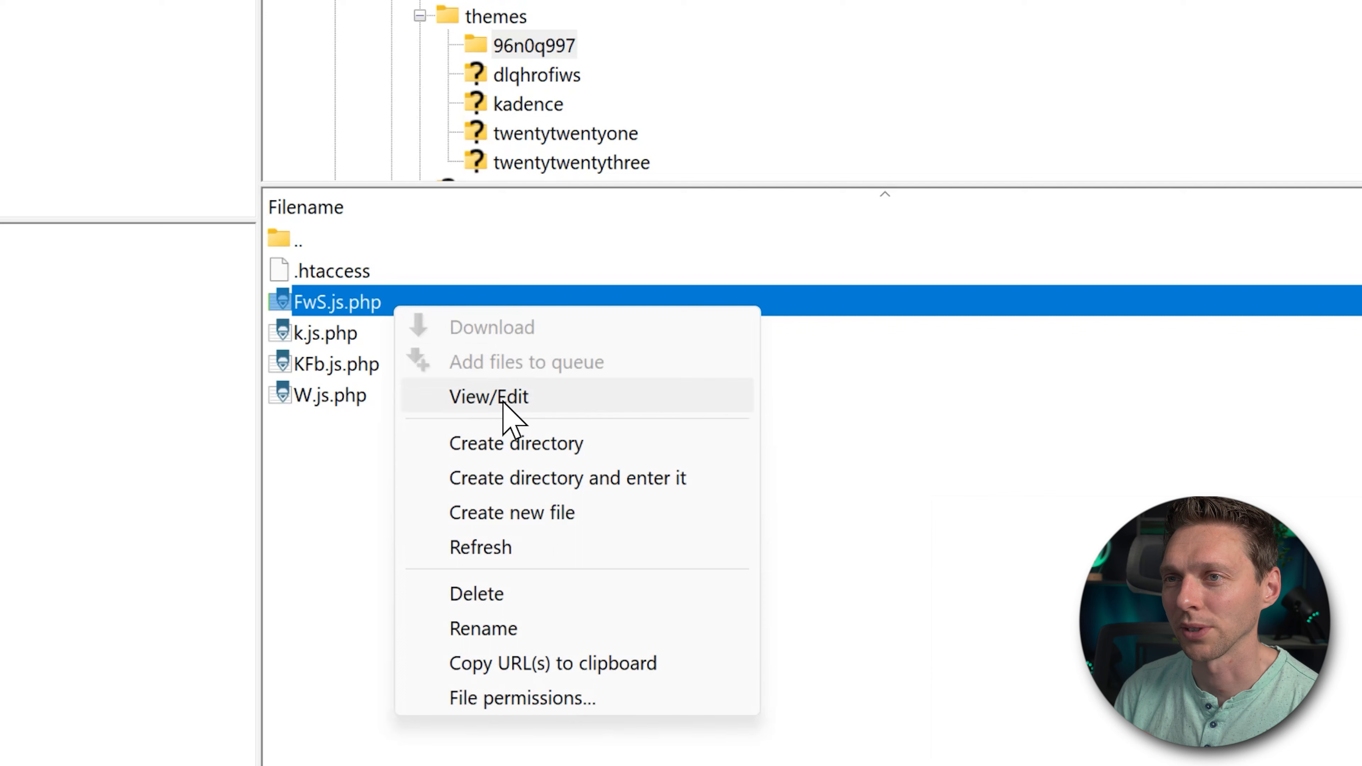
# - Read through FwS.js.php's obfuscated urldecode/XOR code in the editor via View/Edit
pyautogui.click(488, 396)
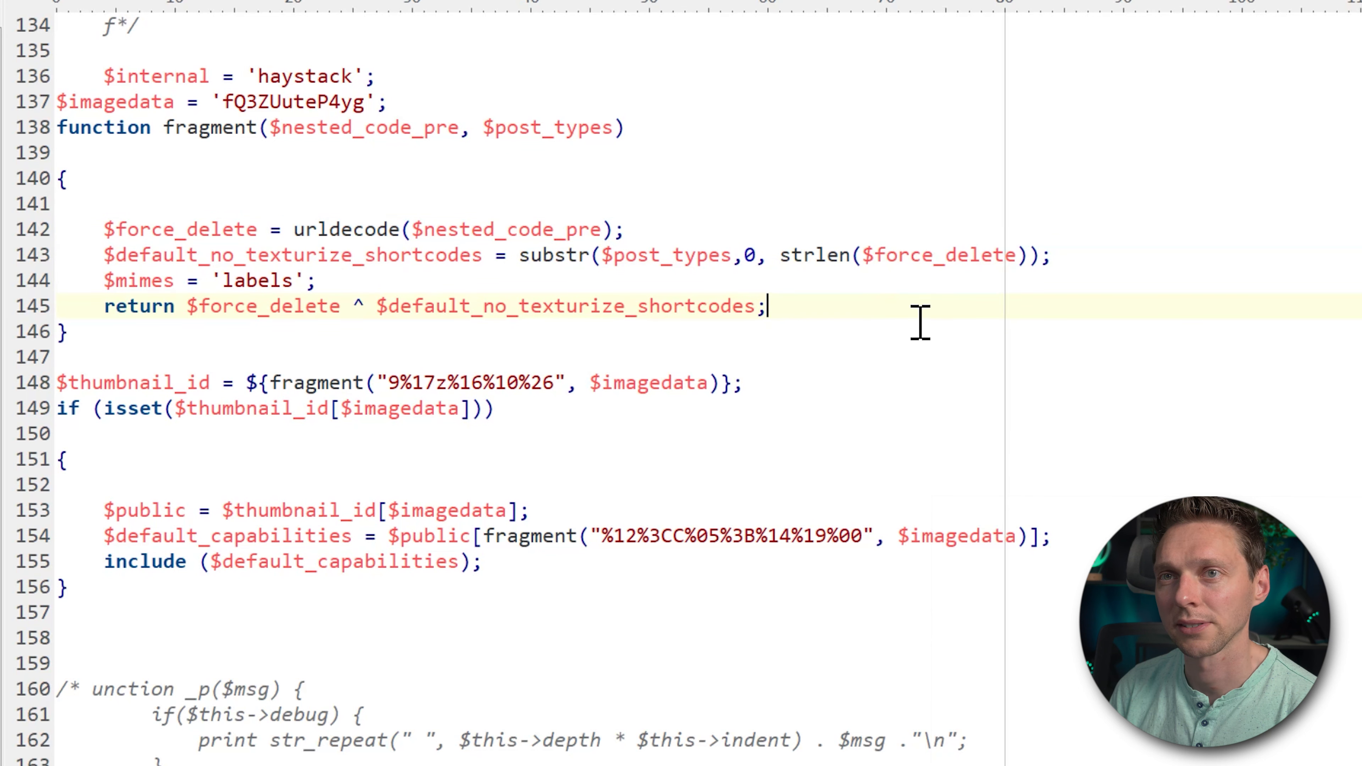
pyautogui.click(390, 102)
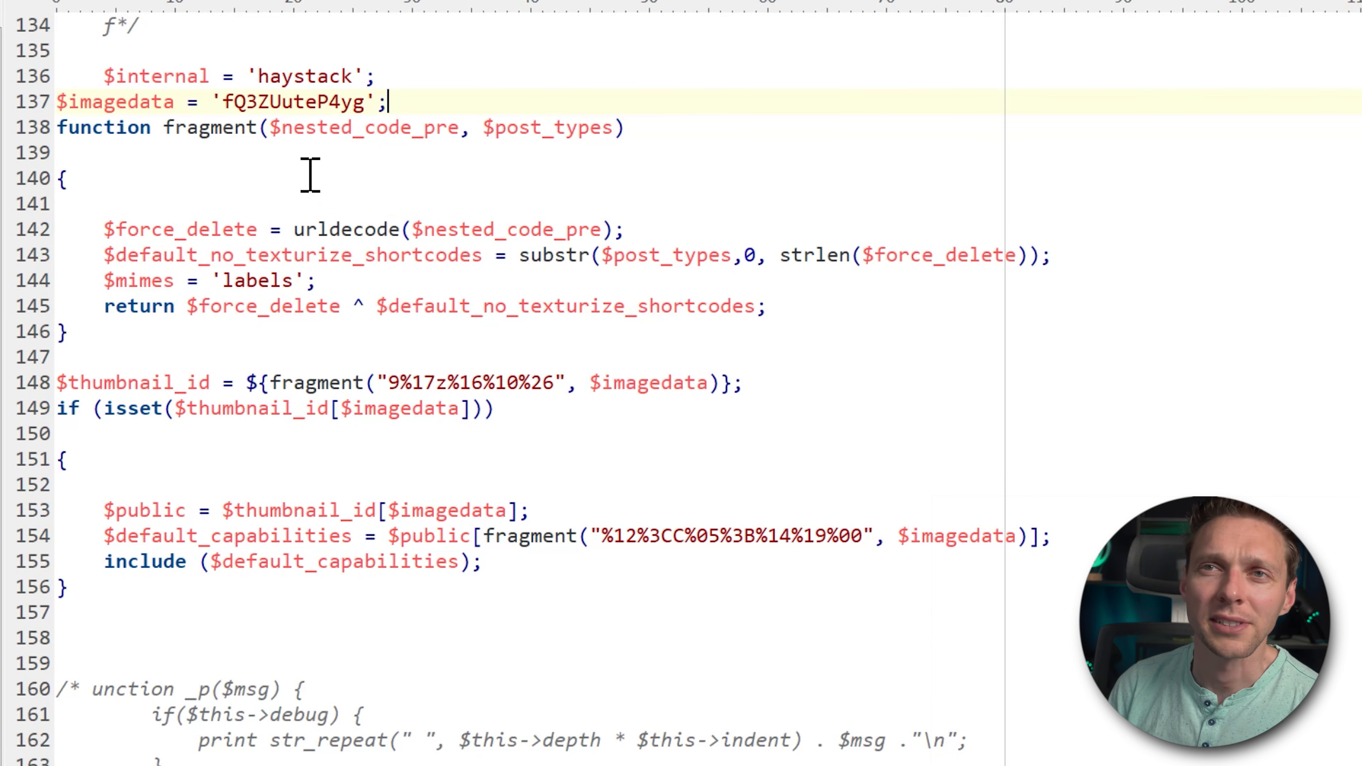
pyautogui.moveTo(293, 229); pyautogui.dragTo(529, 229)
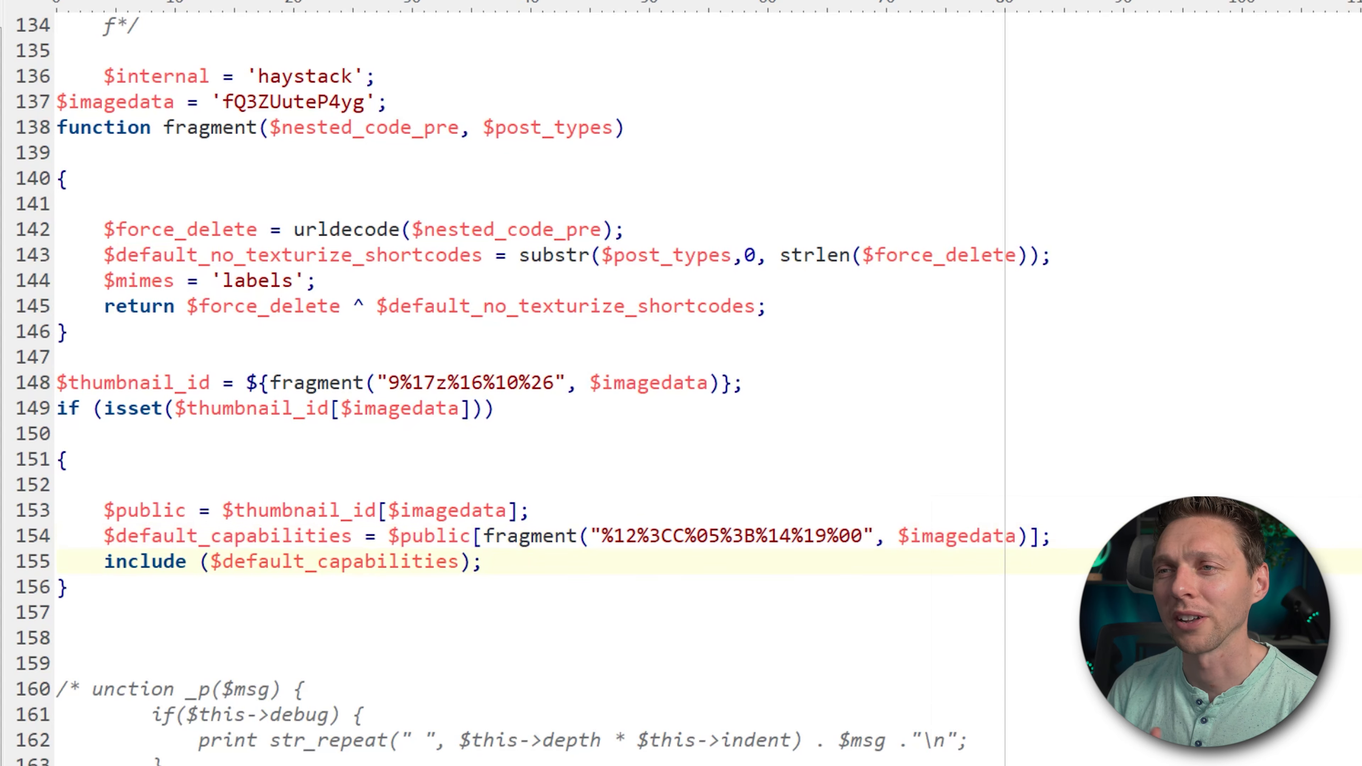
pyautogui.scroll(-3)
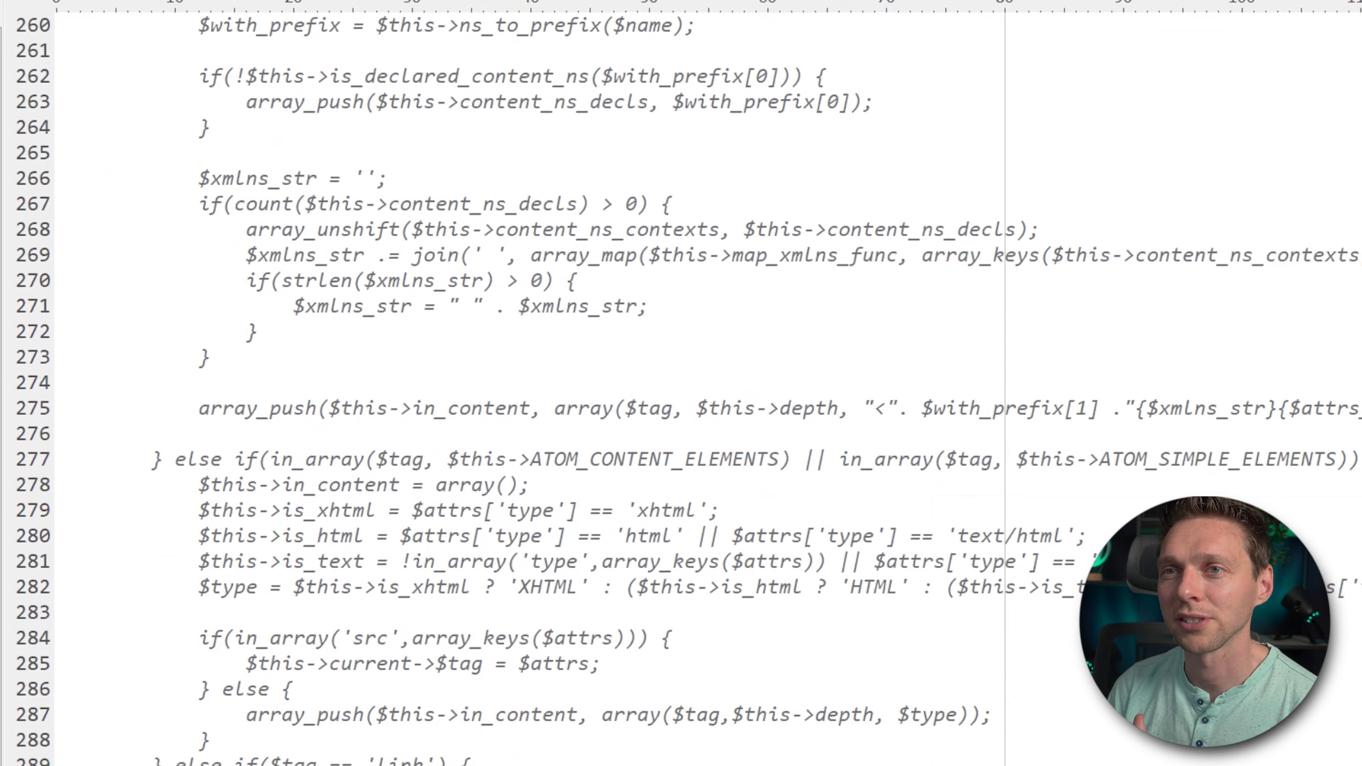
pyautogui.scroll(-3)
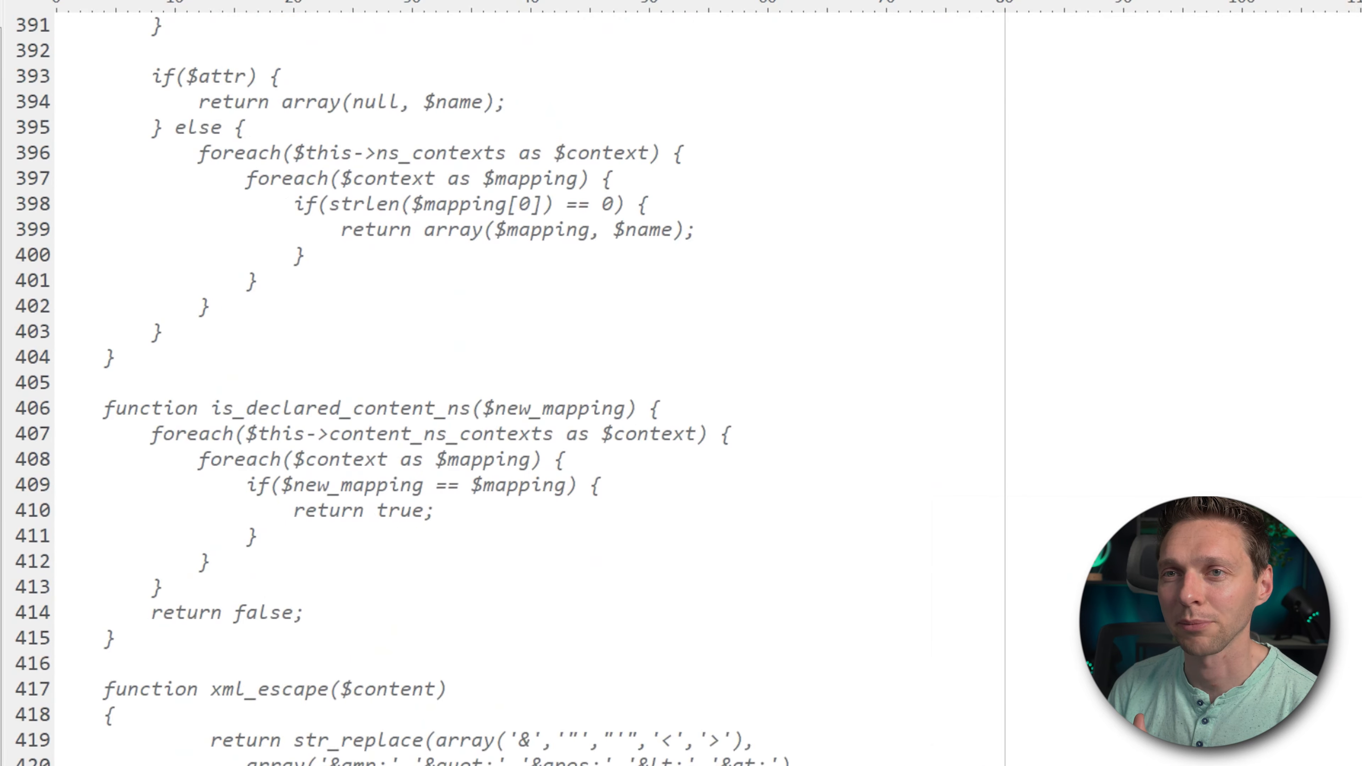
pyautogui.scroll(-3)
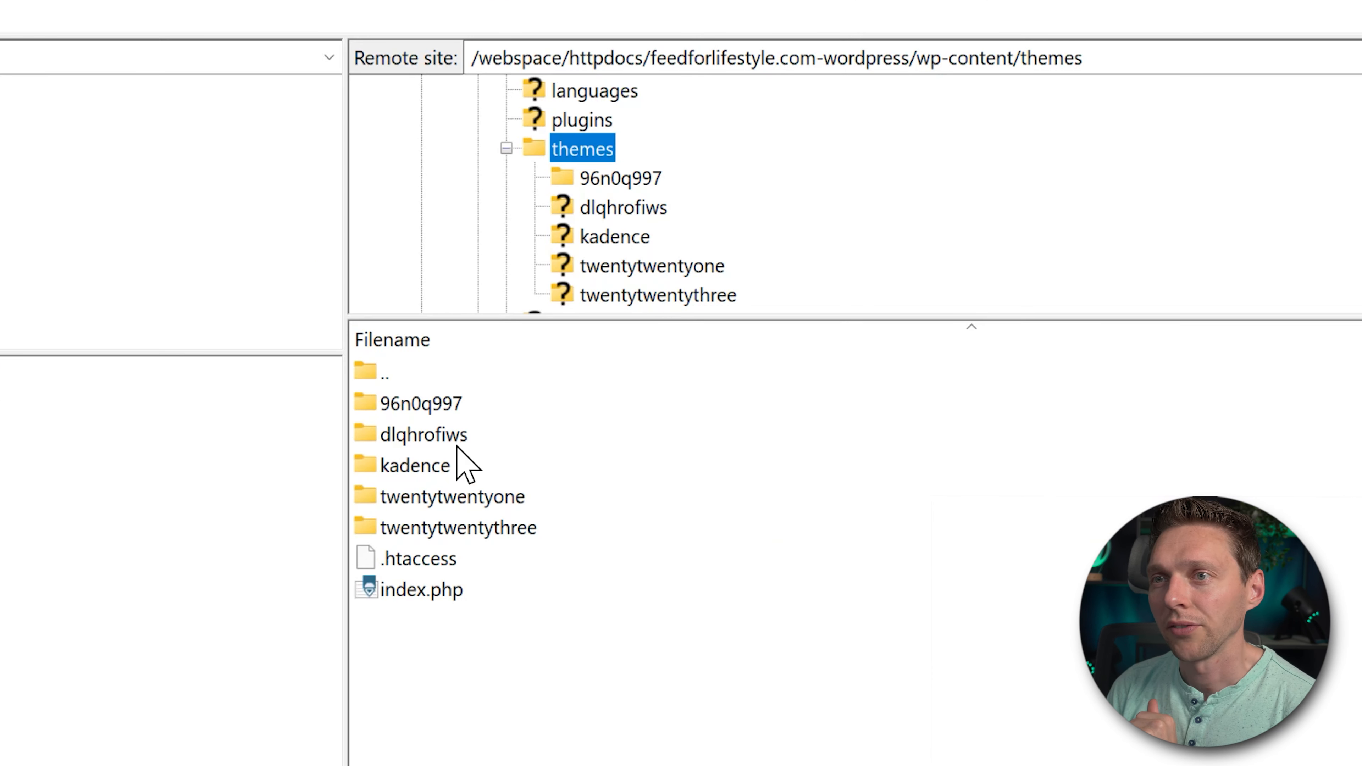
# - View style.php.suspected from the dlqhrofiws folder, revealing its one-line eval payload
pyautogui.doubleClick(425, 433)
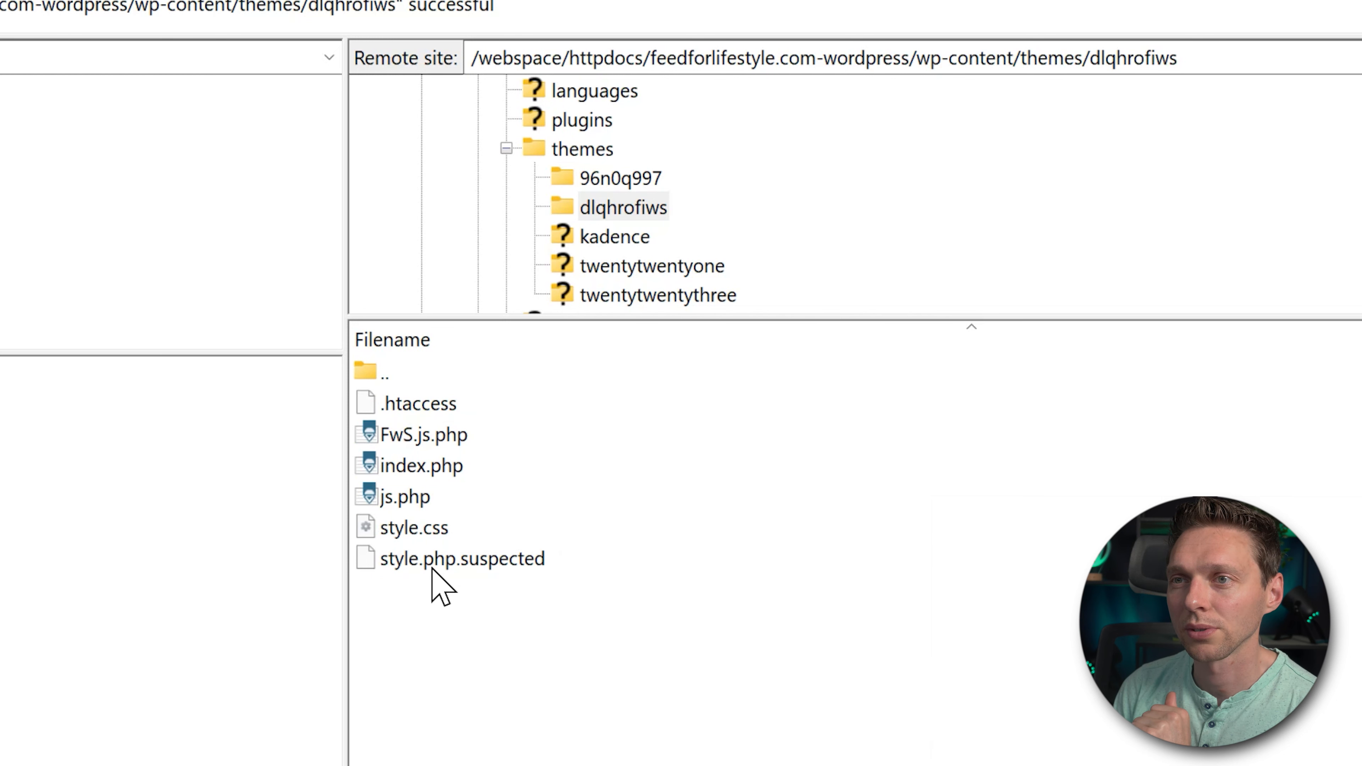
pyautogui.rightClick(449, 559)
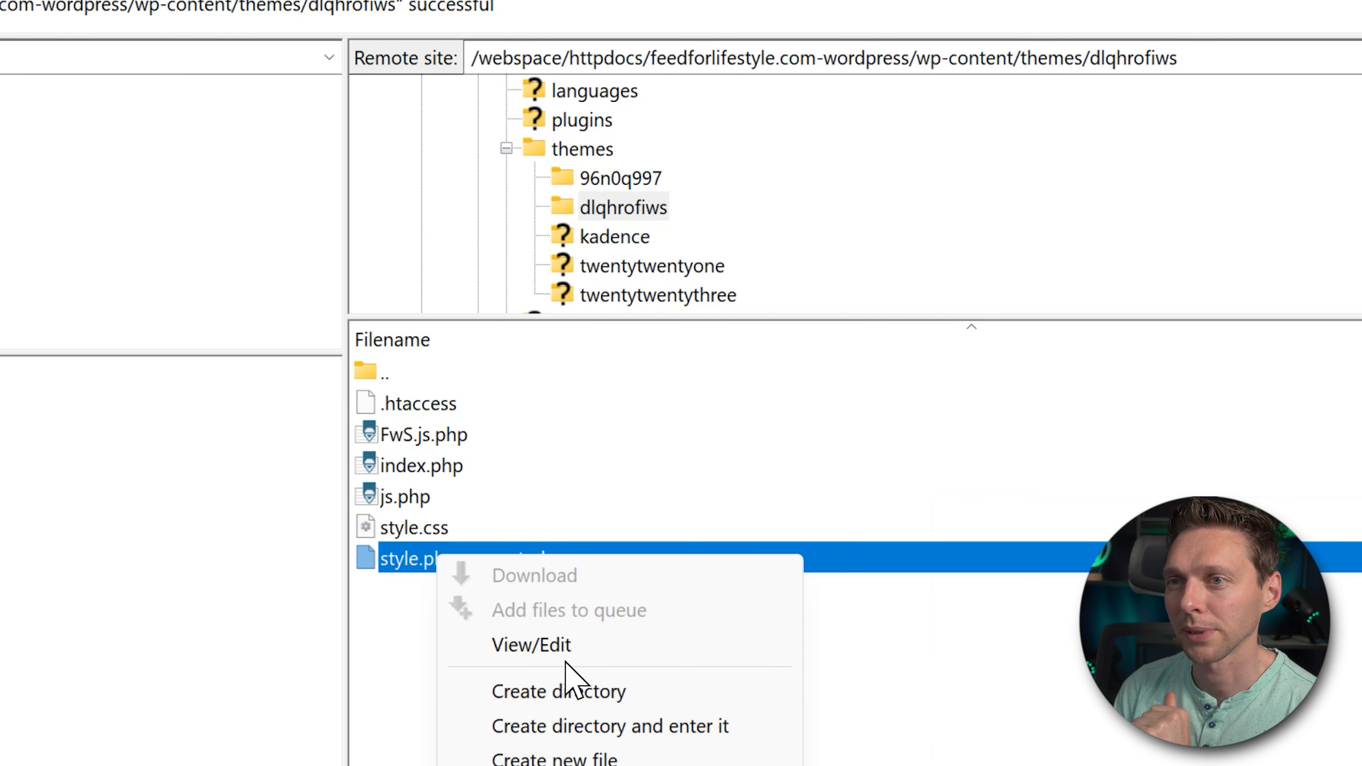
pyautogui.click(530, 645)
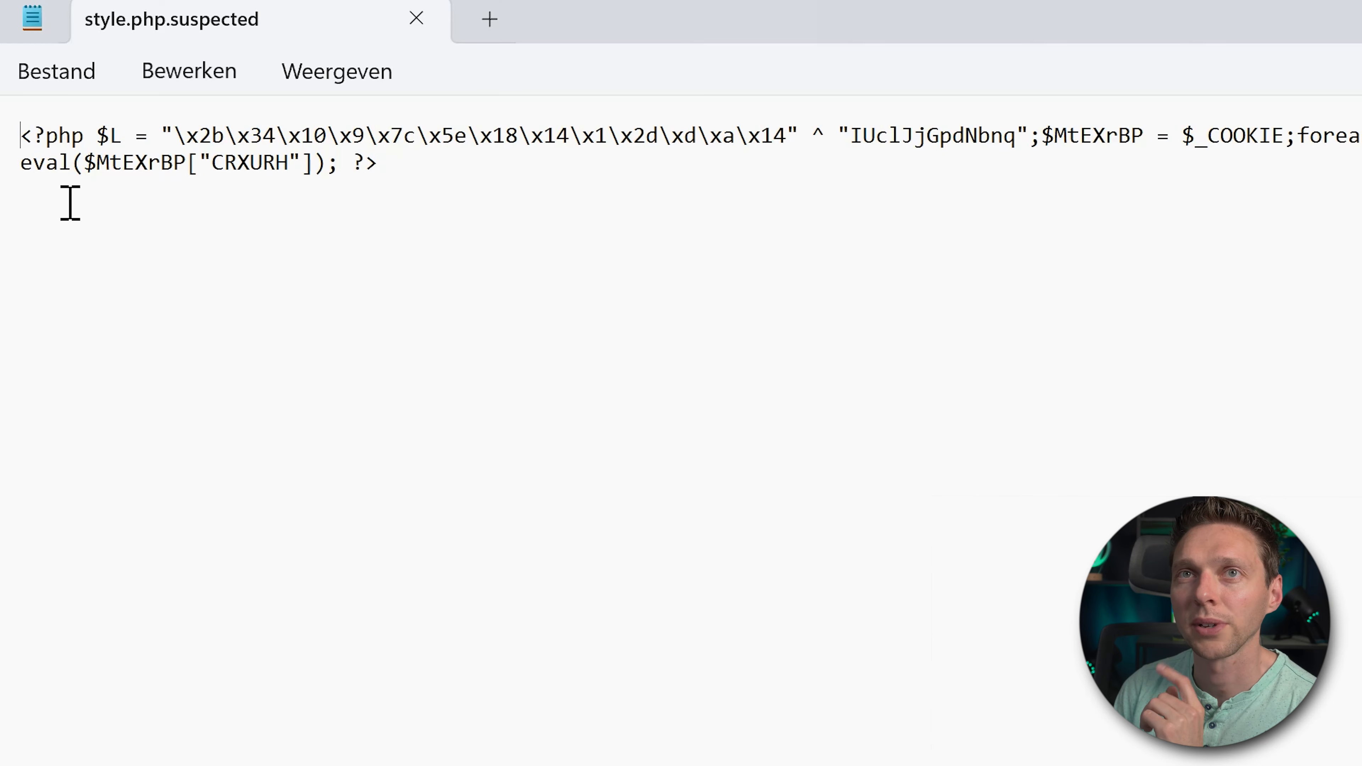
pyautogui.doubleClick(44, 163)
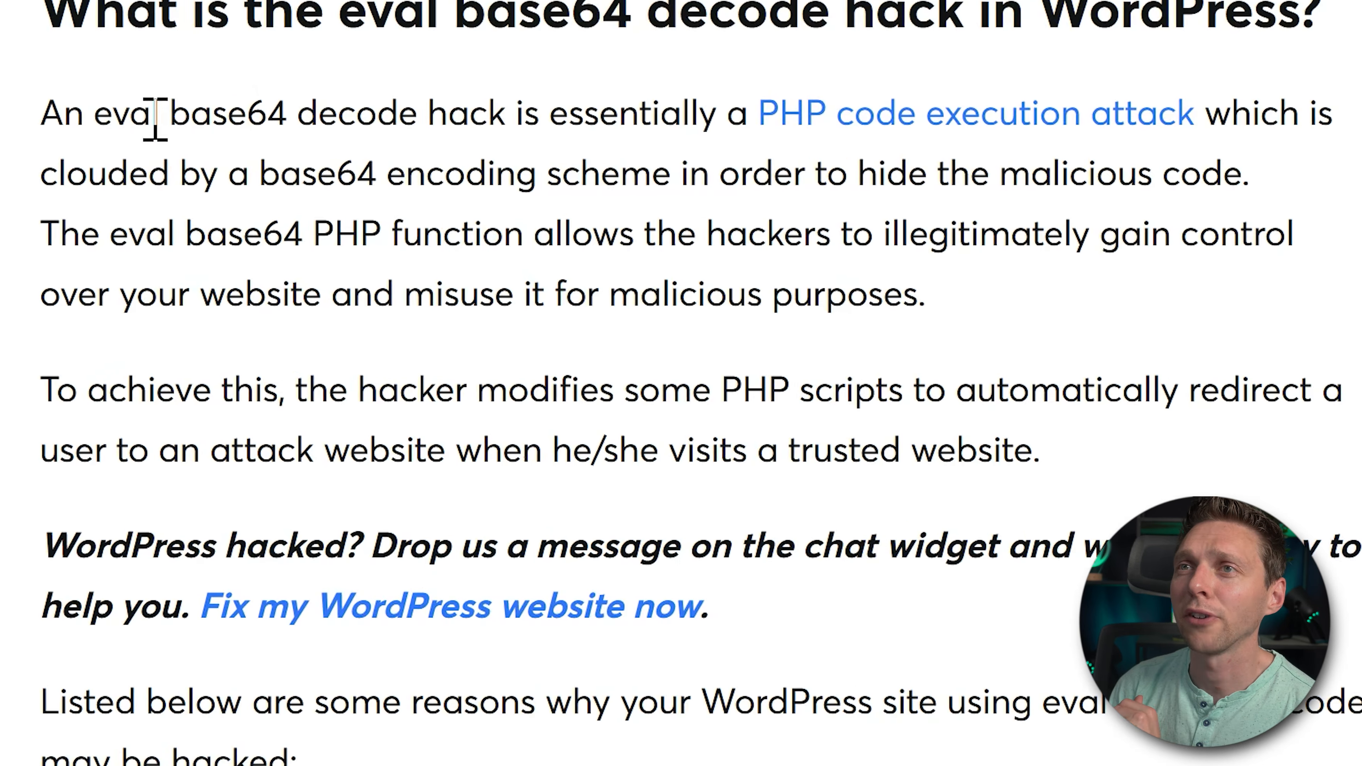
# - Highlight the article's explanation of base64 hiding malicious code in the eval hack
pyautogui.doubleClick(284, 121)
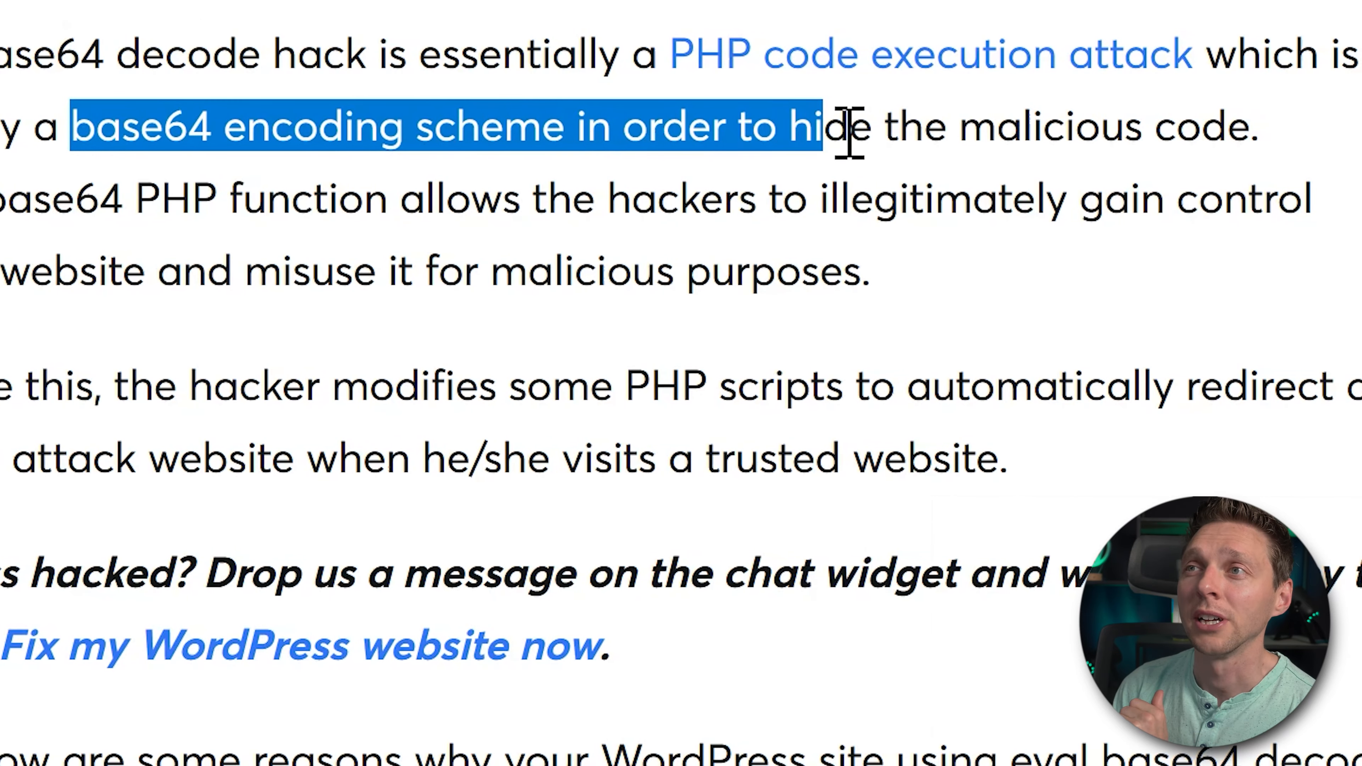
pyautogui.moveTo(834, 127); pyautogui.dragTo(1254, 127)
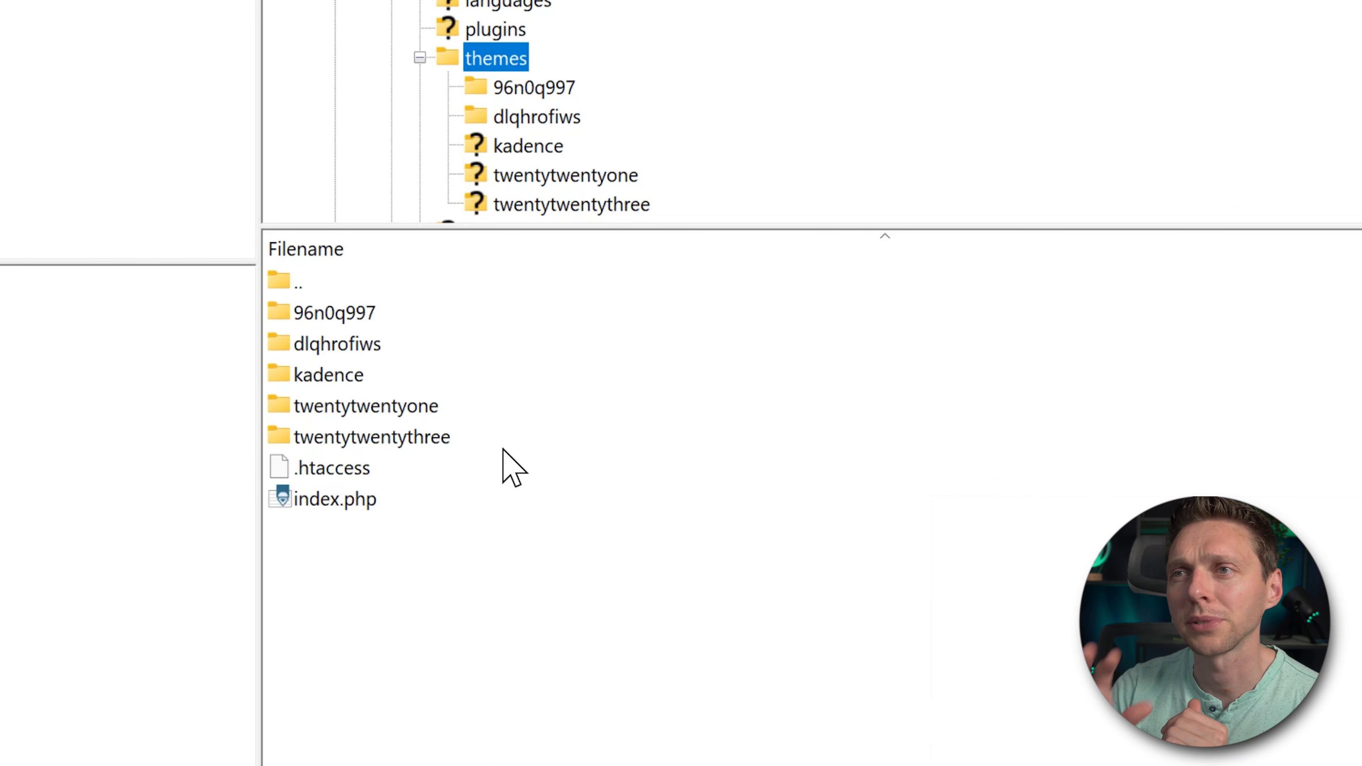
pyautogui.moveTo(543, 426)
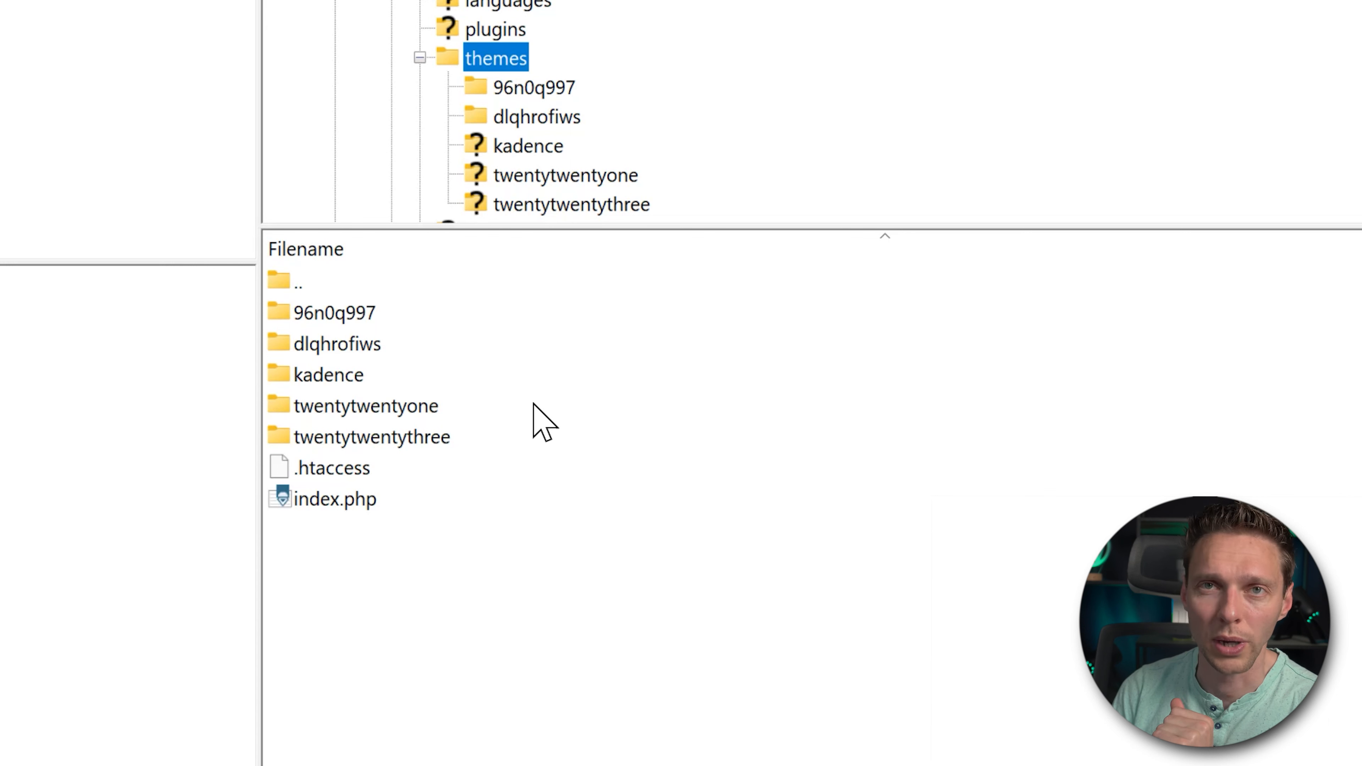
pyautogui.moveTo(398, 320)
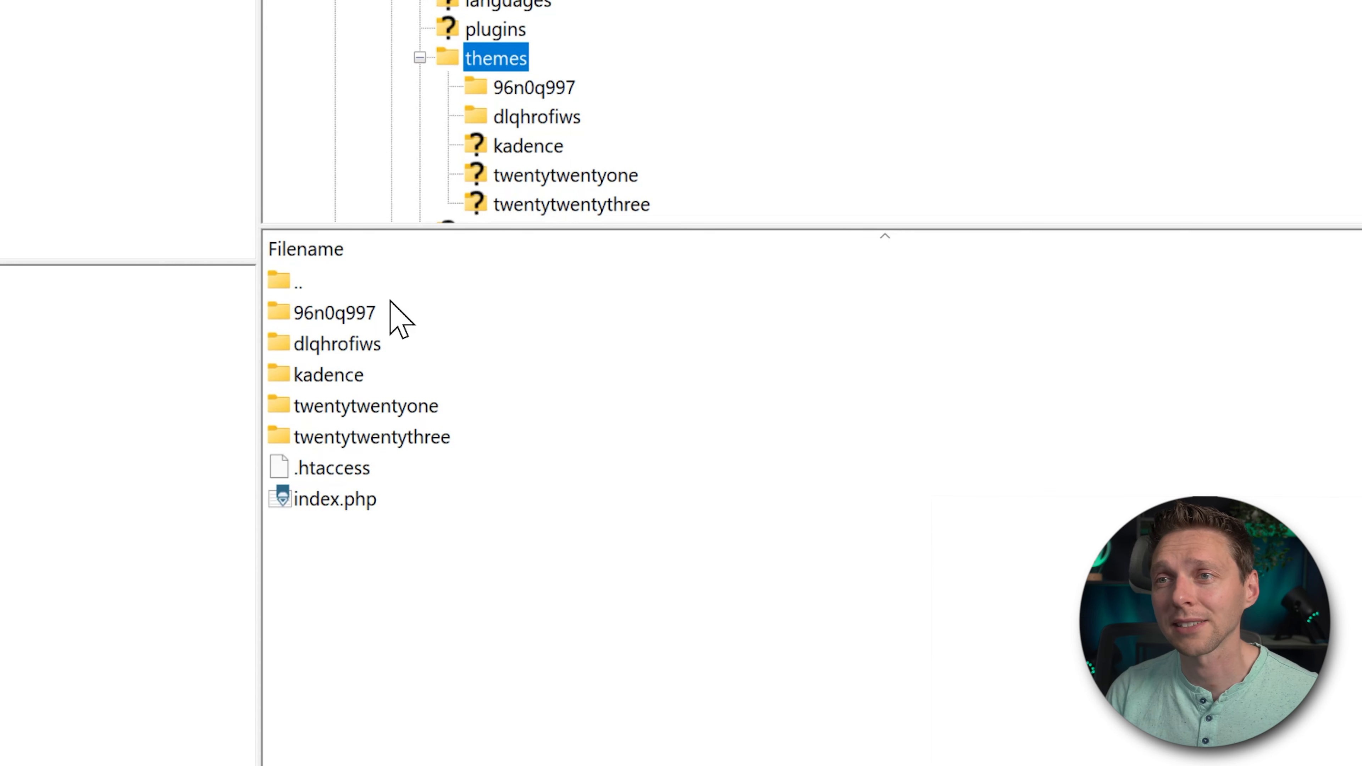
# - Bring up the actions menu for the selected rogue theme folders 96n0q997 and dlqhrofiws
pyautogui.rightClick(334, 313)
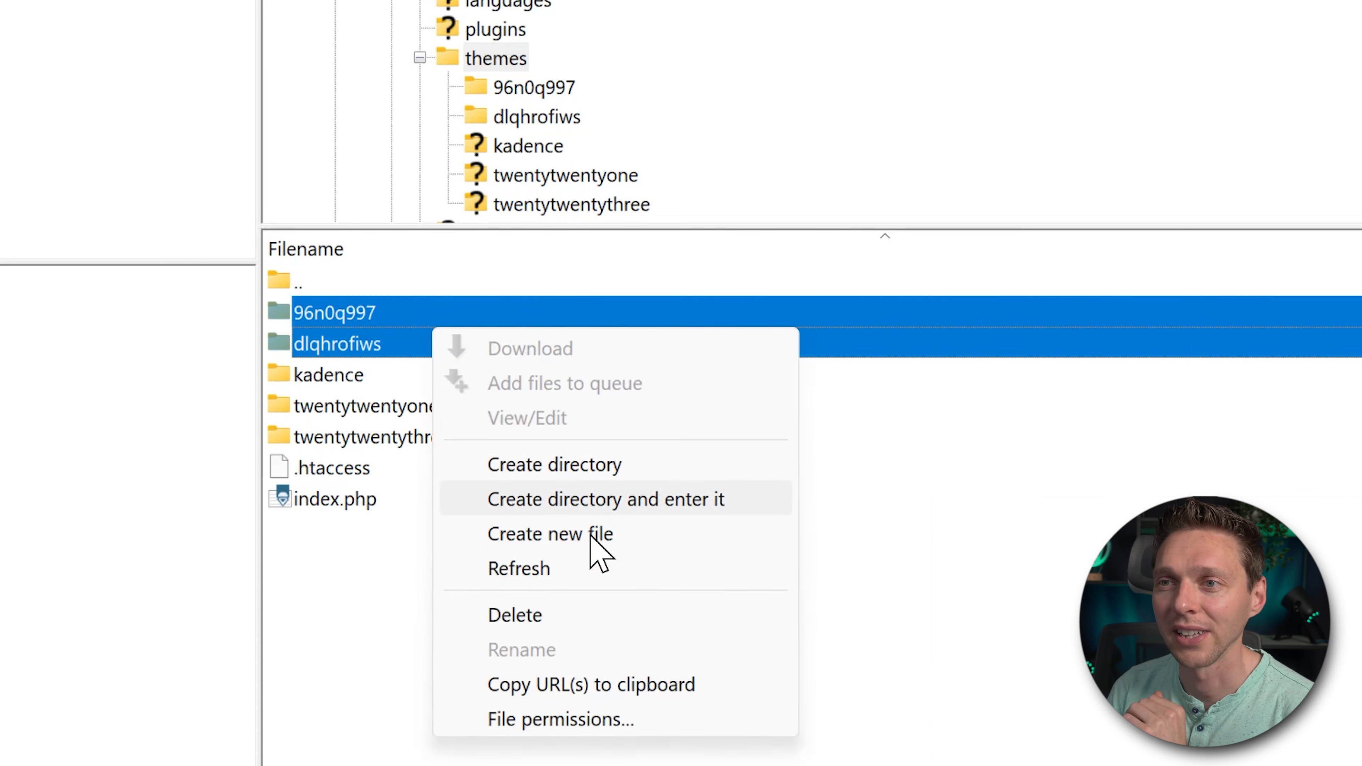
pyautogui.moveTo(574, 615)
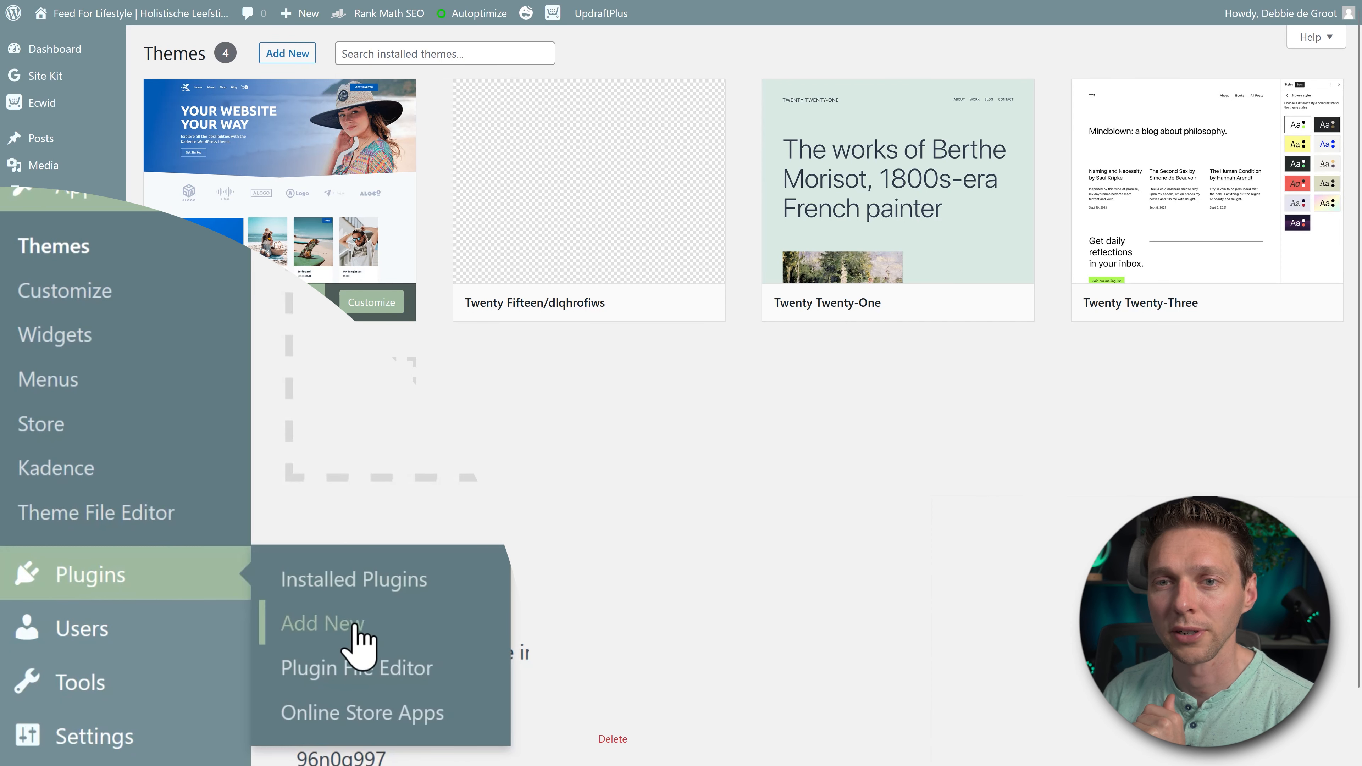
# - Search 'word' under Add New plugins and activate the Wordfence Security plugin
pyautogui.click(323, 623)
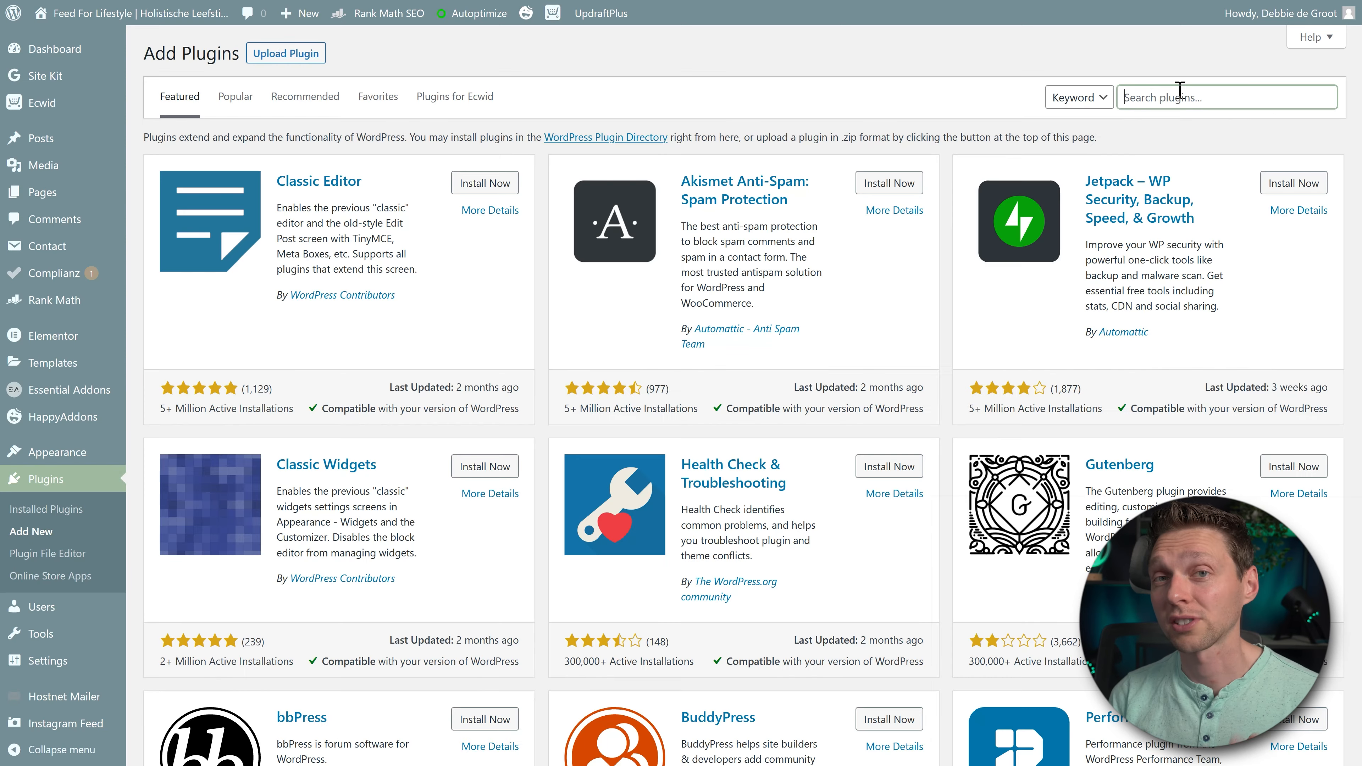
pyautogui.write('wordfence')
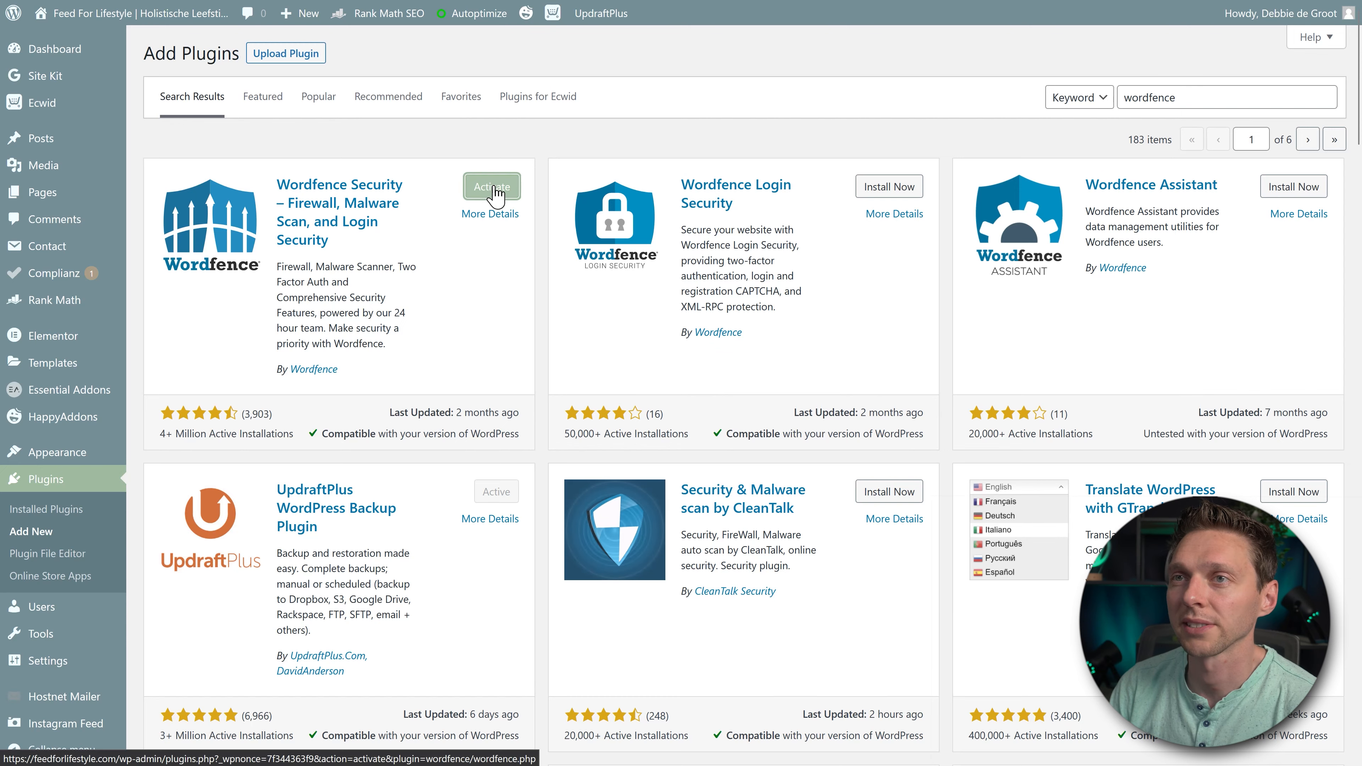
pyautogui.click(491, 186)
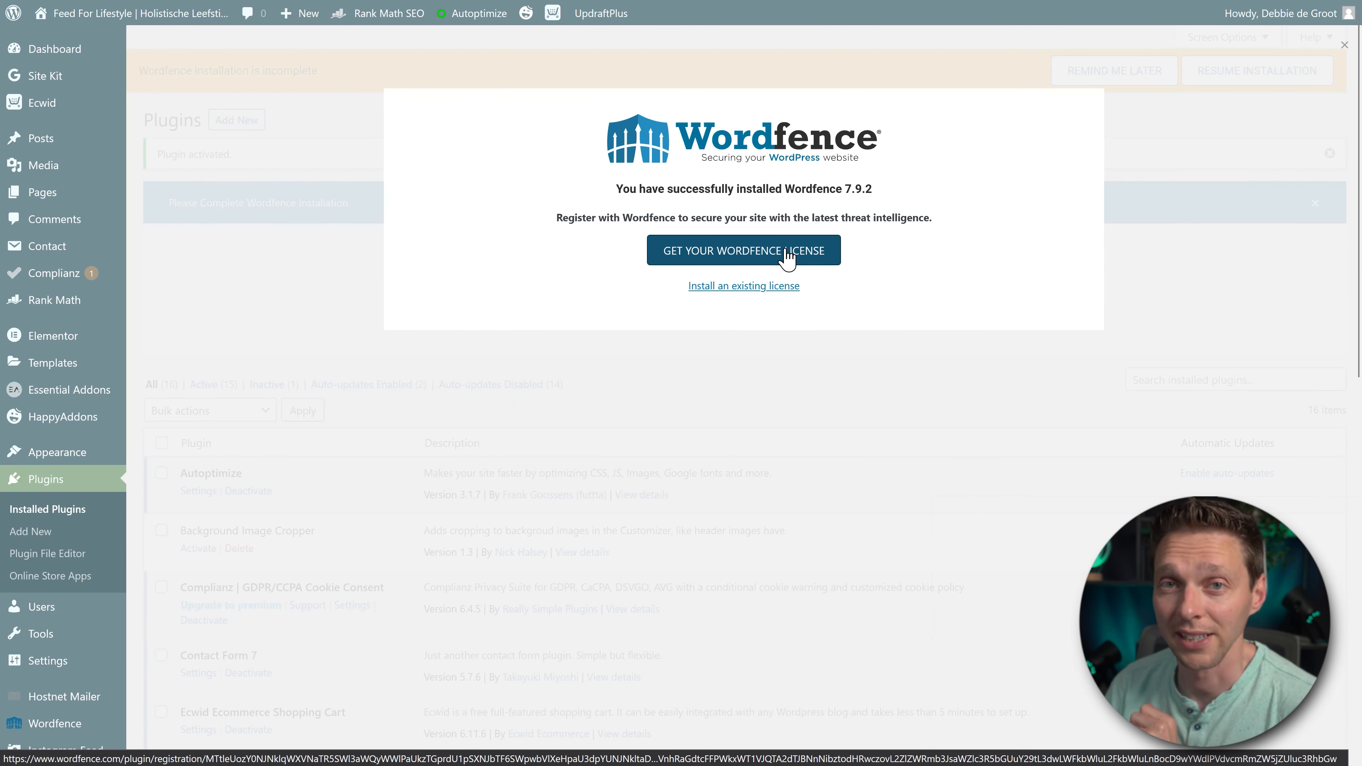
# - Register a free Wordfence license with the suggested email and install it on the site automatically
pyautogui.click(743, 251)
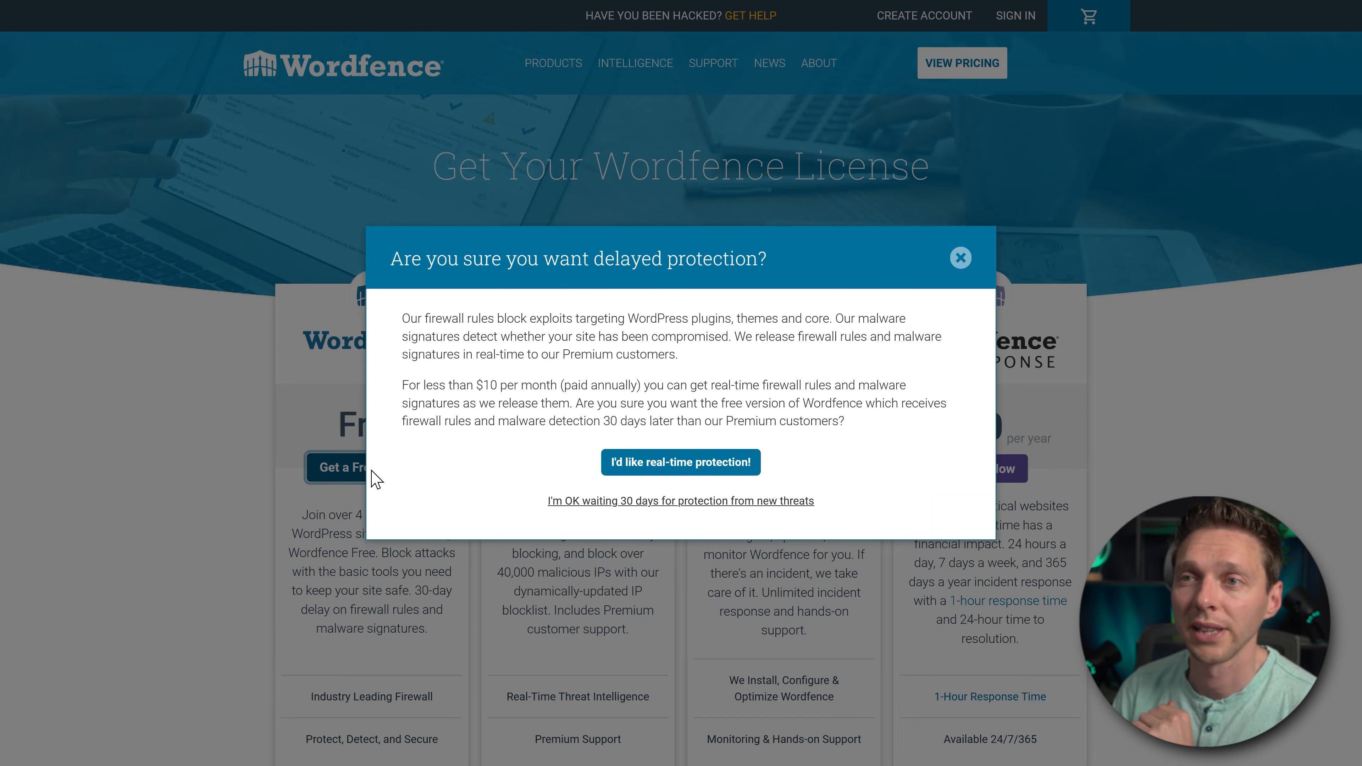
pyautogui.click(680, 500)
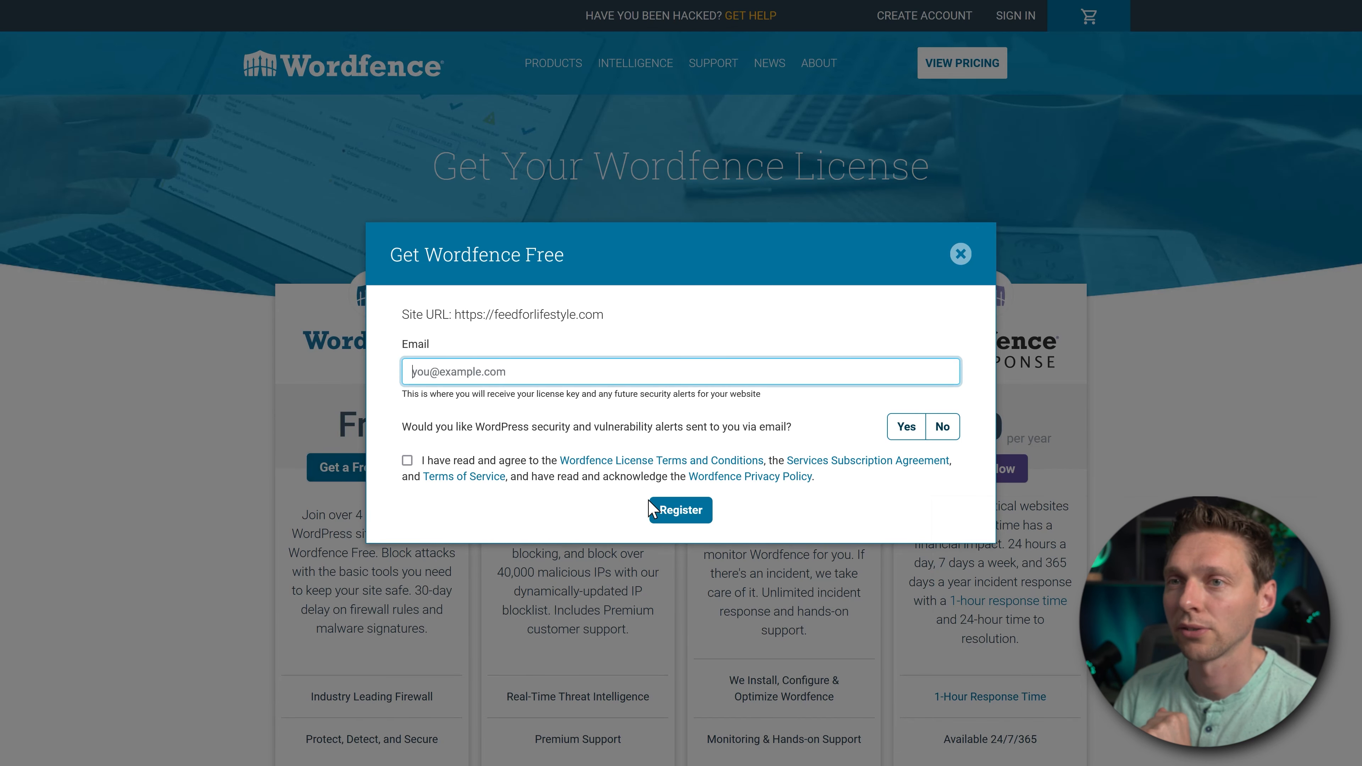
pyautogui.write('the')
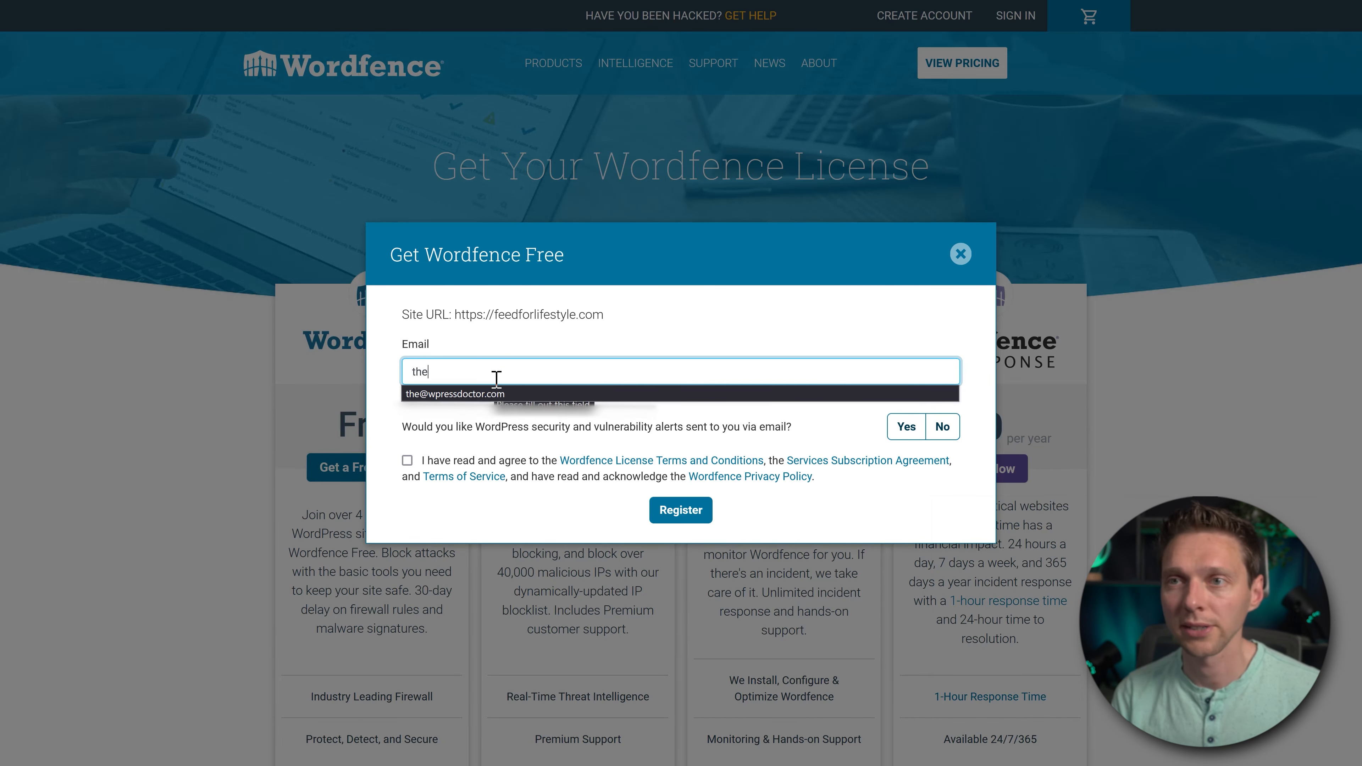
pyautogui.click(453, 393)
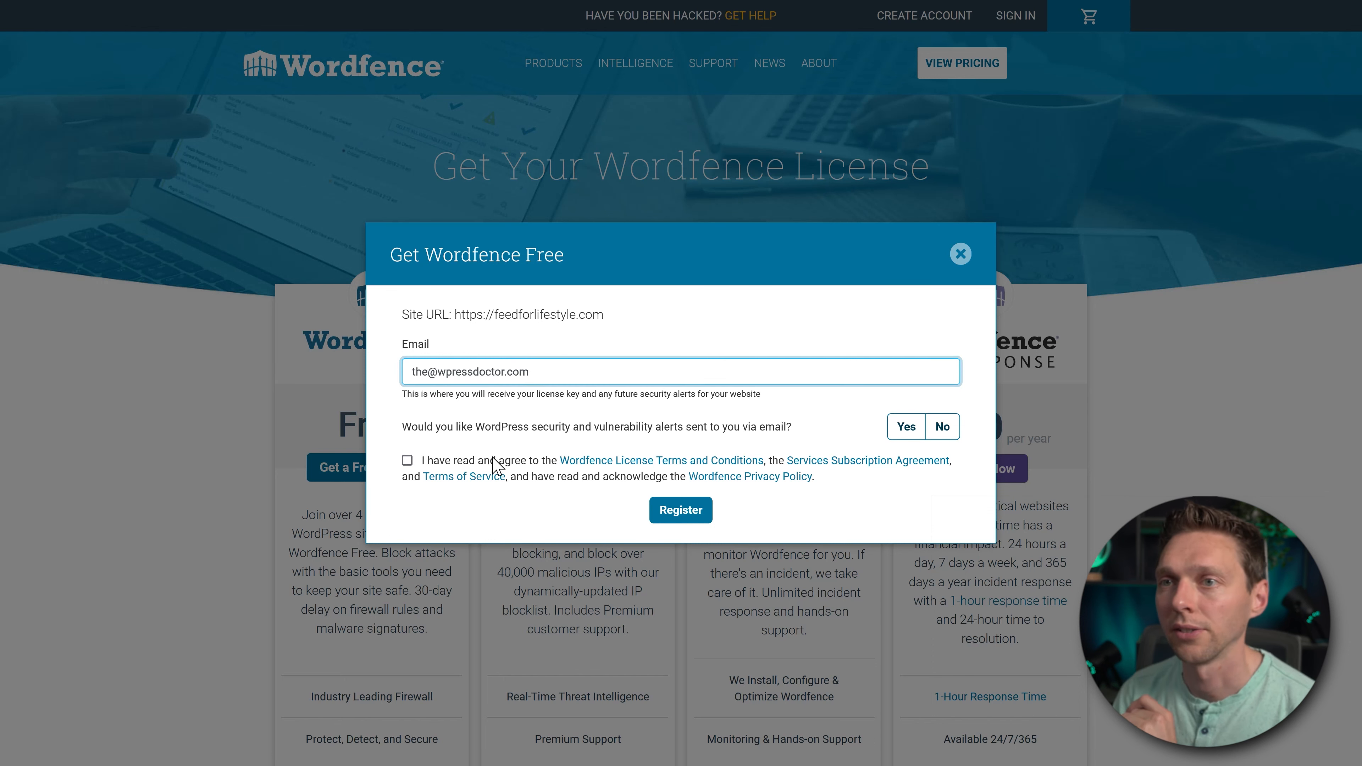
pyautogui.click(407, 461)
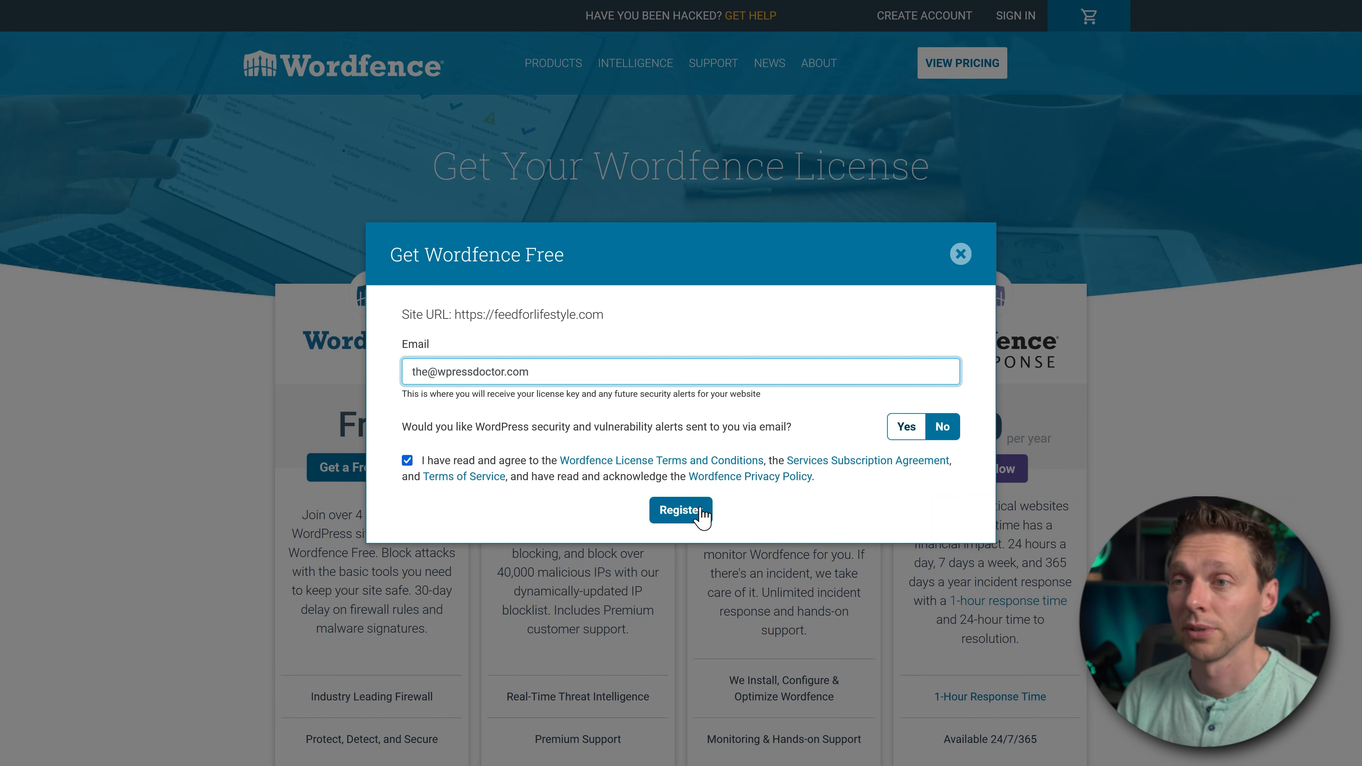
pyautogui.click(681, 510)
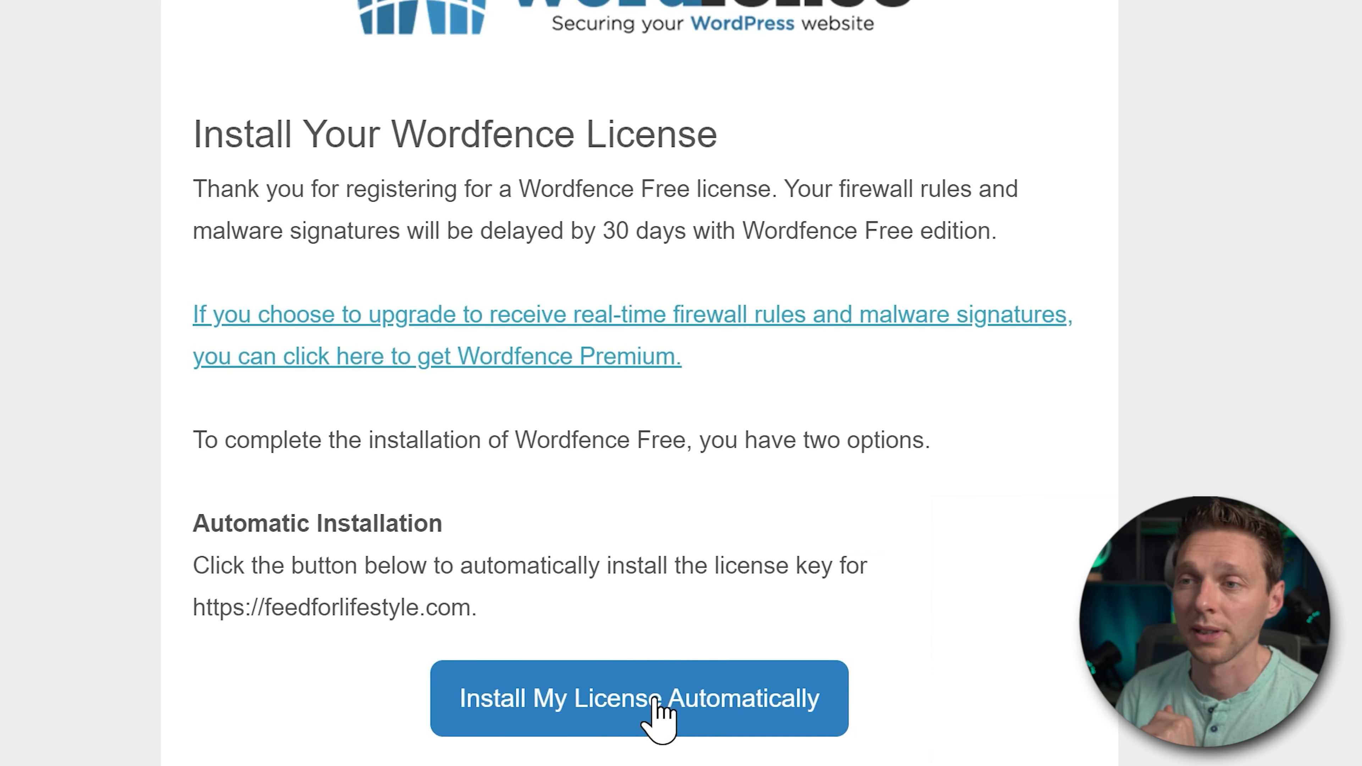
pyautogui.click(638, 698)
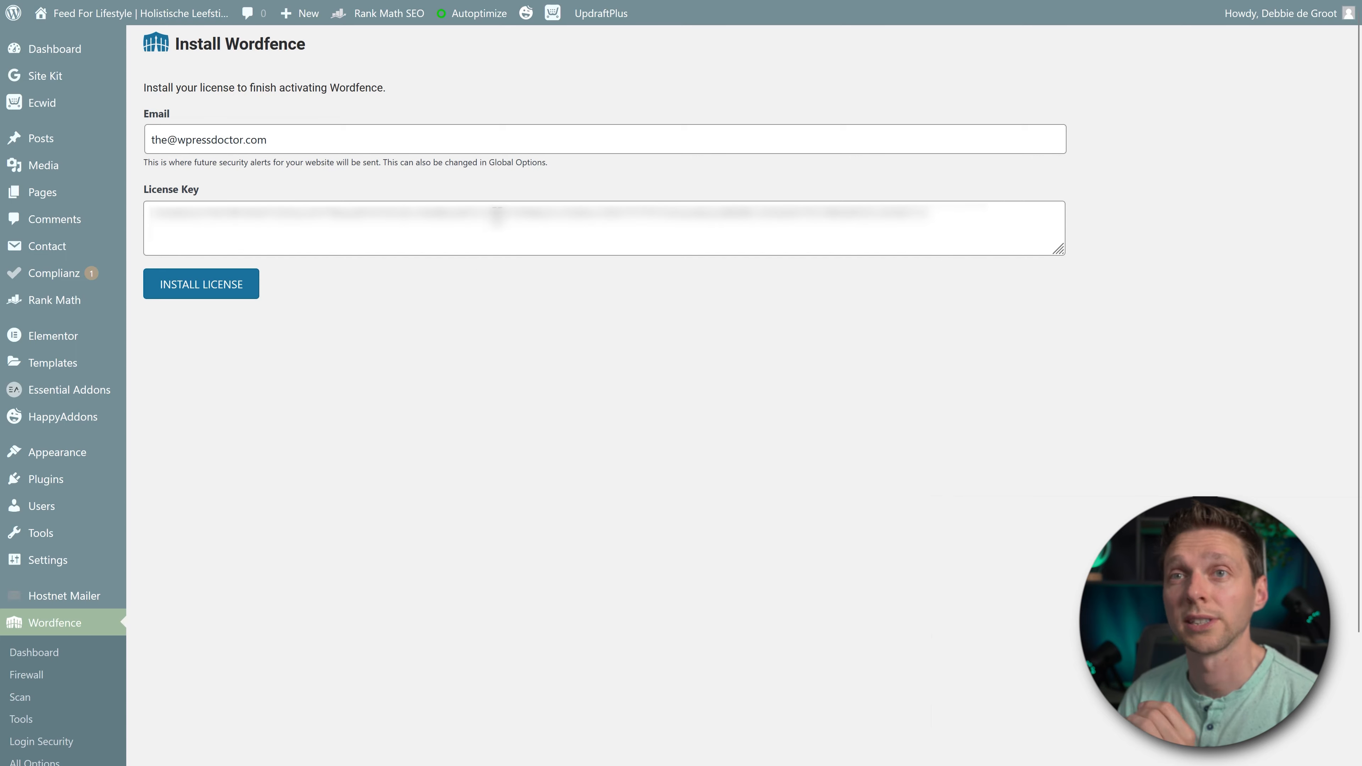
# - Install the Wordfence license so the dashboard reports 'Wordfence Protection Activated'
pyautogui.click(201, 283)
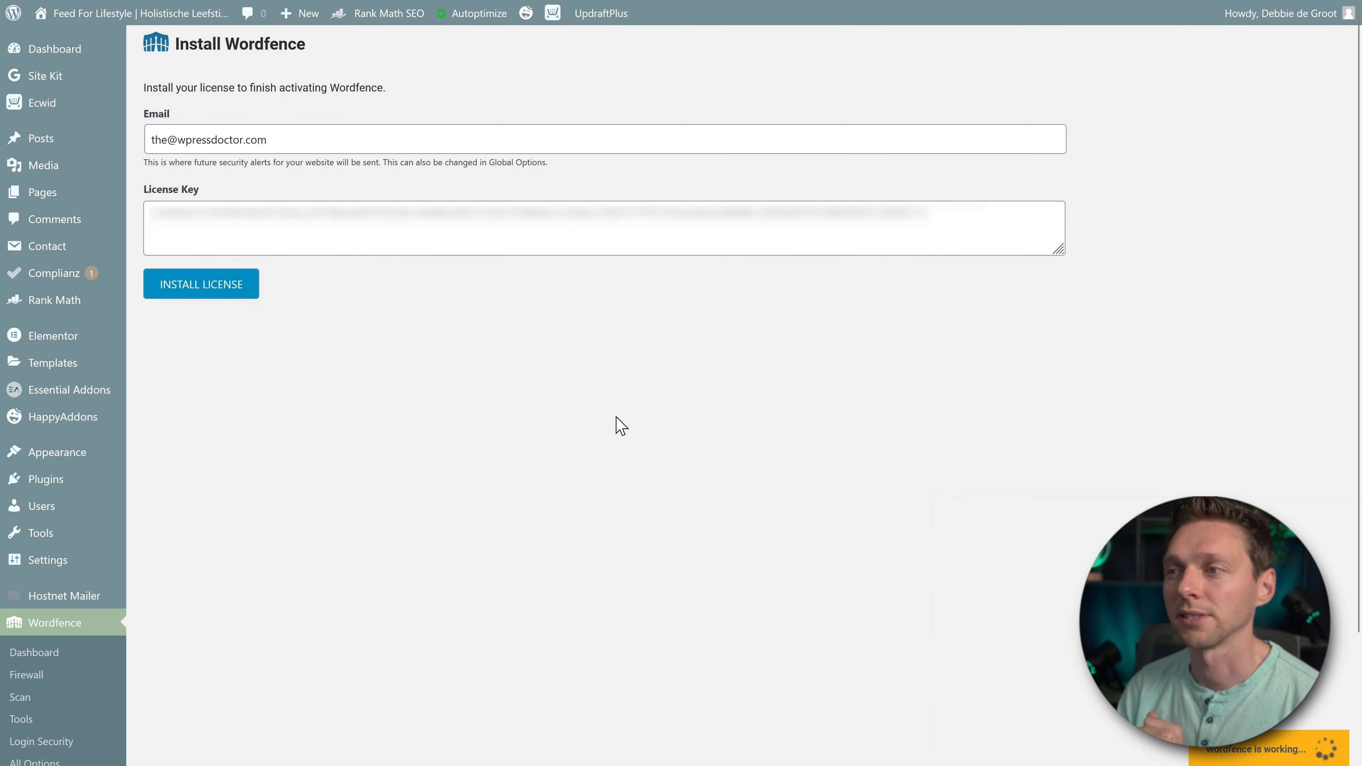
pyautogui.click(201, 283)
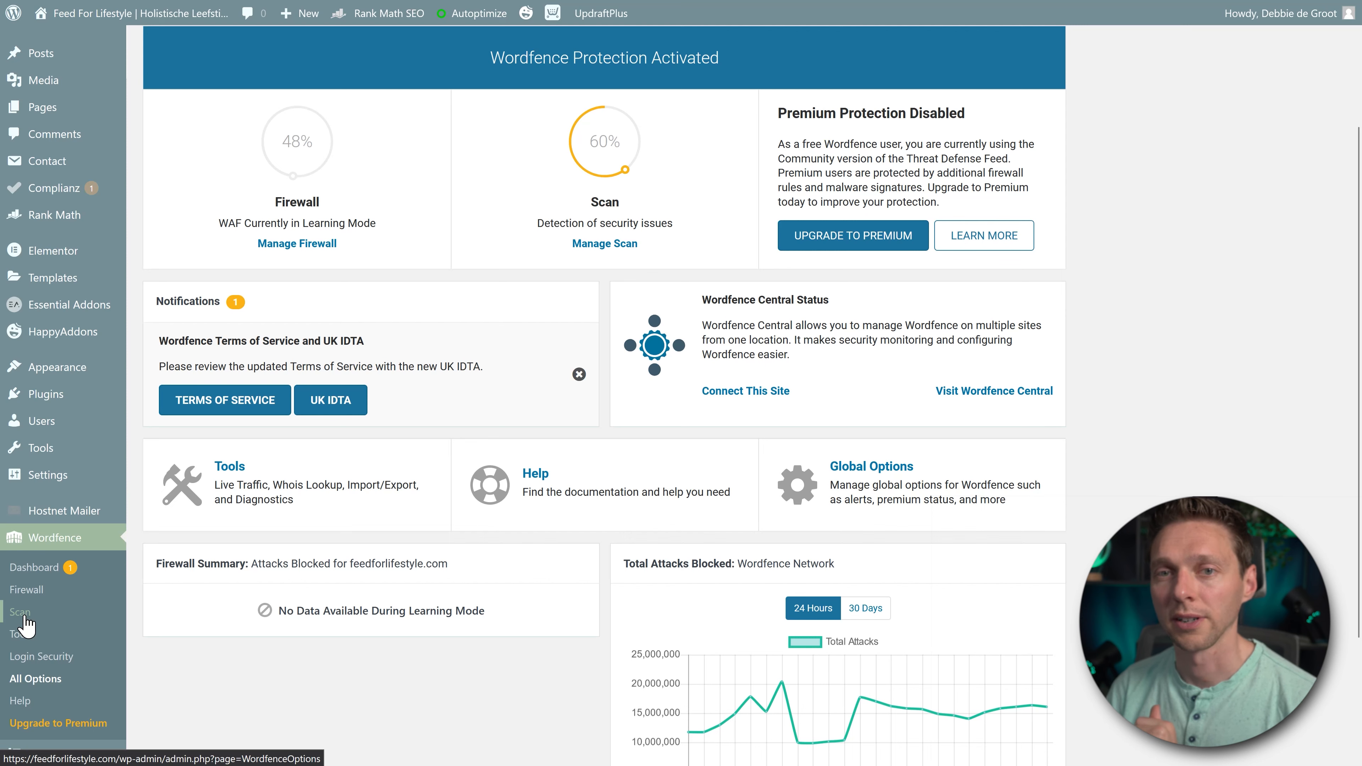
# - Start a new Wordfence malware scan and watch its progress bar run
pyautogui.click(19, 611)
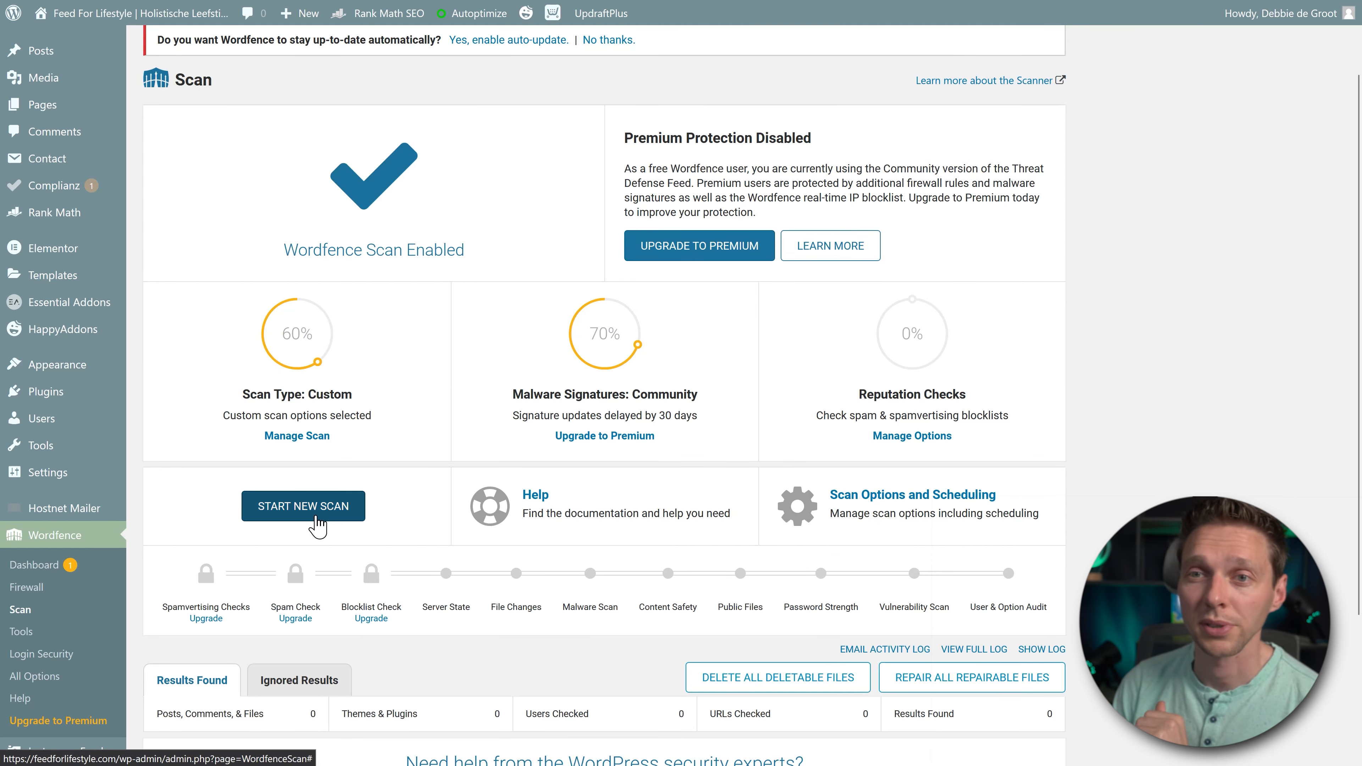
pyautogui.click(302, 505)
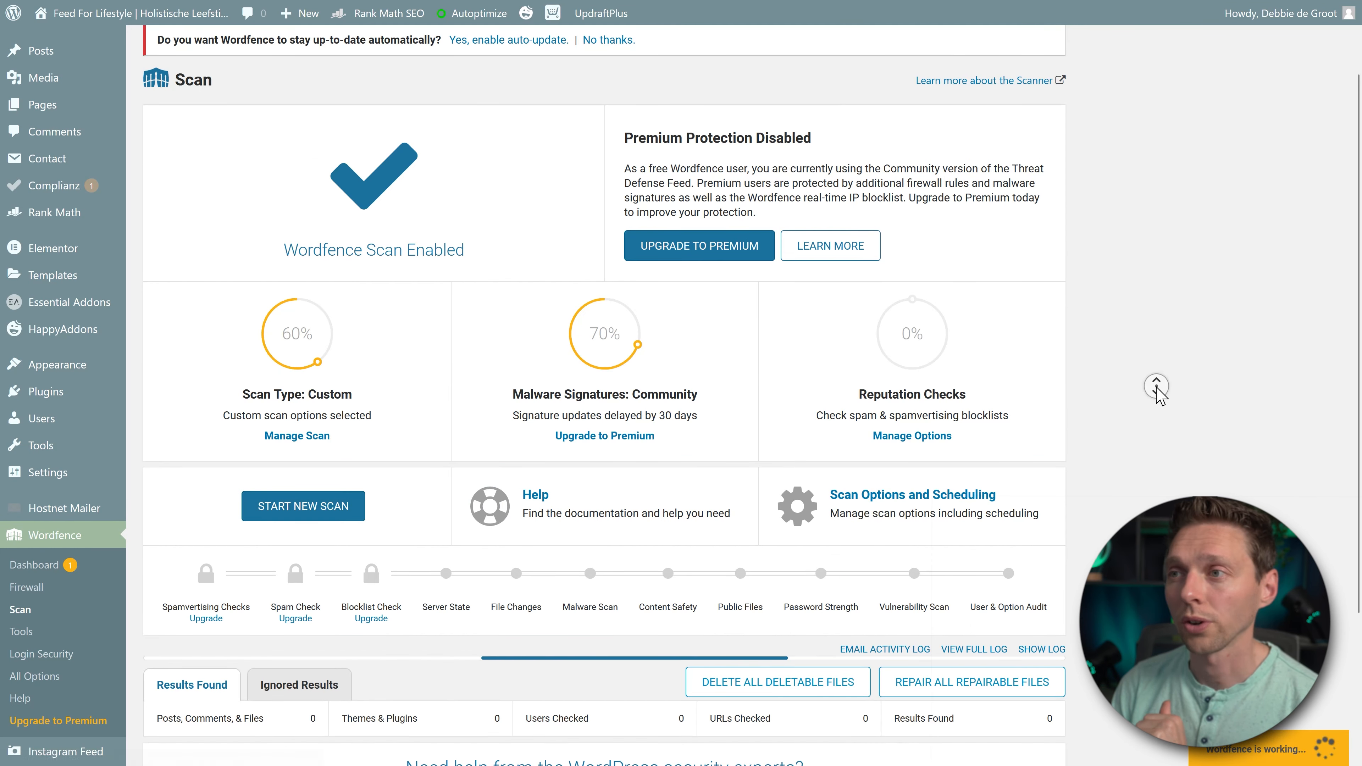
pyautogui.scroll(-3)
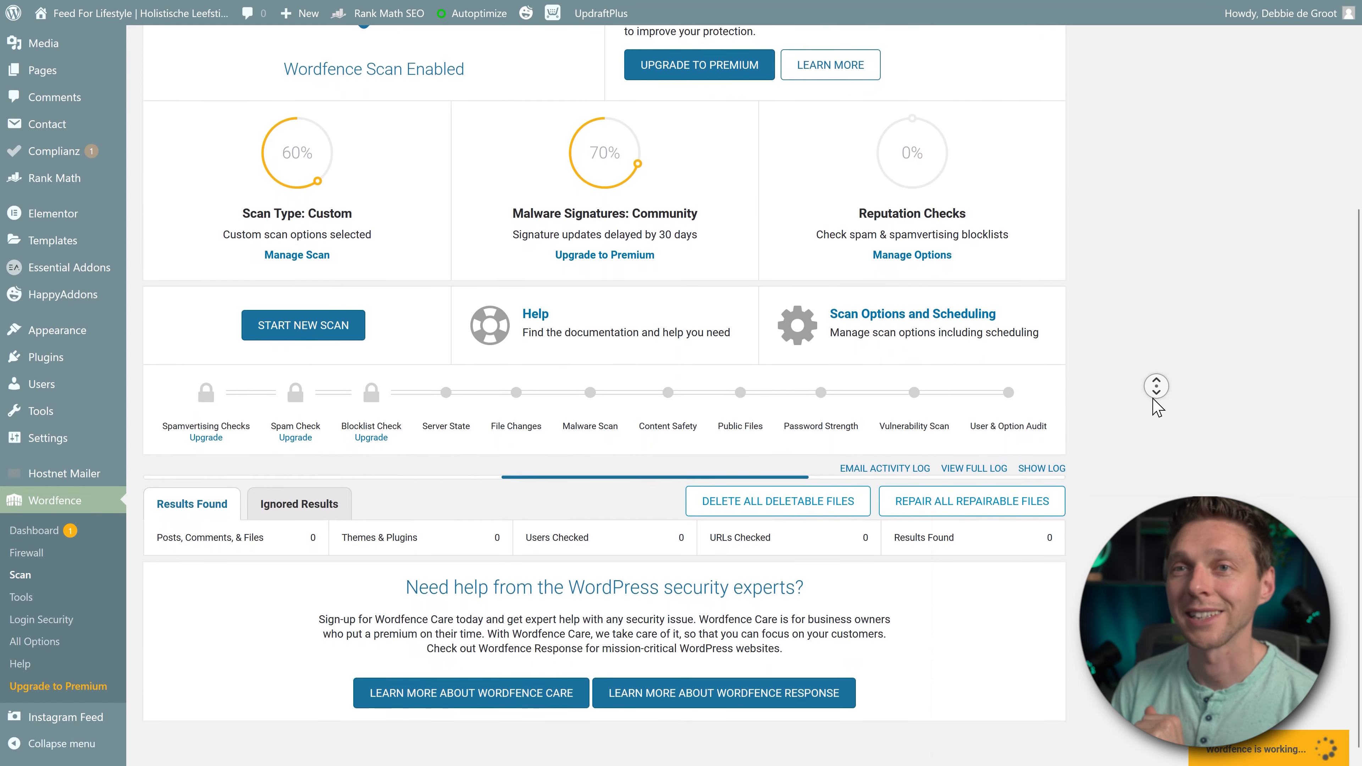
pyautogui.scroll(-3)
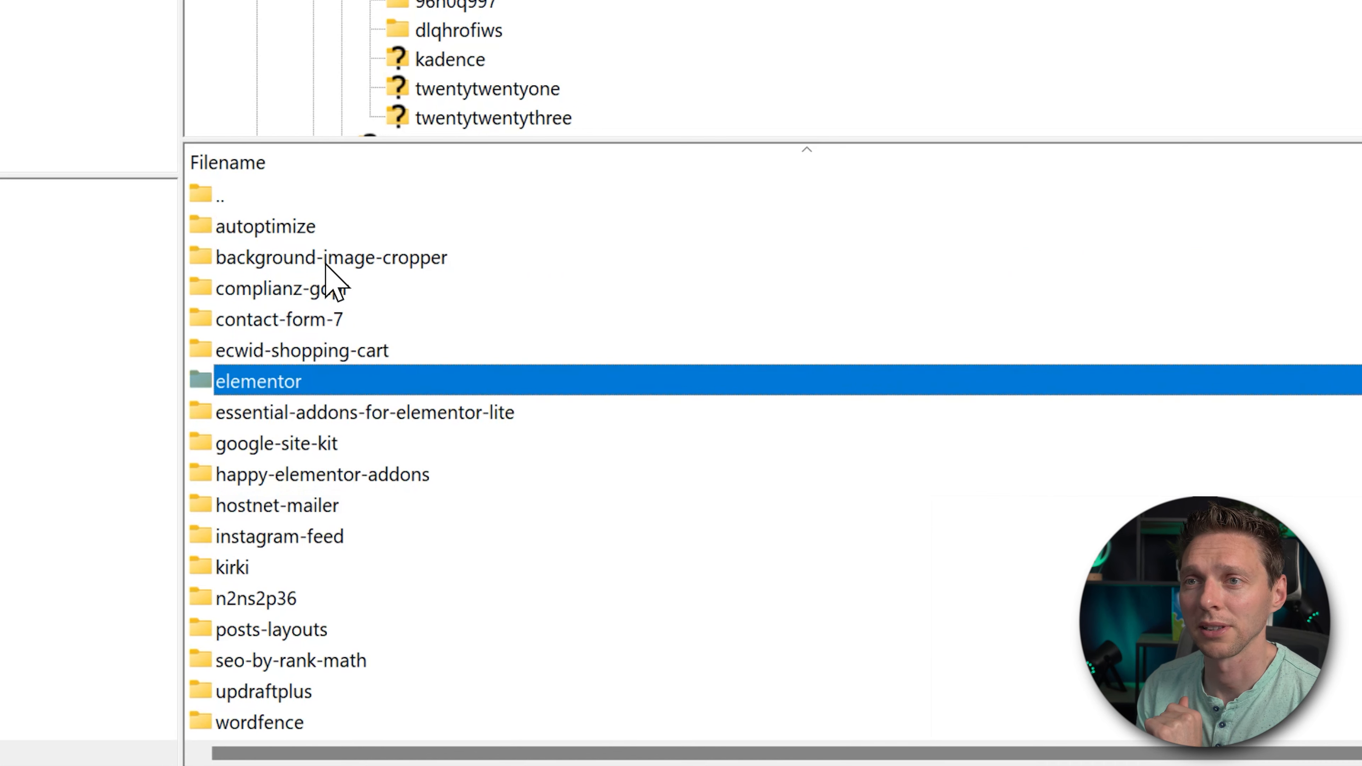
pyautogui.click(232, 566)
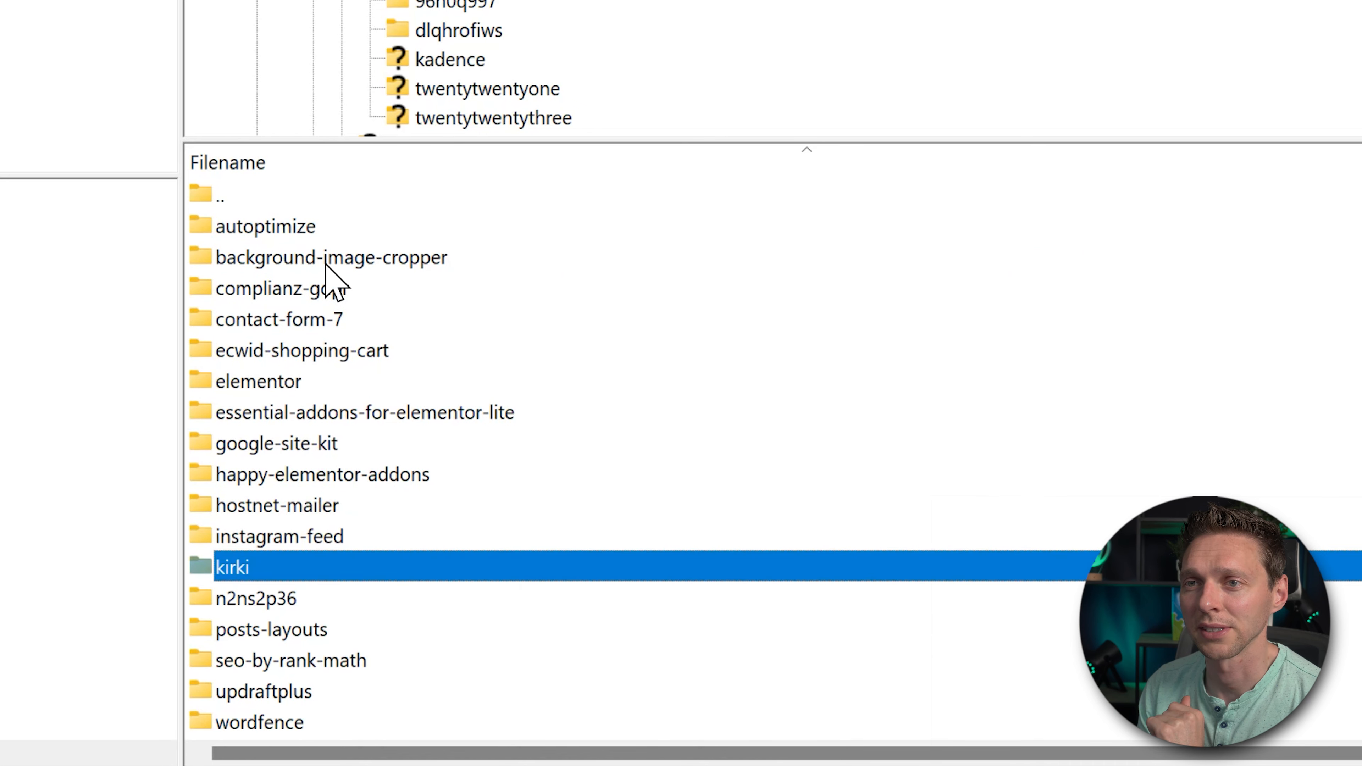
pyautogui.click(256, 598)
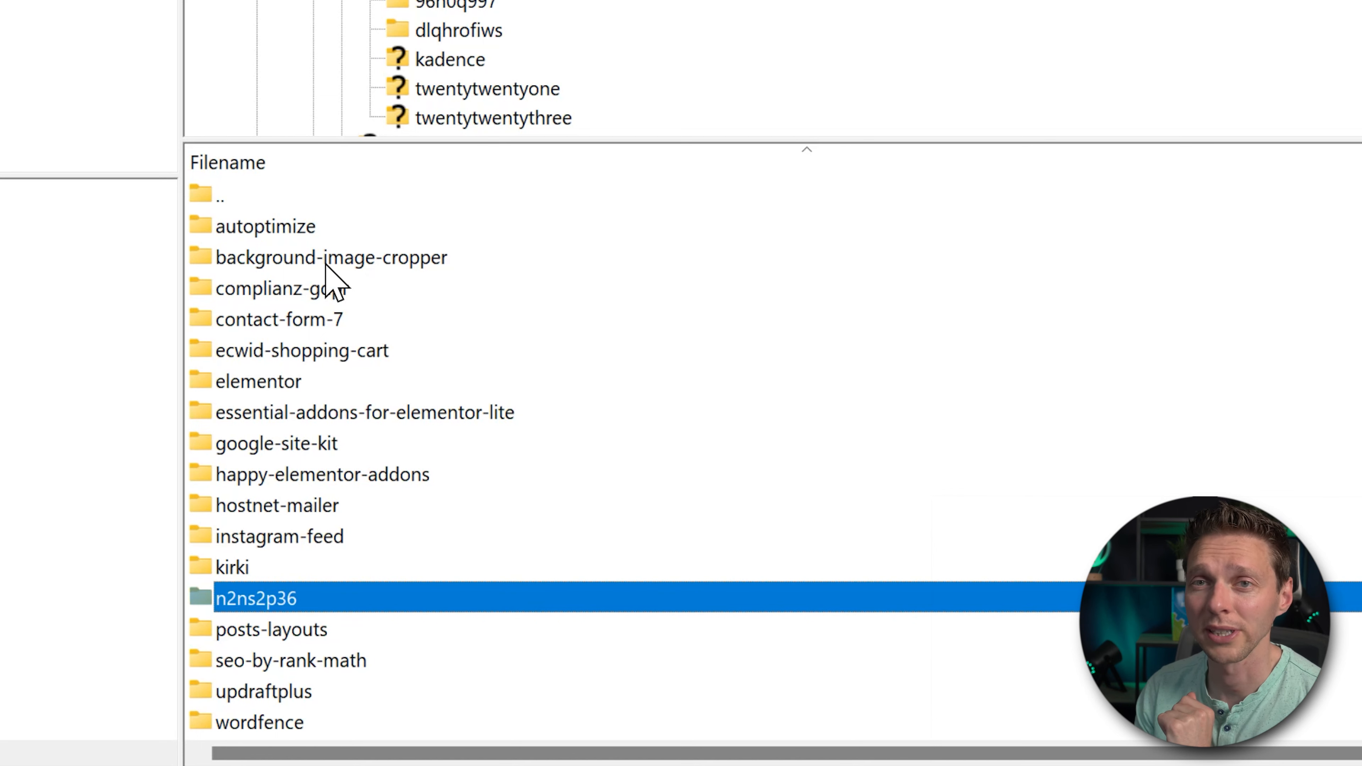
pyautogui.doubleClick(255, 597)
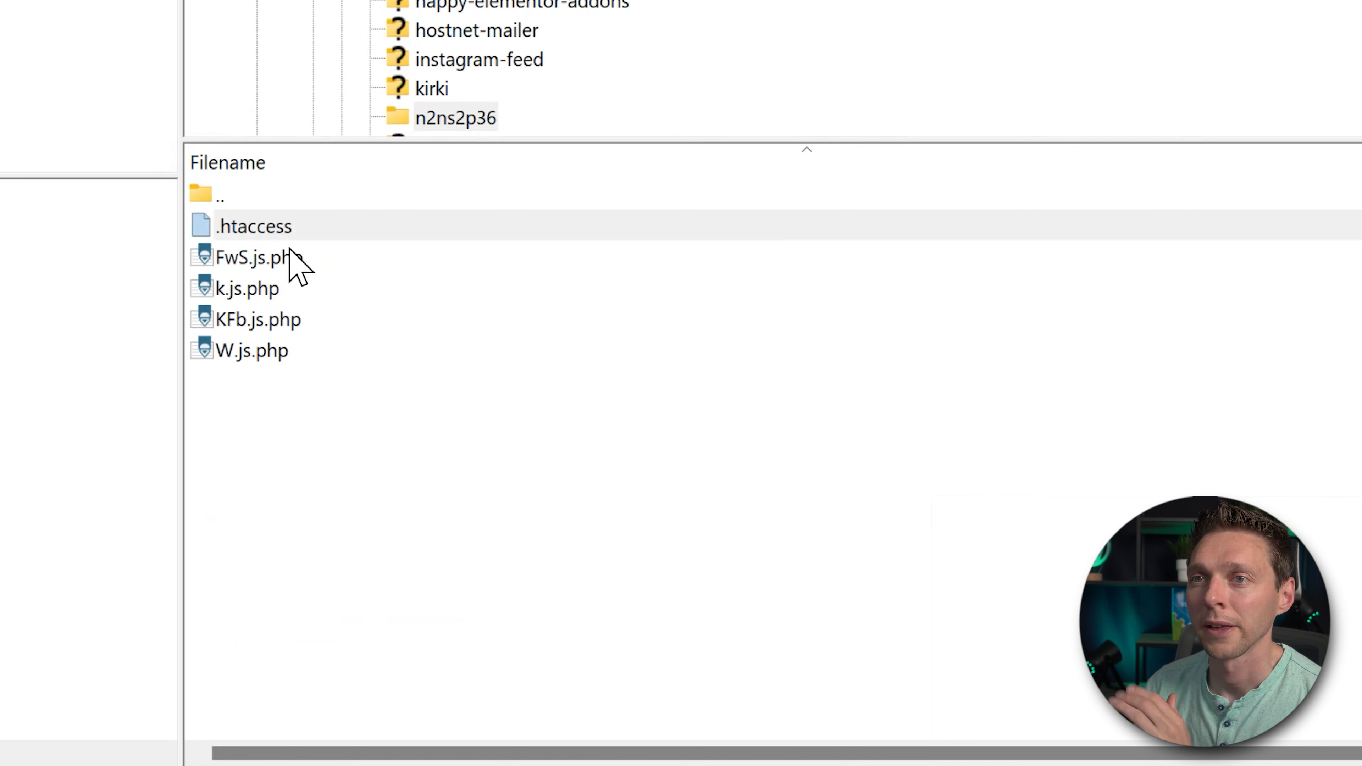
pyautogui.click(259, 257)
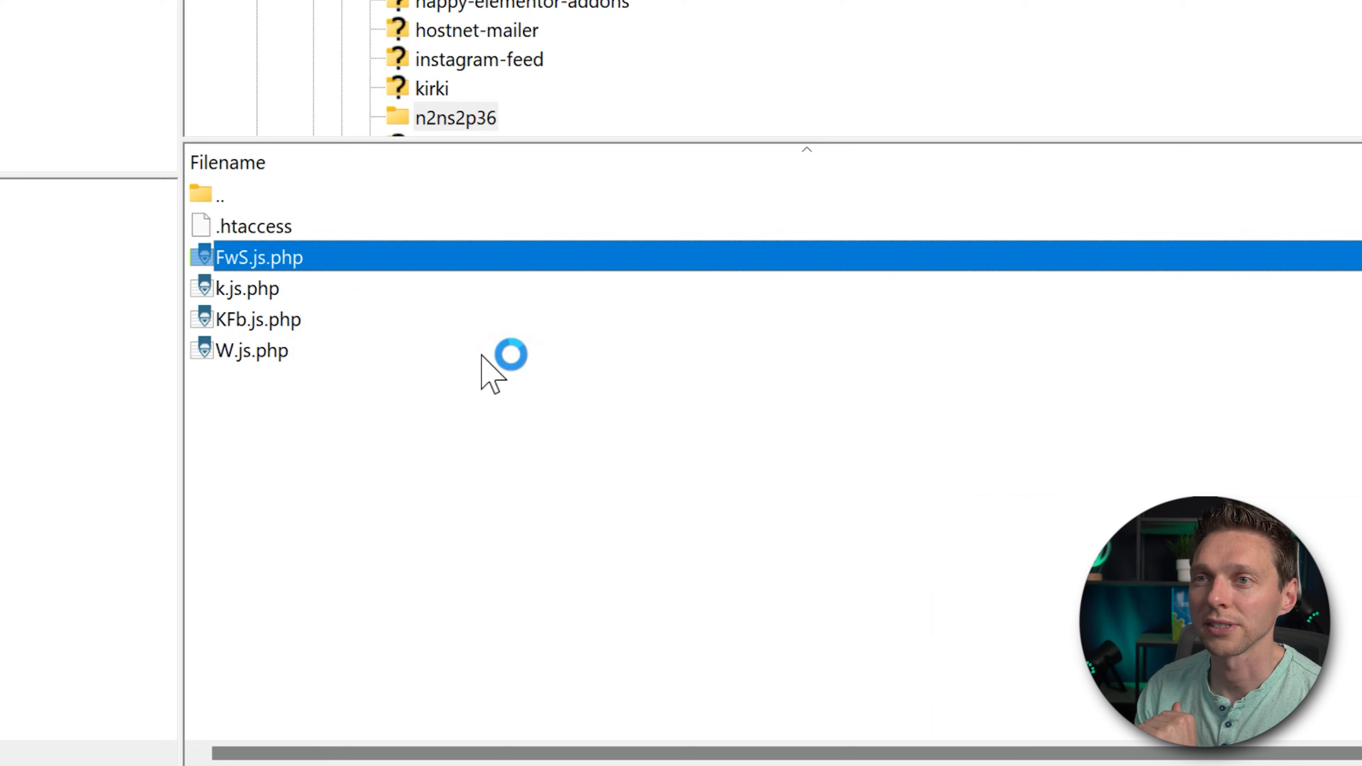
pyautogui.doubleClick(258, 257)
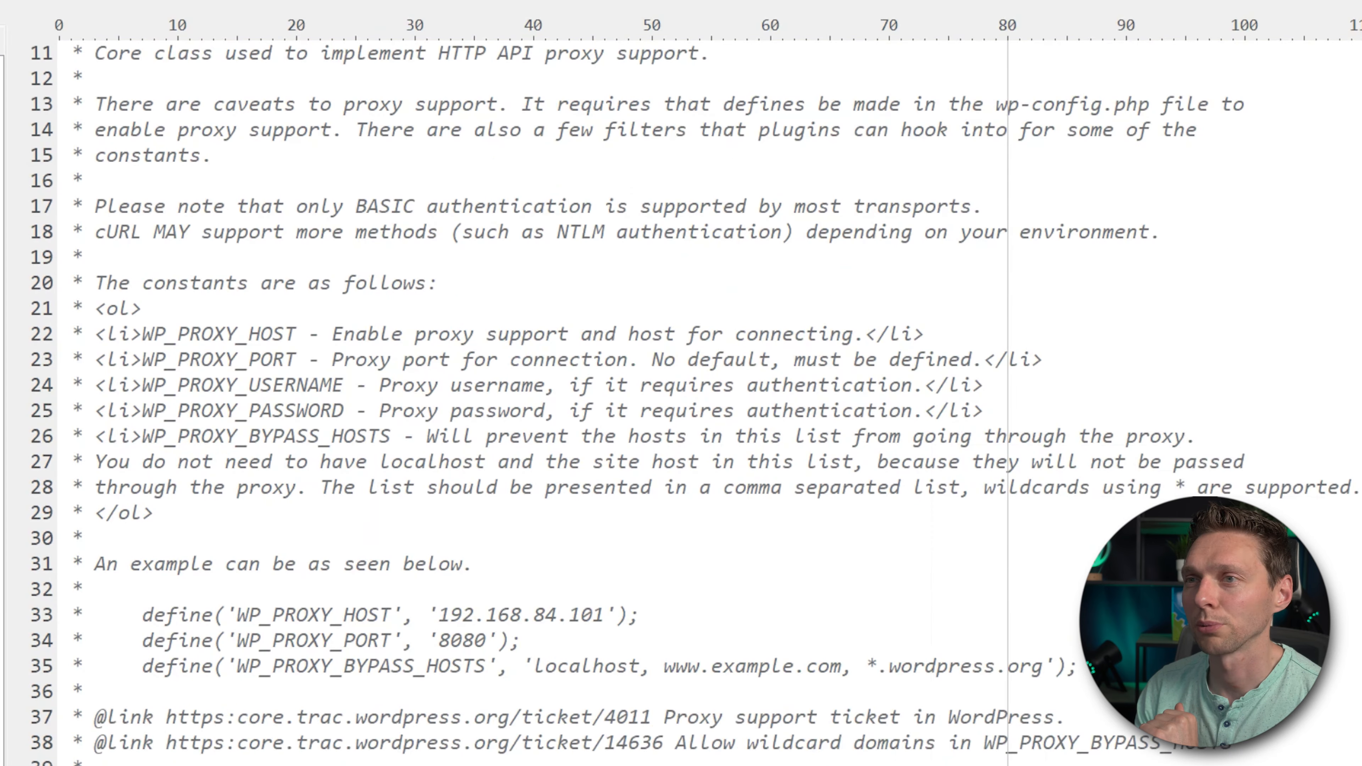
pyautogui.scroll(-3)
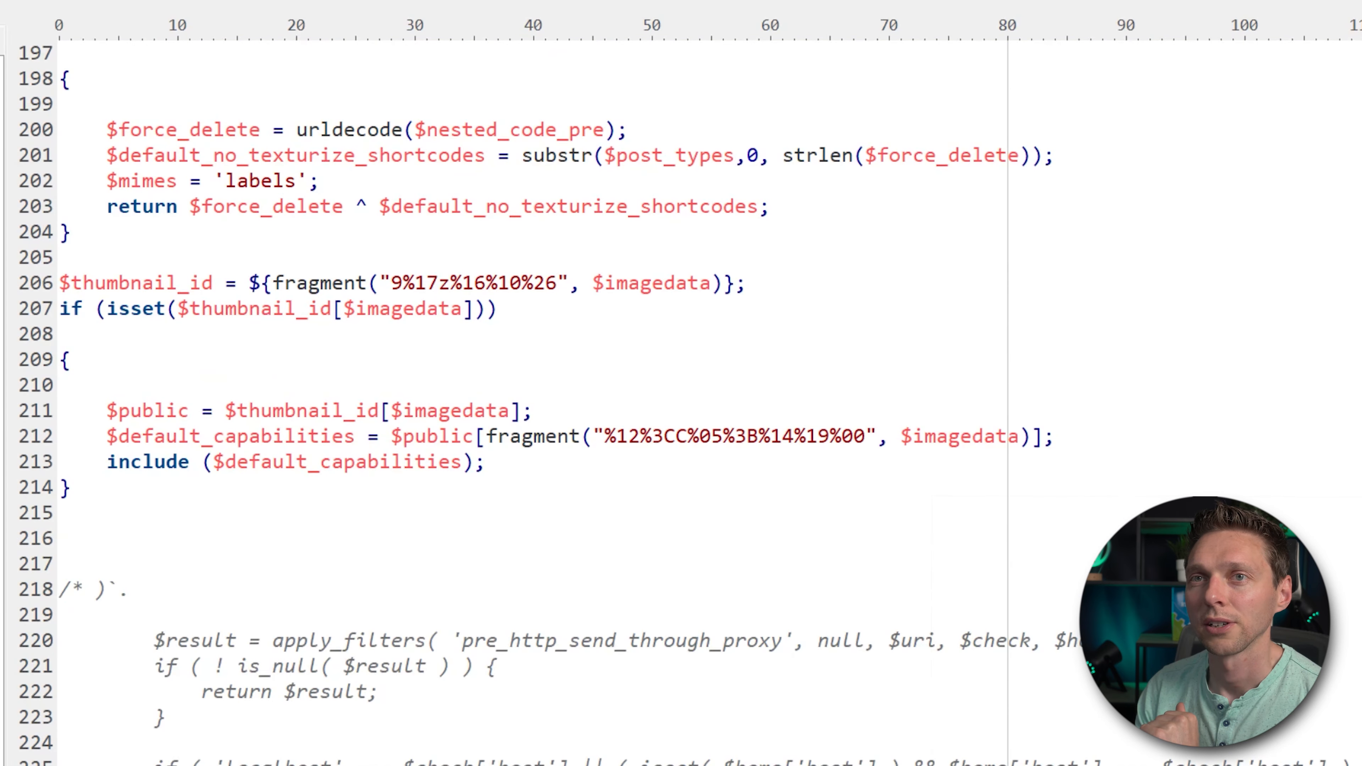
pyautogui.scroll(-3)
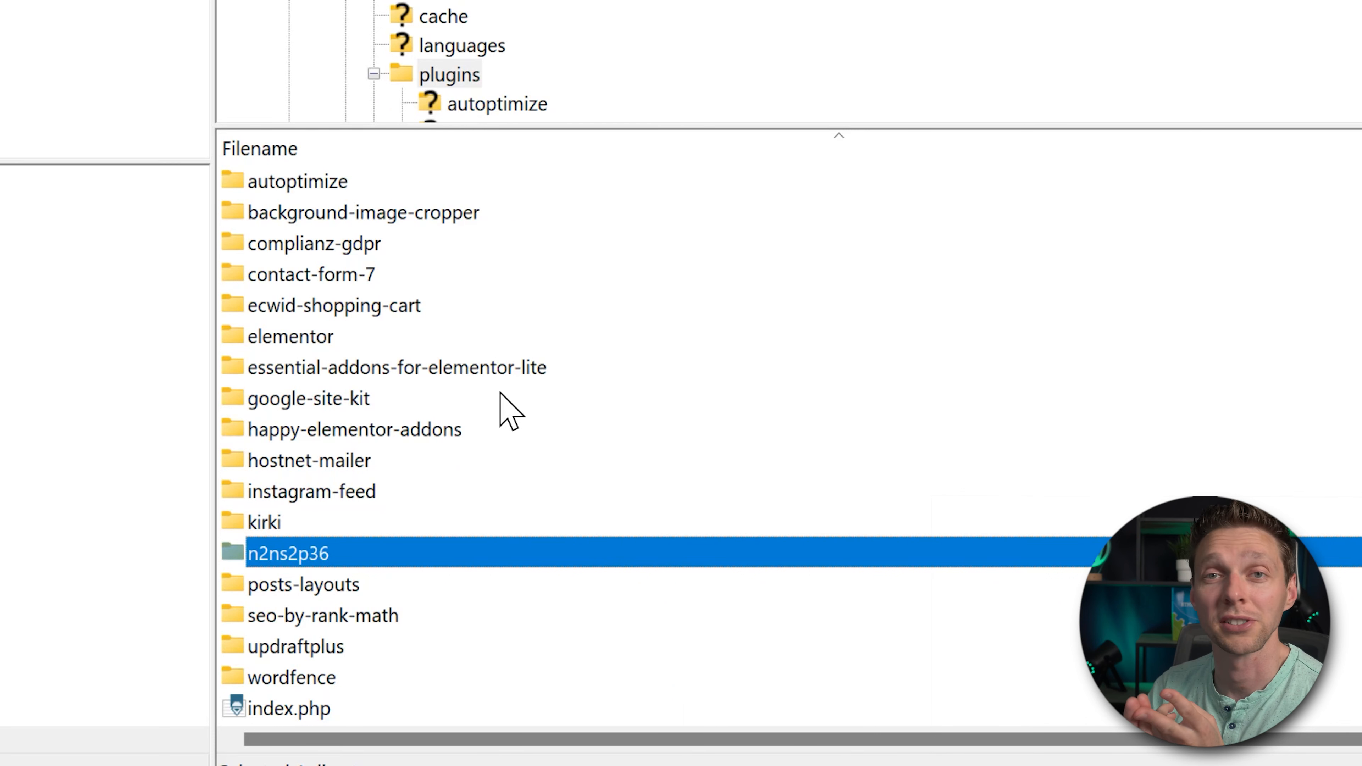
pyautogui.moveTo(460, 343)
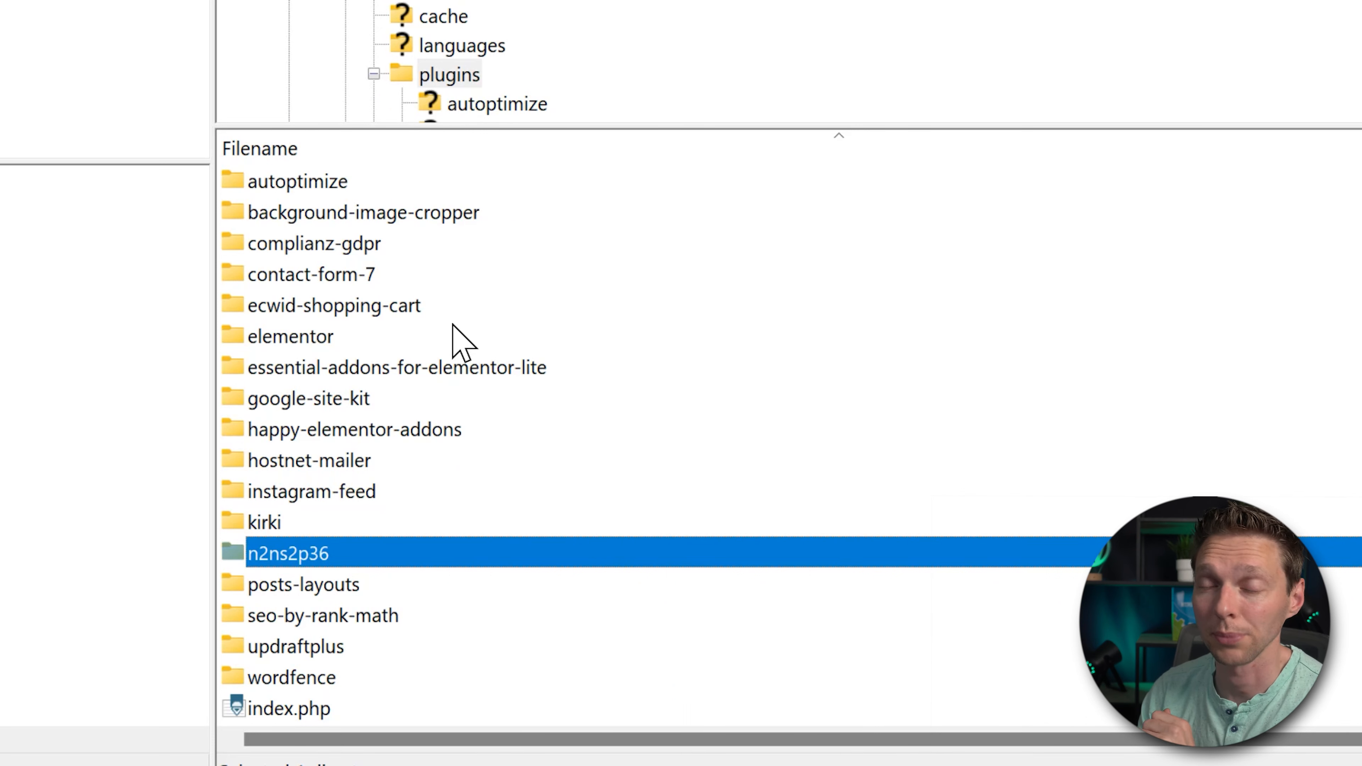
pyautogui.moveTo(421, 317)
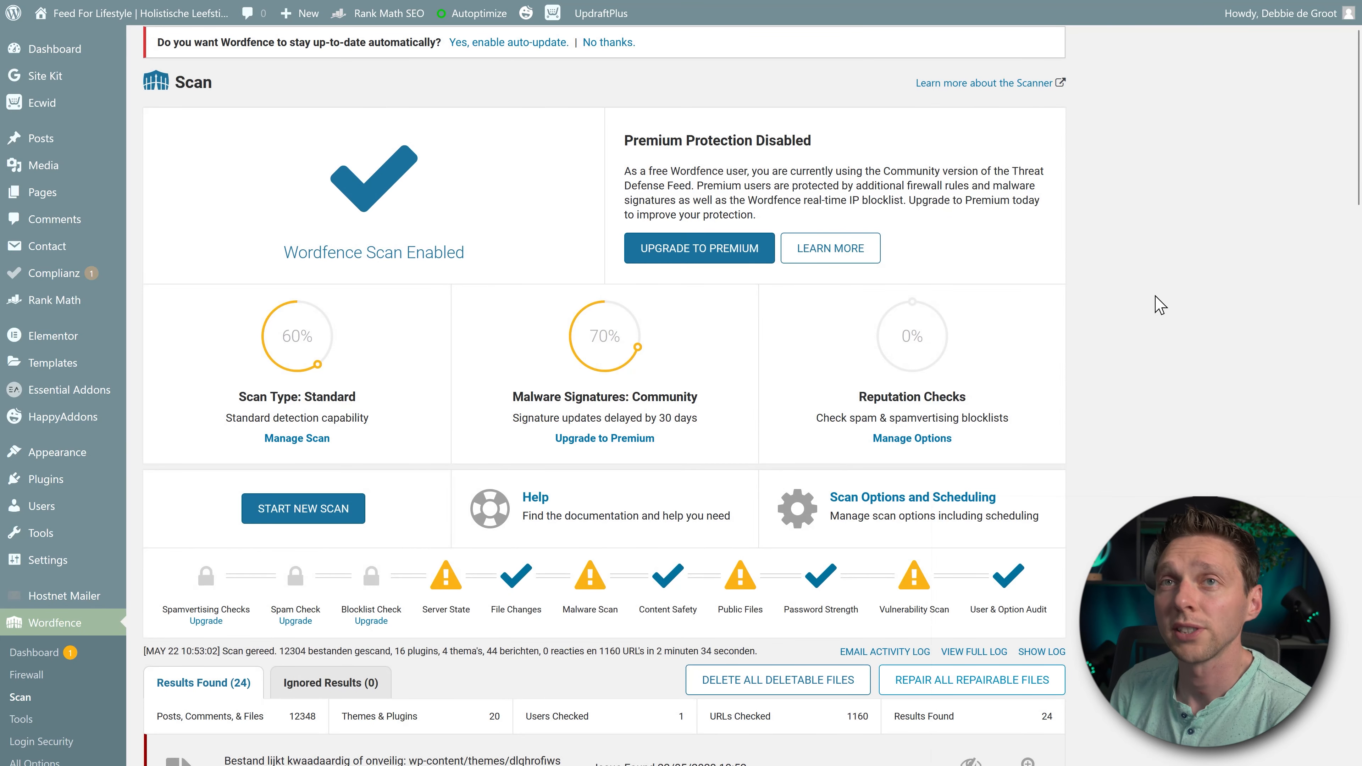
# - Review the 24 critical scan results and show details for style.php.suspected
pyautogui.scroll(-3)
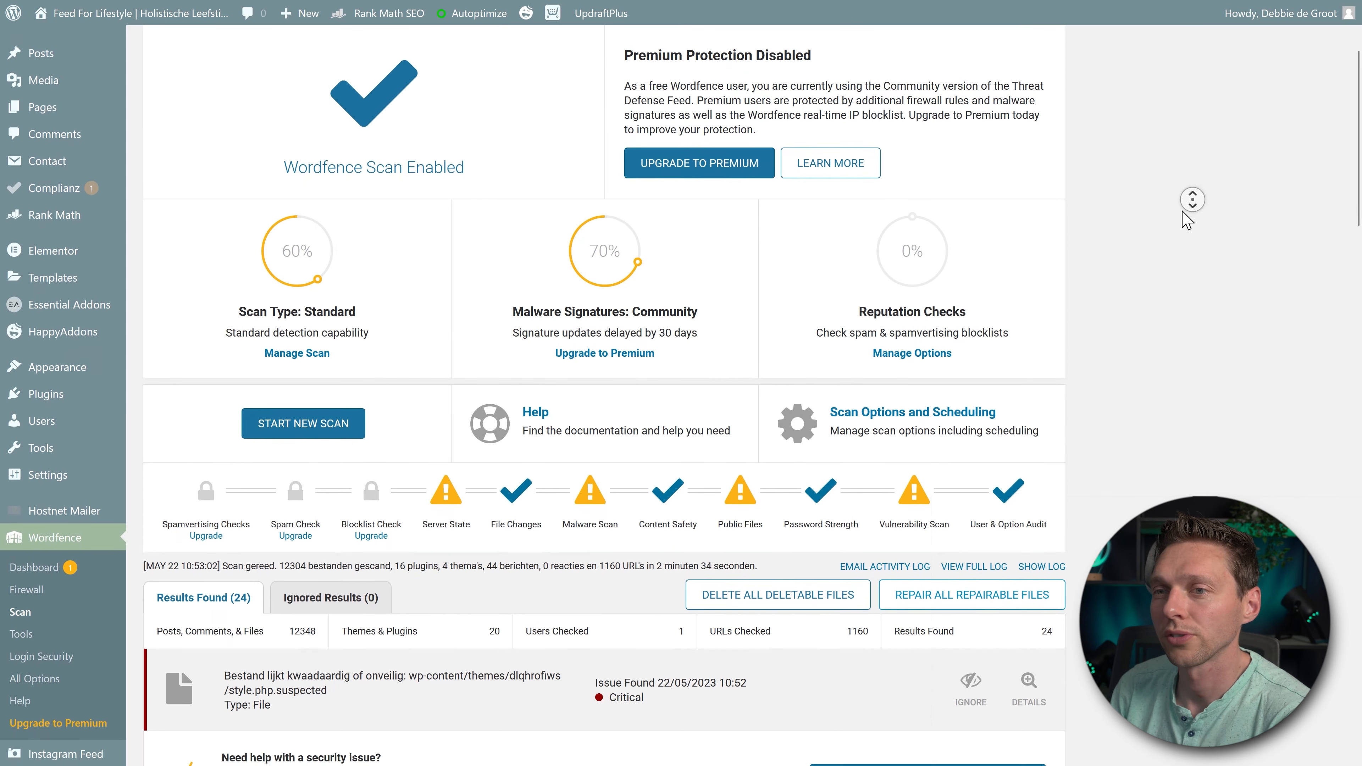
pyautogui.scroll(-3)
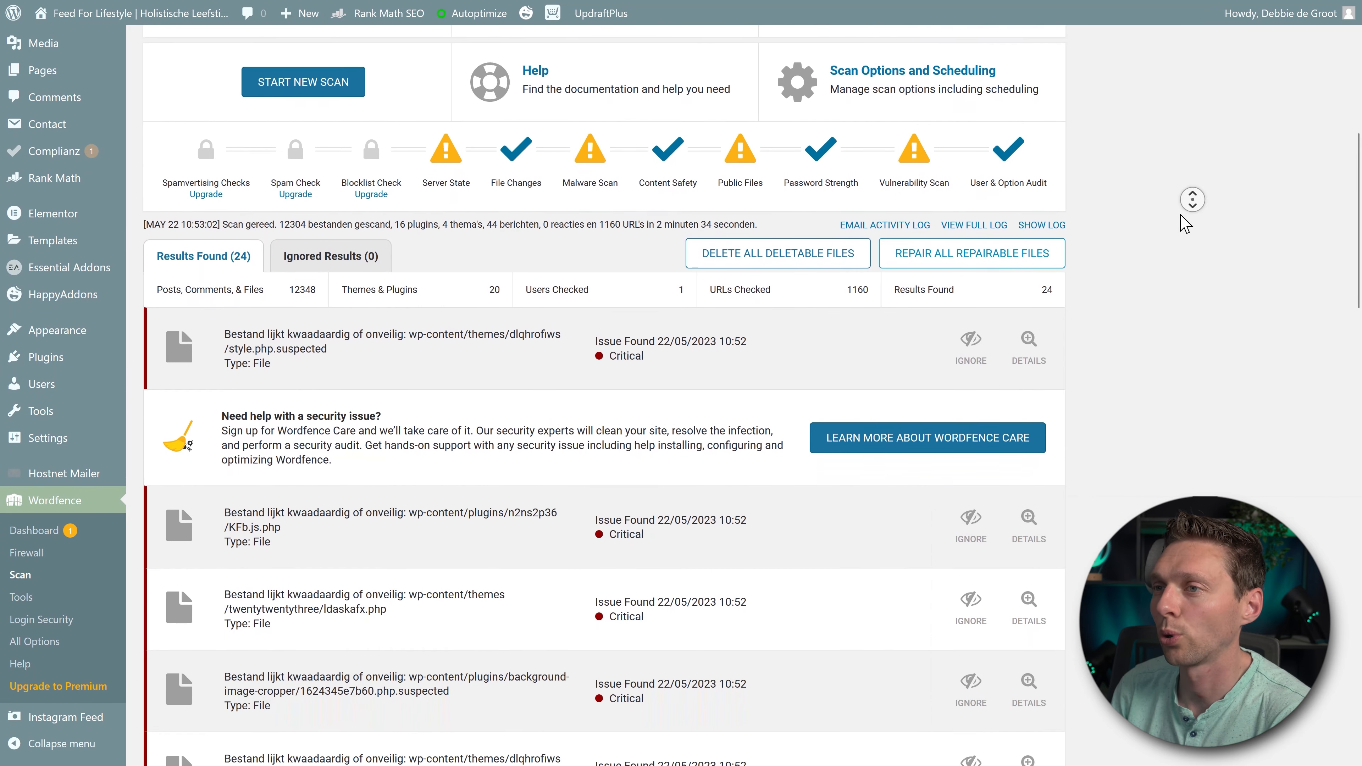
pyautogui.scroll(-3)
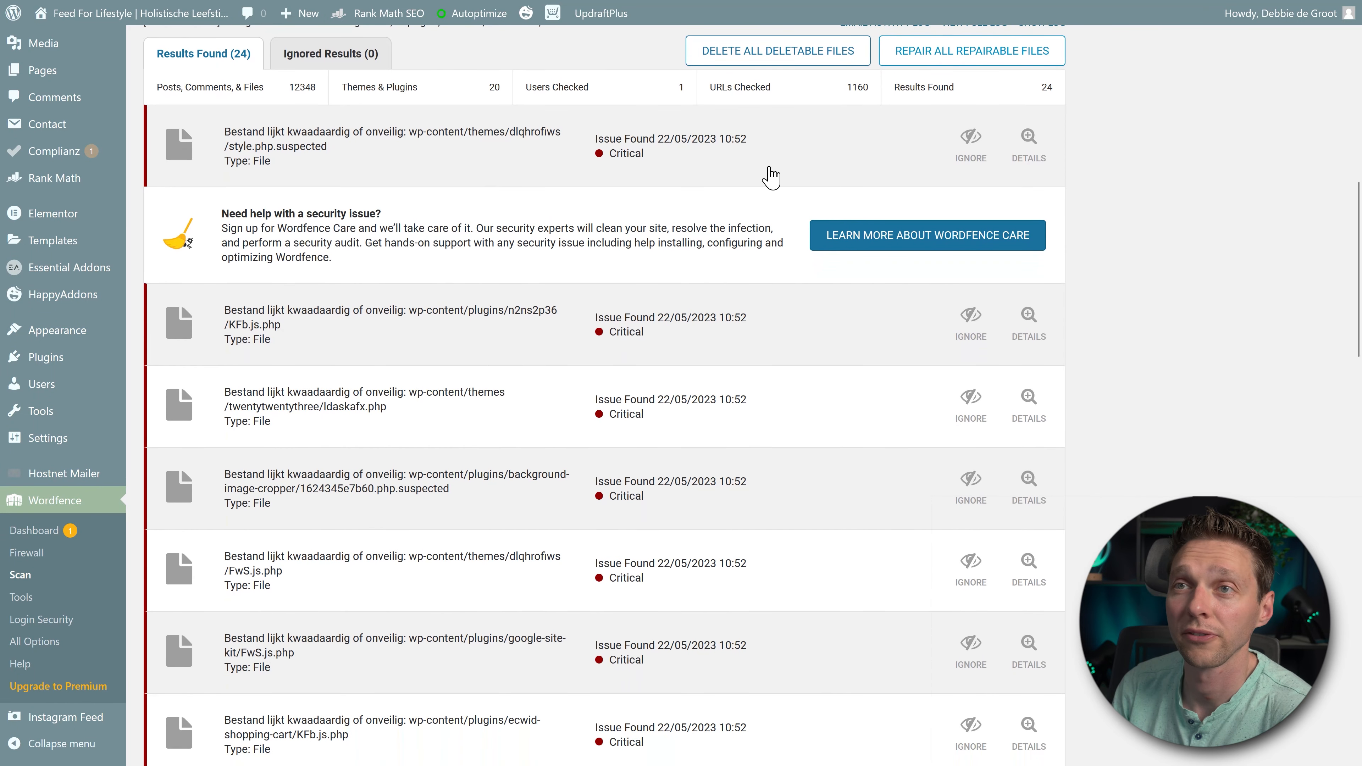
pyautogui.moveTo(496, 339)
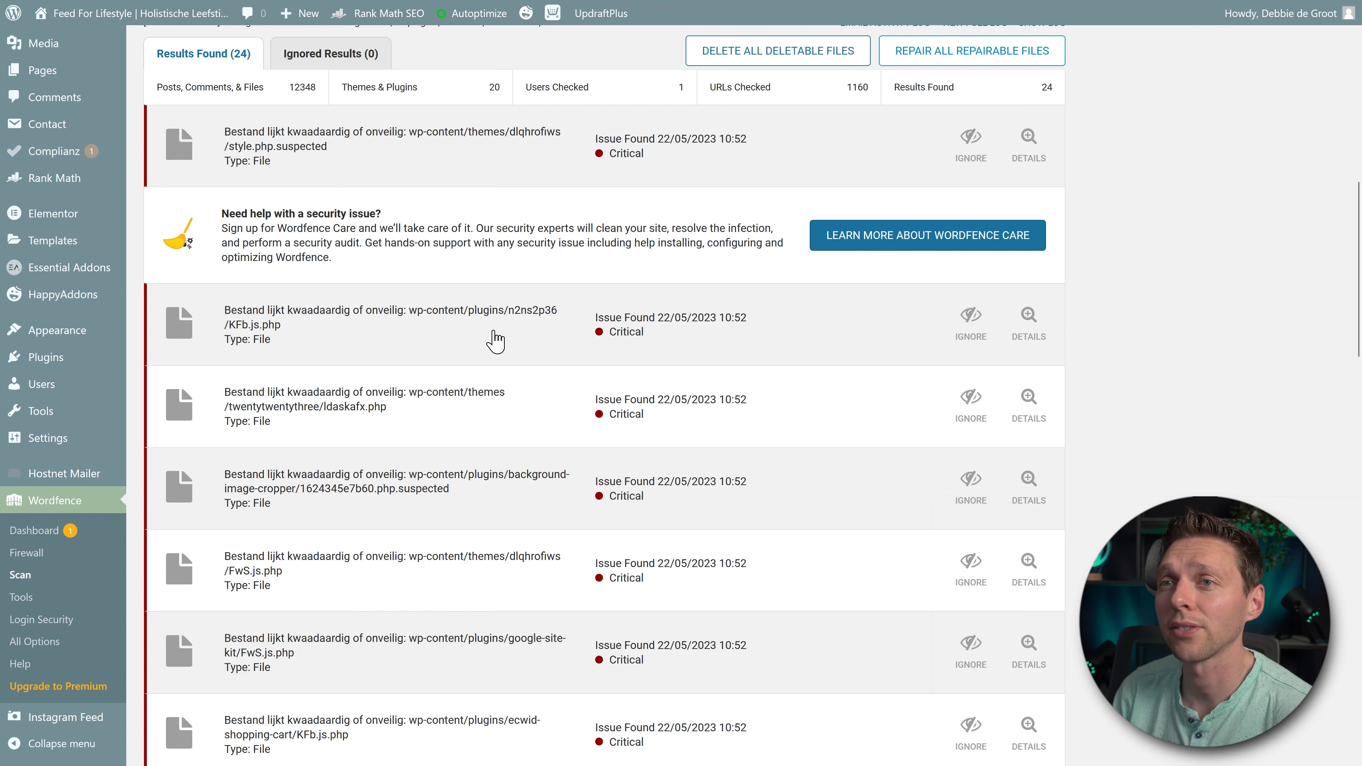
pyautogui.click(1029, 143)
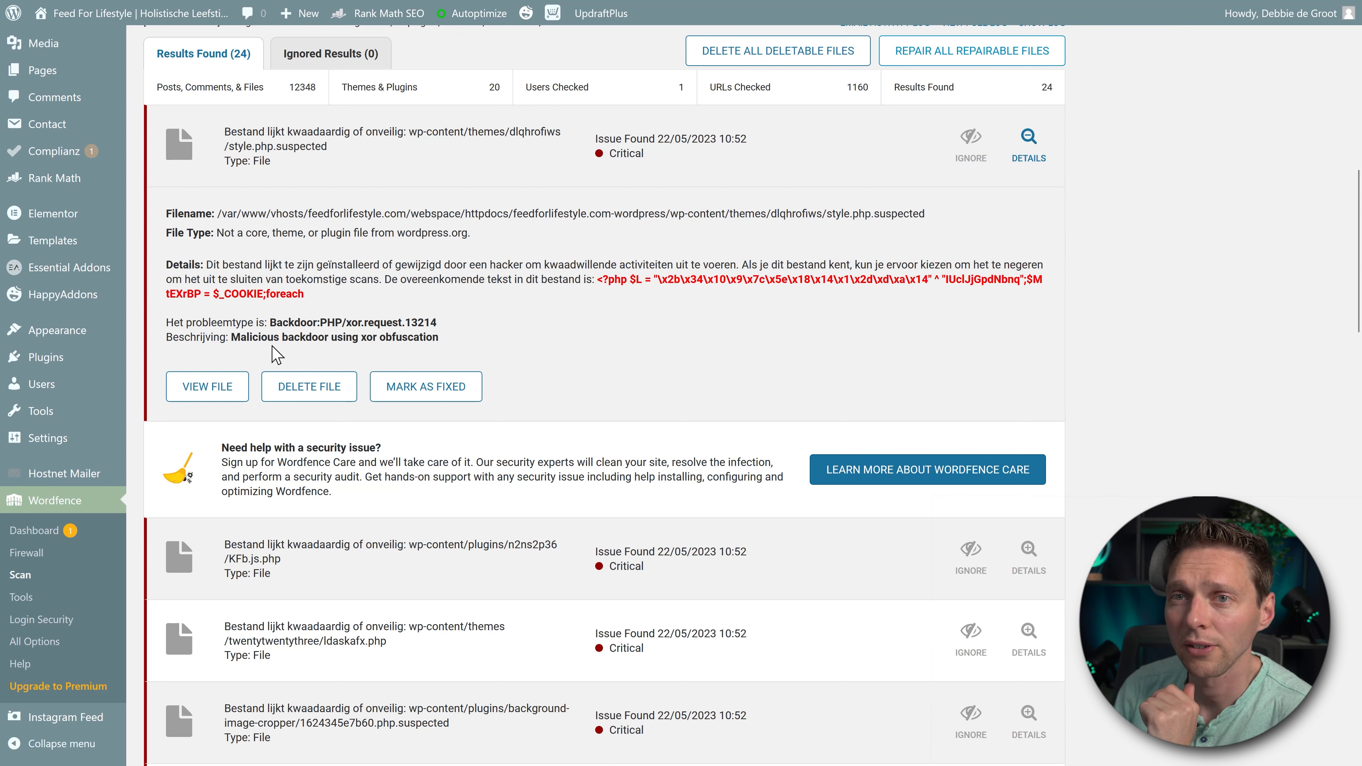
pyautogui.moveTo(480, 350)
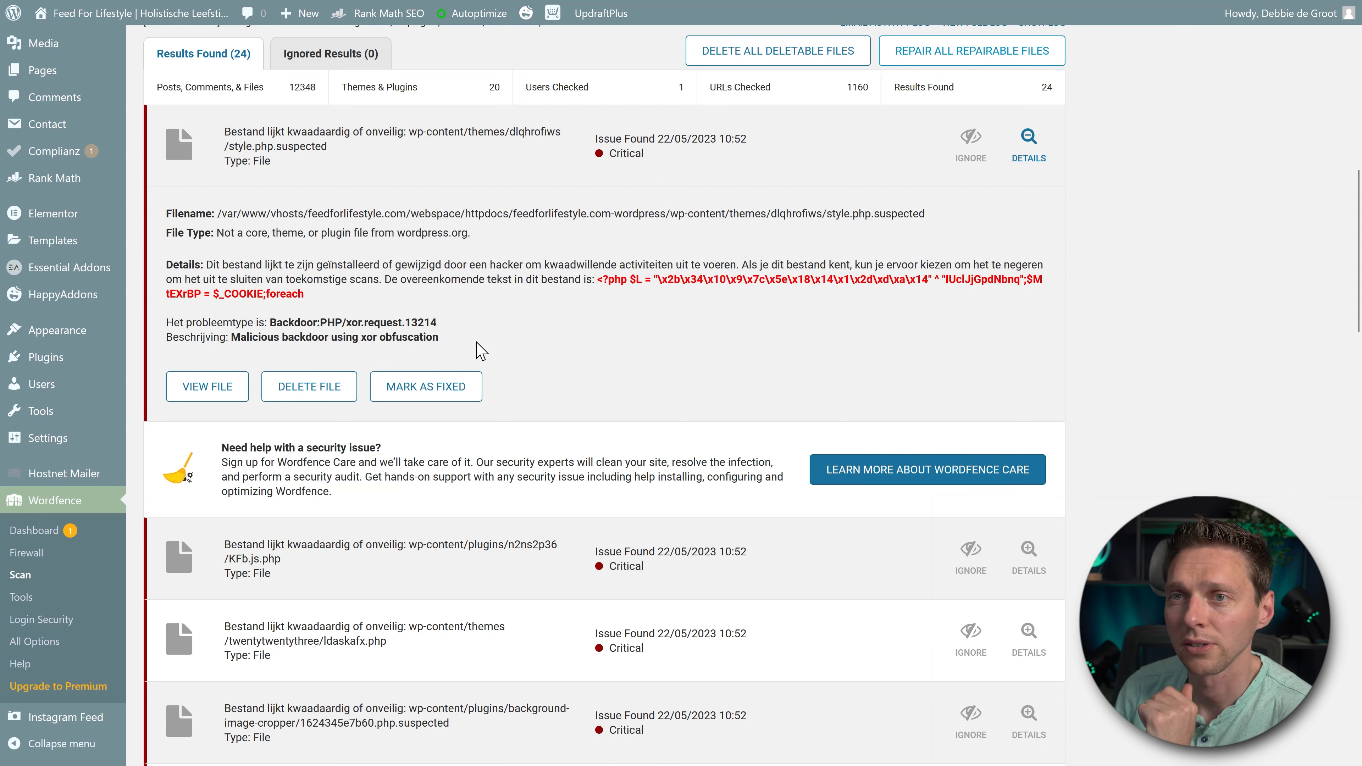
pyautogui.moveTo(538, 353)
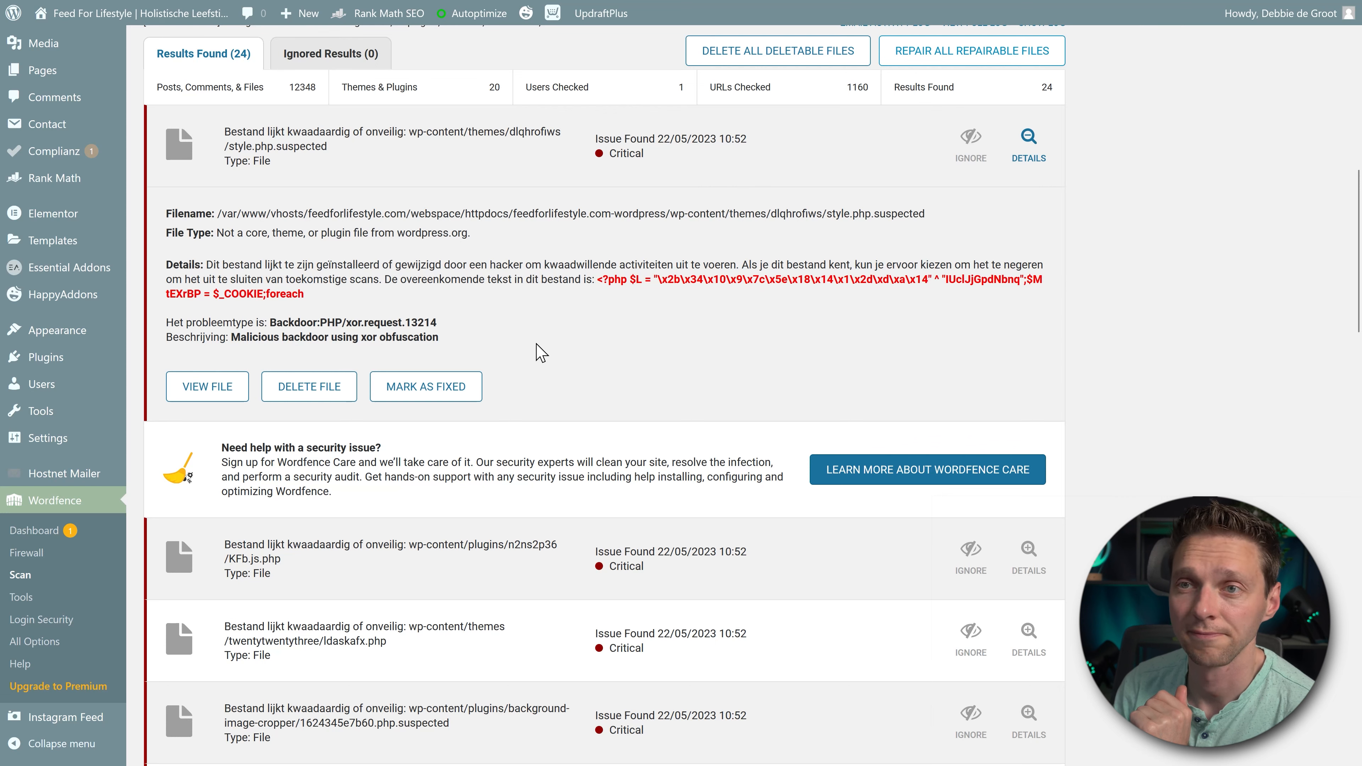
# - Scroll further through the results and show details for the background-image-cropper finding
pyautogui.scroll(-3)
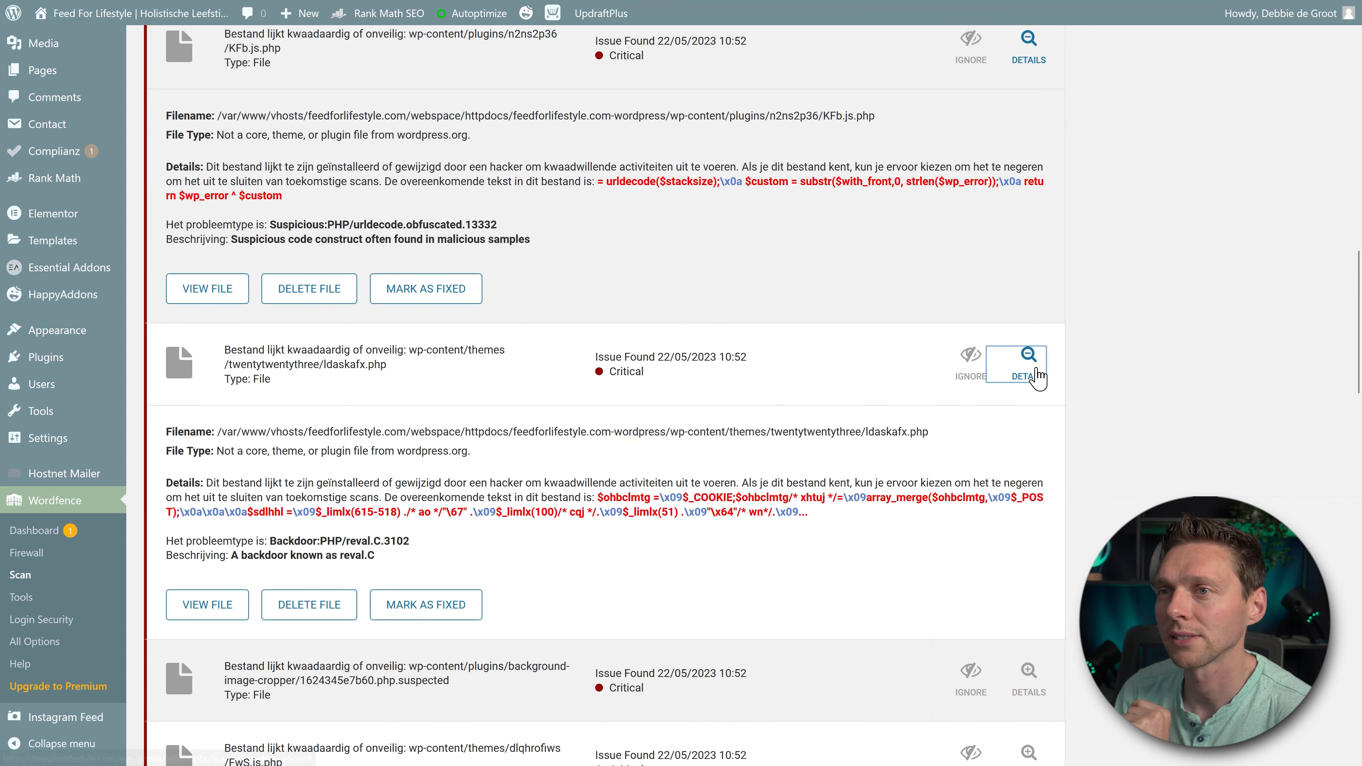
pyautogui.scroll(-3)
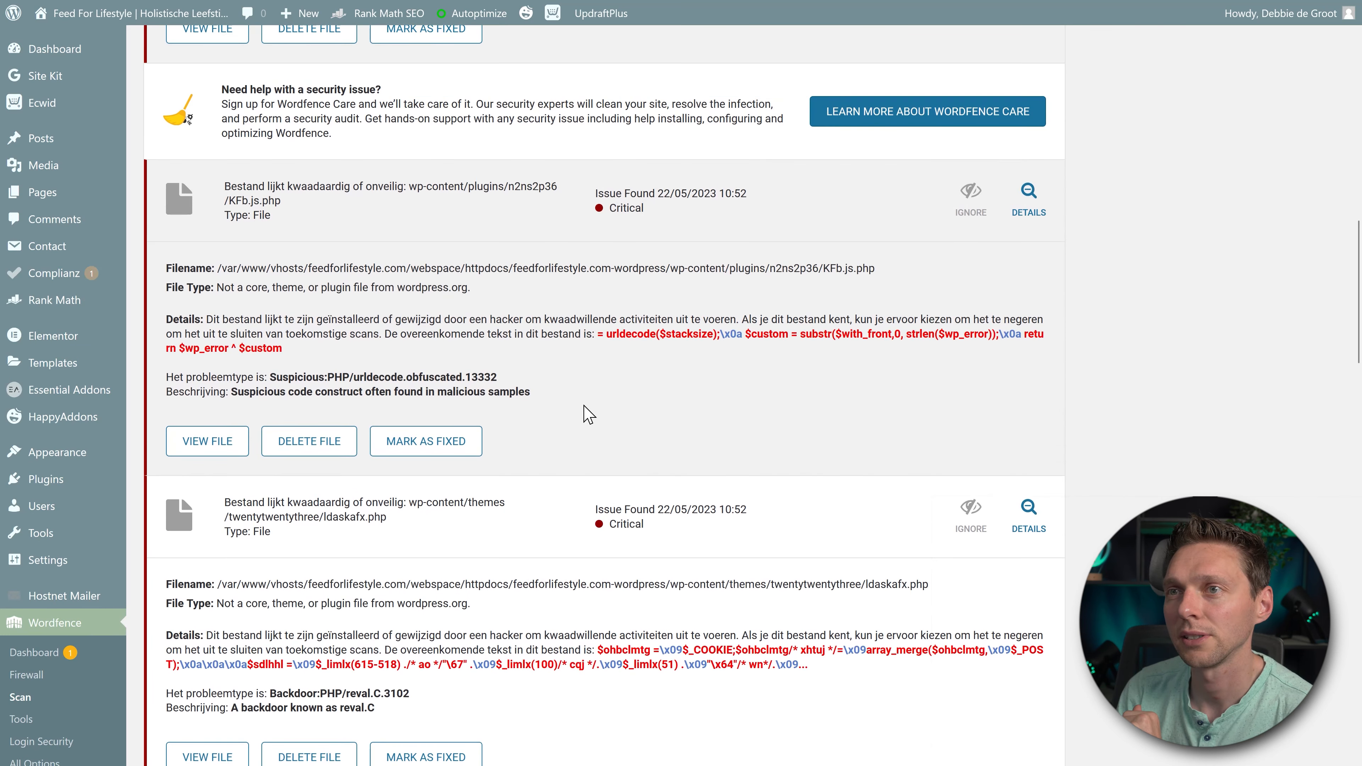
pyautogui.scroll(-3)
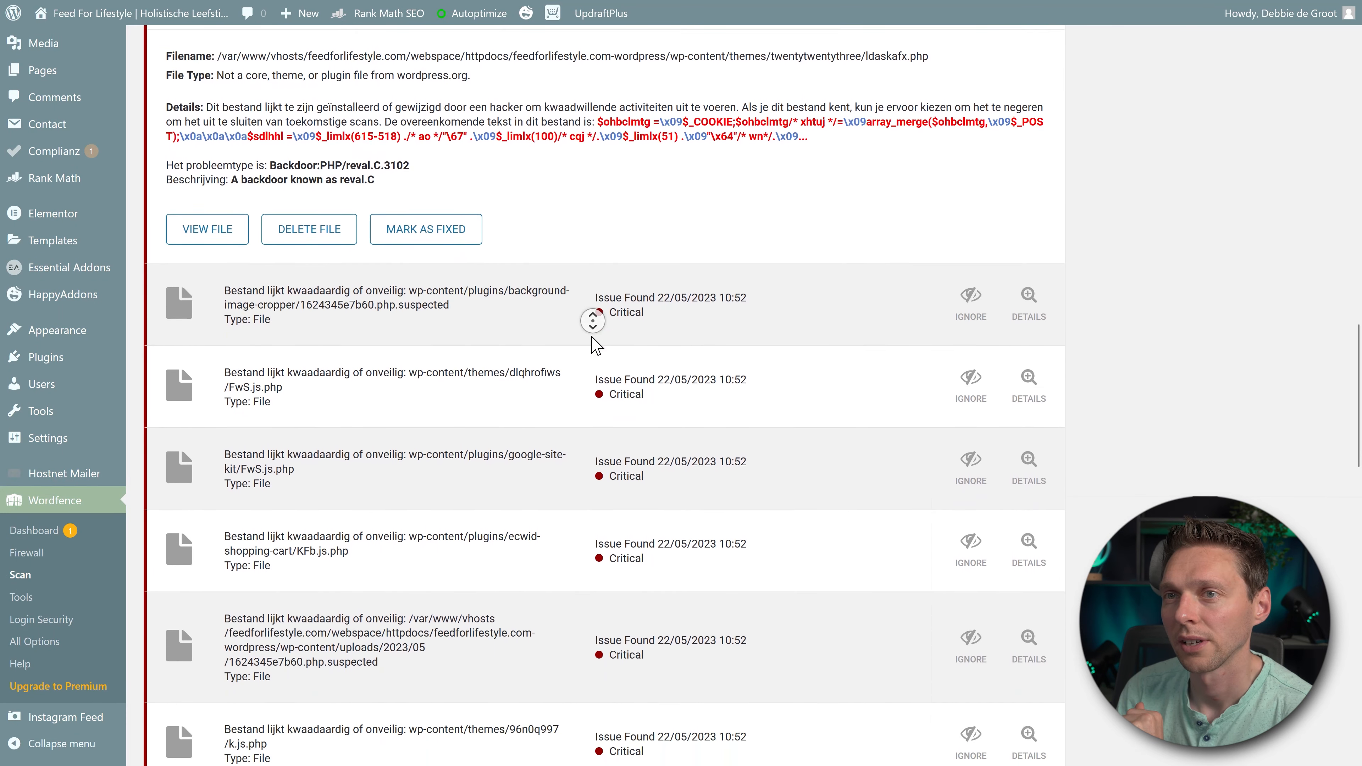
pyautogui.scroll(-3)
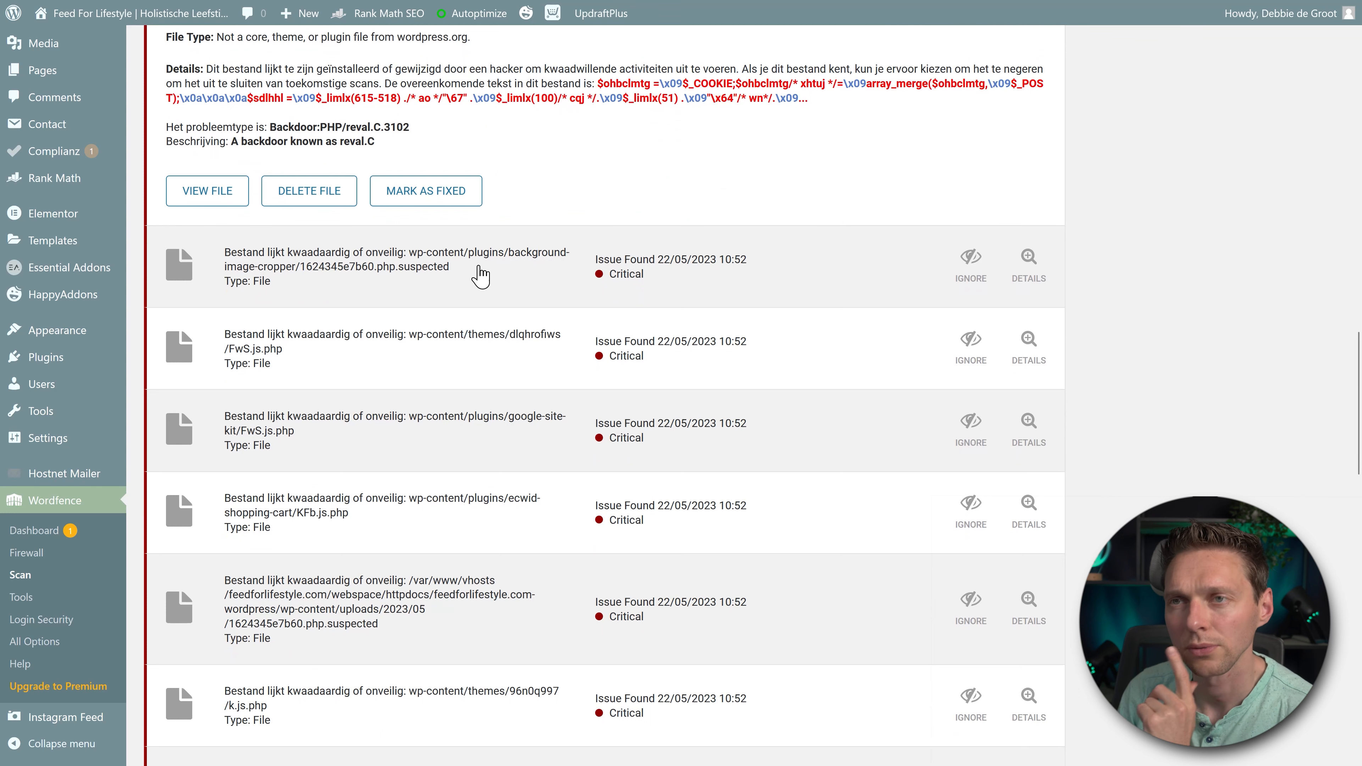
pyautogui.click(1028, 263)
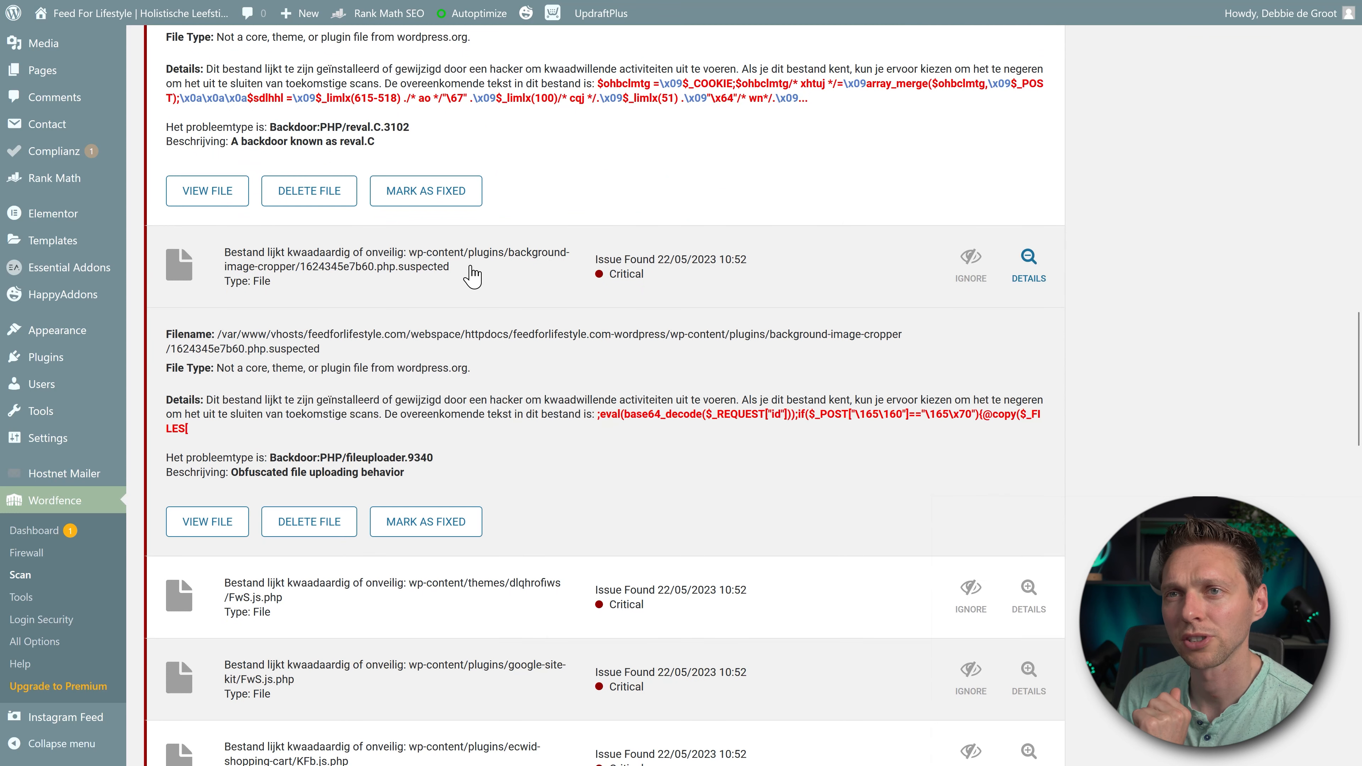
pyautogui.moveTo(438, 413)
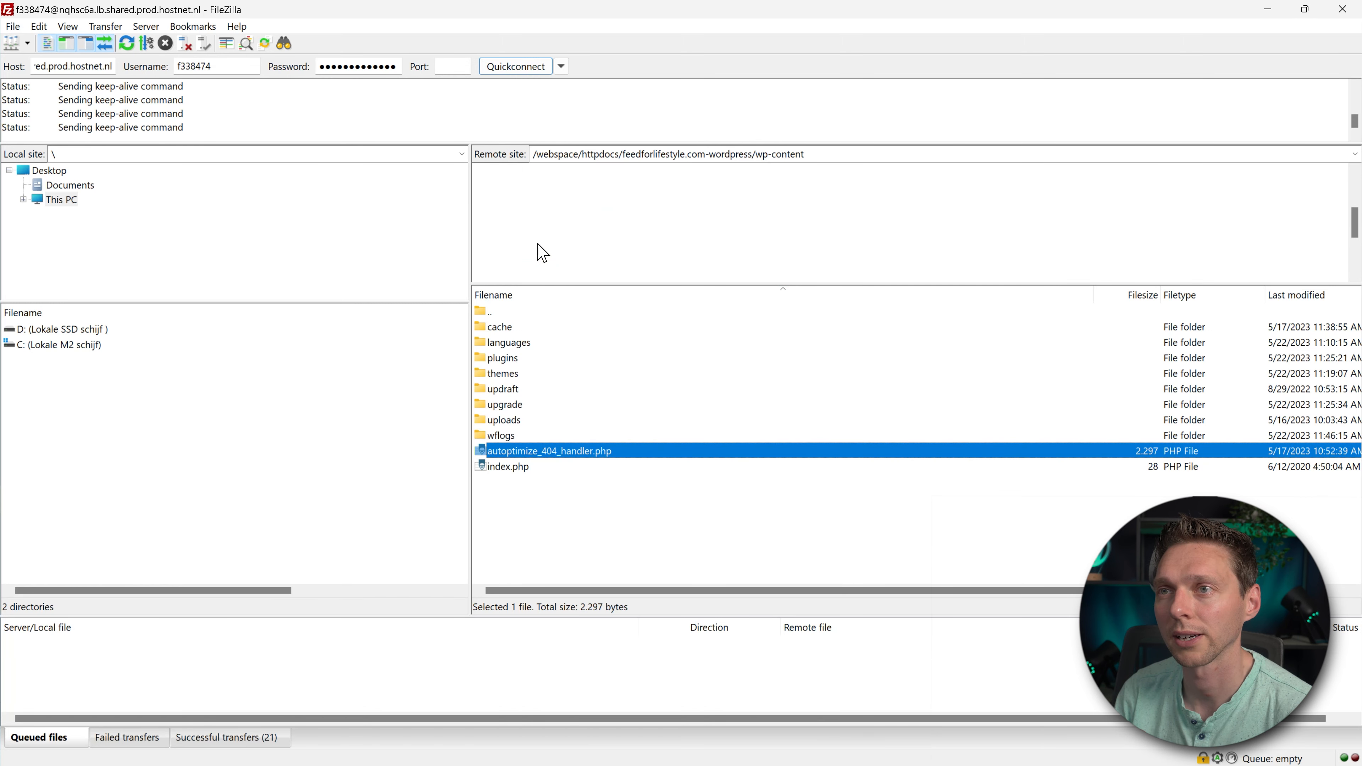
# - Download background-image-cropper.php from the Background Image Cropper plugin folder on the server
pyautogui.doubleClick(502, 357)
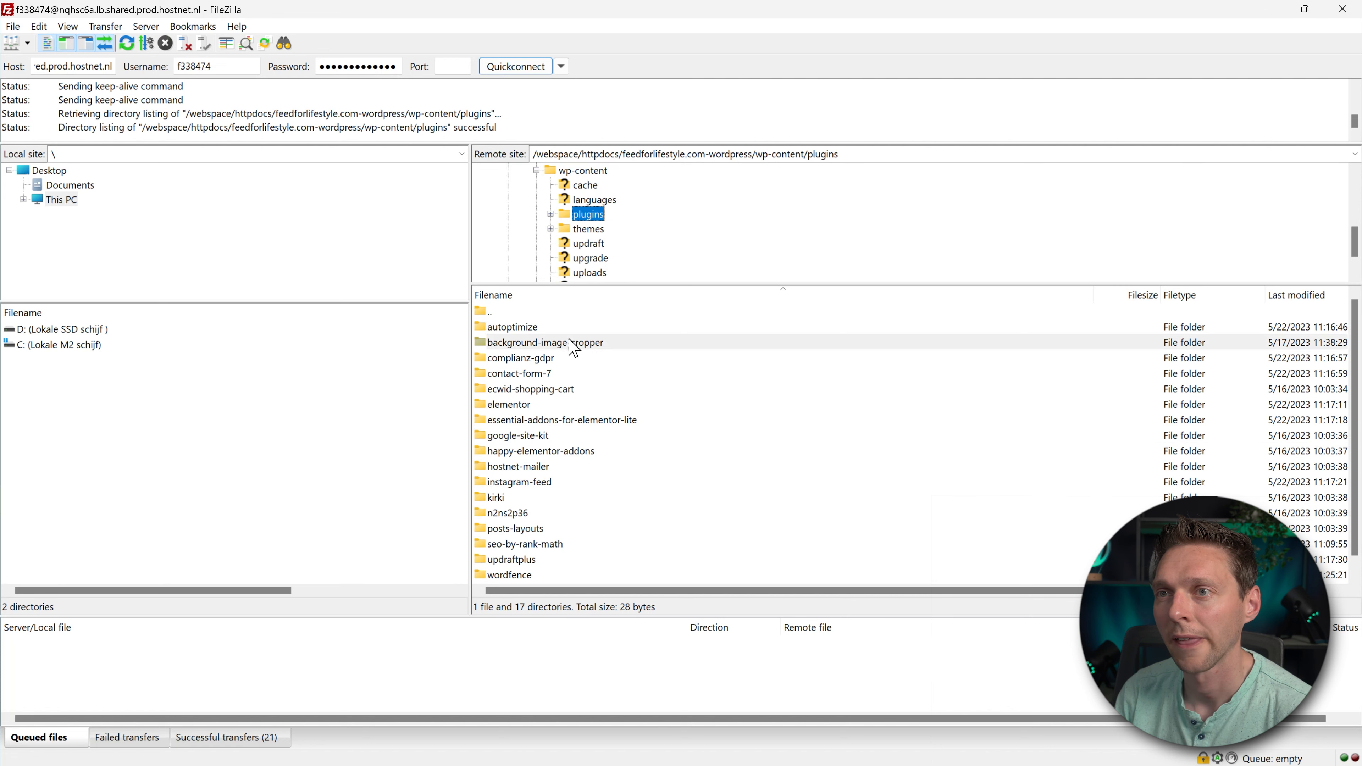
pyautogui.doubleClick(544, 341)
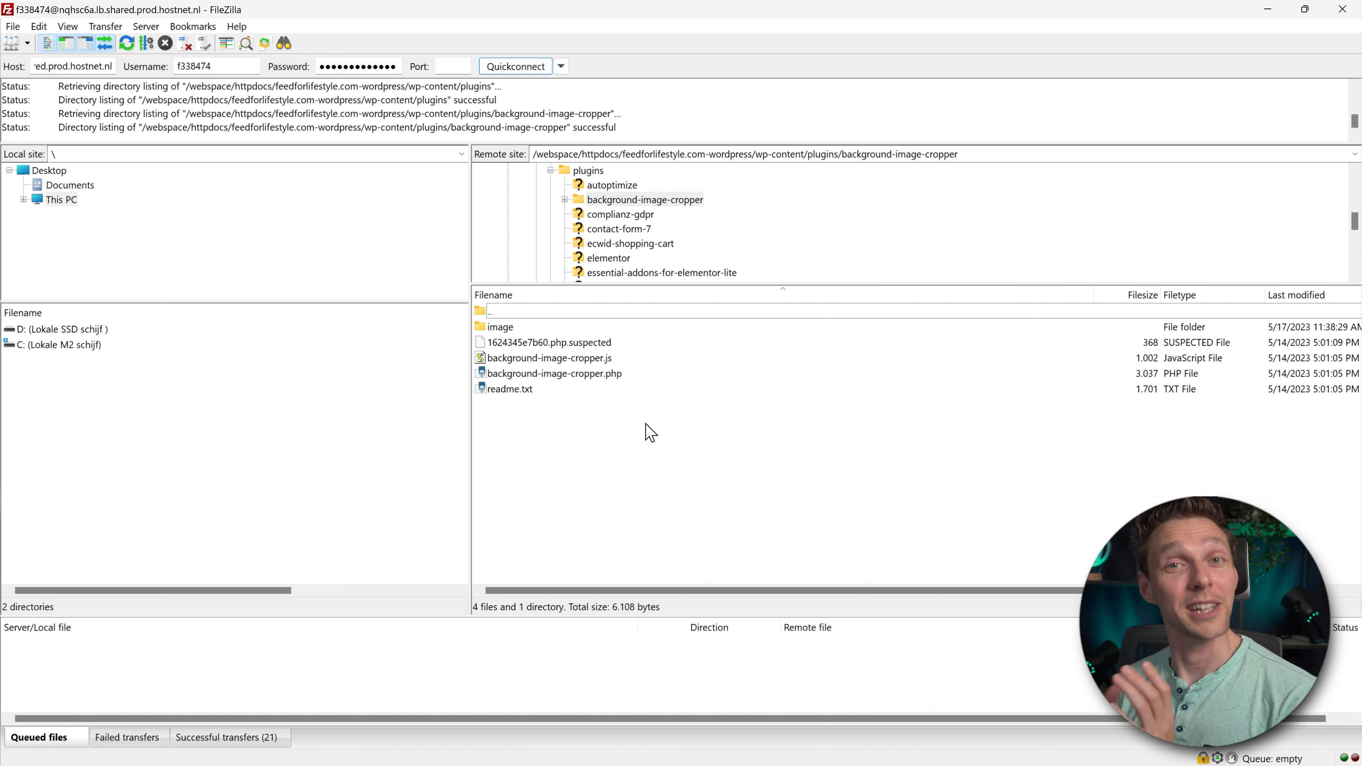
pyautogui.moveTo(622, 415)
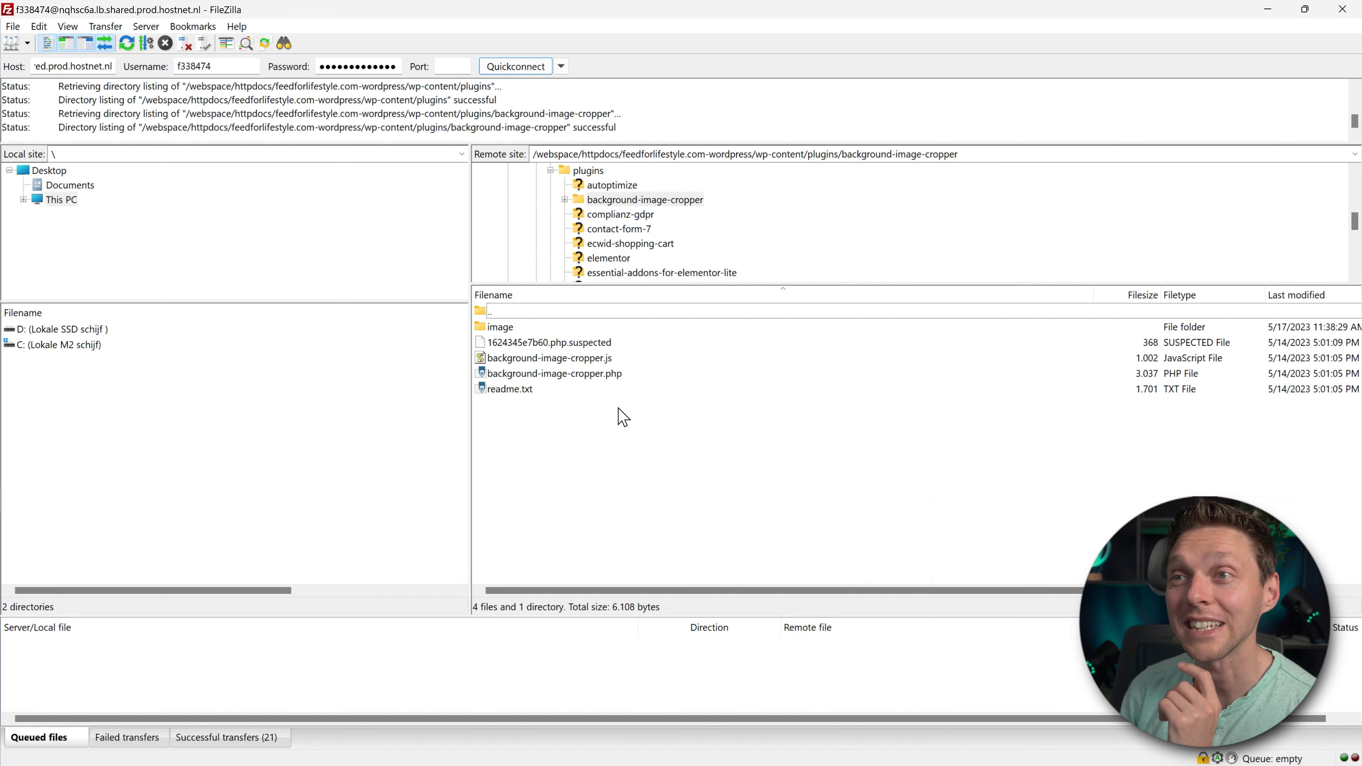
pyautogui.moveTo(589, 399)
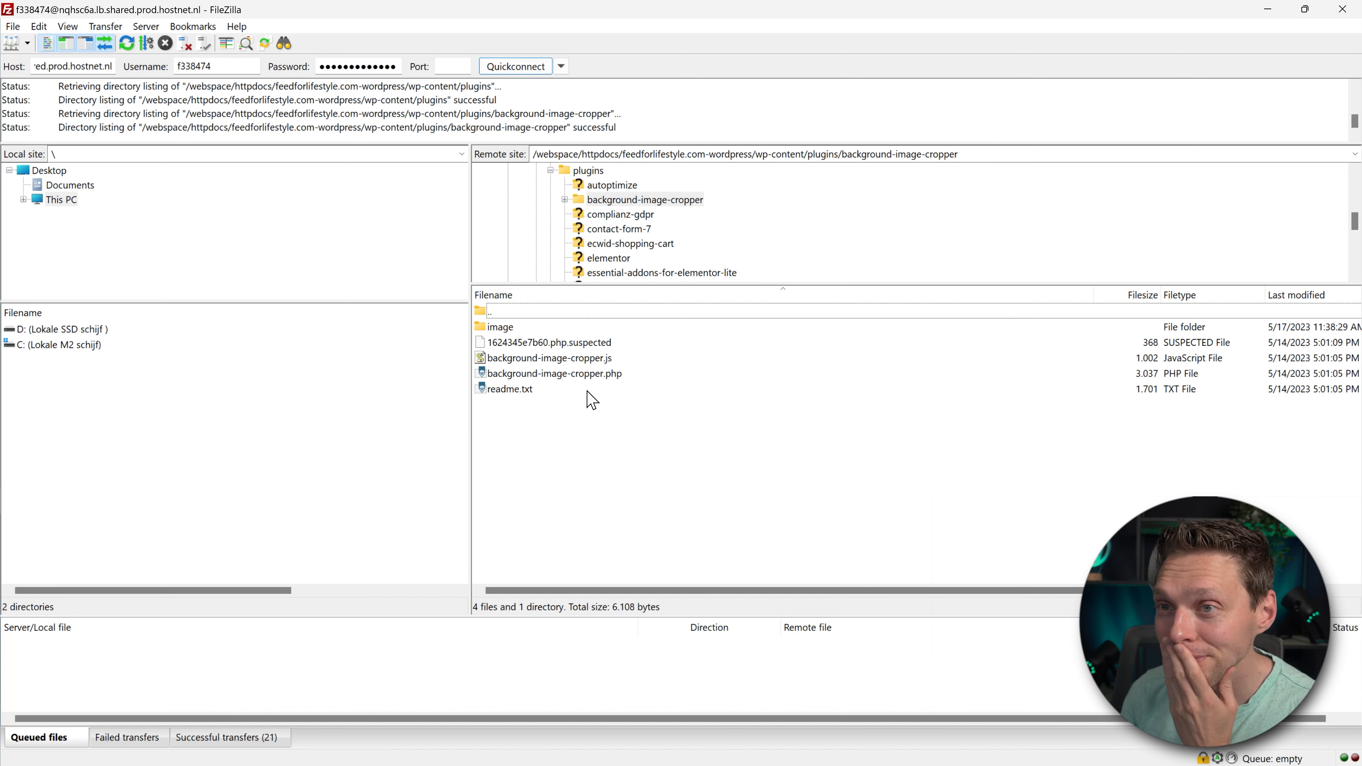
pyautogui.doubleClick(554, 373)
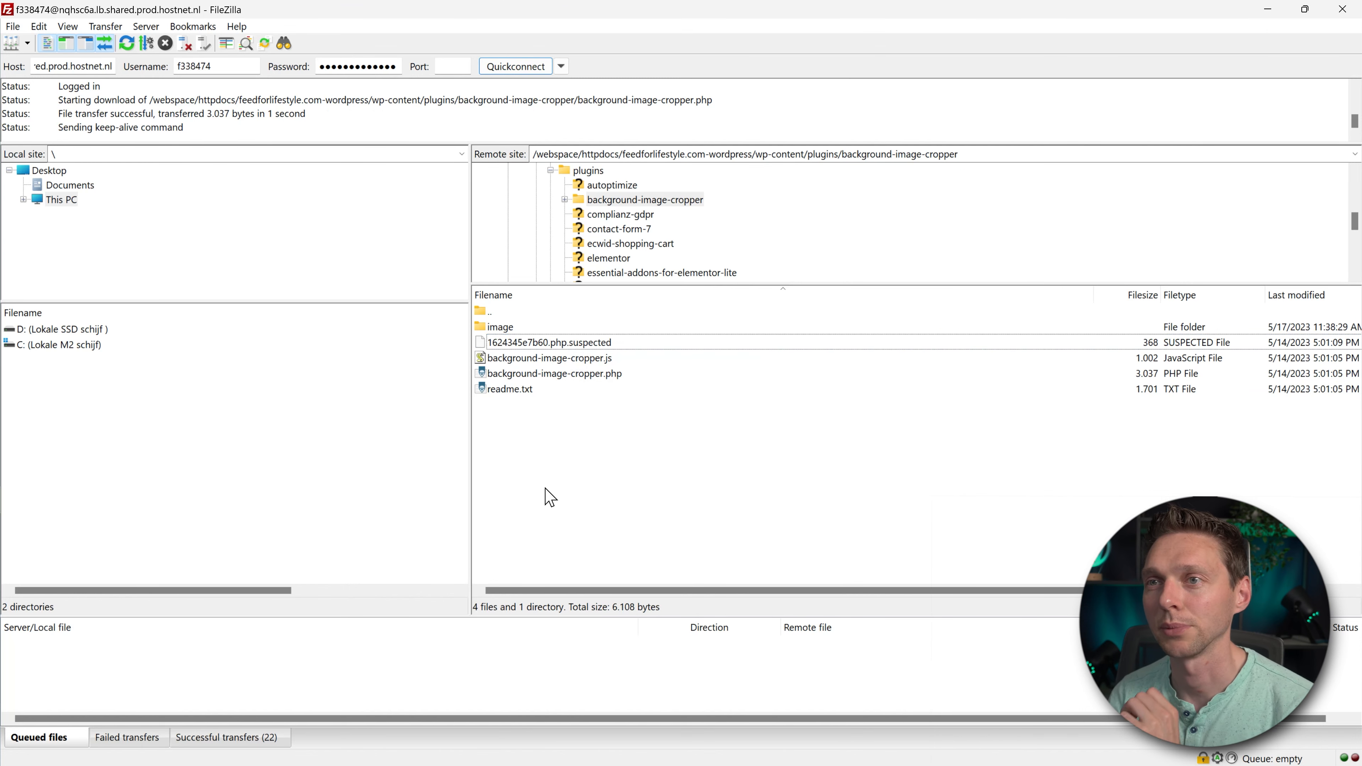
pyautogui.moveTo(1254, 21)
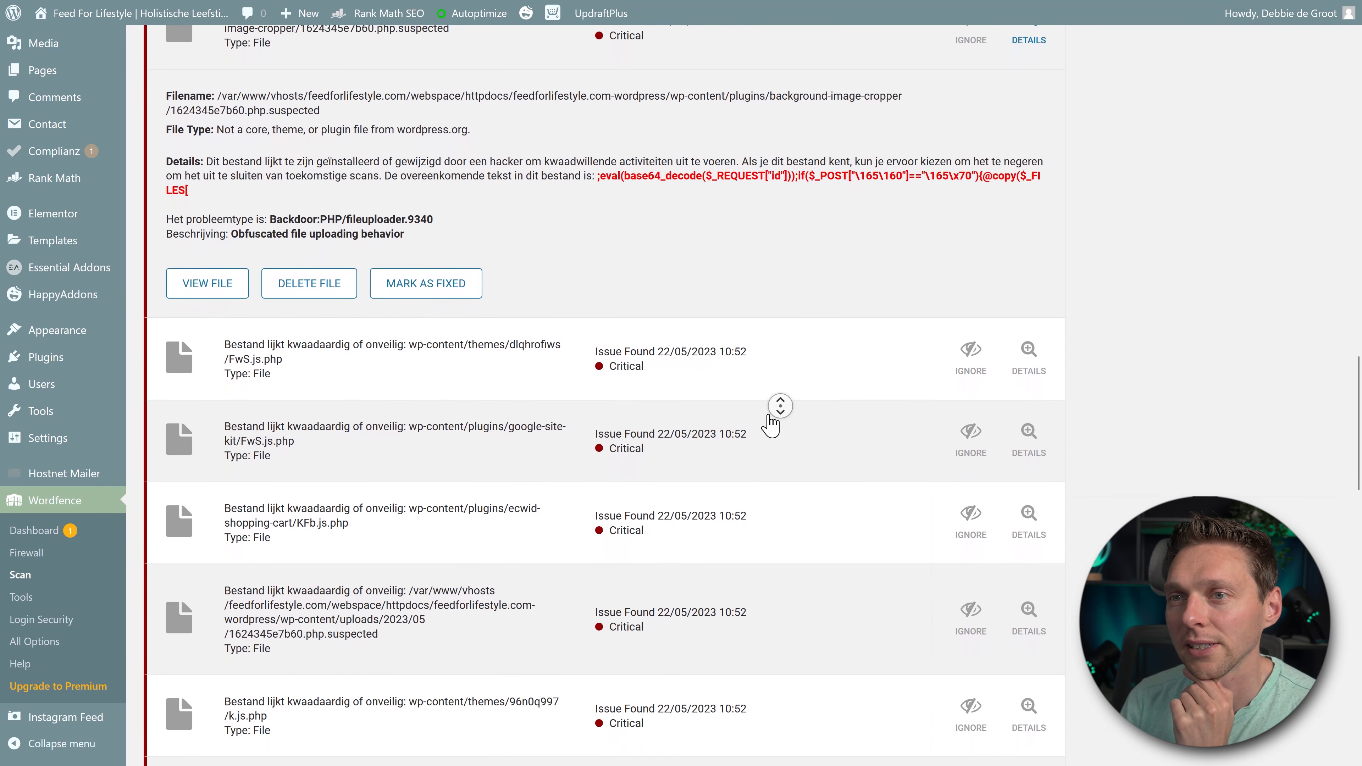
# - Show details for the dlqhrofiws FwS.js.php and n2ns2p36 W.js.php results
pyautogui.click(1028, 359)
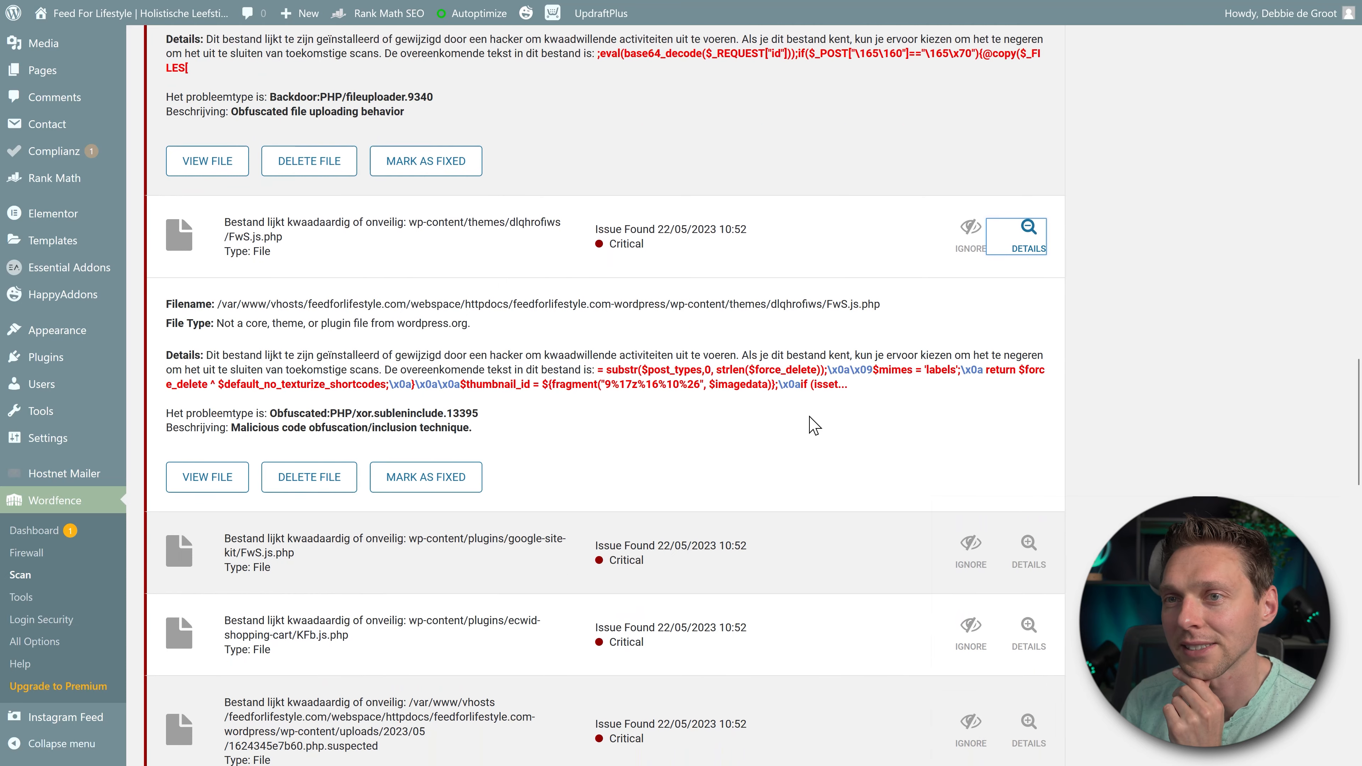
pyautogui.scroll(-3)
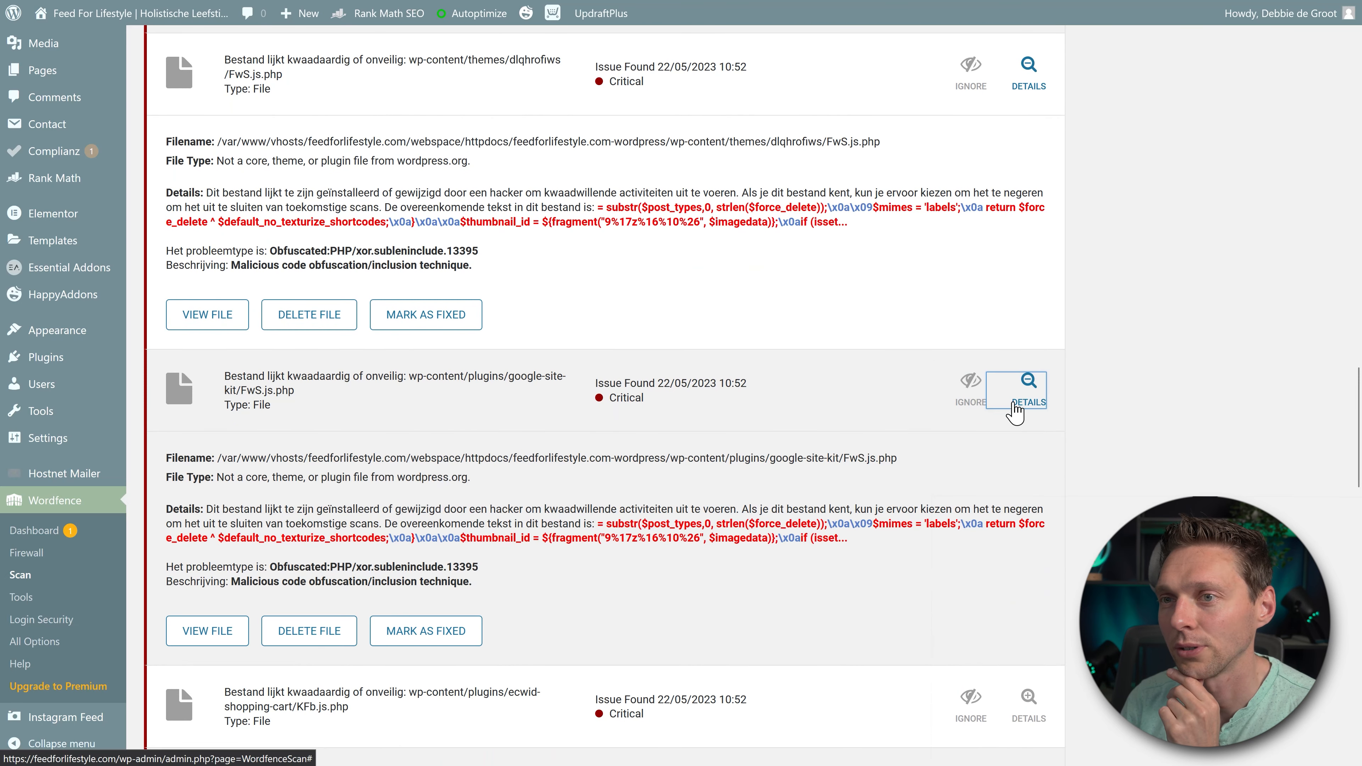
pyautogui.scroll(-3)
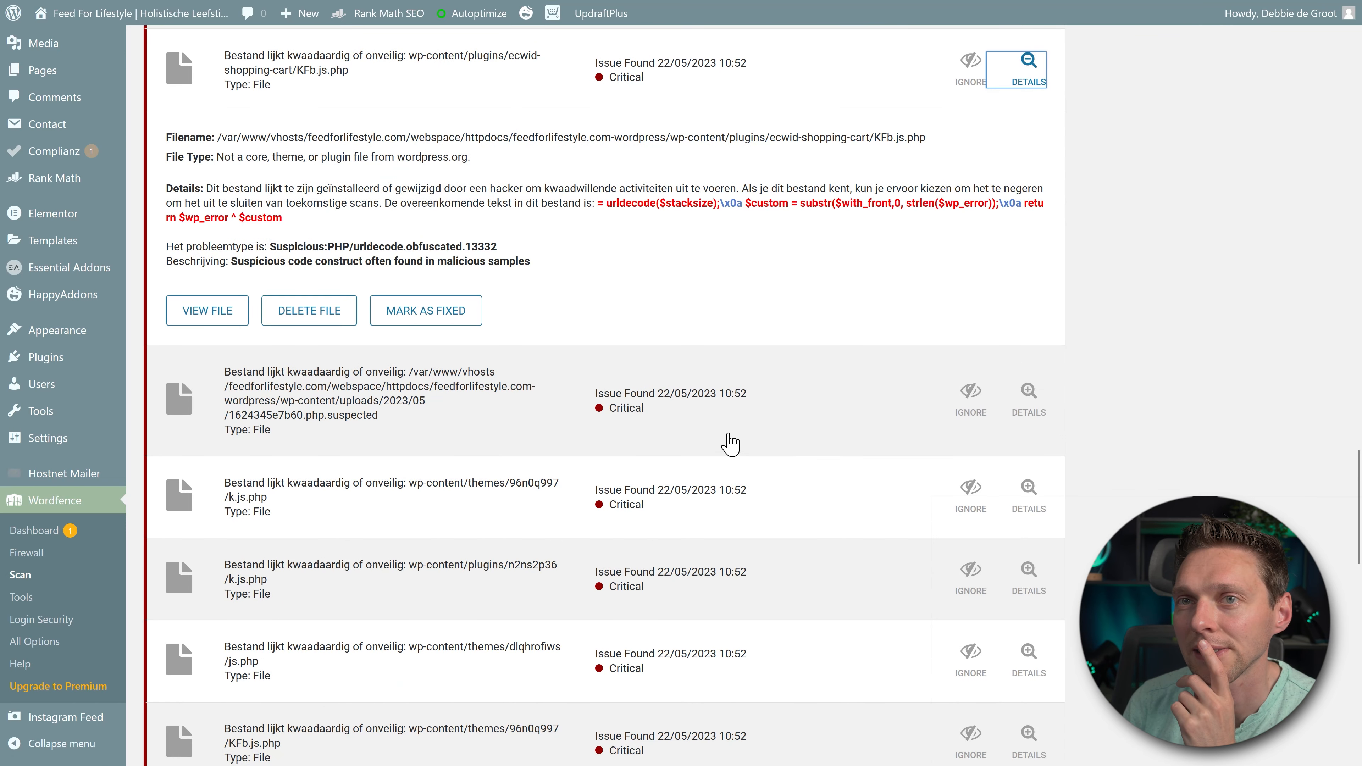
pyautogui.moveTo(312, 262); pyautogui.dragTo(530, 262)
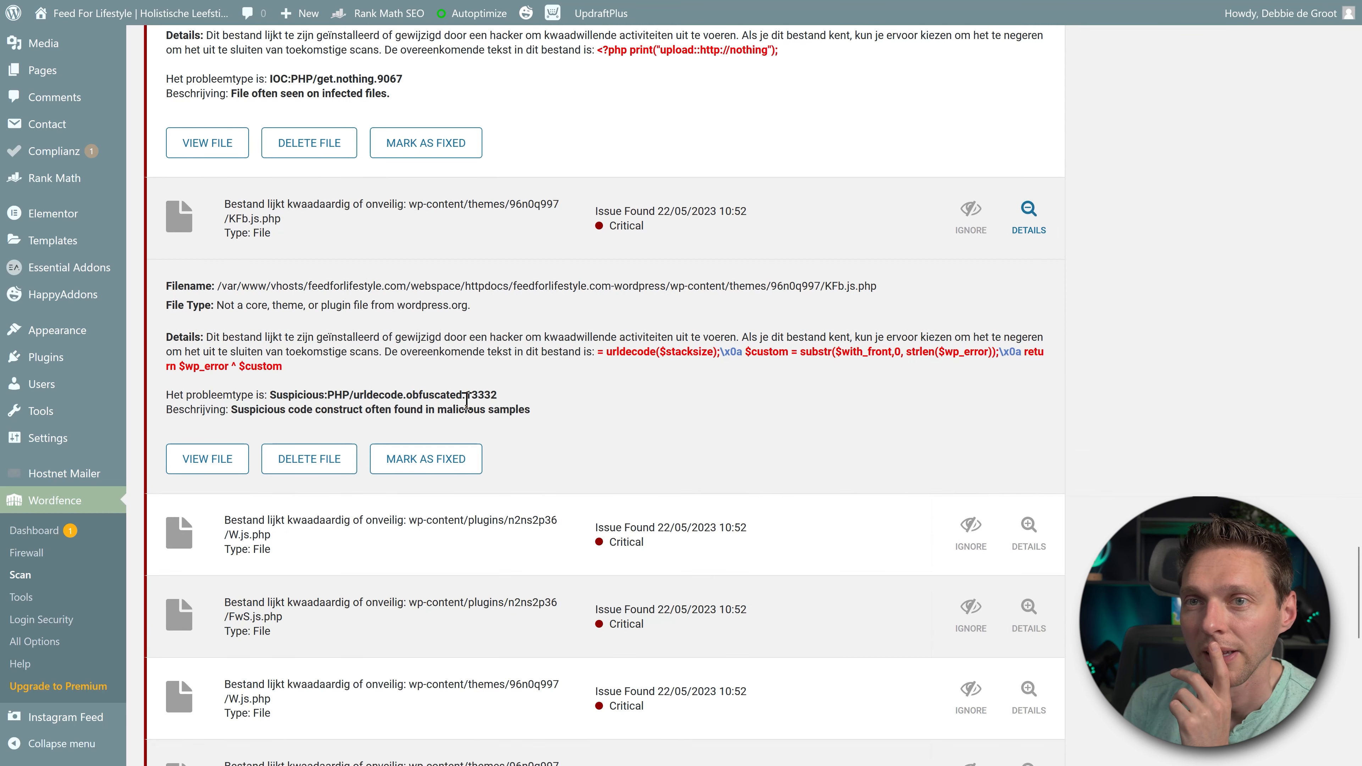
pyautogui.click(1027, 530)
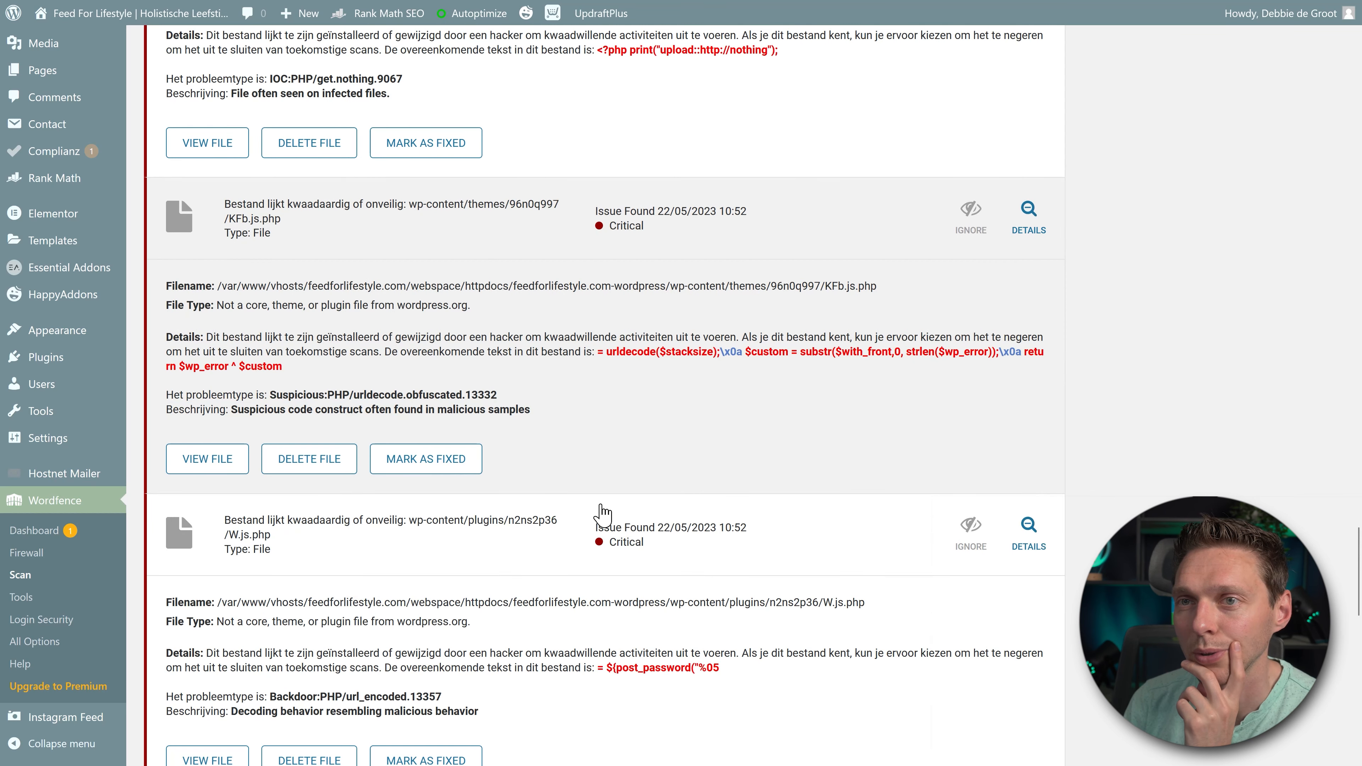
# - Show details for the kirki js.php result and review the remaining flagged files and abandoned plugin entry
pyautogui.scroll(-3)
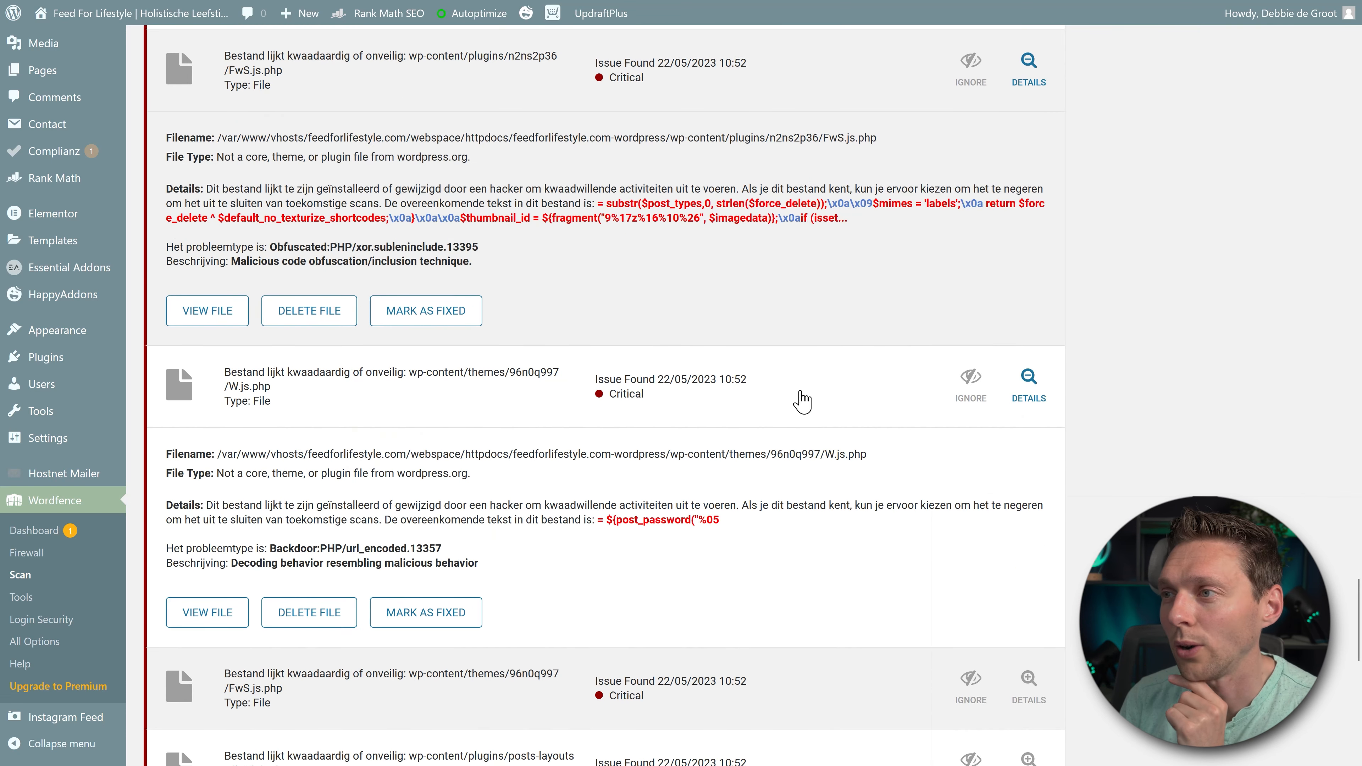
pyautogui.scroll(-3)
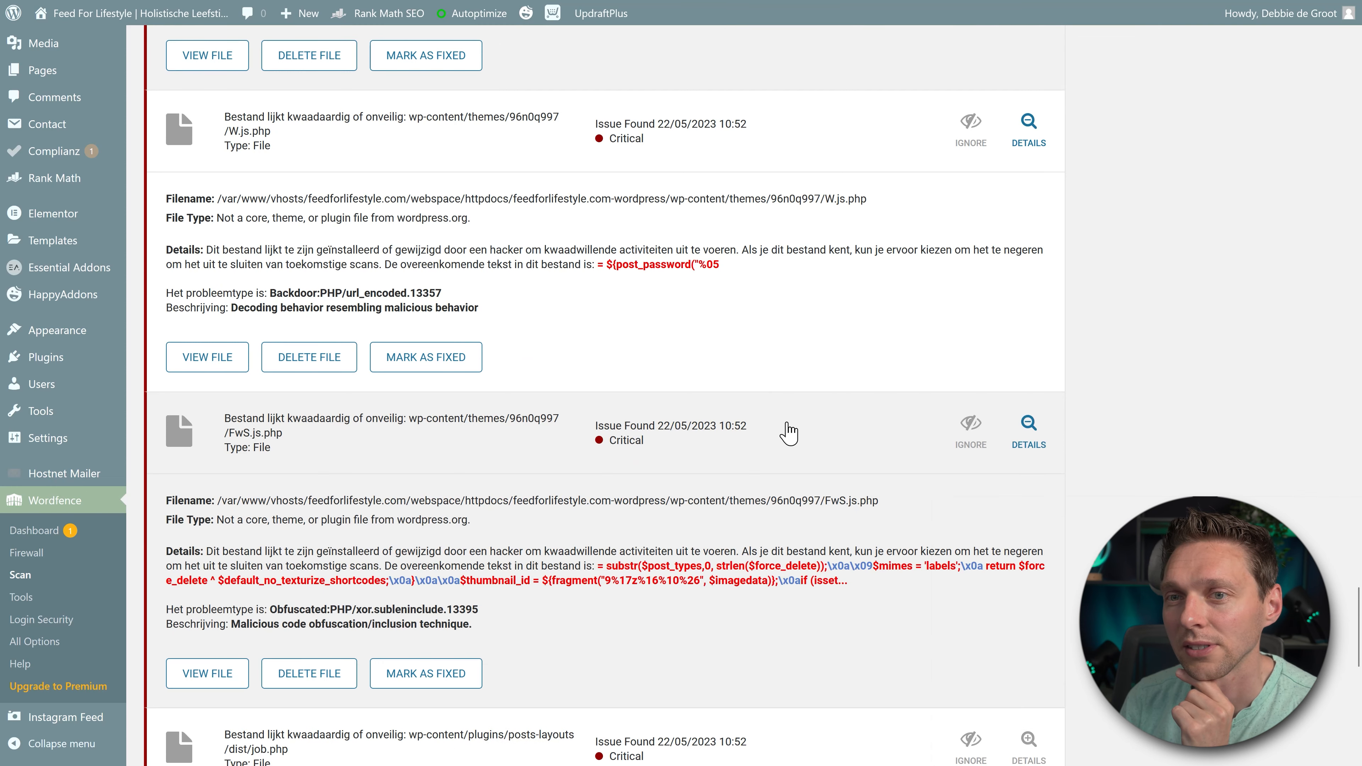
pyautogui.scroll(-3)
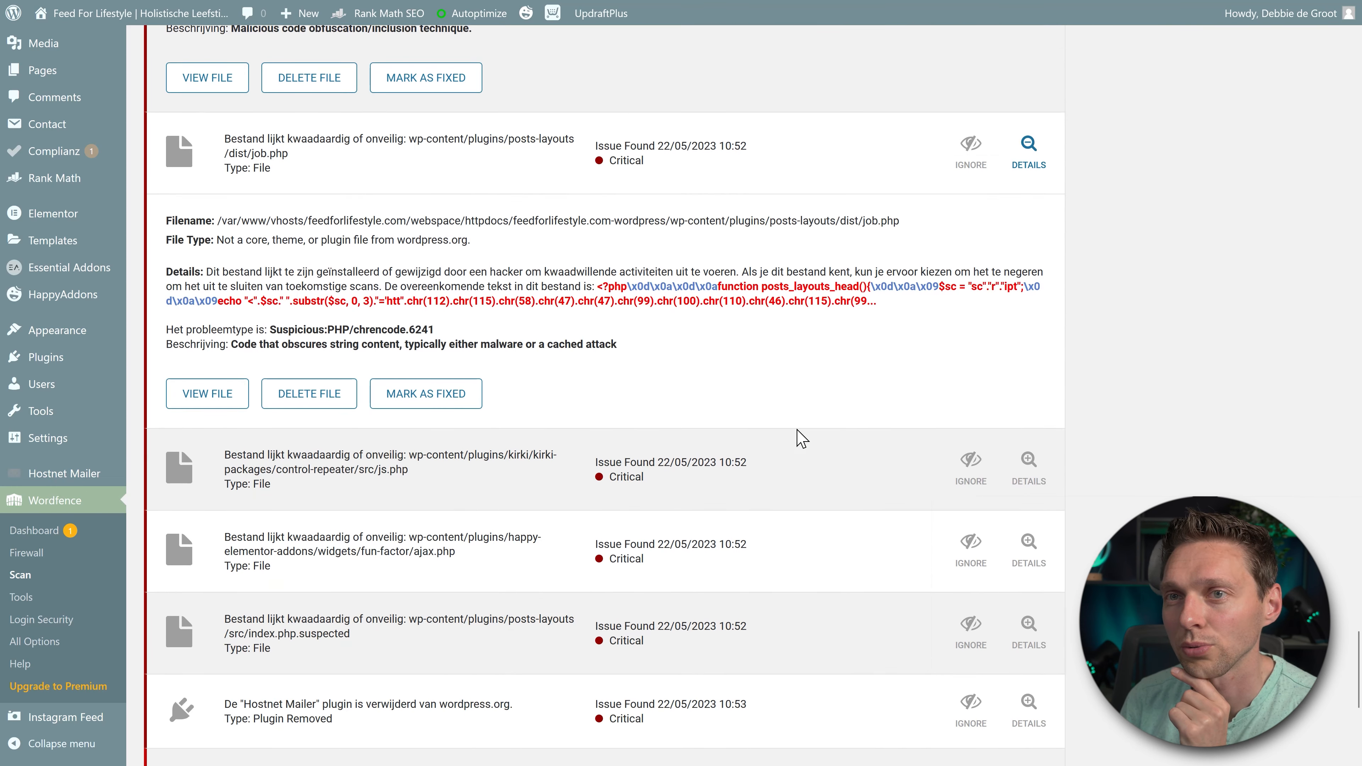
pyautogui.click(1027, 465)
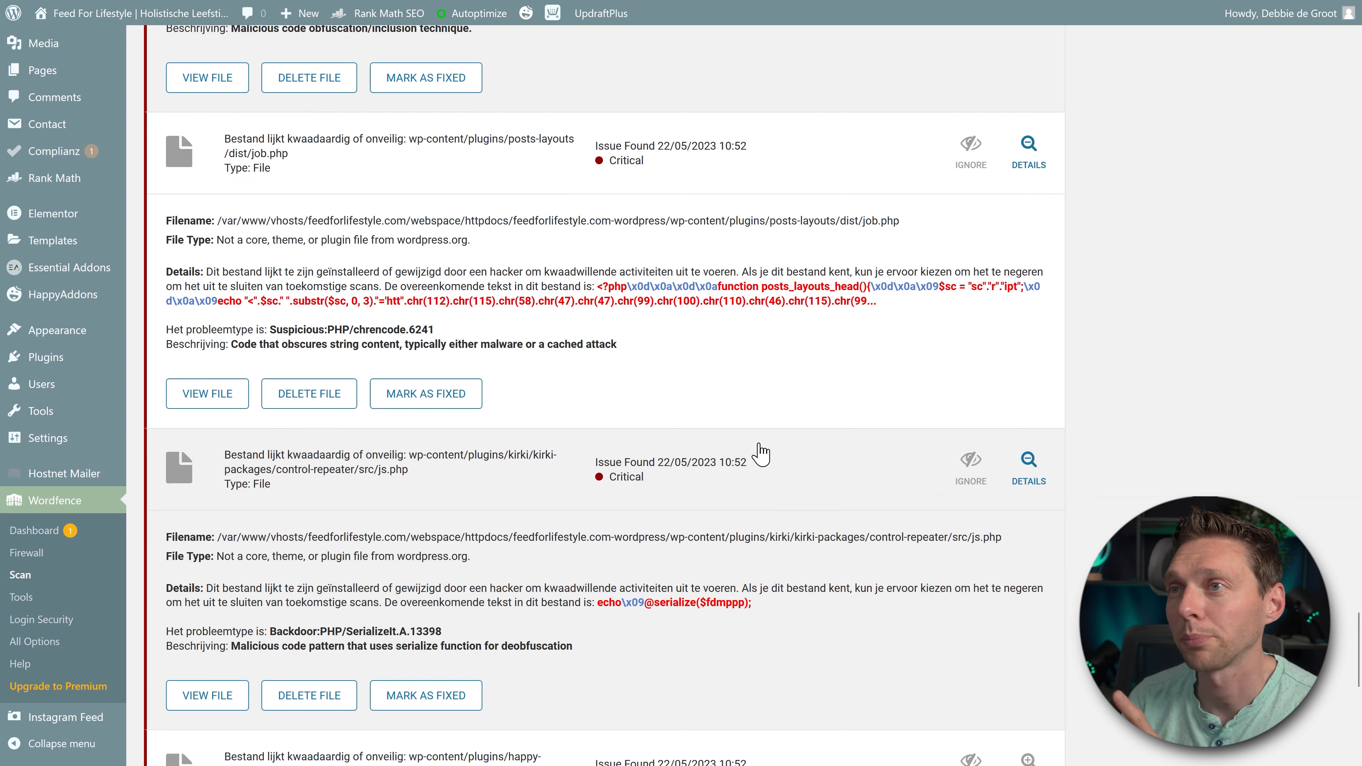
pyautogui.scroll(-3)
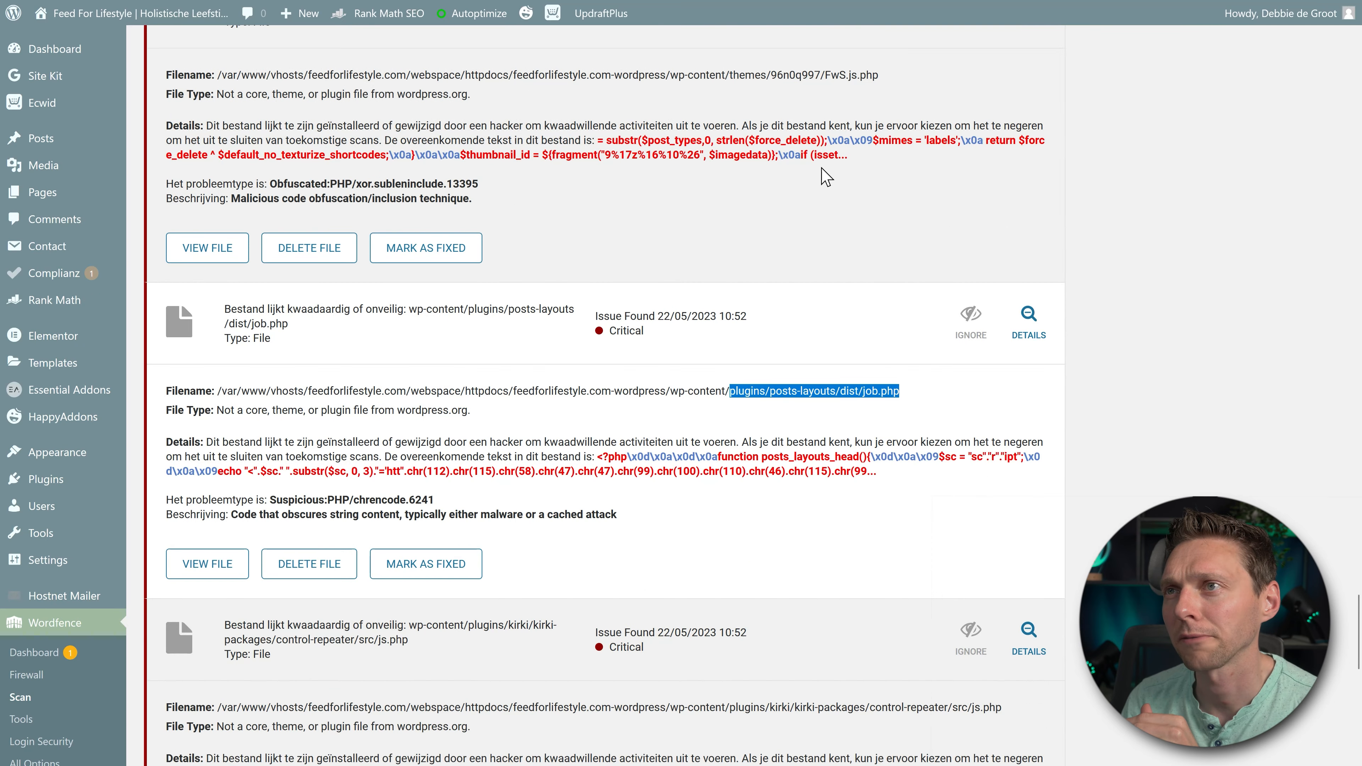
pyautogui.scroll(-3)
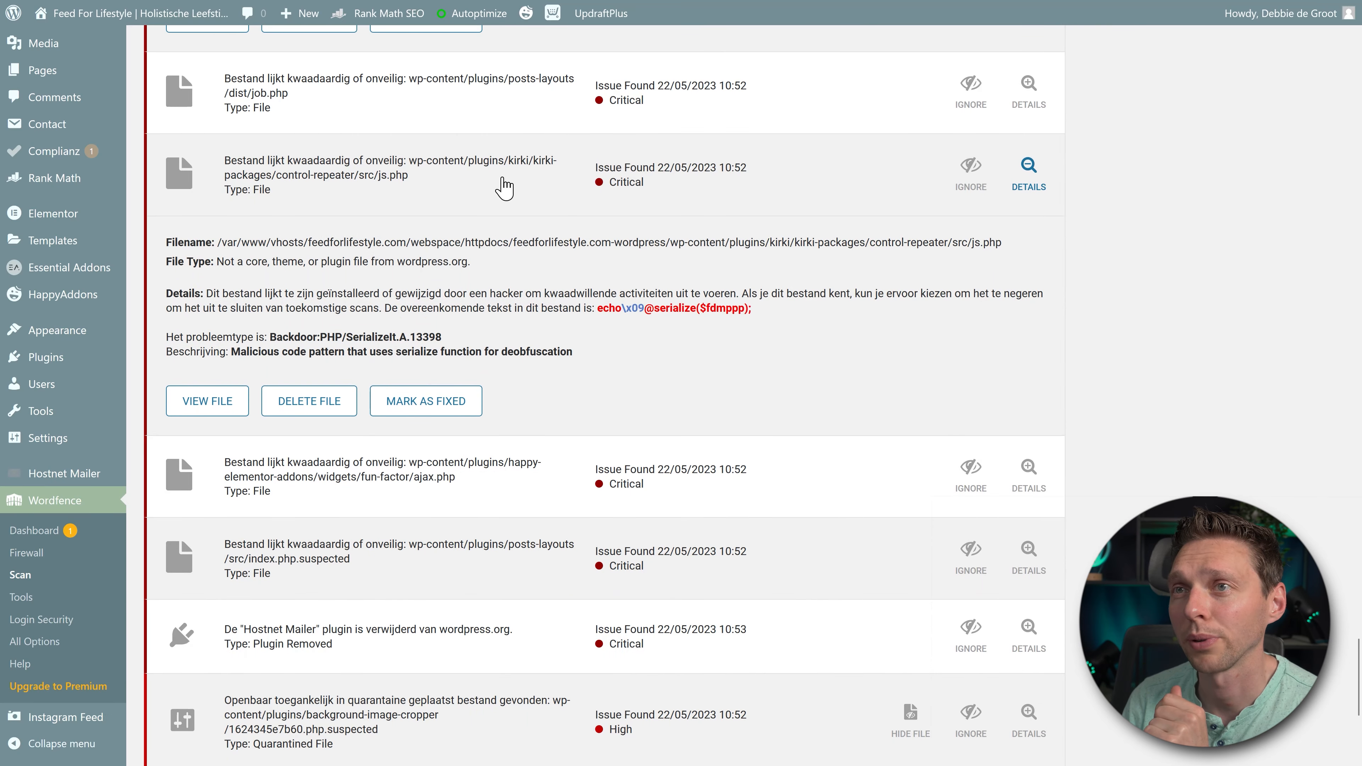
pyautogui.moveTo(395, 187)
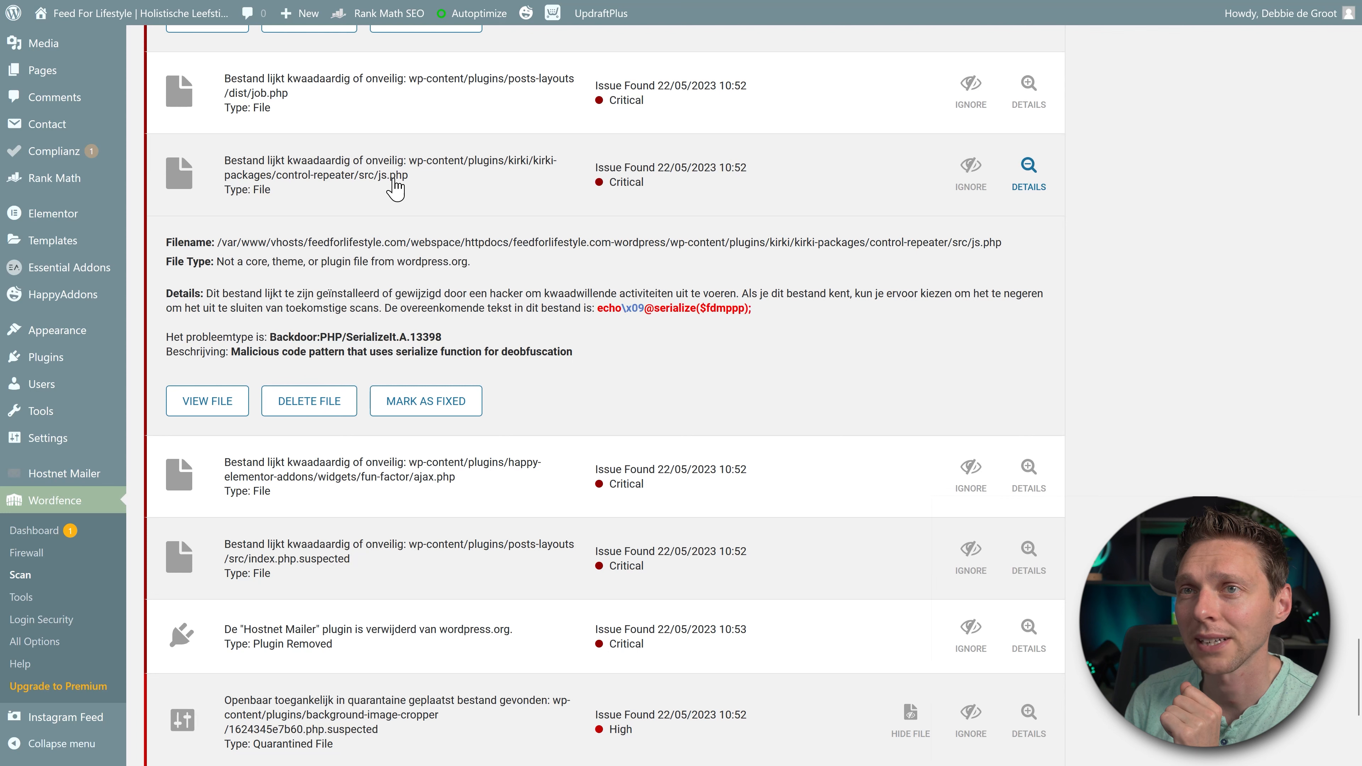
pyautogui.moveTo(689, 422)
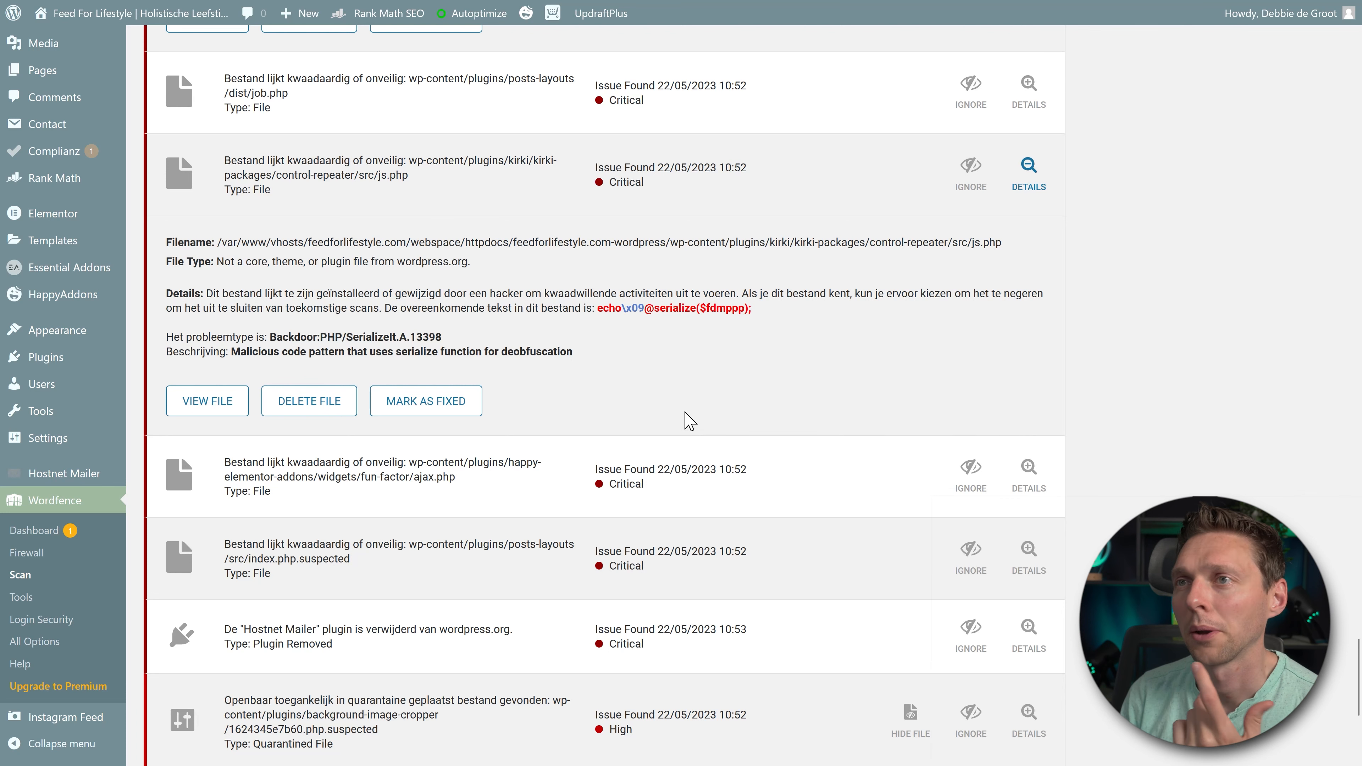
pyautogui.moveTo(779, 396)
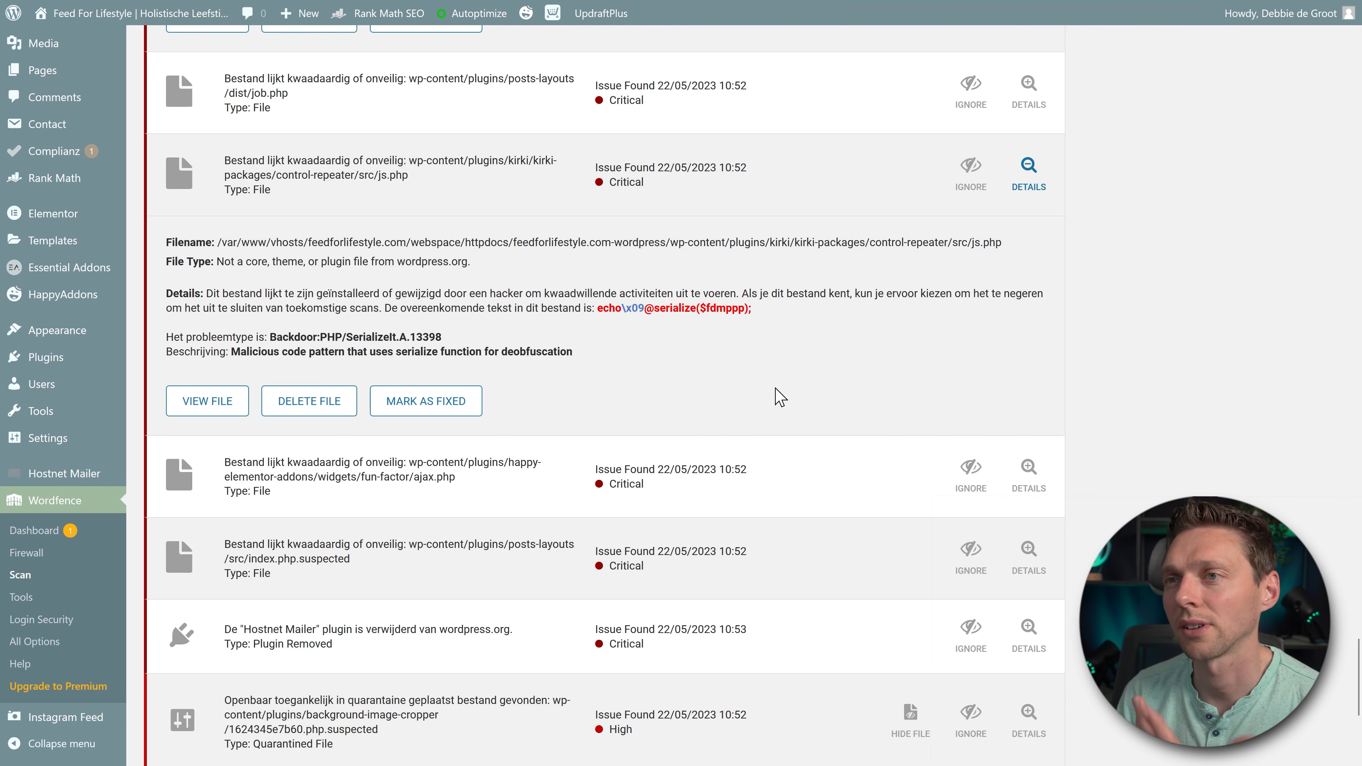
pyautogui.scroll(-3)
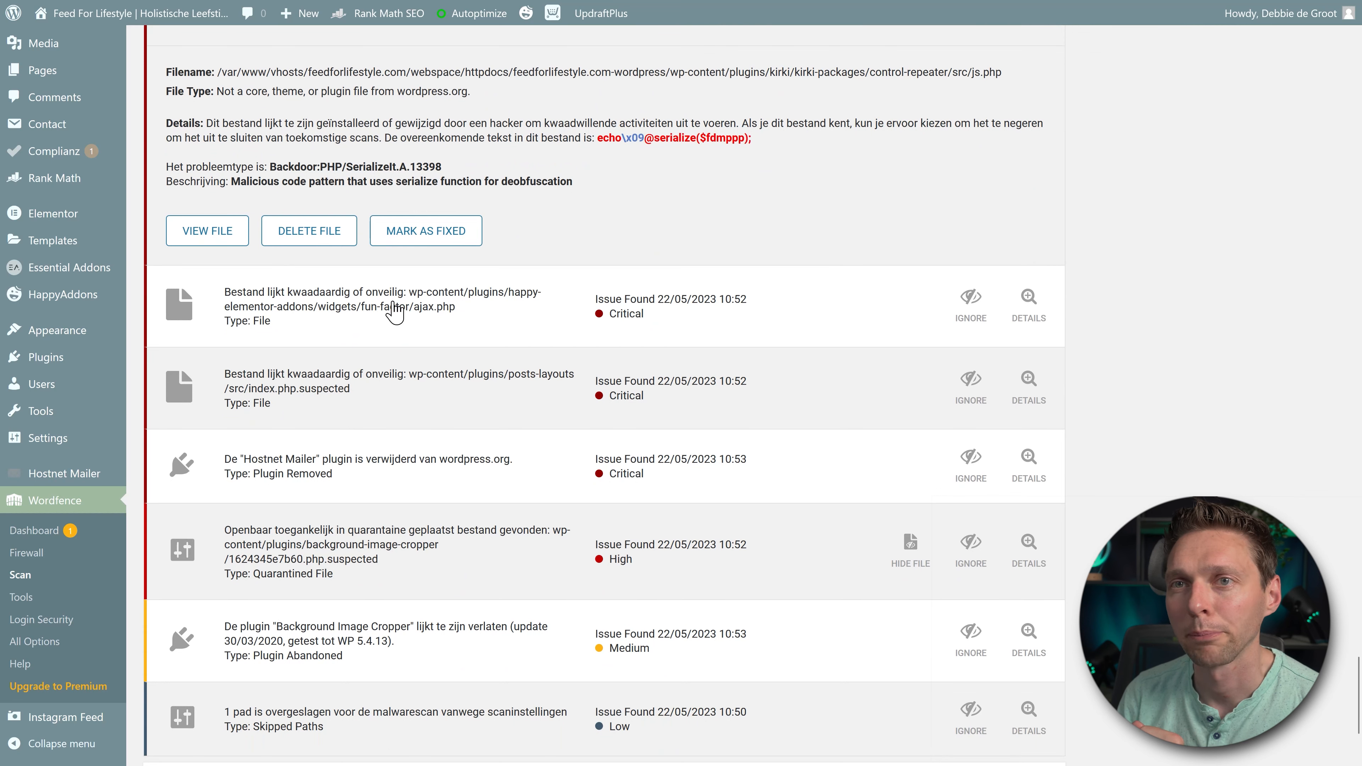
pyautogui.scroll(-3)
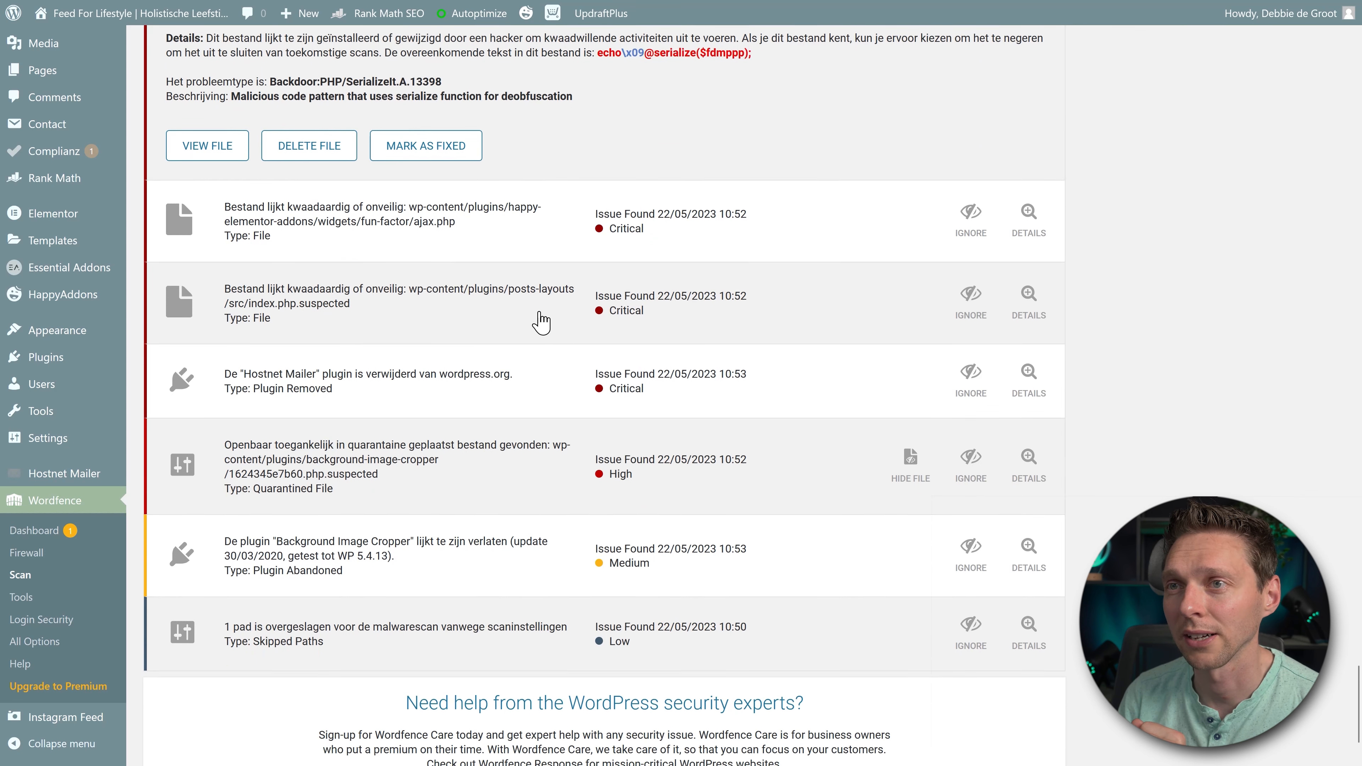
pyautogui.scroll(-3)
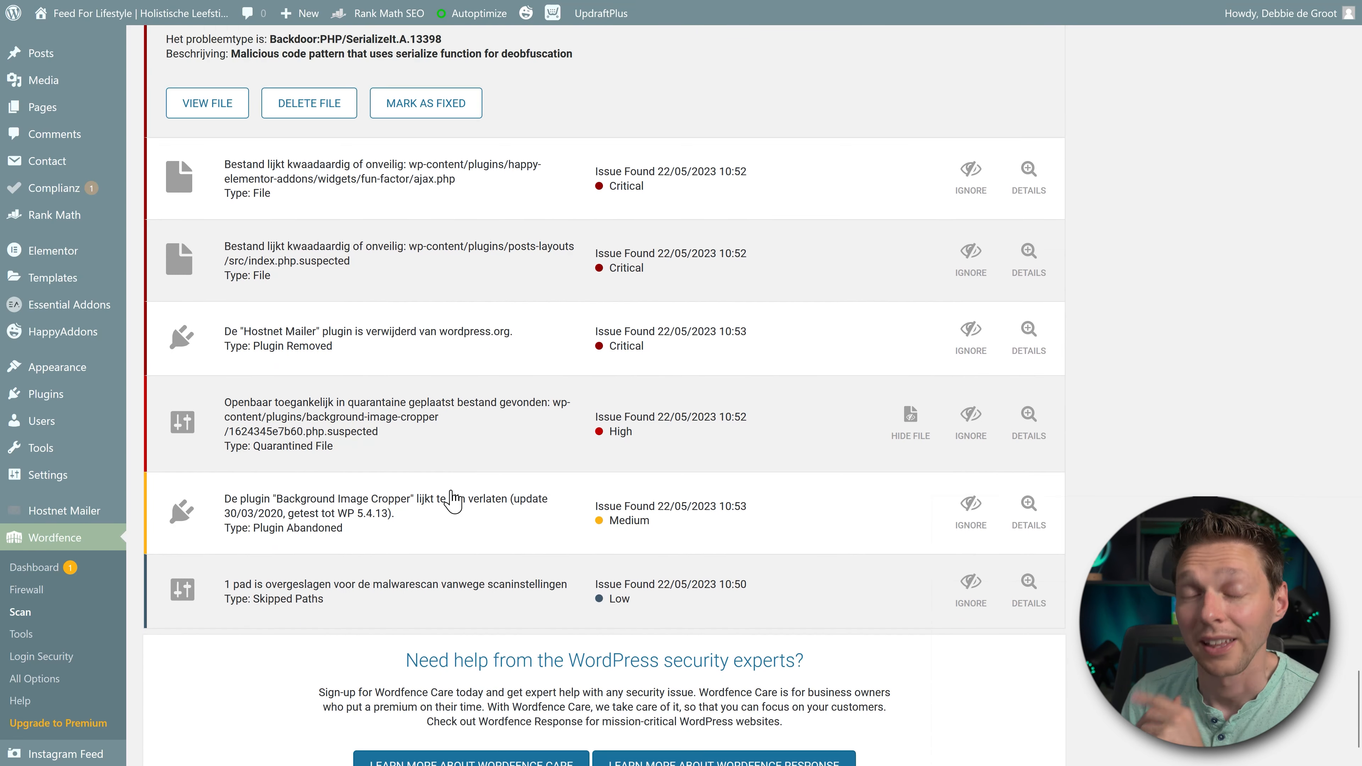
pyautogui.moveTo(401, 522)
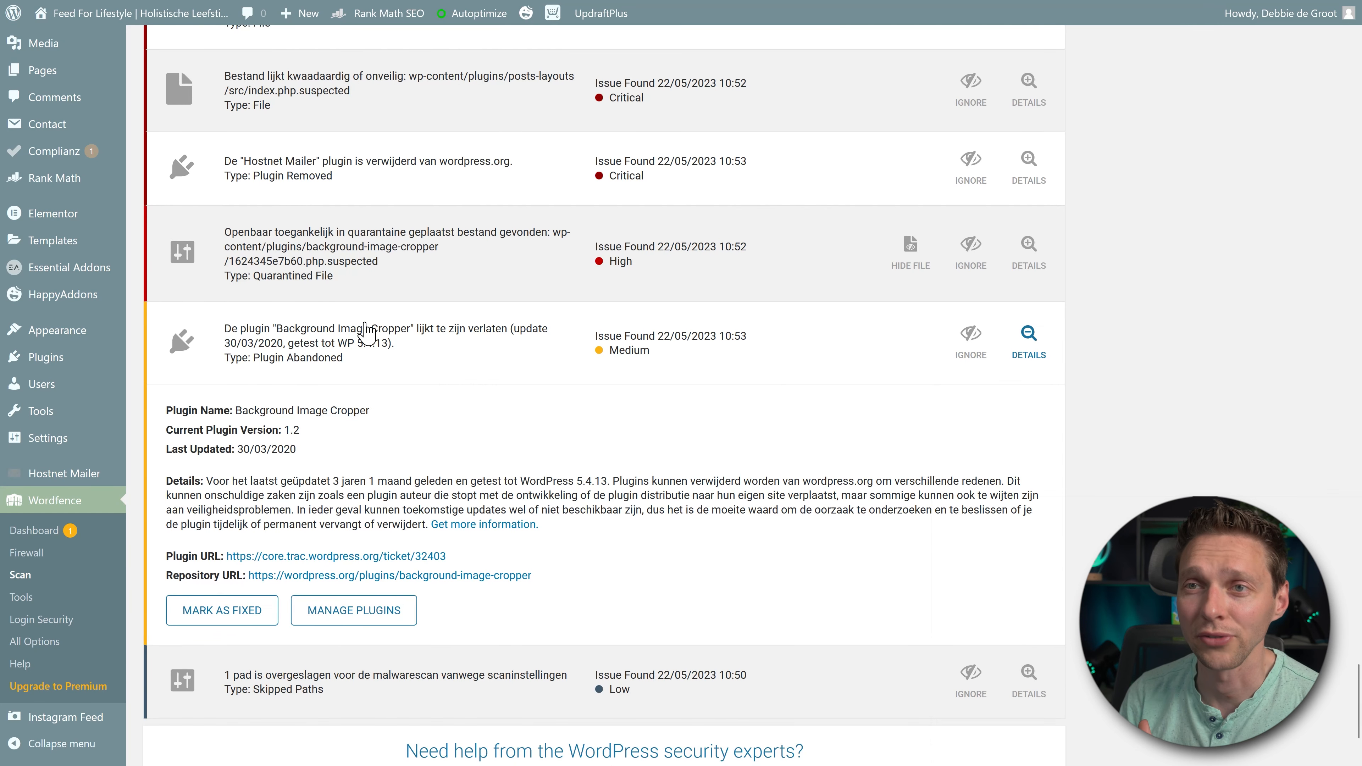
pyautogui.moveTo(449, 398)
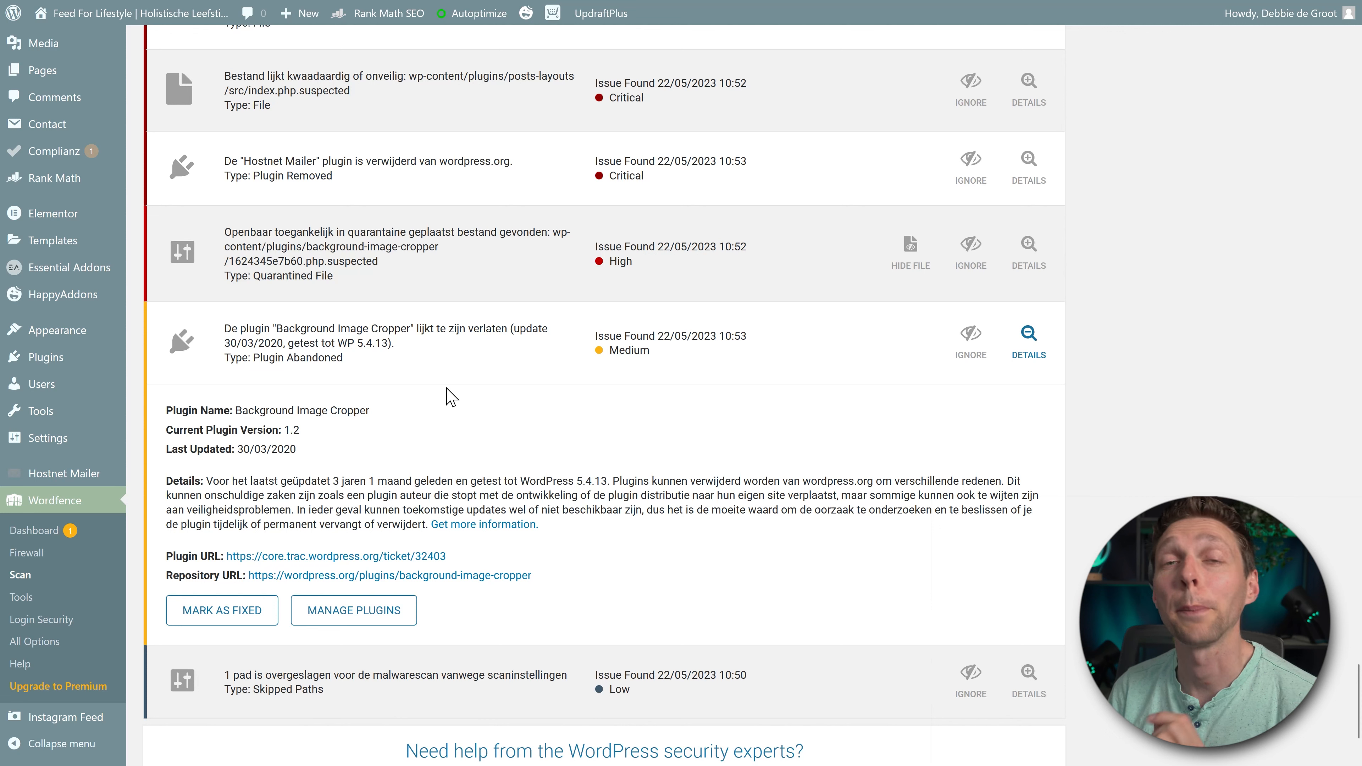
pyautogui.moveTo(231, 357)
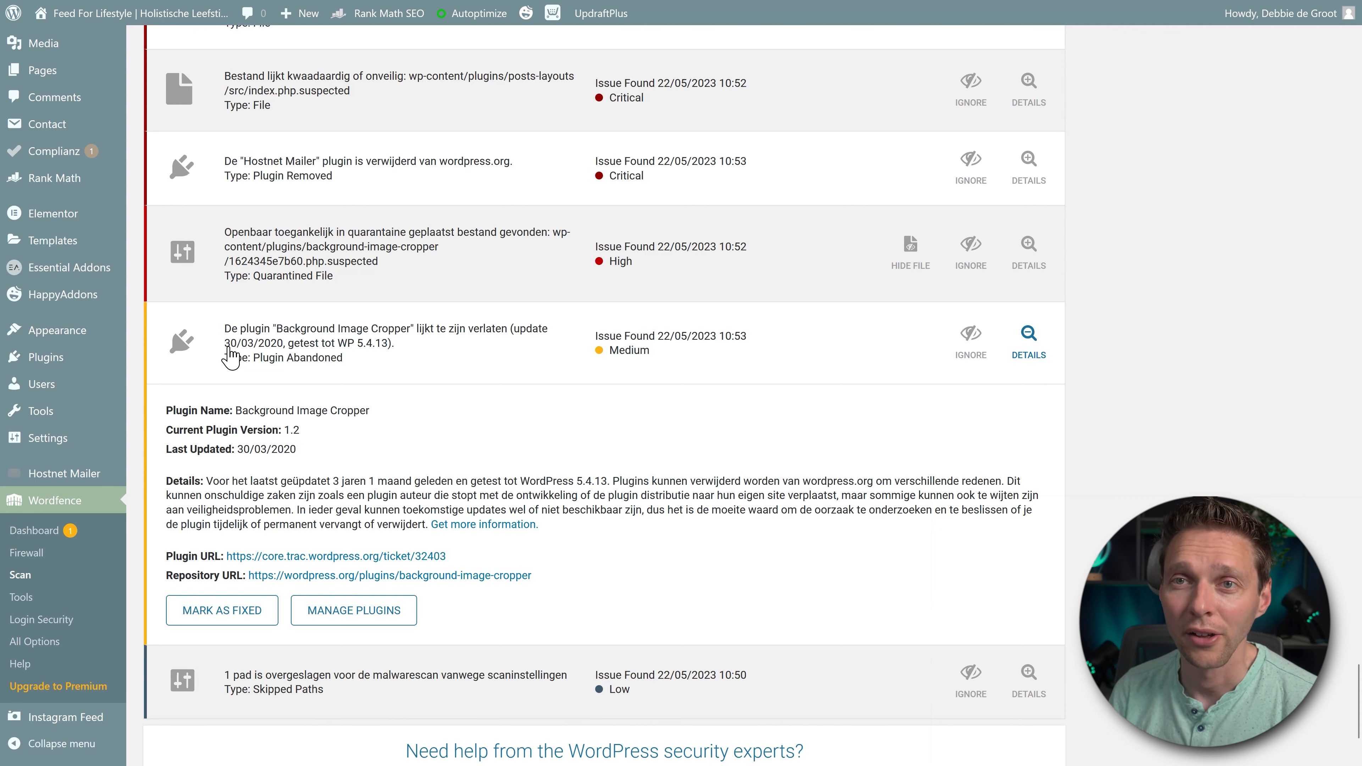
pyautogui.moveTo(310, 360)
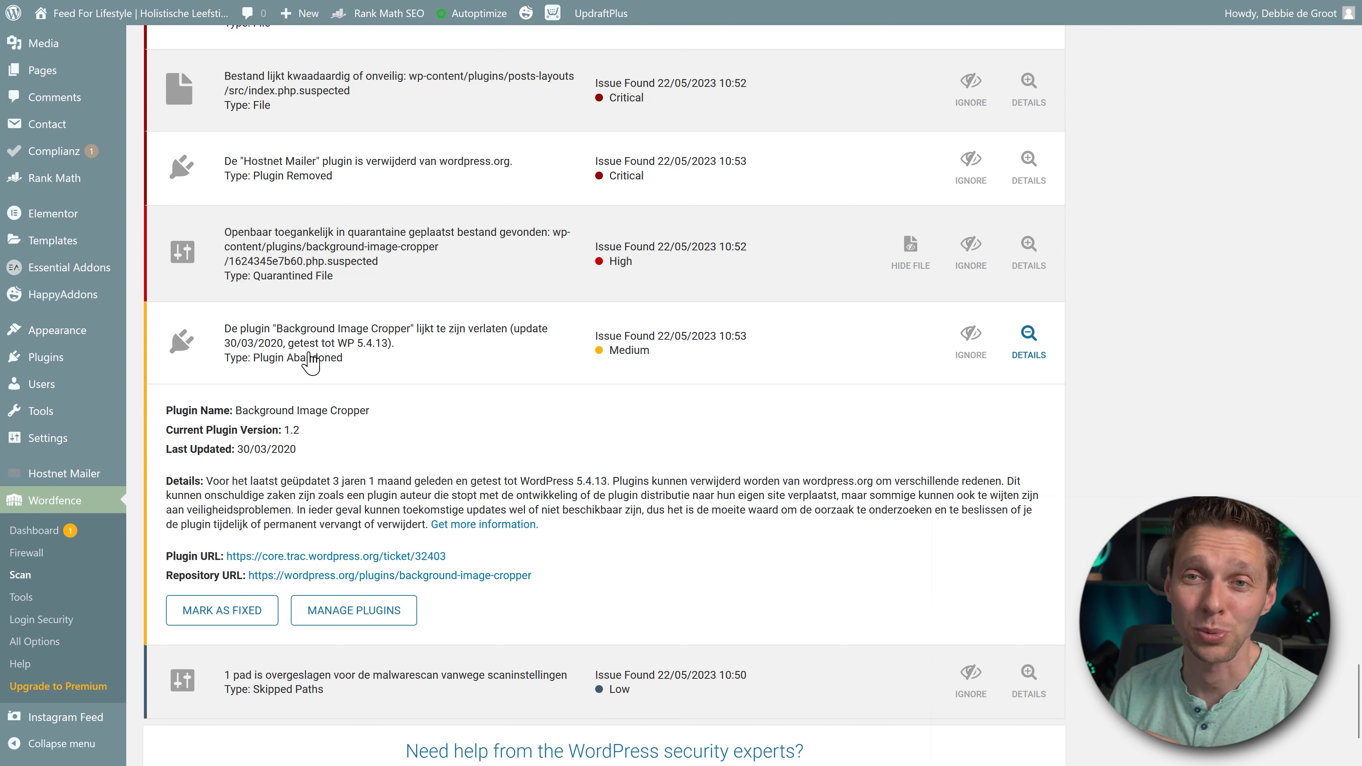
pyautogui.moveTo(616, 534)
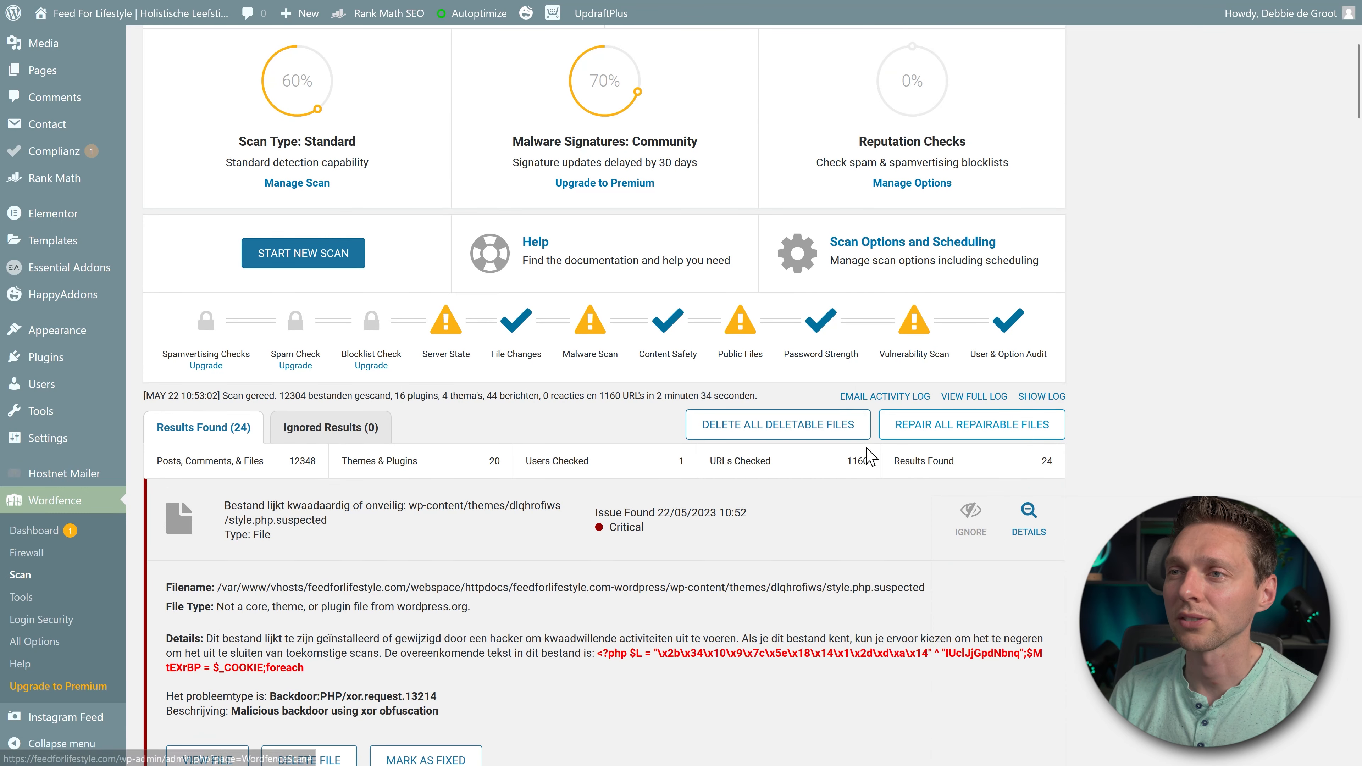
pyautogui.moveTo(777, 424)
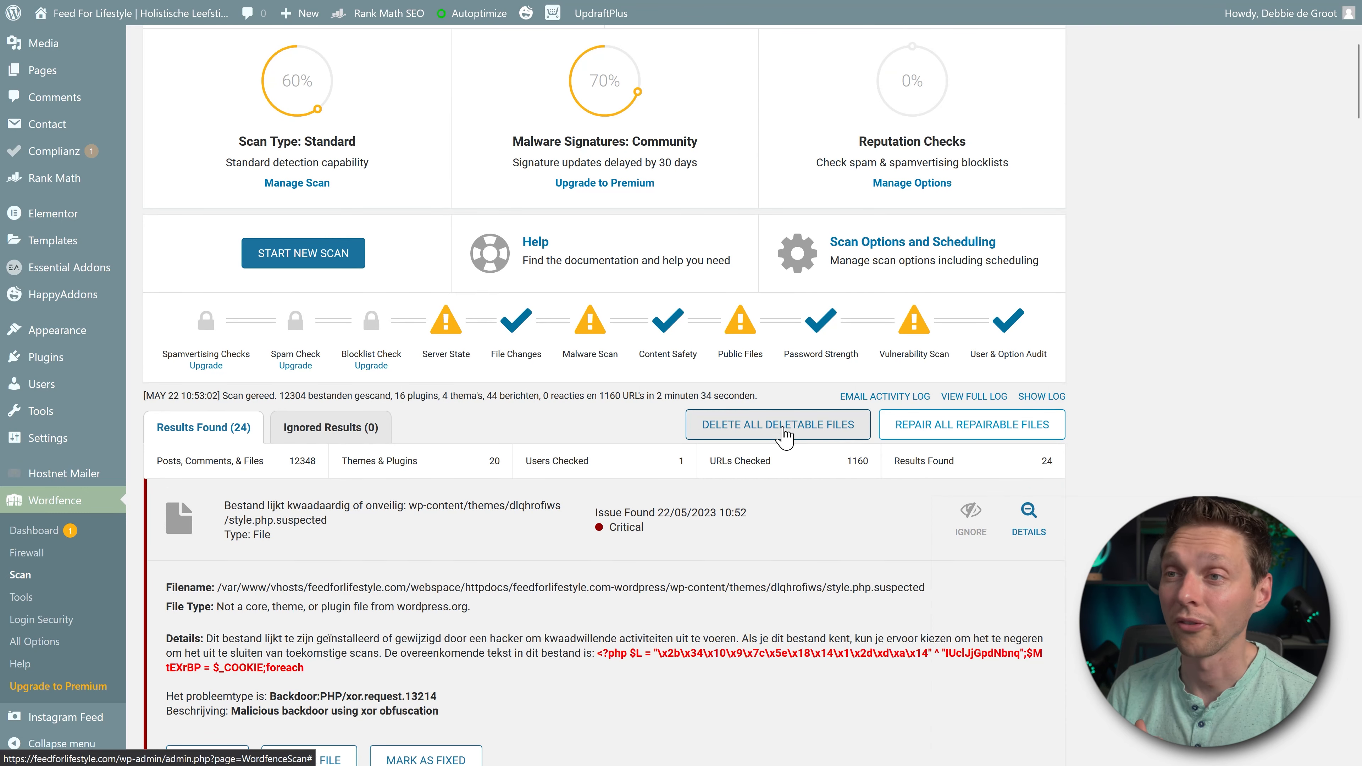
# - Delete all deletable flagged files in Wordfence, removing 20 and leaving 4 results
pyautogui.click(777, 424)
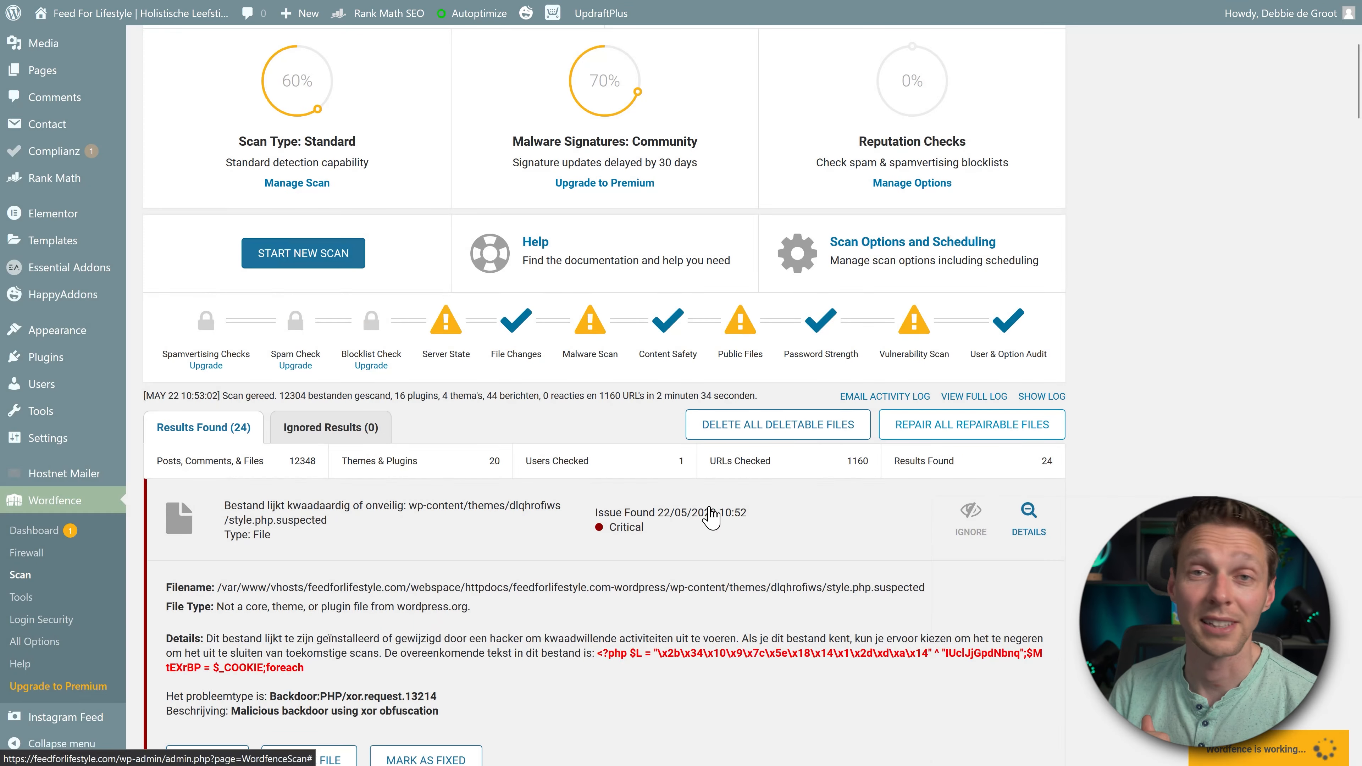
pyautogui.click(776, 424)
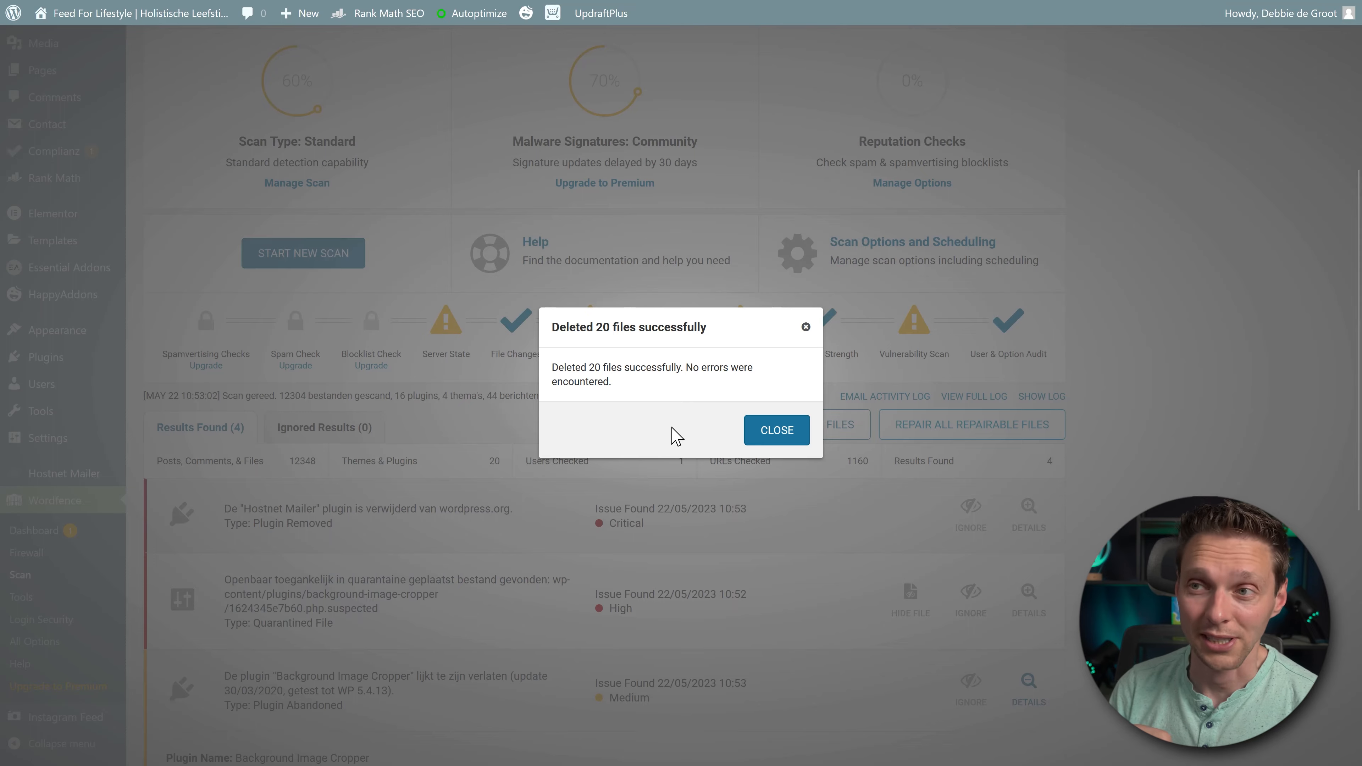
pyautogui.click(774, 430)
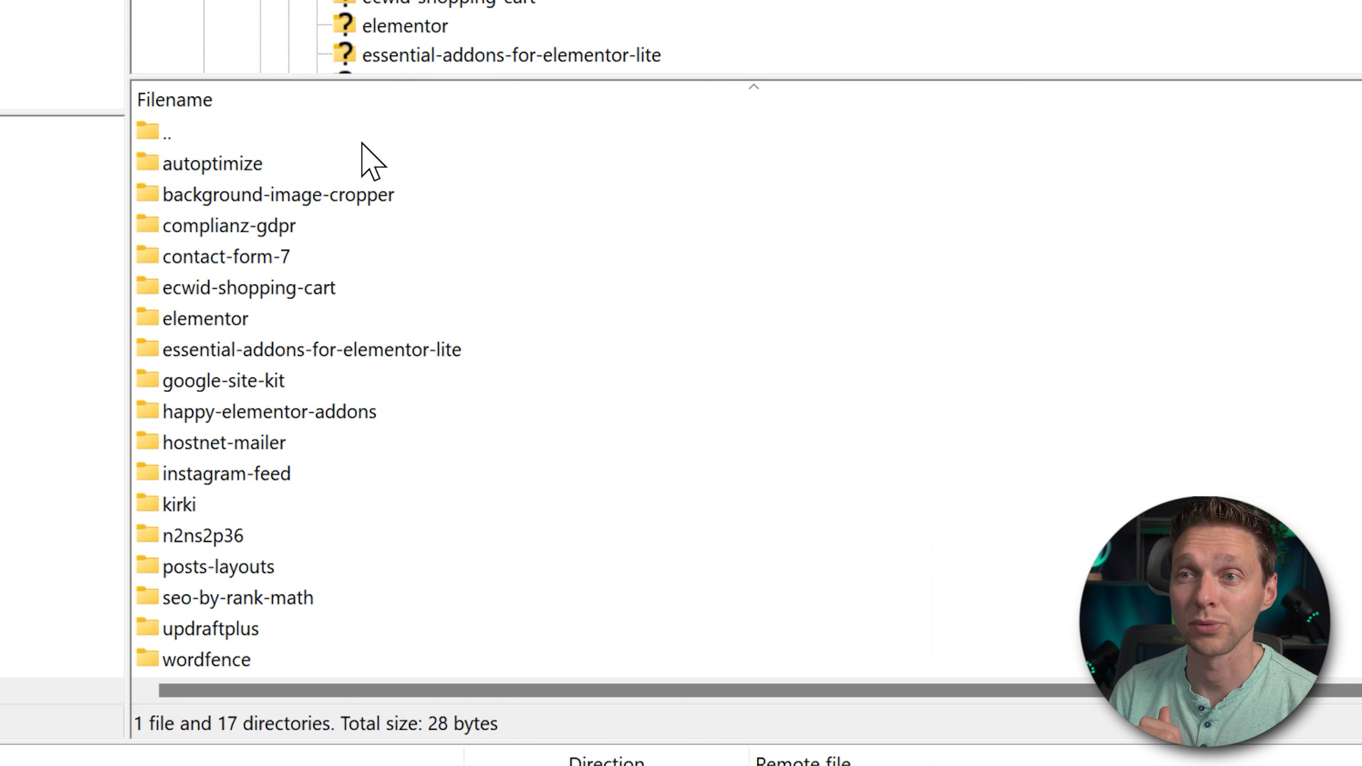
pyautogui.moveTo(353, 337)
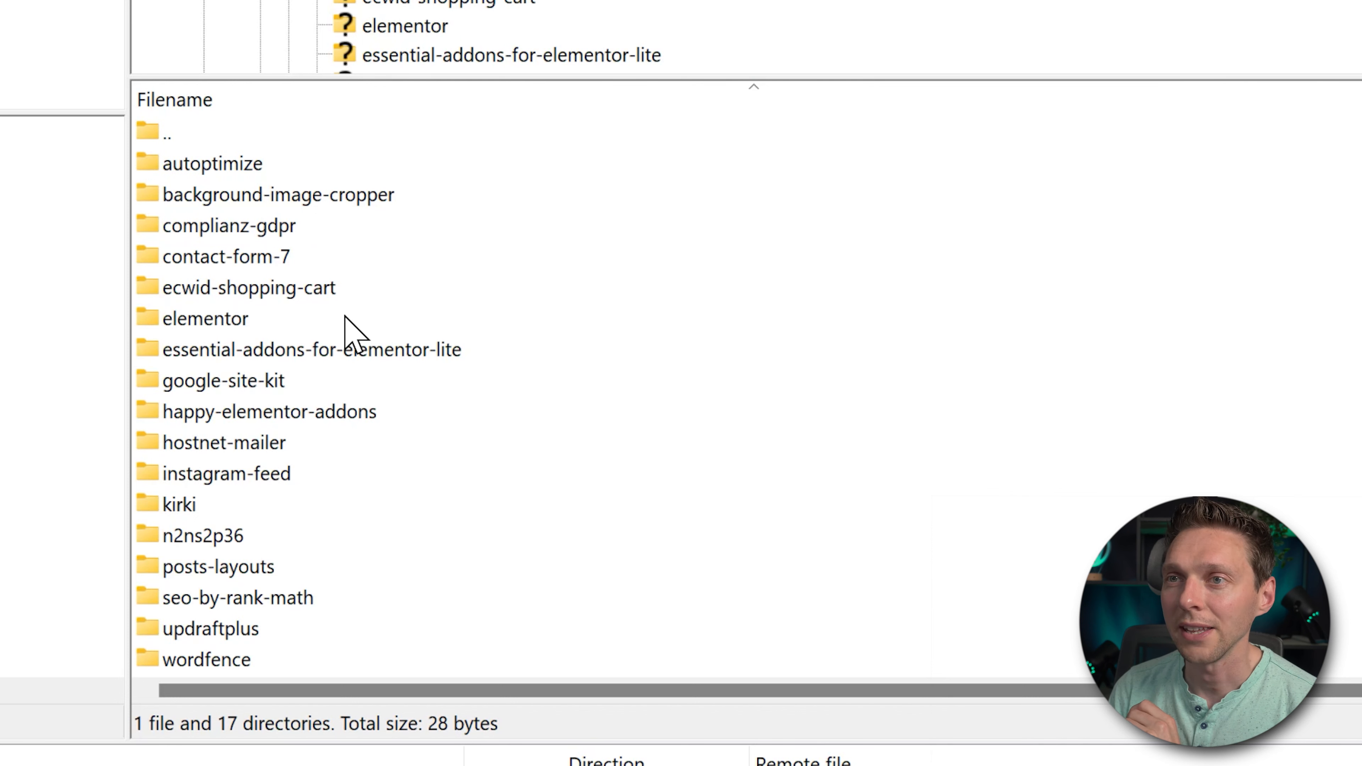
# - Delete the background-image-cropper folder with its contents from the server's plugins folder
pyautogui.click(277, 193)
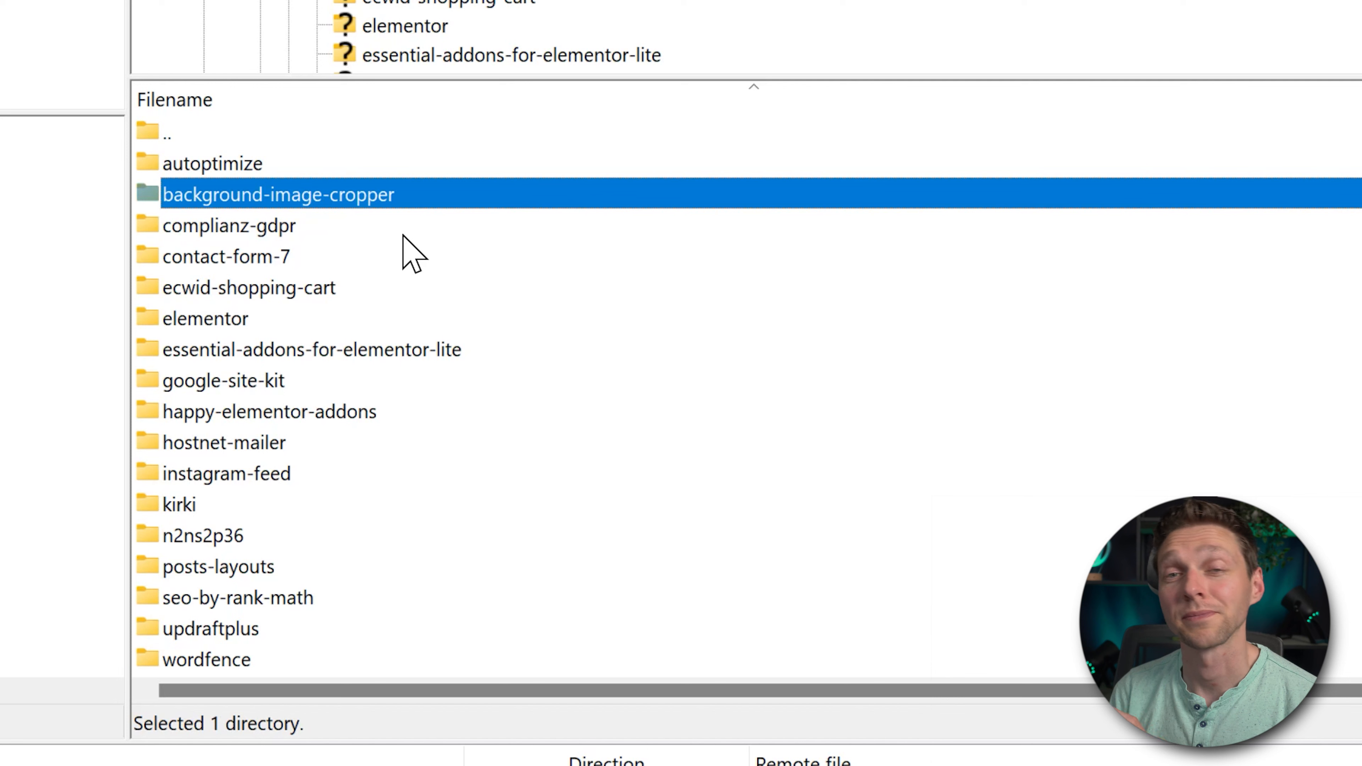
pyautogui.moveTo(434, 219)
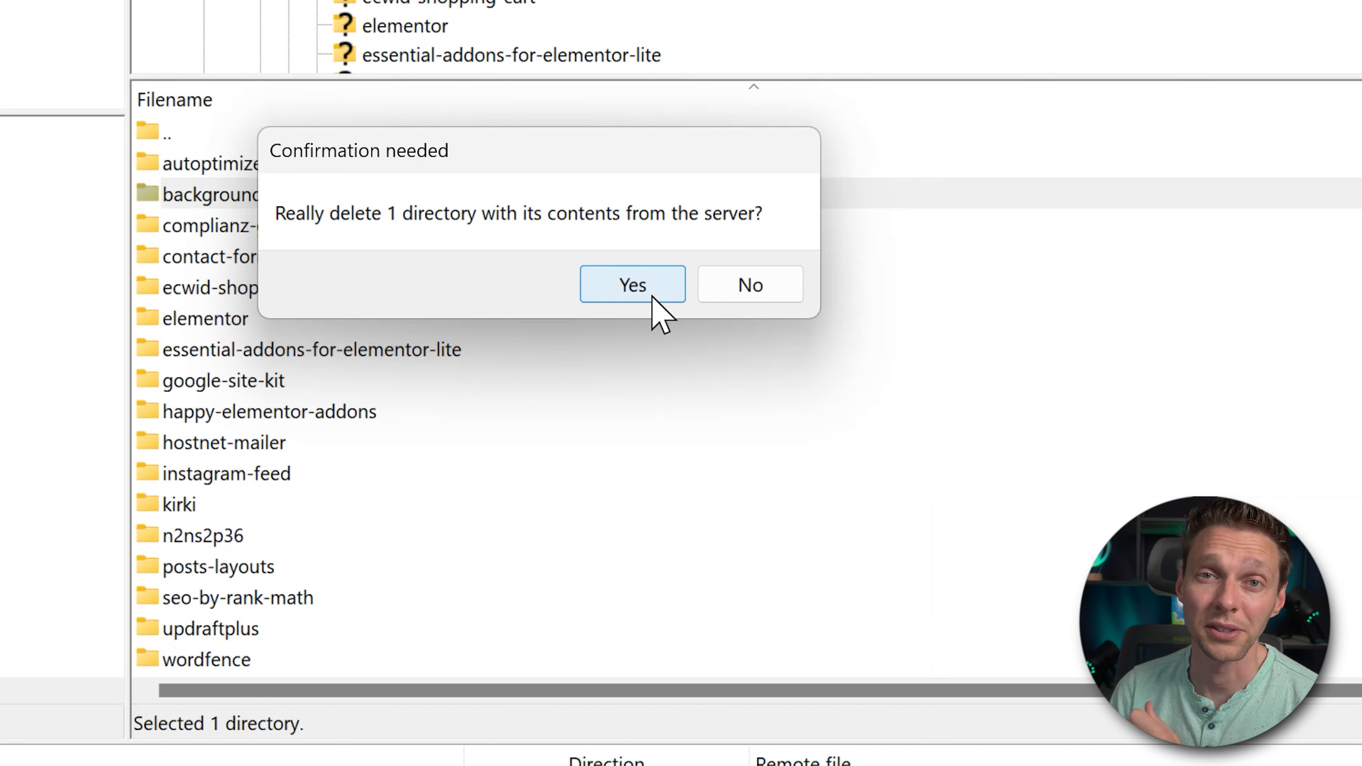
pyautogui.click(631, 284)
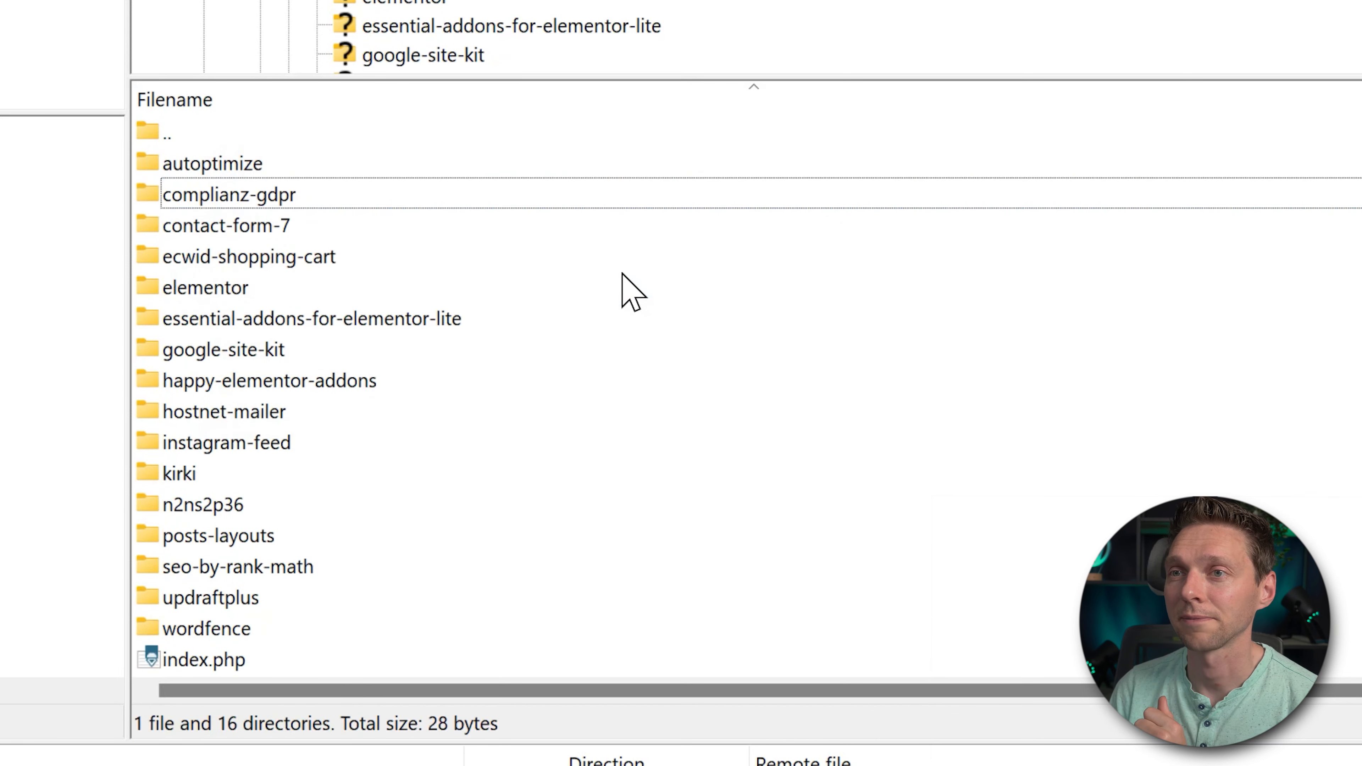
# - Inspect the kirki and n2ns2p36 folders, finding n2ns2p36 holds only .htaccess
pyautogui.click(178, 473)
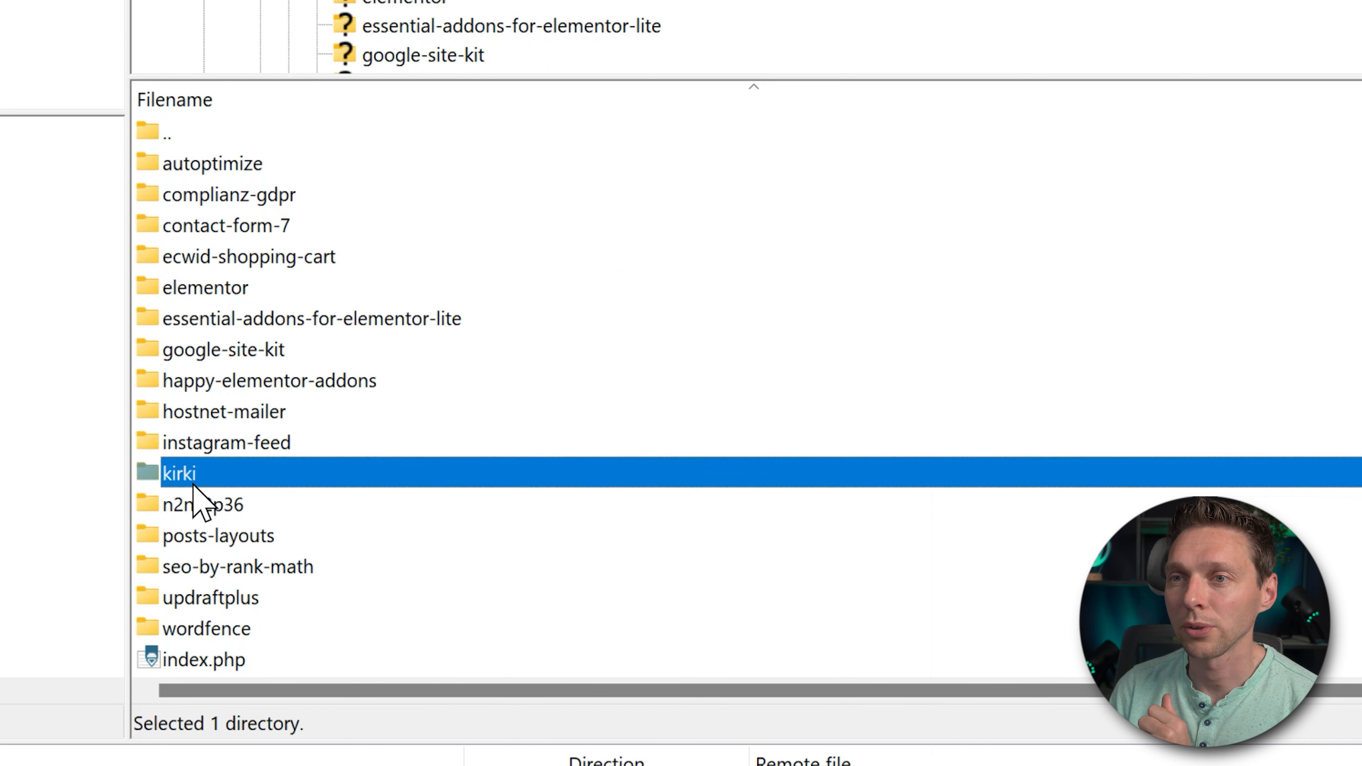
pyautogui.doubleClick(178, 472)
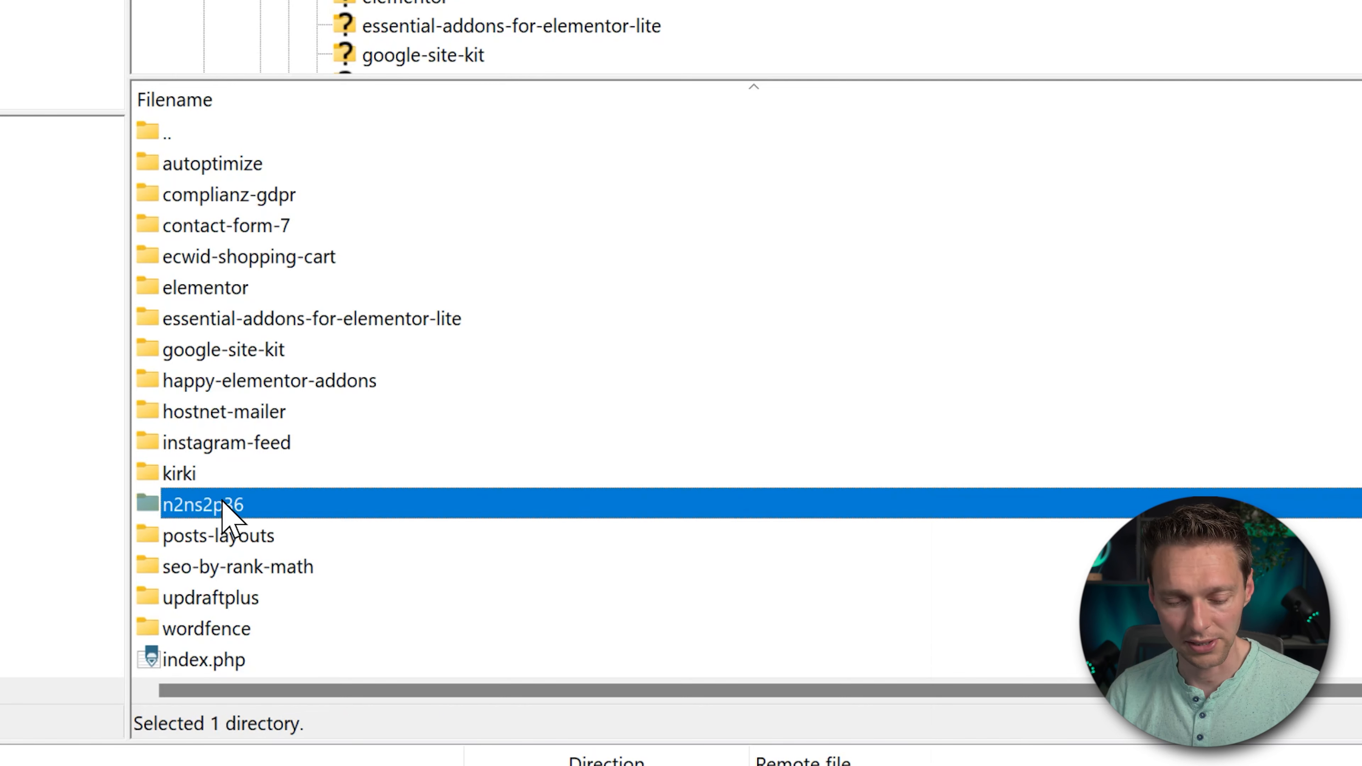
pyautogui.doubleClick(203, 504)
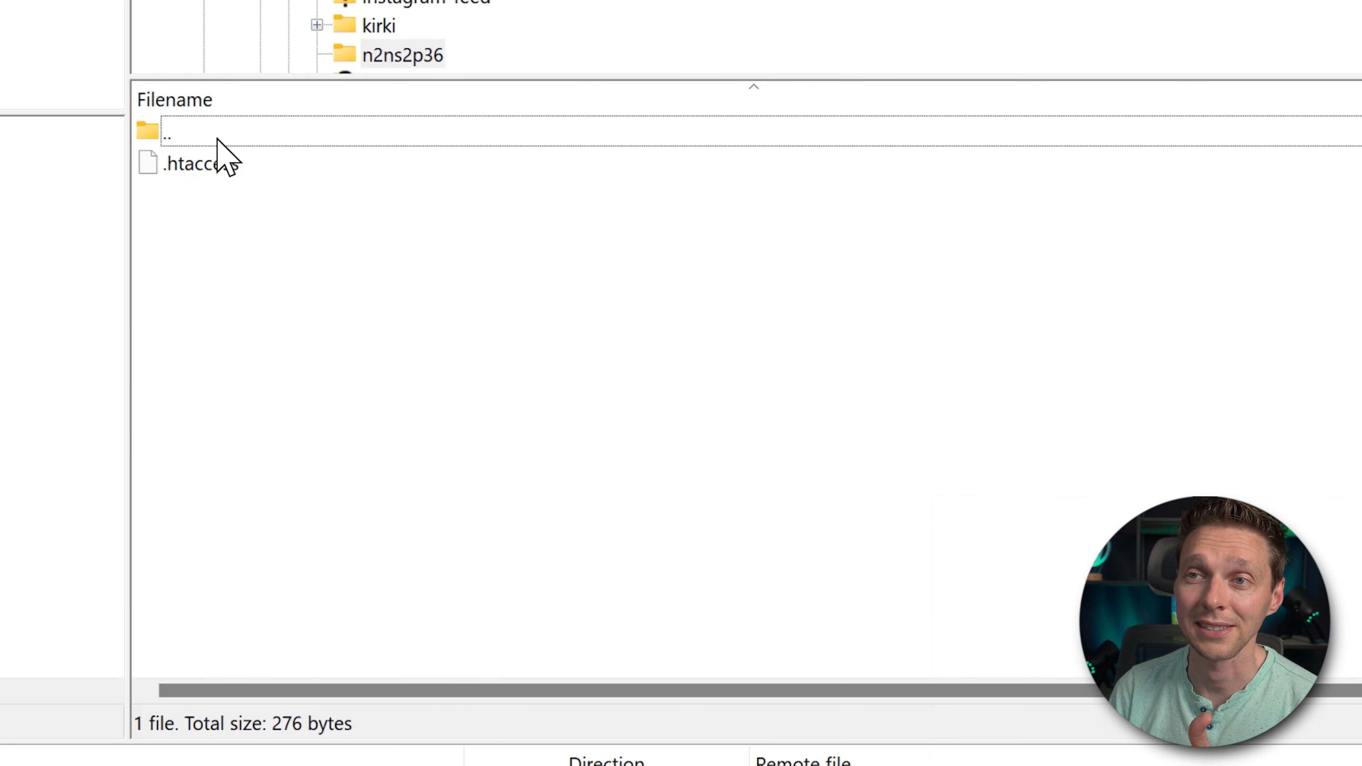
pyautogui.rightClick(204, 504)
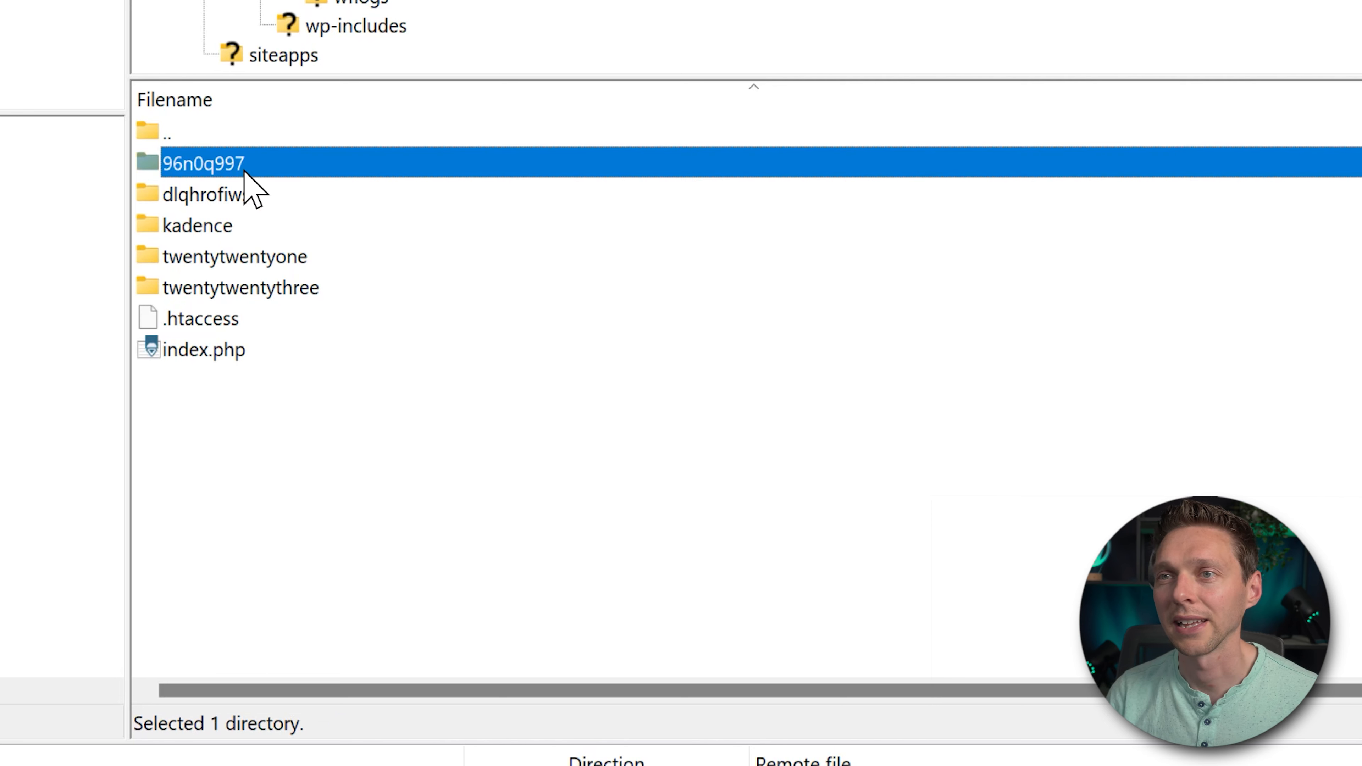
# - Check the 96n0q997 folder, then delete themes 96n0q997, dlqhrofiws, twentytwentyone and twentytwentythree, leaving kadence
pyautogui.doubleClick(202, 163)
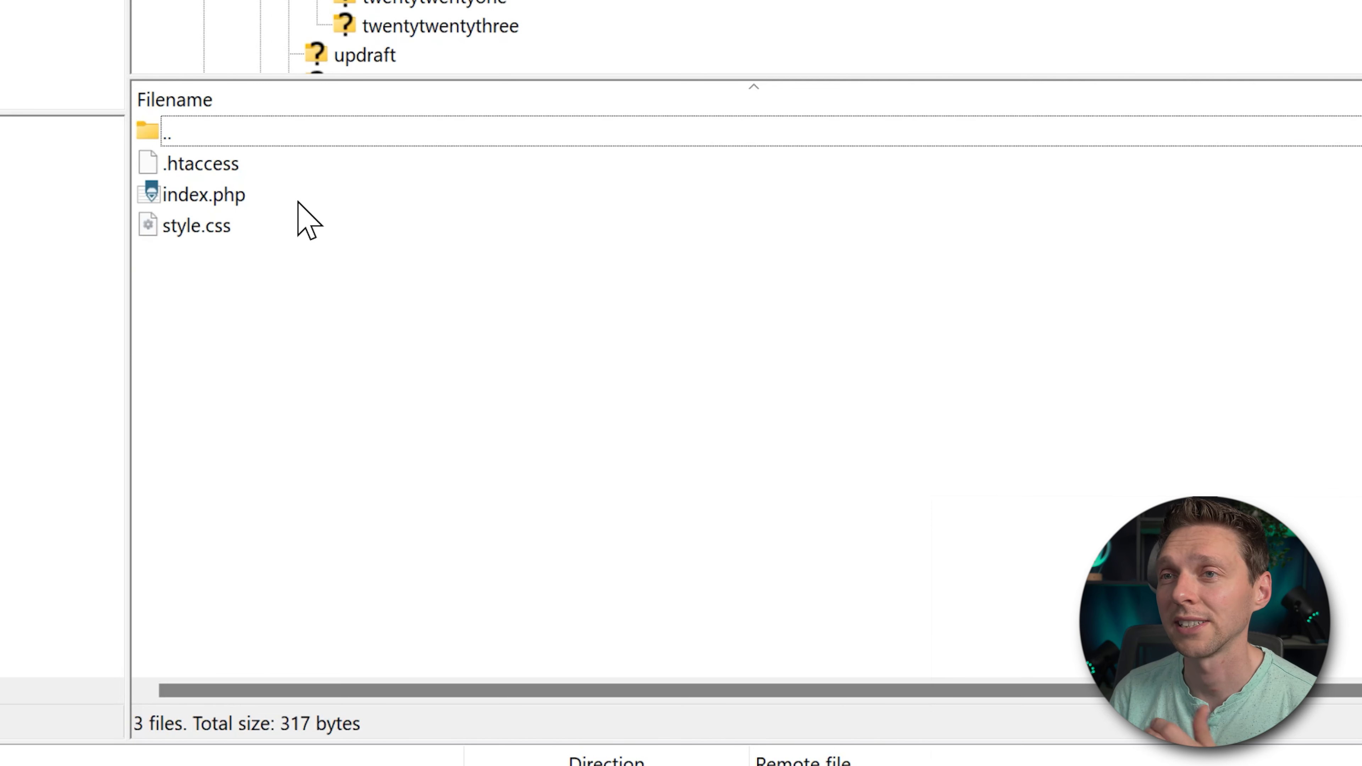
pyautogui.moveTo(212, 139)
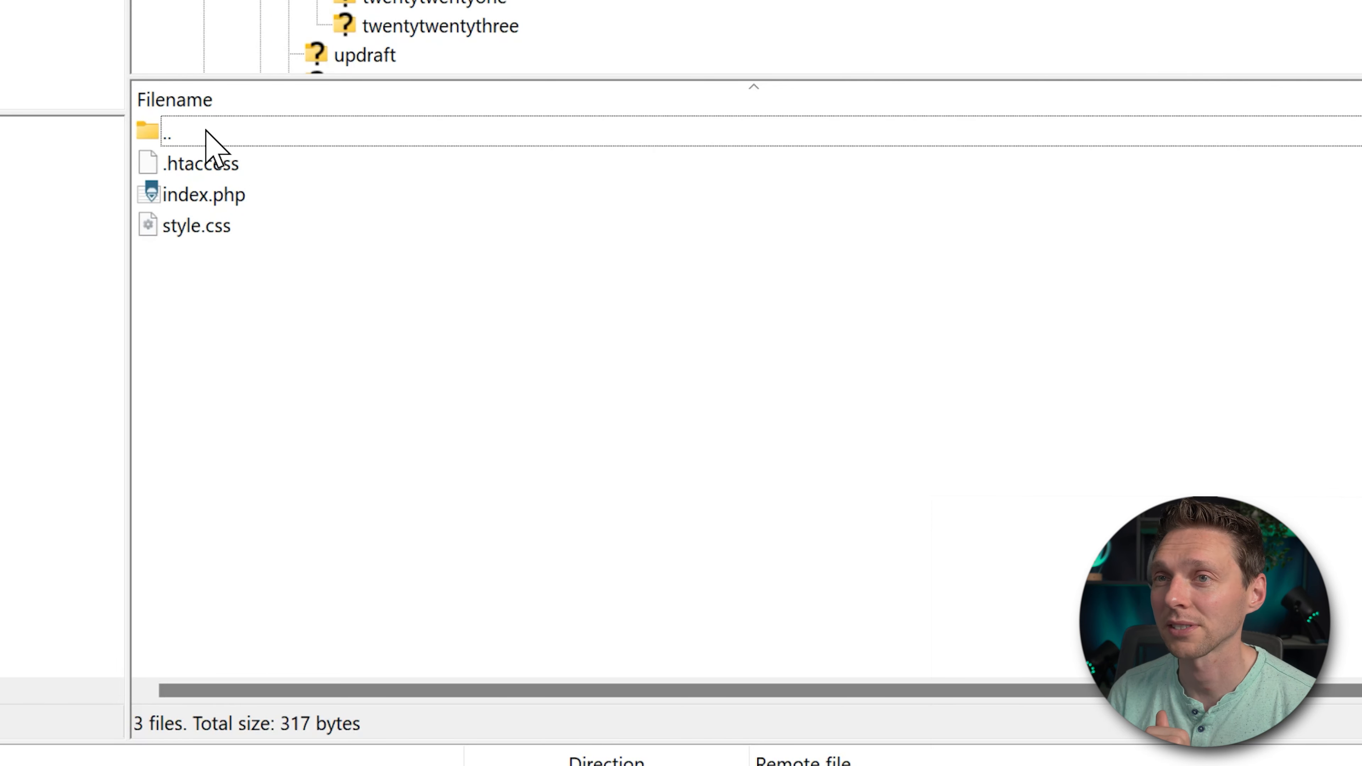
pyautogui.moveTo(235, 156)
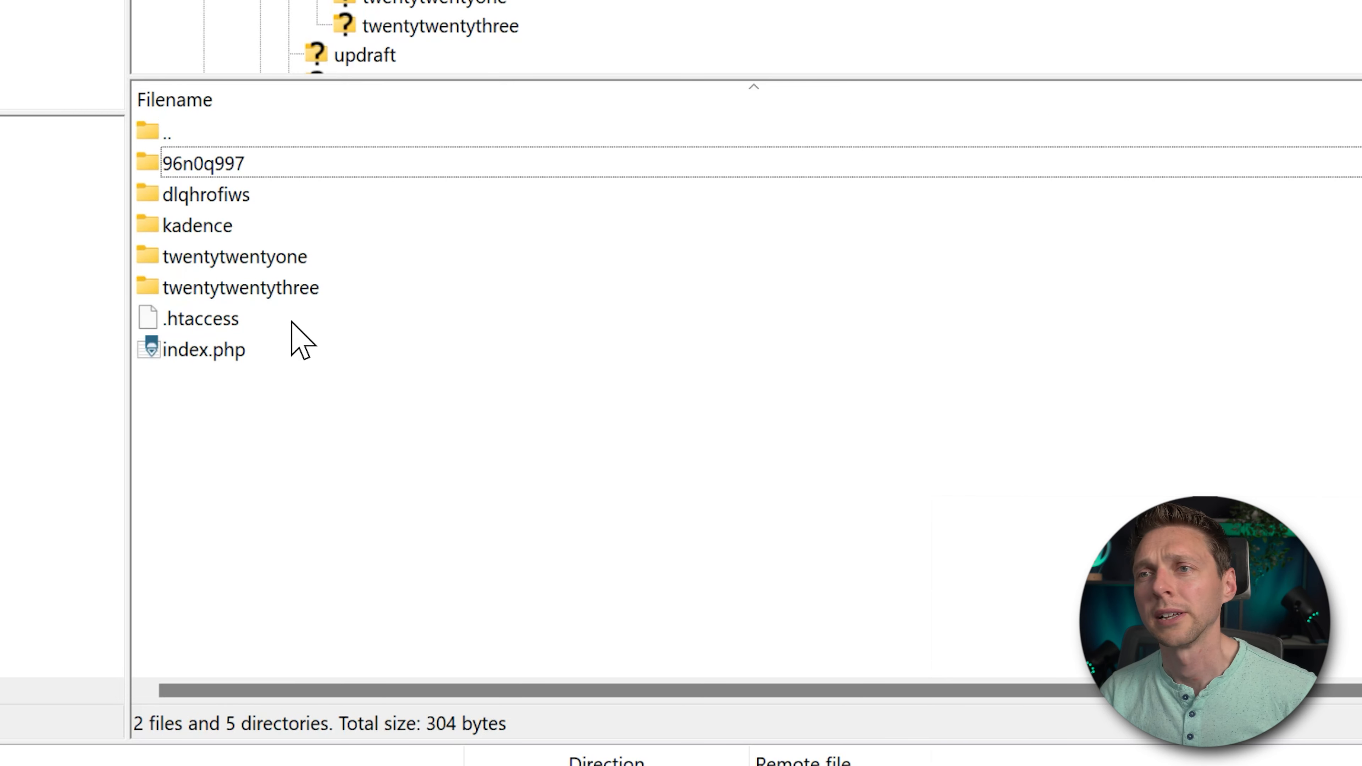
pyautogui.click(241, 288)
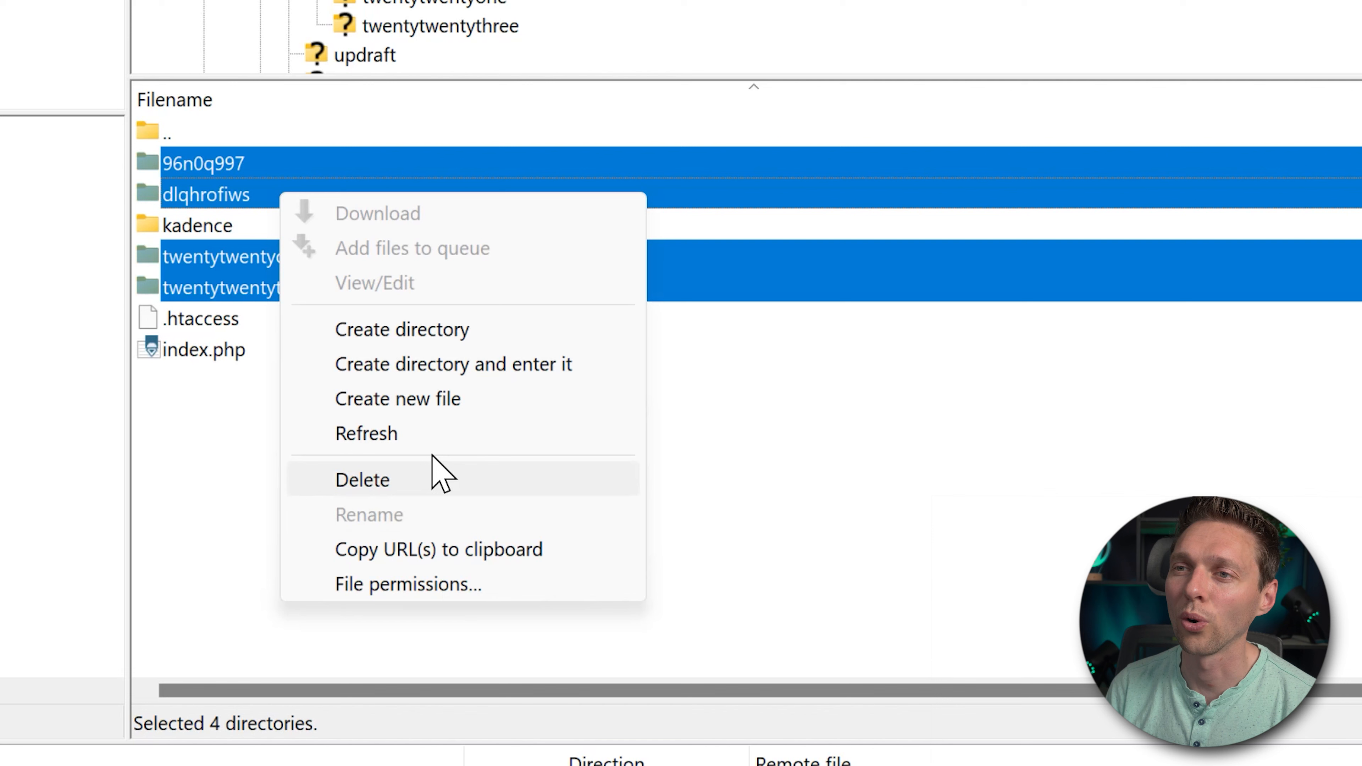
pyautogui.moveTo(382, 491)
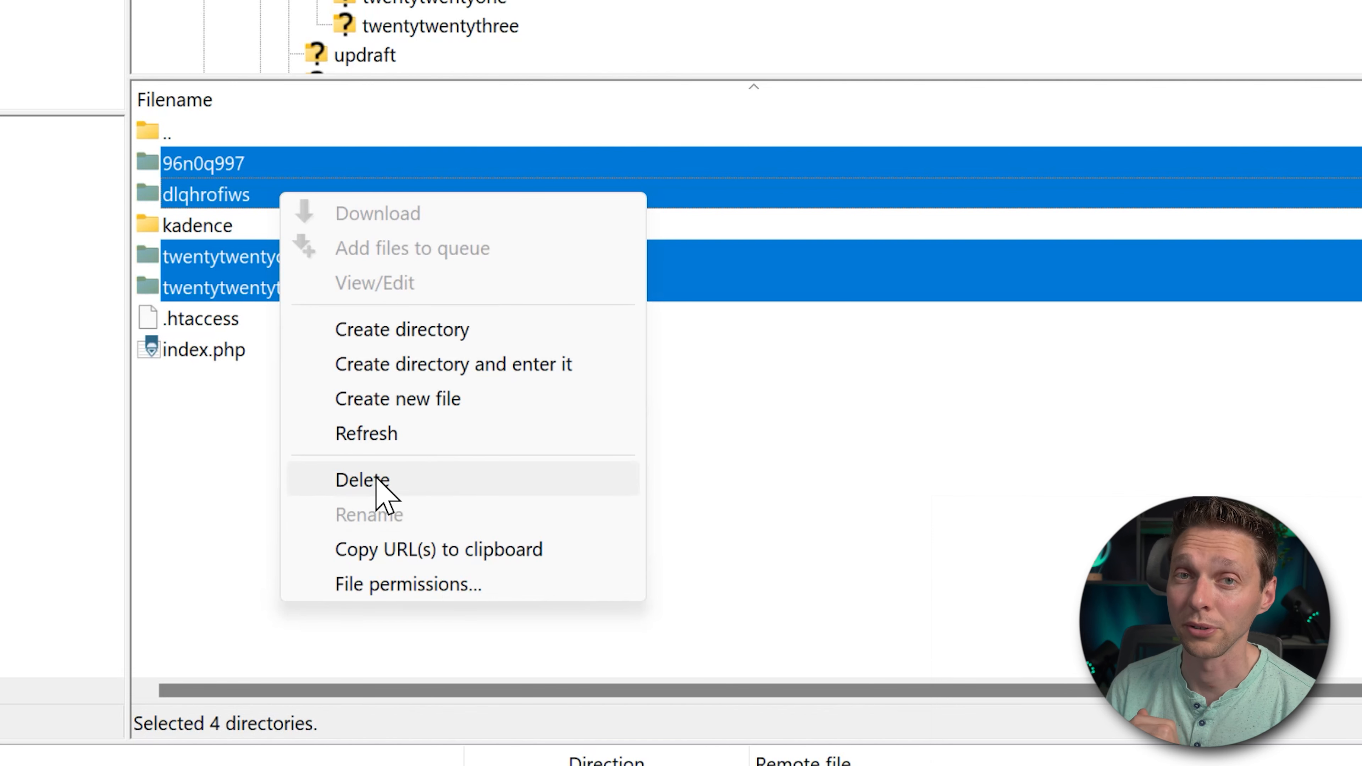
pyautogui.click(363, 480)
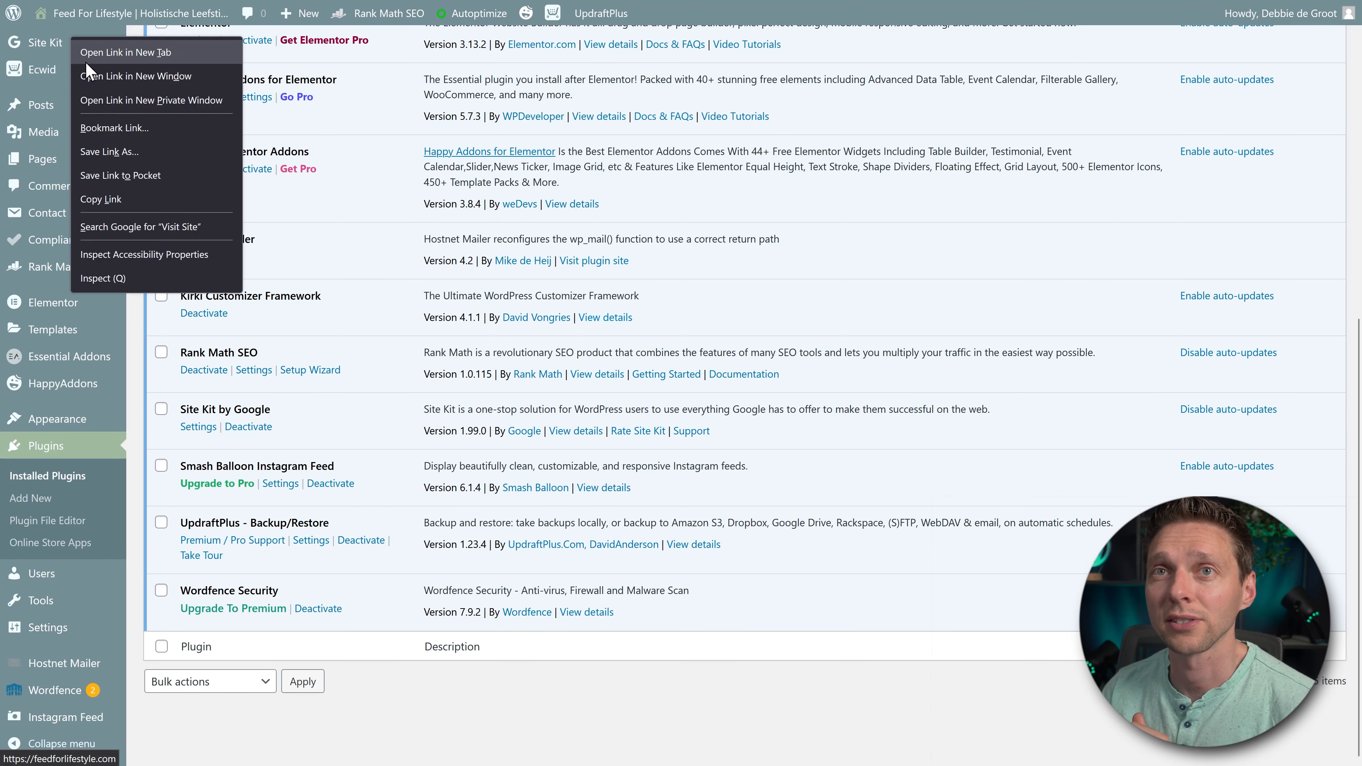
# - Visit the live Feed For Lifestyle site, hit a 404 on a subpage, and return to the home page
pyautogui.click(154, 100)
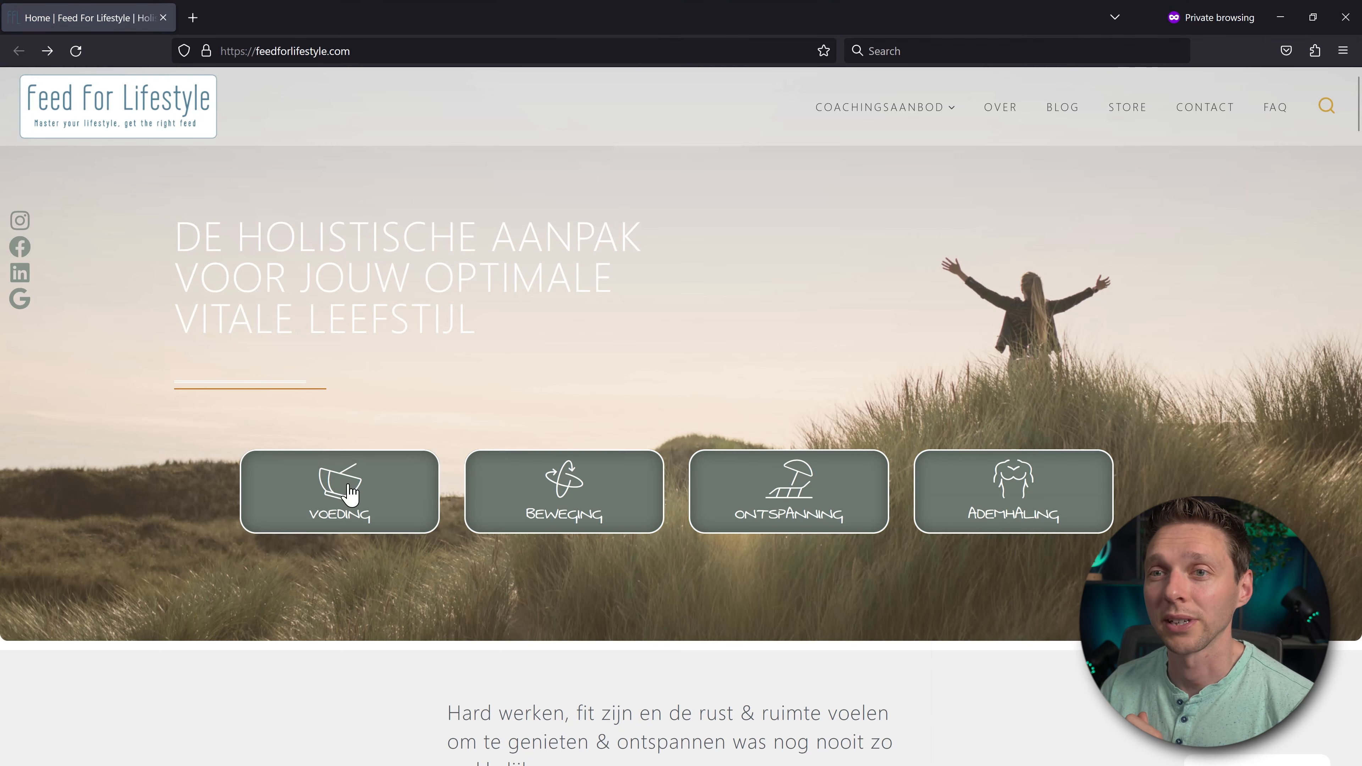
pyautogui.click(337, 491)
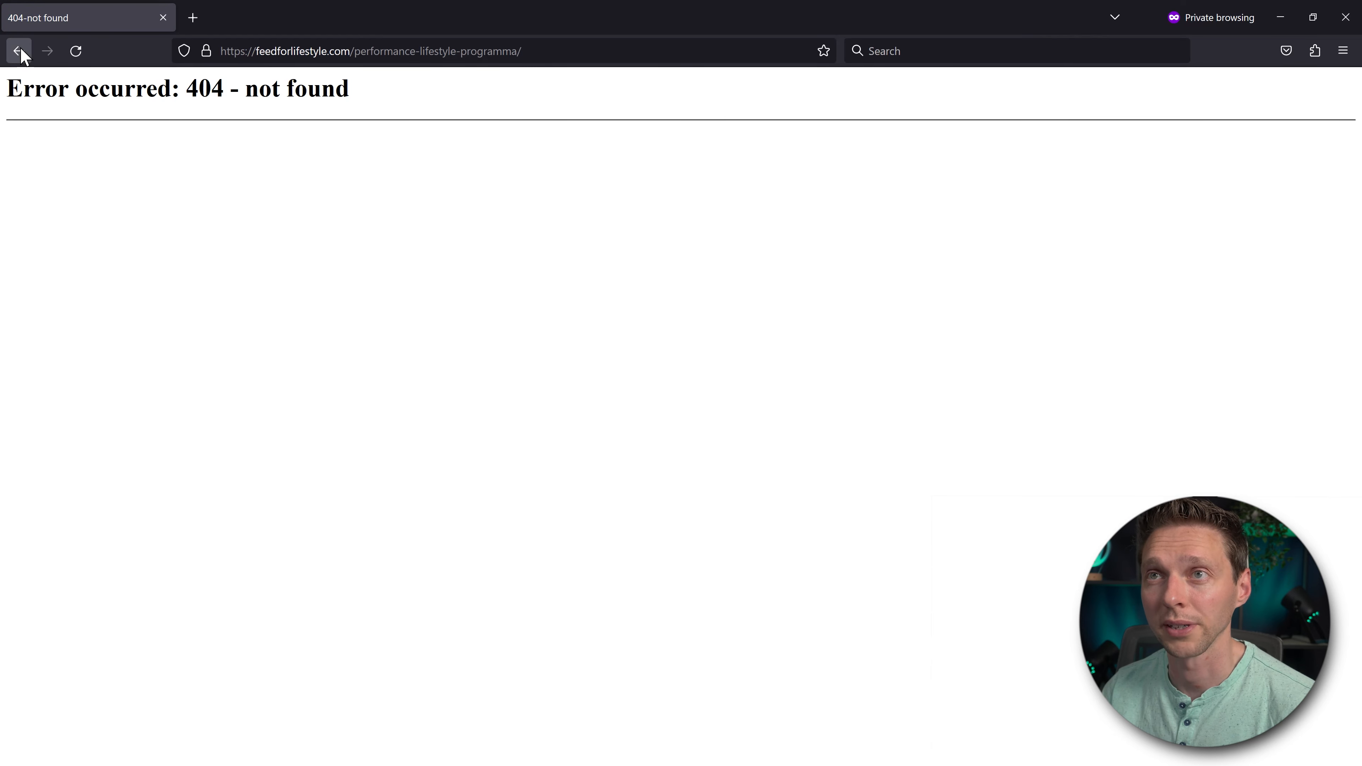
pyautogui.click(18, 51)
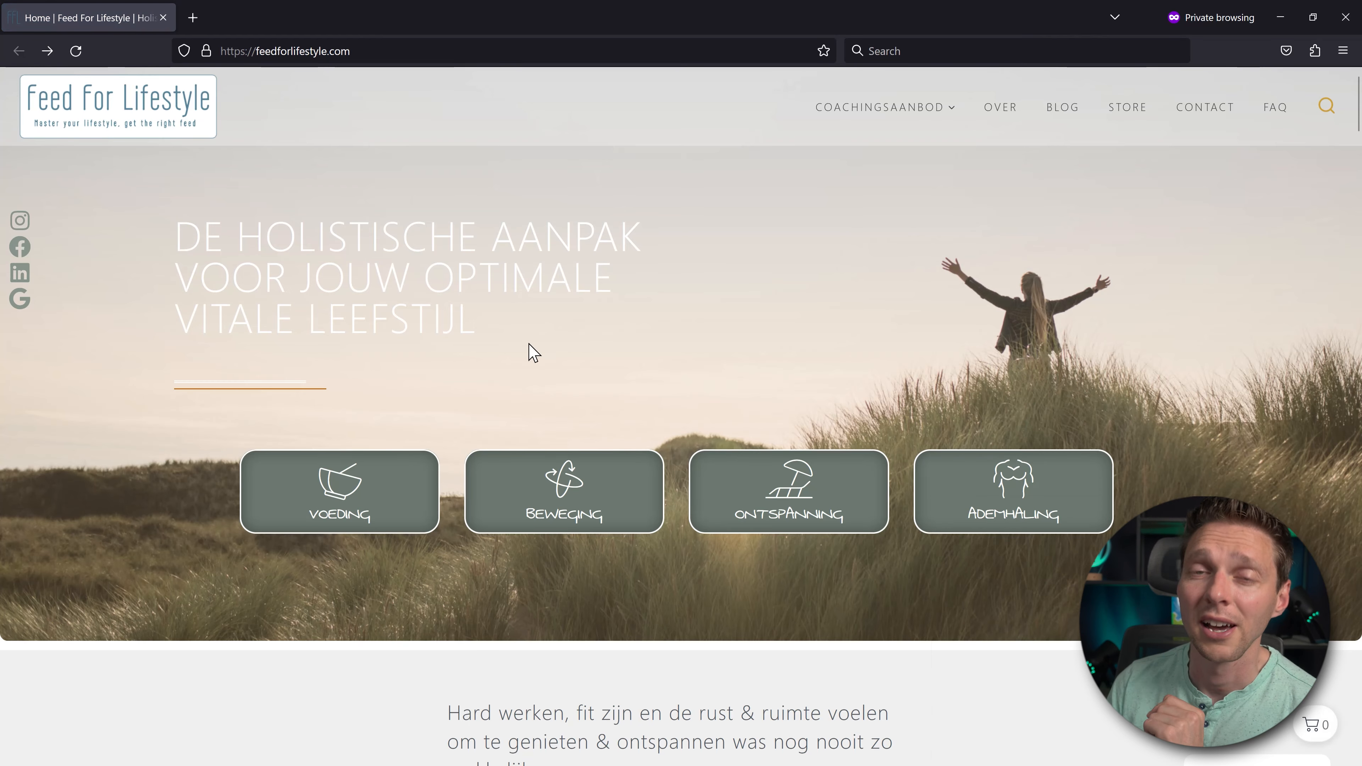
pyautogui.moveTo(499, 347)
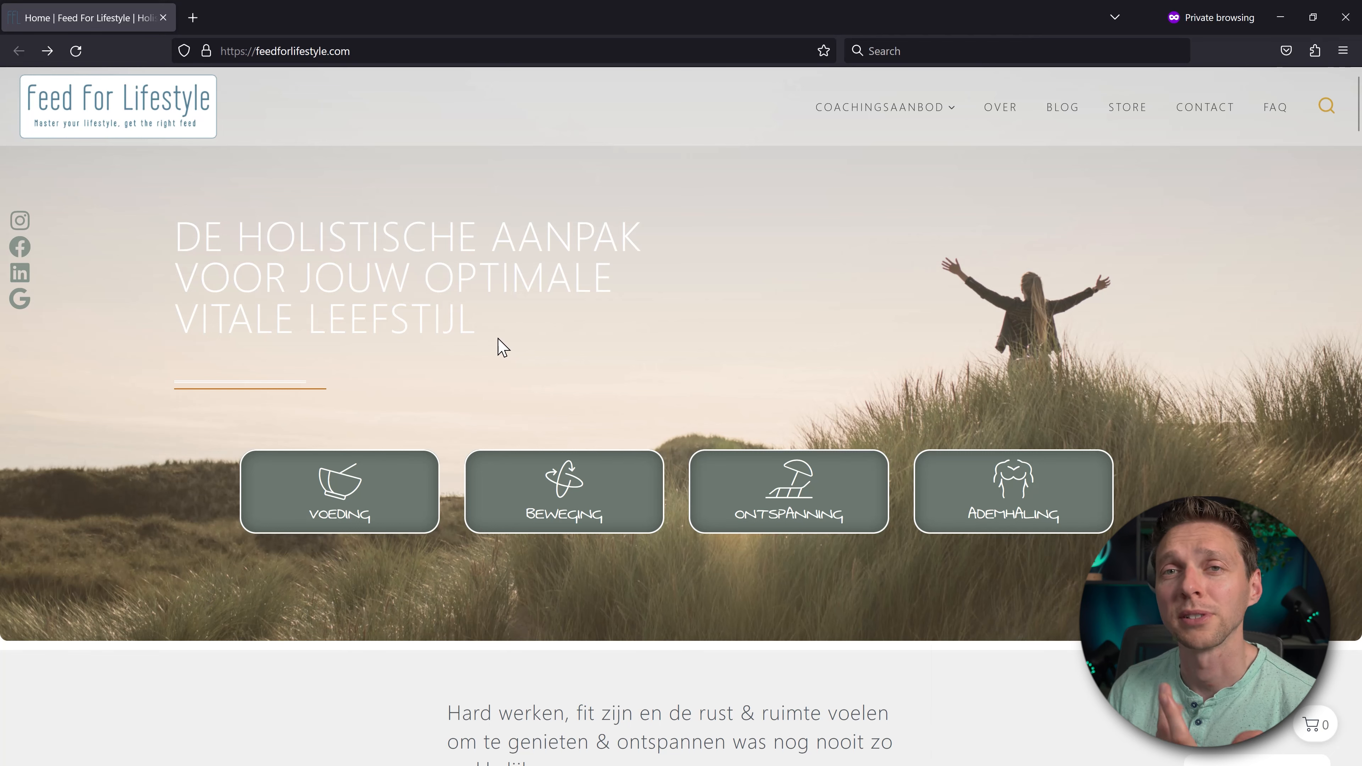
pyautogui.moveTo(1246, 85)
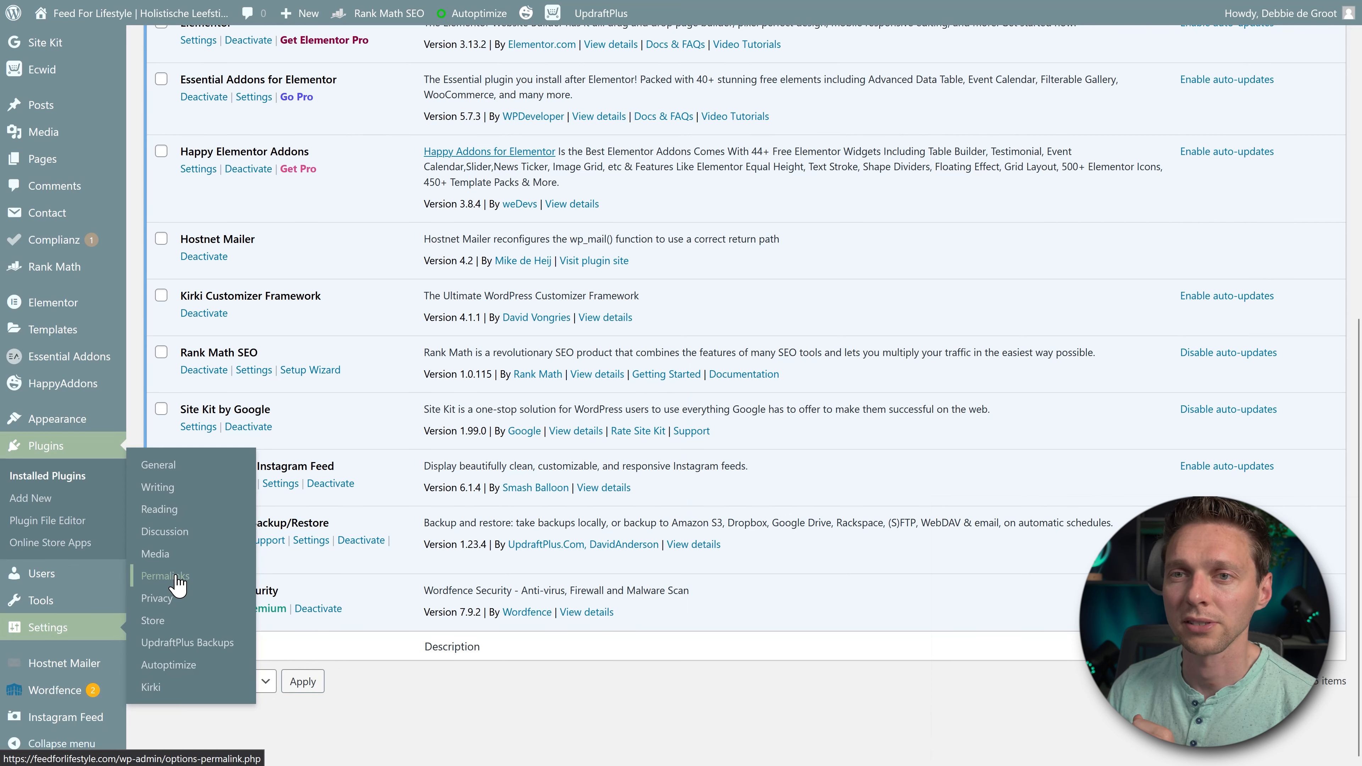
# - Resave the permalink settings with the Post name structure so 'Permalink structure updated.' appears
pyautogui.click(163, 575)
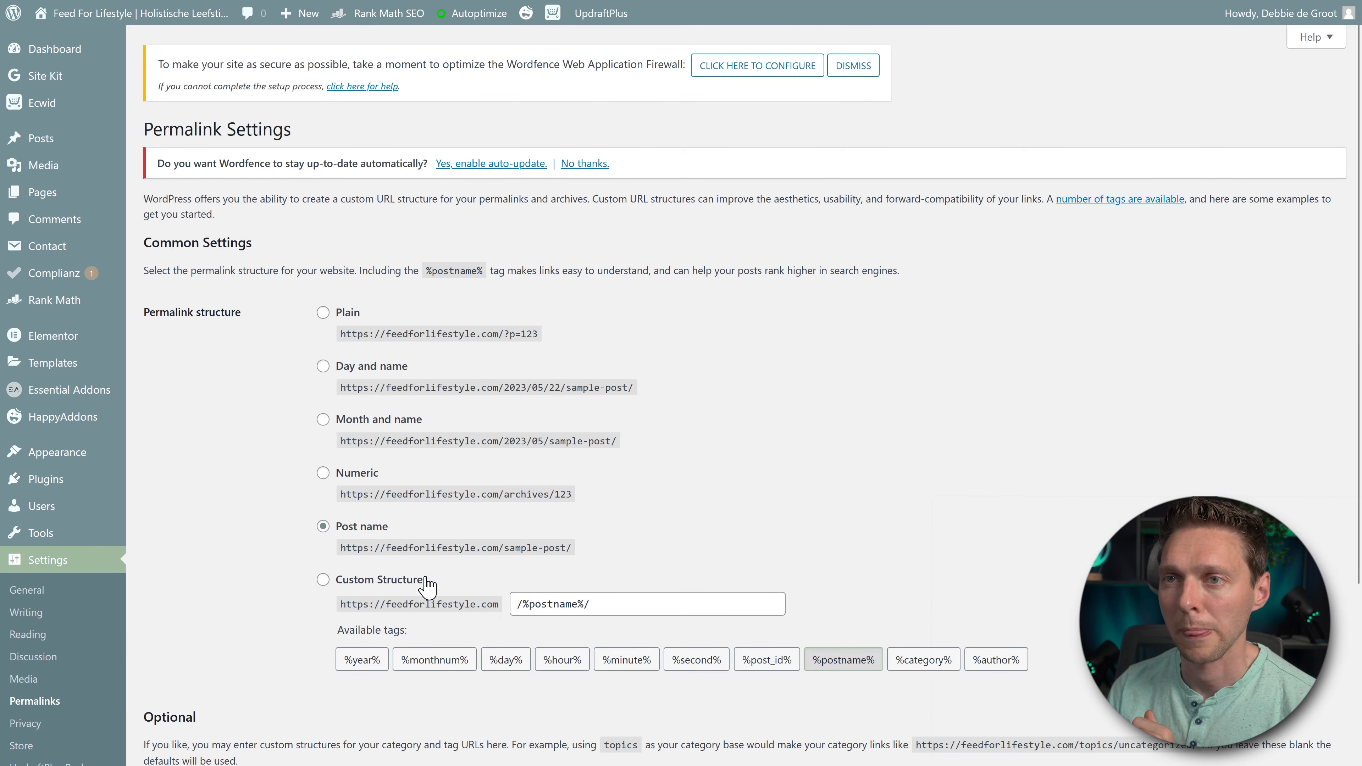
pyautogui.scroll(-3)
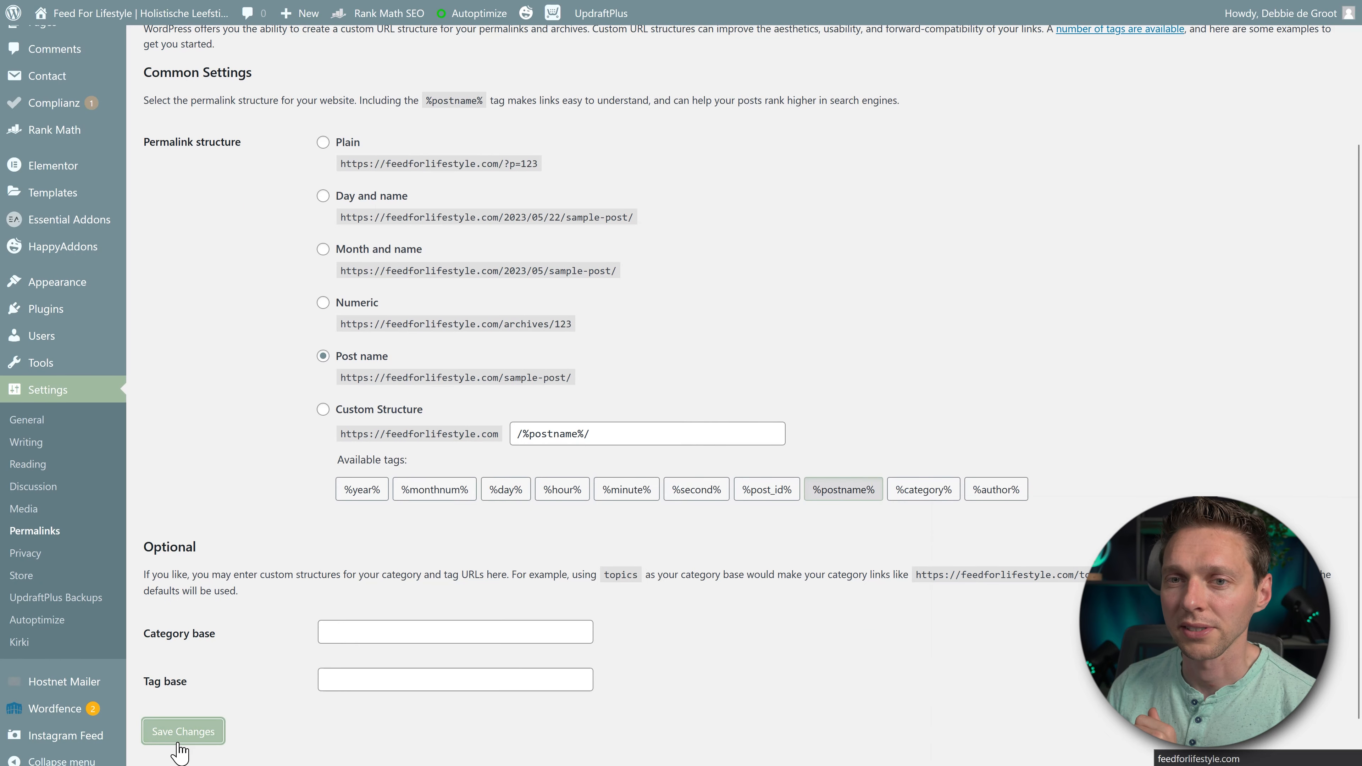
pyautogui.click(182, 731)
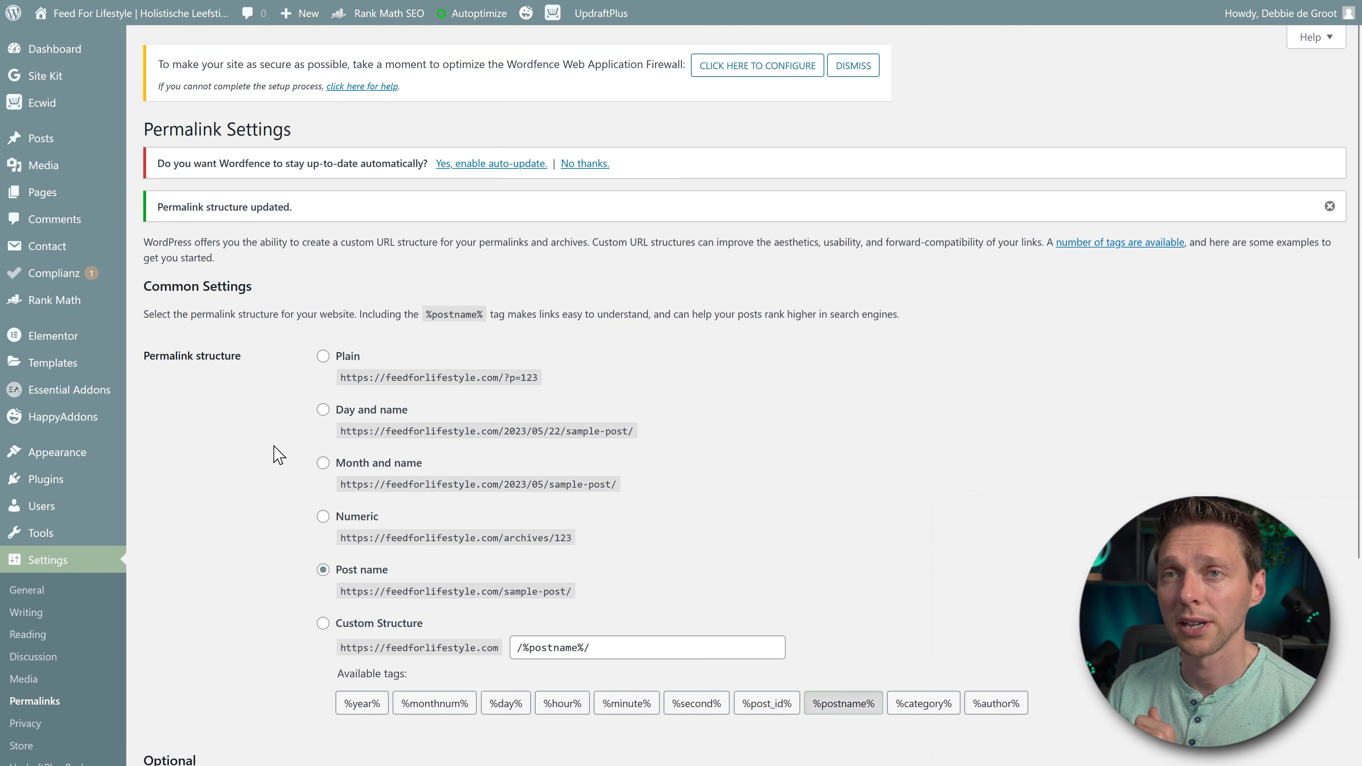
pyautogui.scroll(-3)
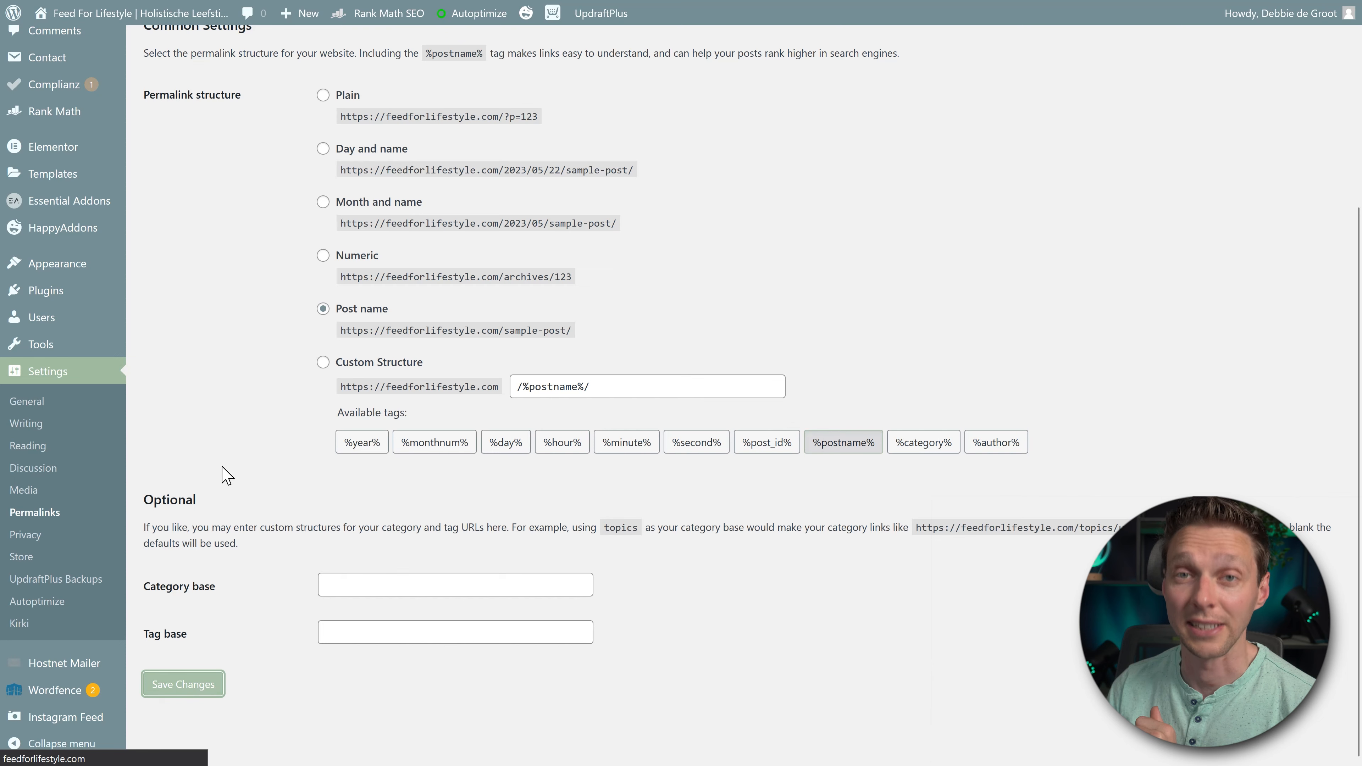
pyautogui.click(182, 684)
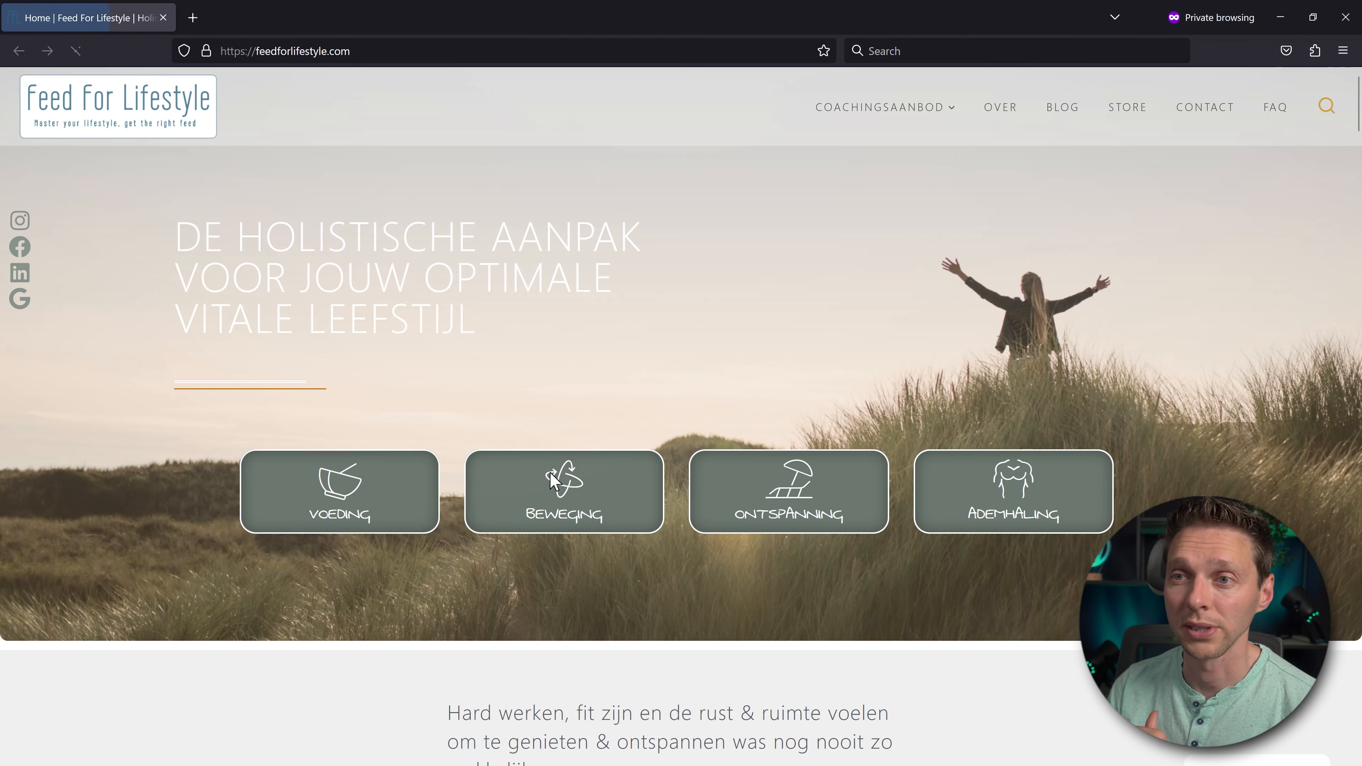
# - Reload the homepage and confirm the Coachingsaanbod page loads correctly with its submenu
pyautogui.click(564, 487)
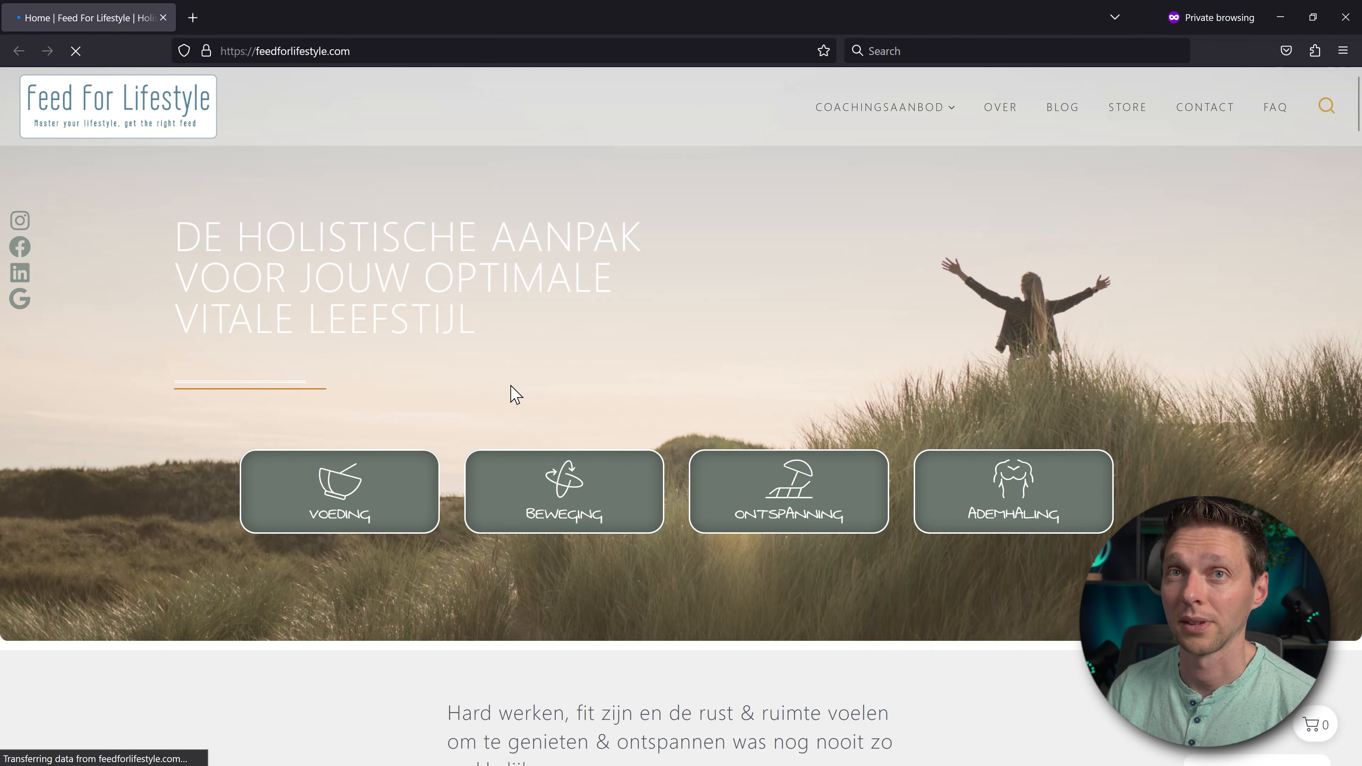
pyautogui.click(881, 107)
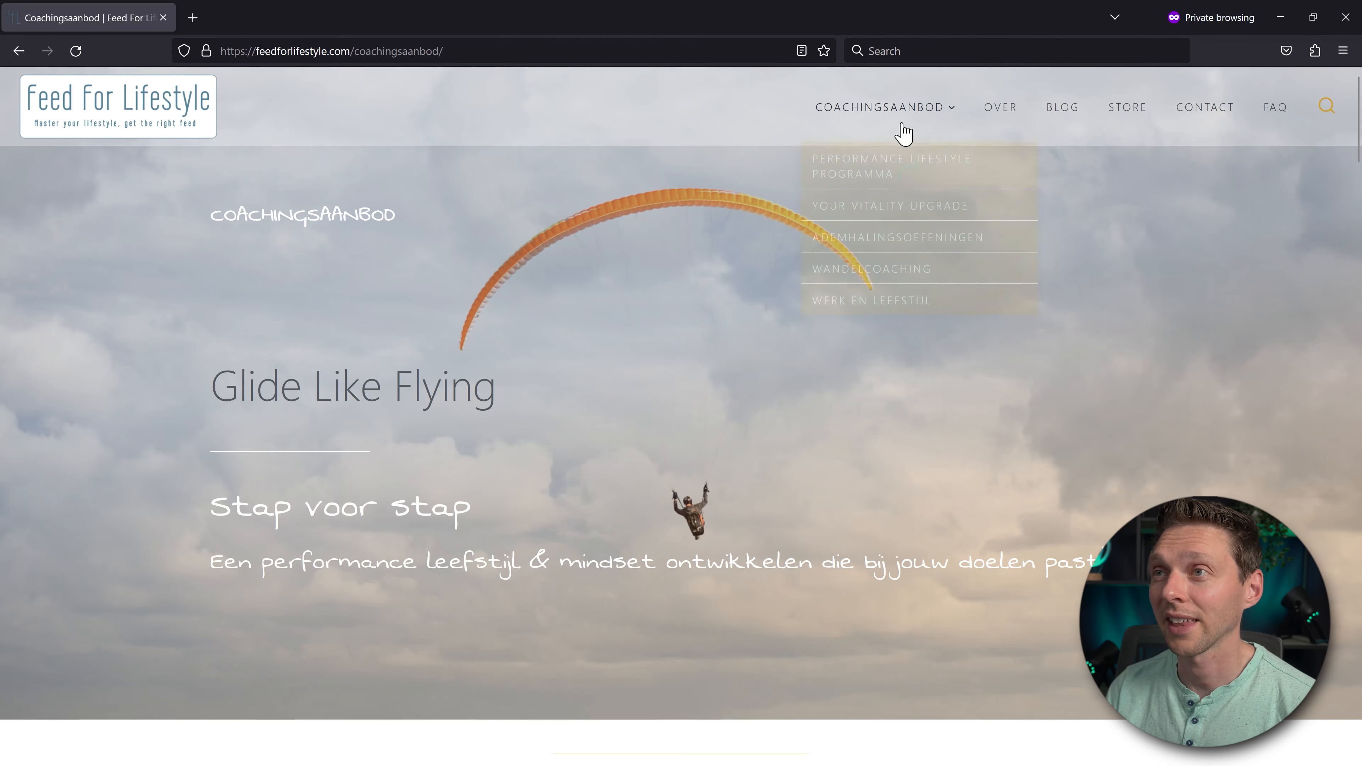